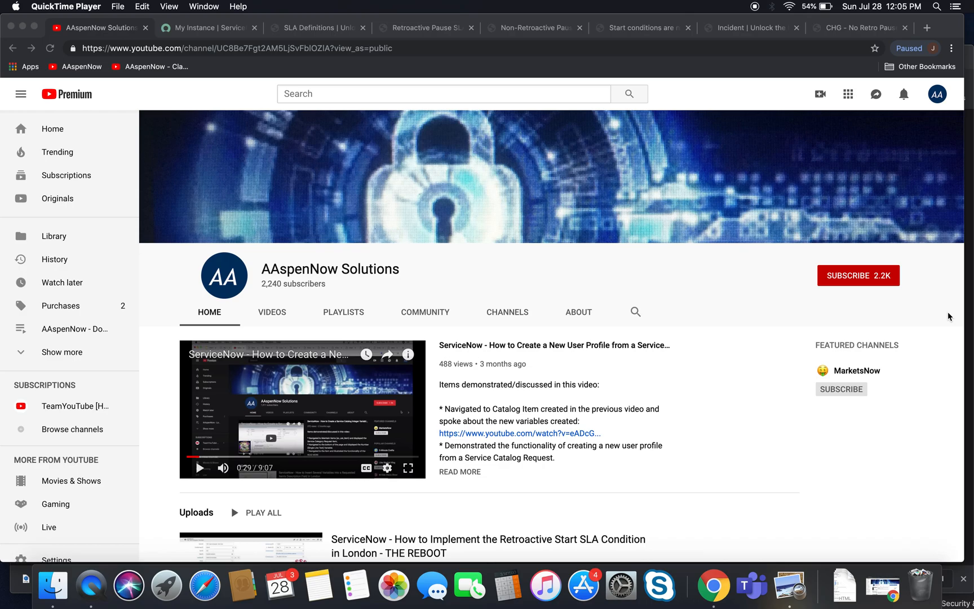
mouse_move(342, 220)
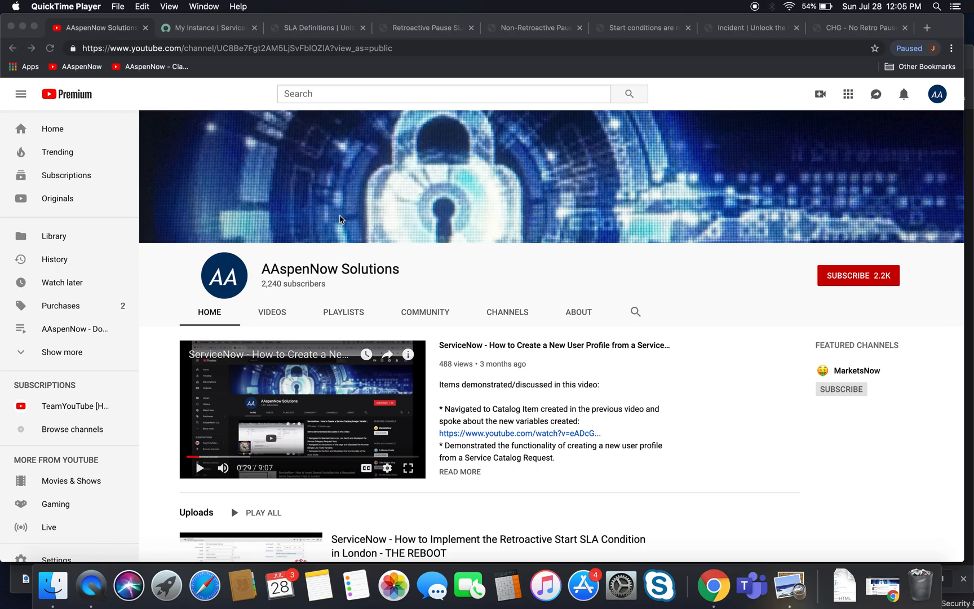
mouse_move(263, 197)
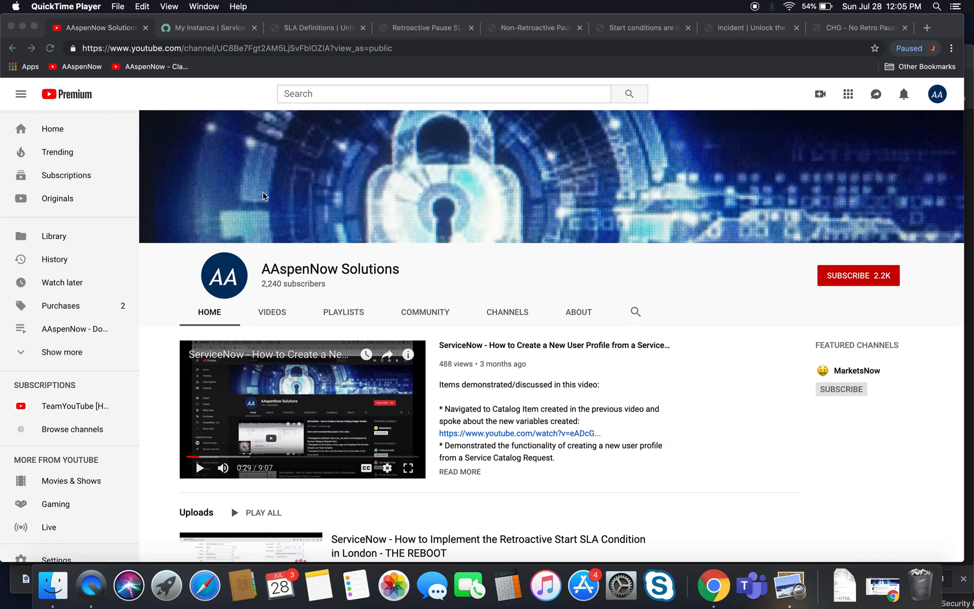
mouse_move(192, 32)
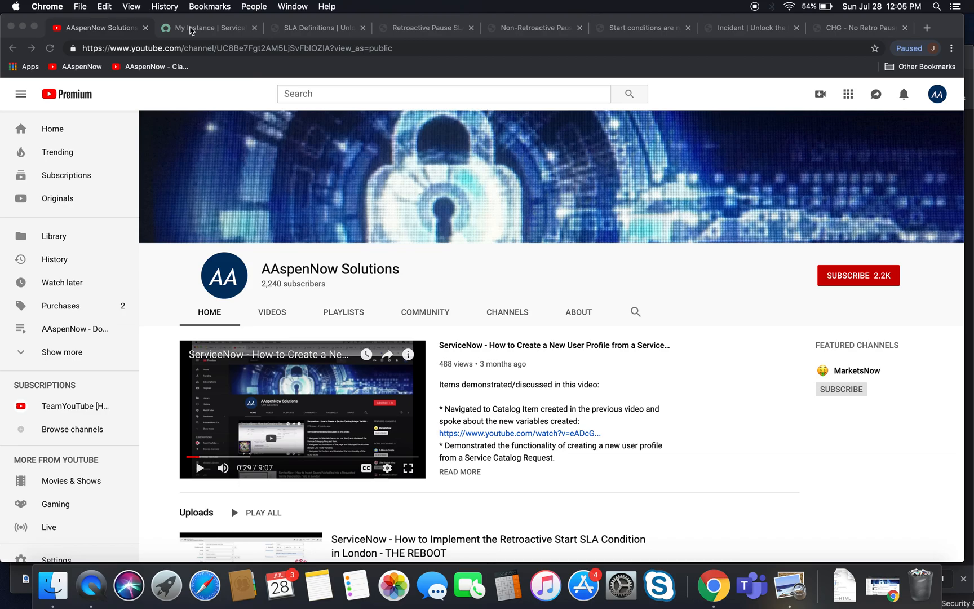
- Show the instance actions for dev30815 on the My Instance page
click(206, 27)
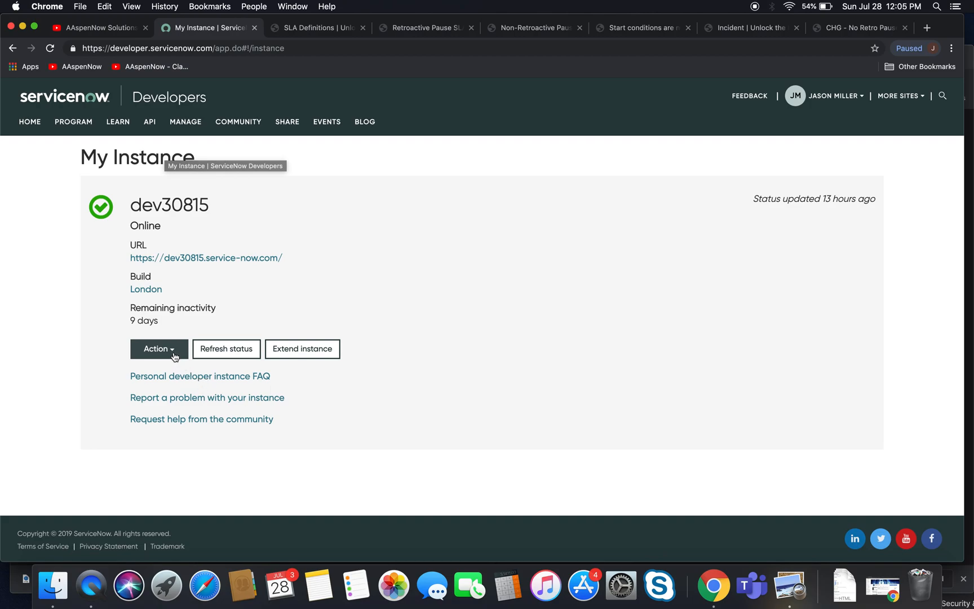
click(159, 349)
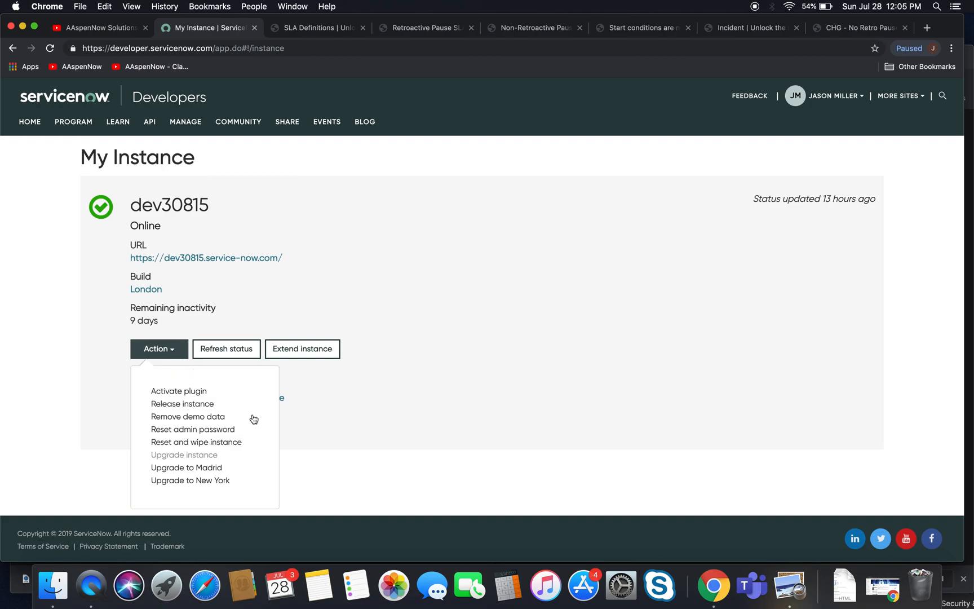
mouse_move(256, 452)
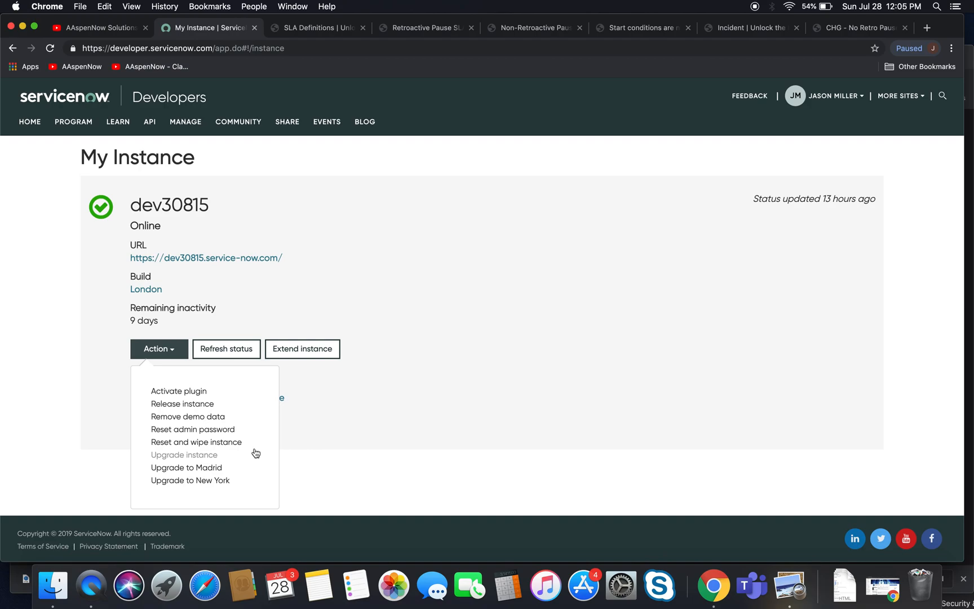
mouse_move(257, 480)
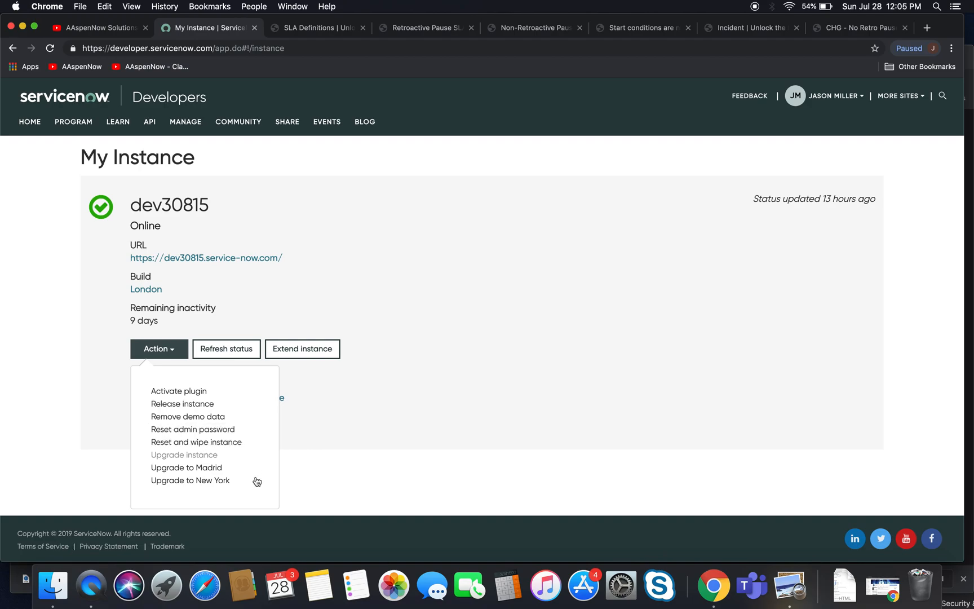
mouse_move(163, 481)
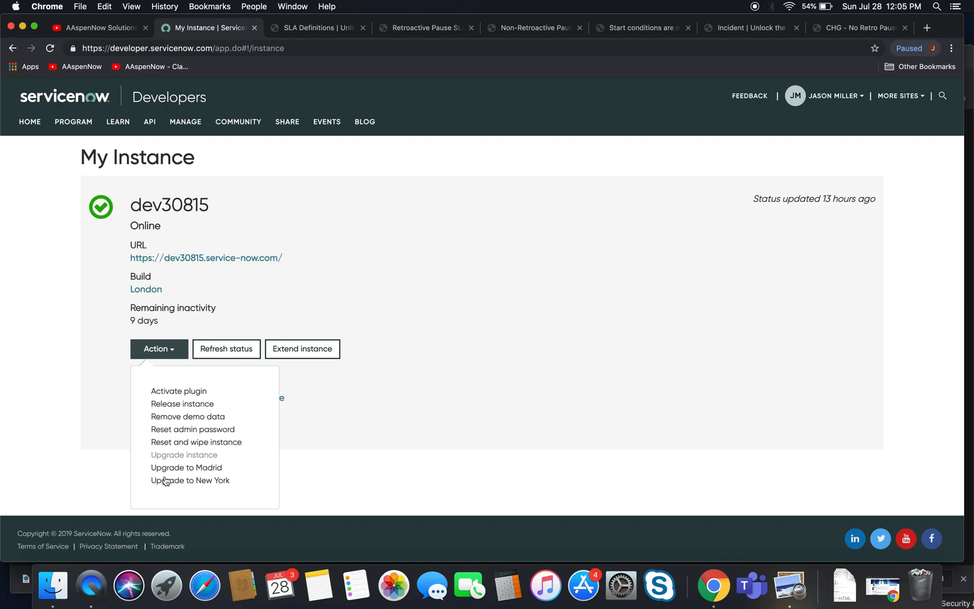
mouse_move(191, 481)
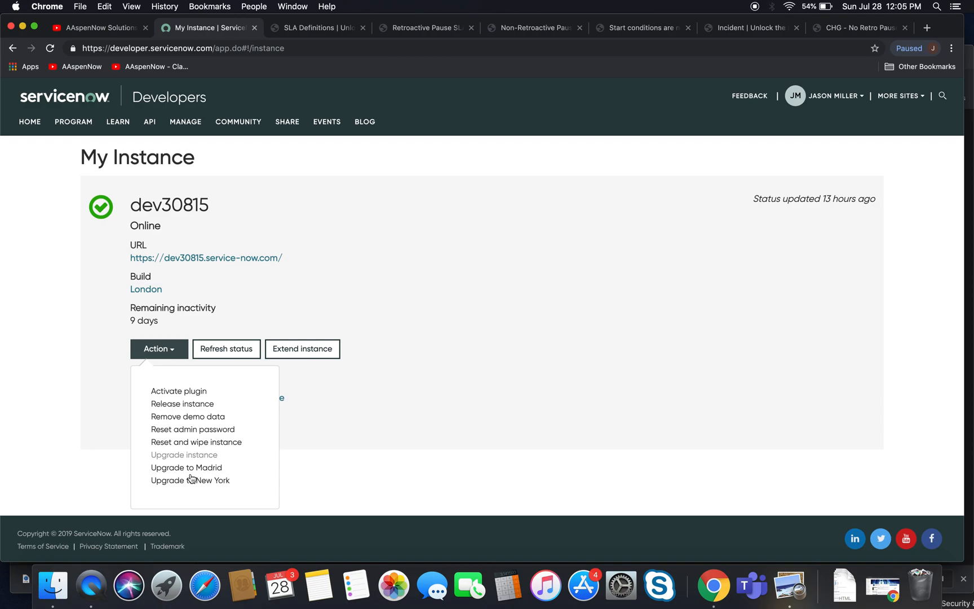
mouse_move(241, 494)
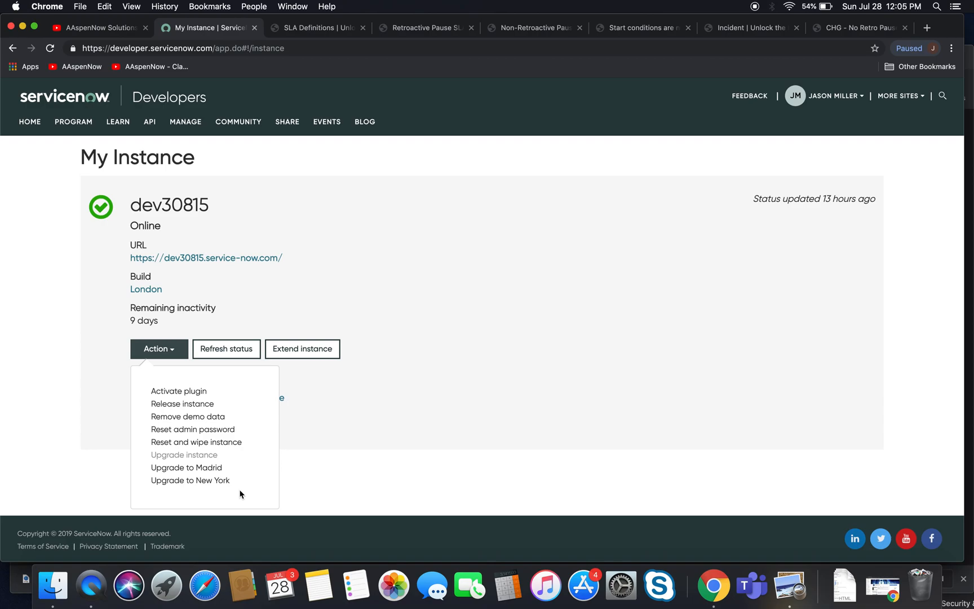
mouse_move(221, 480)
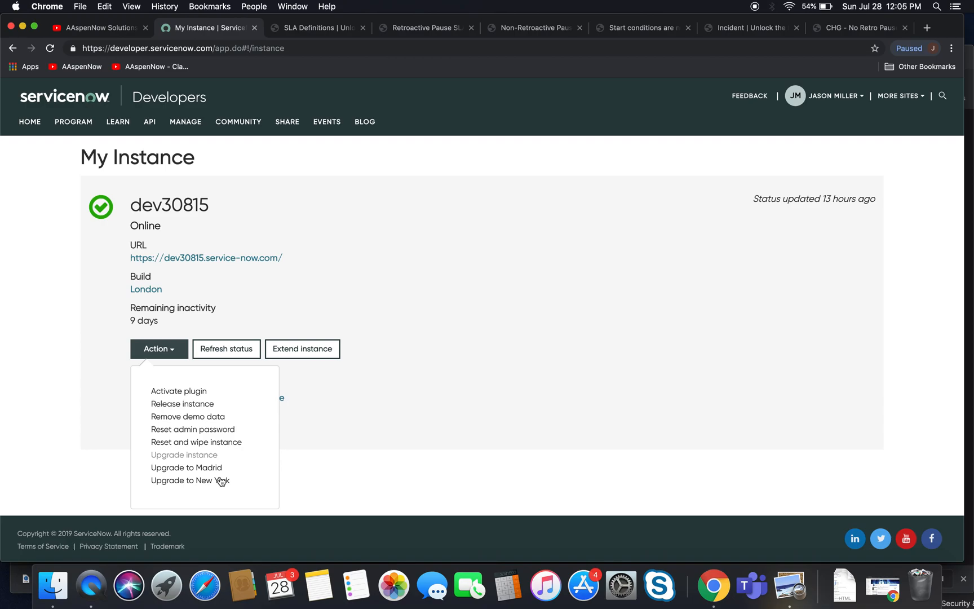
mouse_move(214, 475)
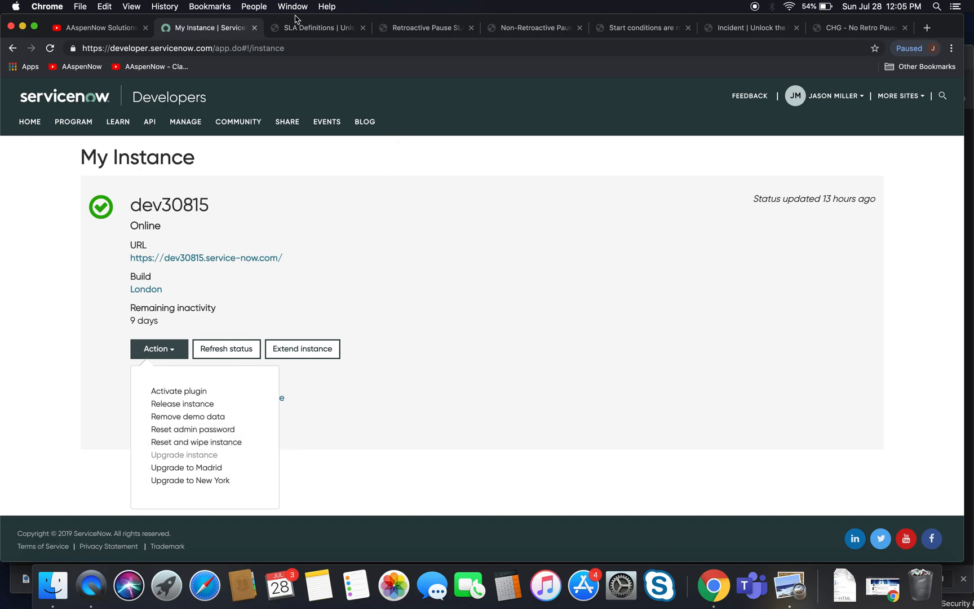
- Switch to the SLA Definitions list showing the two active incident pause SLAs
click(313, 27)
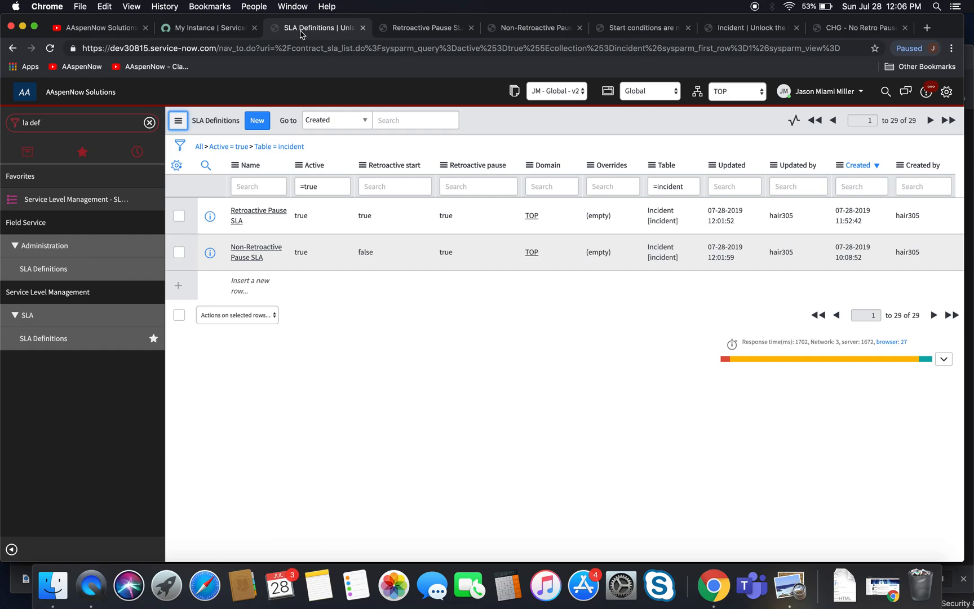
mouse_move(429, 39)
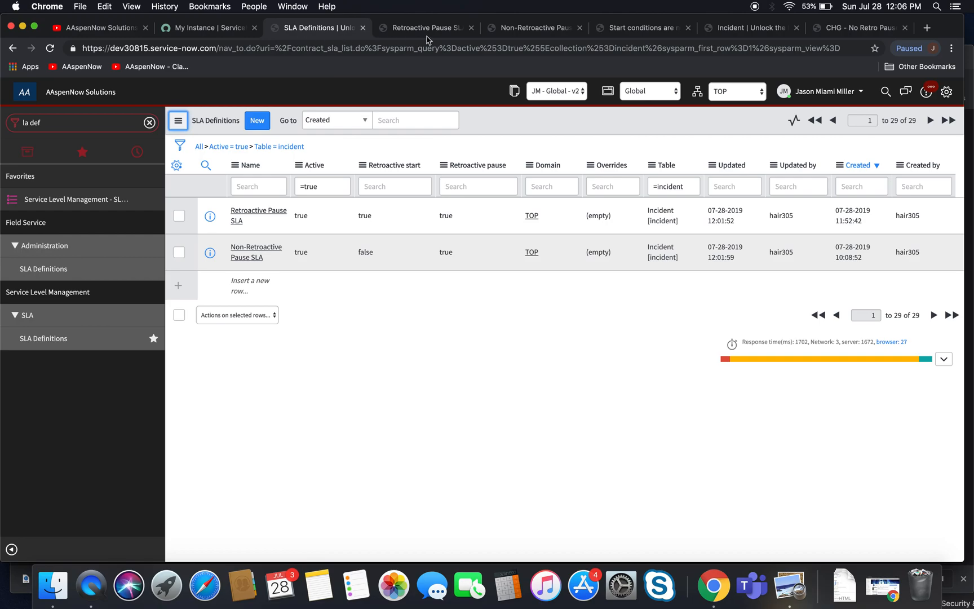
- Confirm the Retroactive Pause SLA has retroactive start on with Set start to Created
click(425, 27)
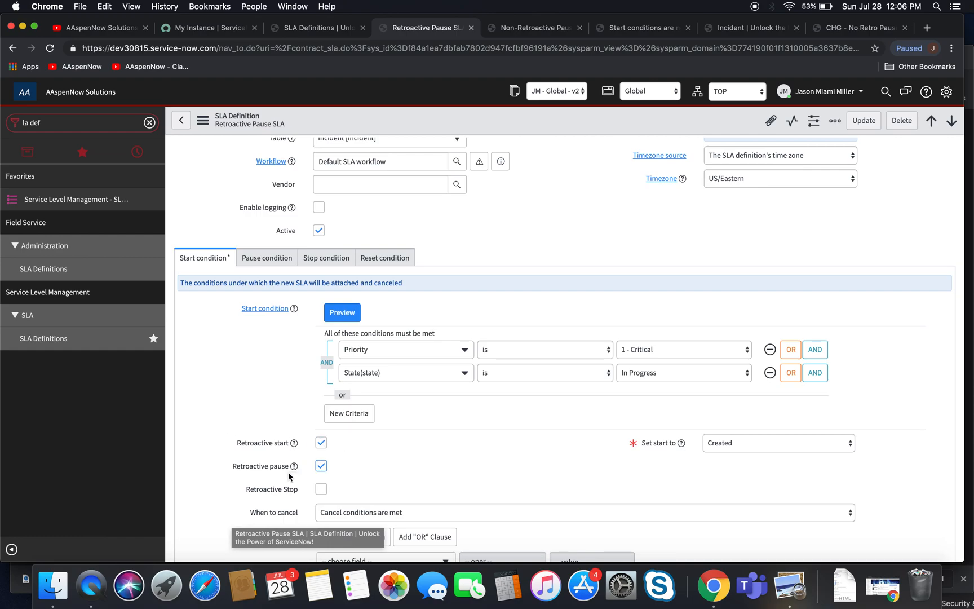
click(320, 442)
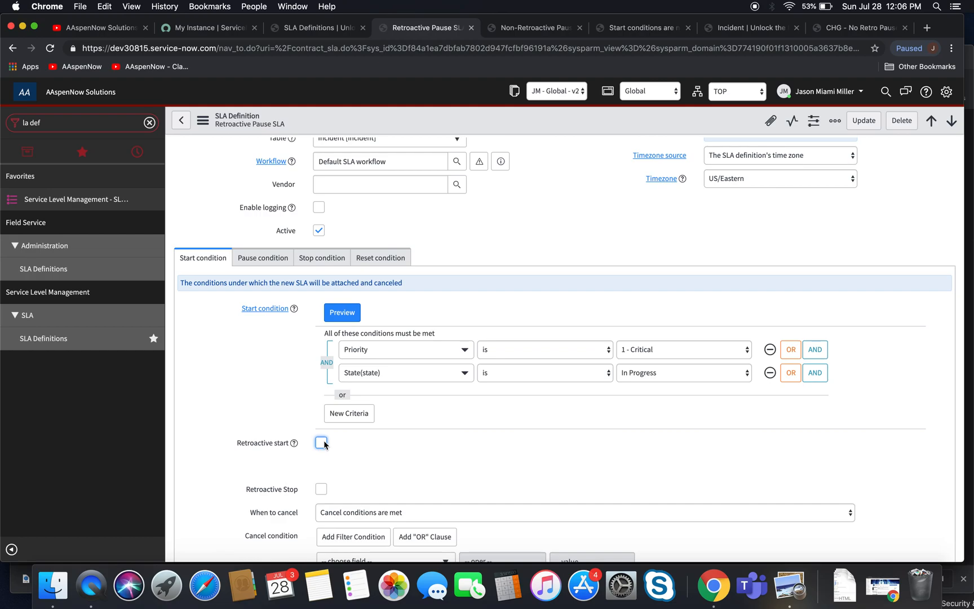
mouse_move(370, 466)
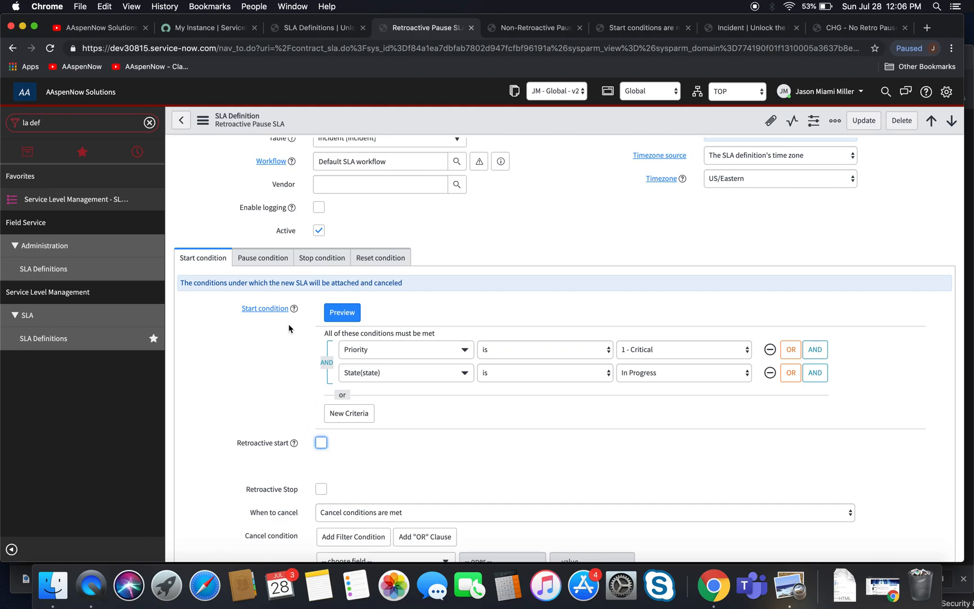
click(320, 442)
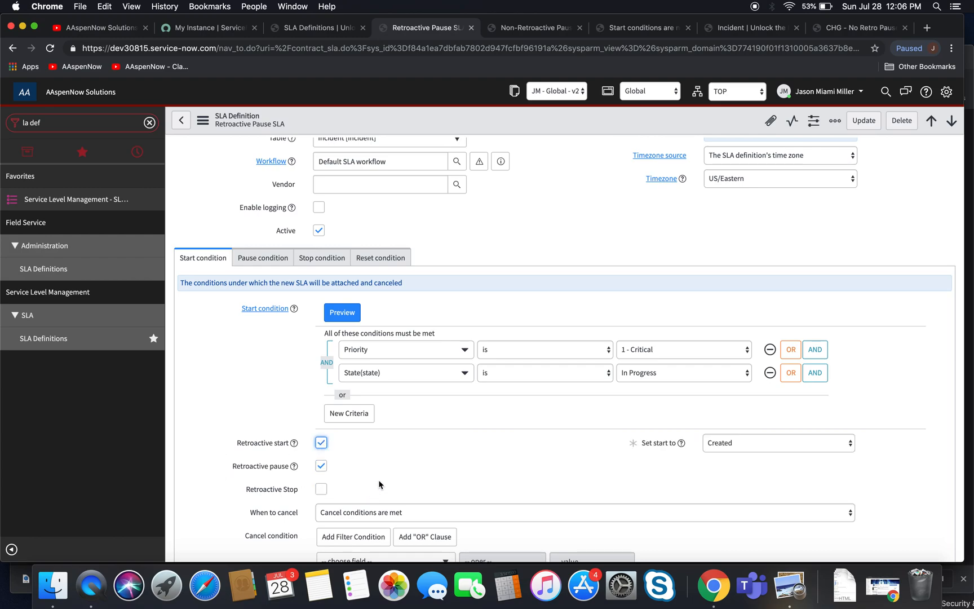
scroll(down, 3)
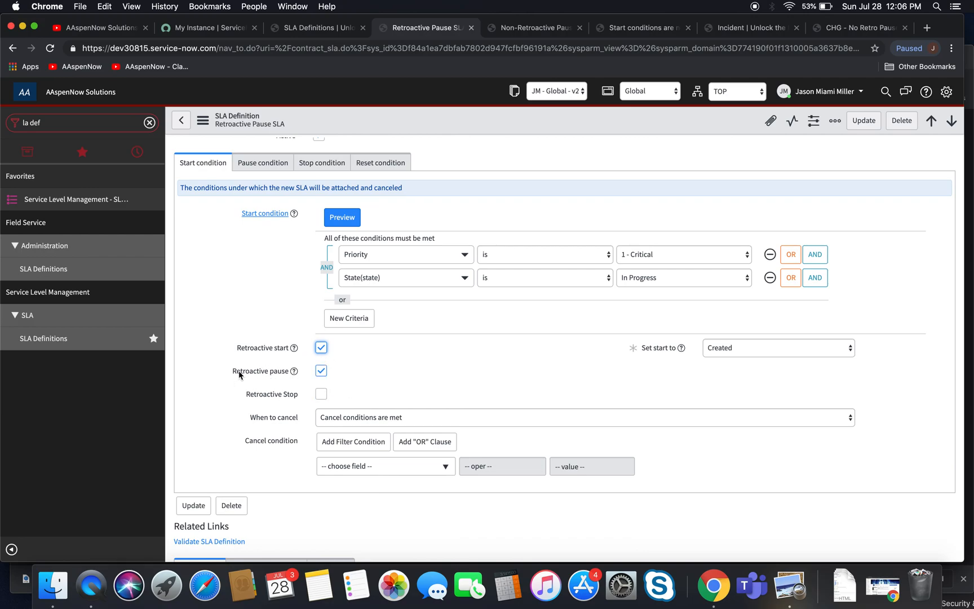
mouse_move(388, 384)
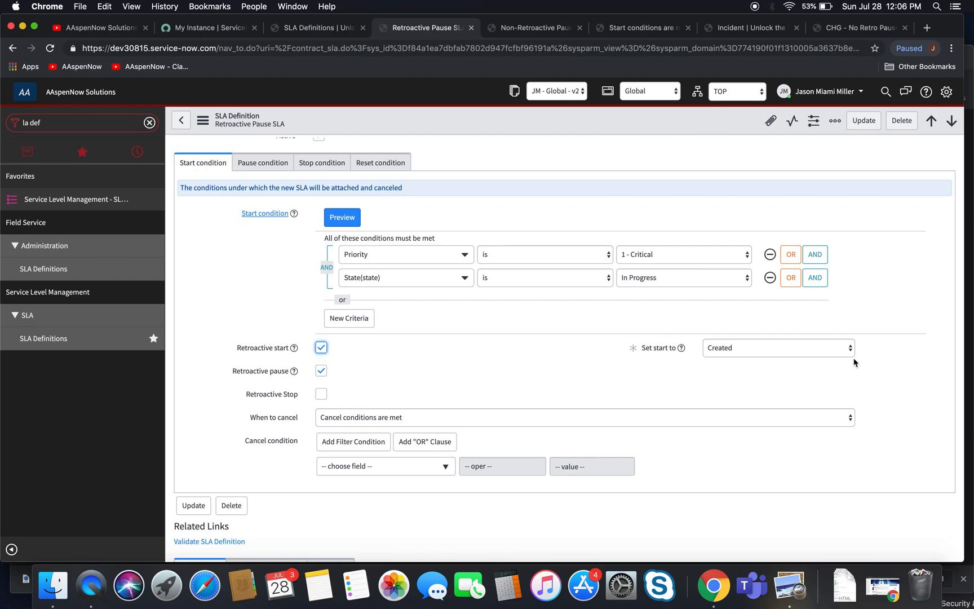
mouse_move(797, 373)
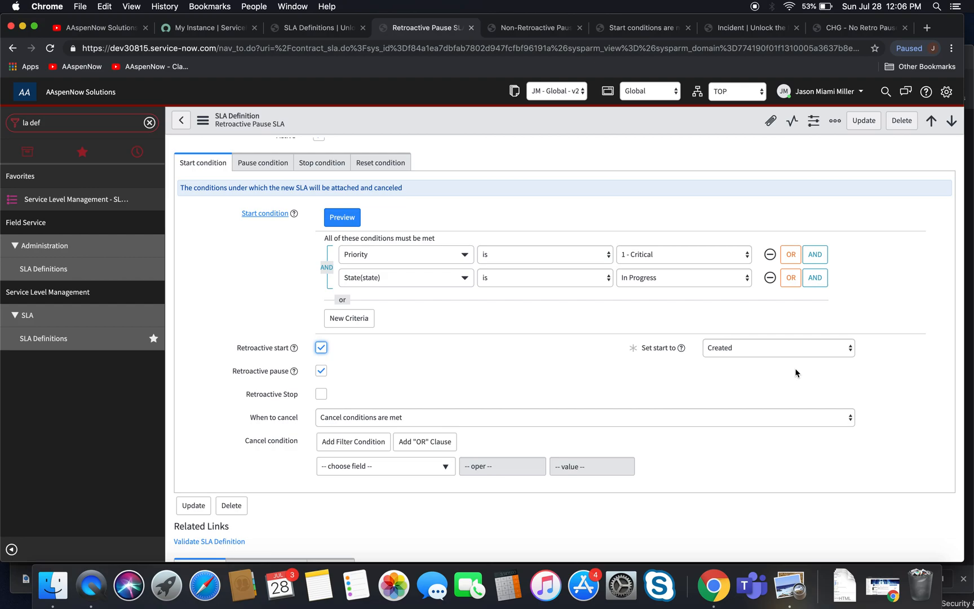
click(777, 347)
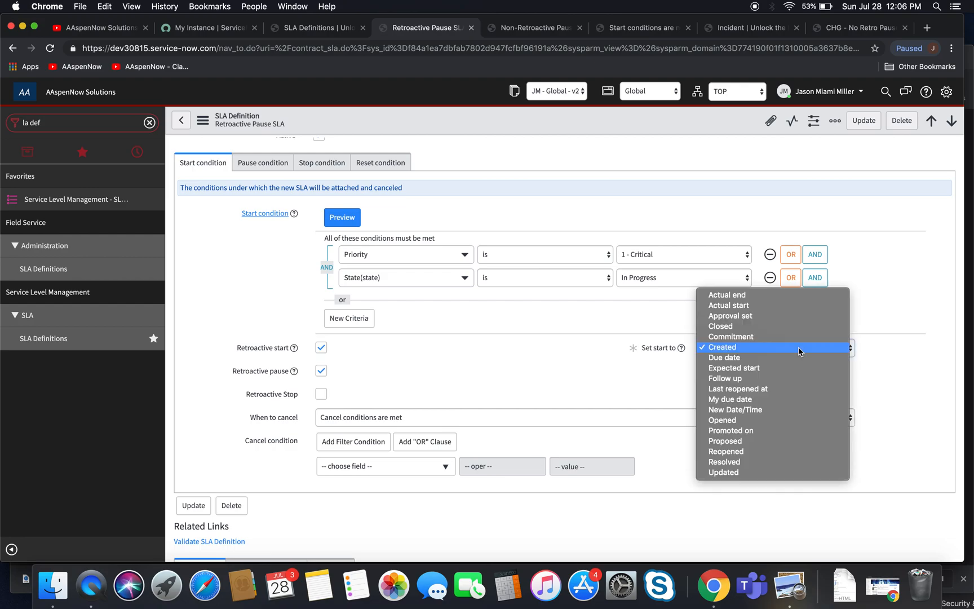
mouse_move(807, 496)
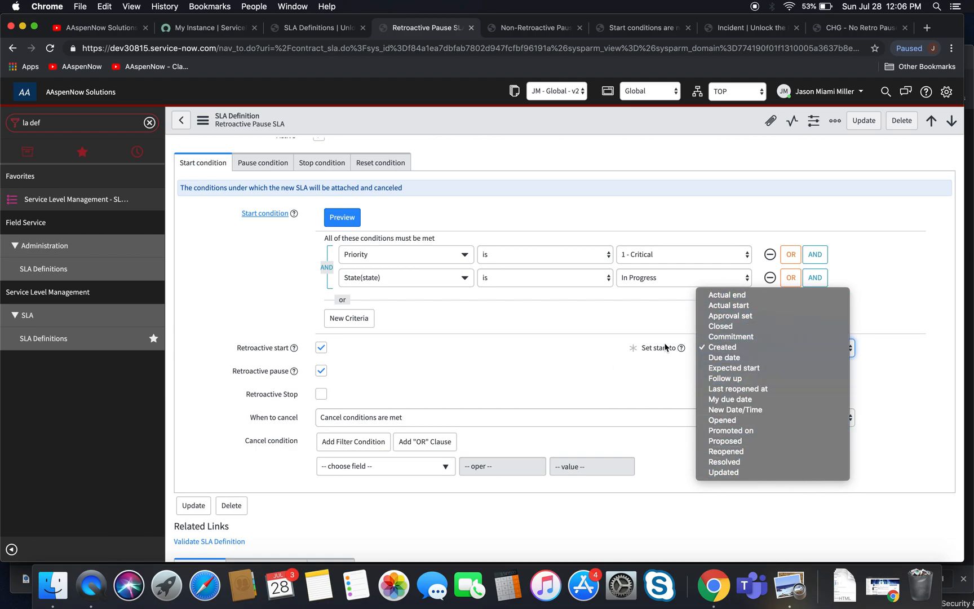
click(723, 347)
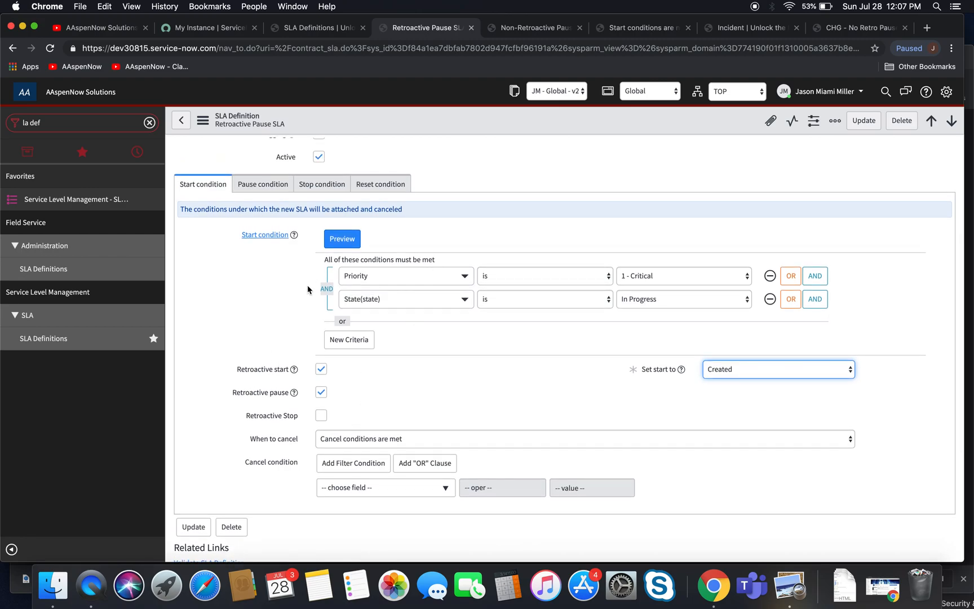
mouse_move(473, 327)
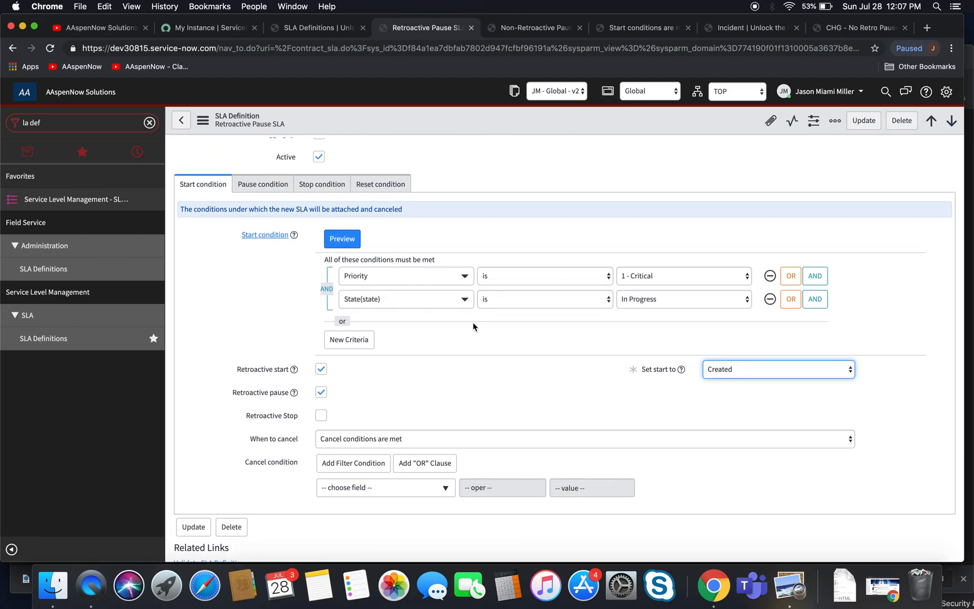
- Review the pause conditions: State On Hold or Assignment group Audit Managers
click(262, 184)
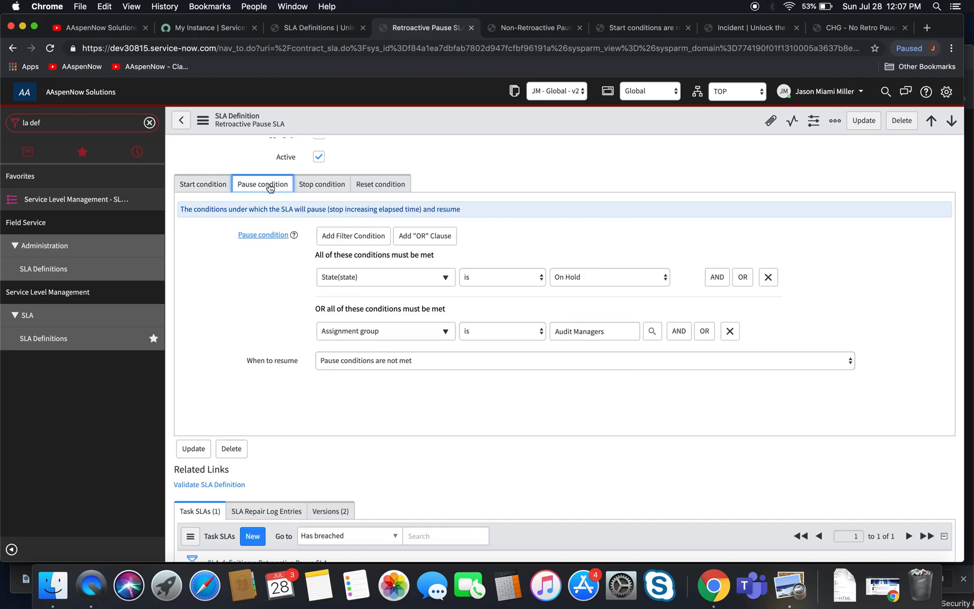
mouse_move(379, 294)
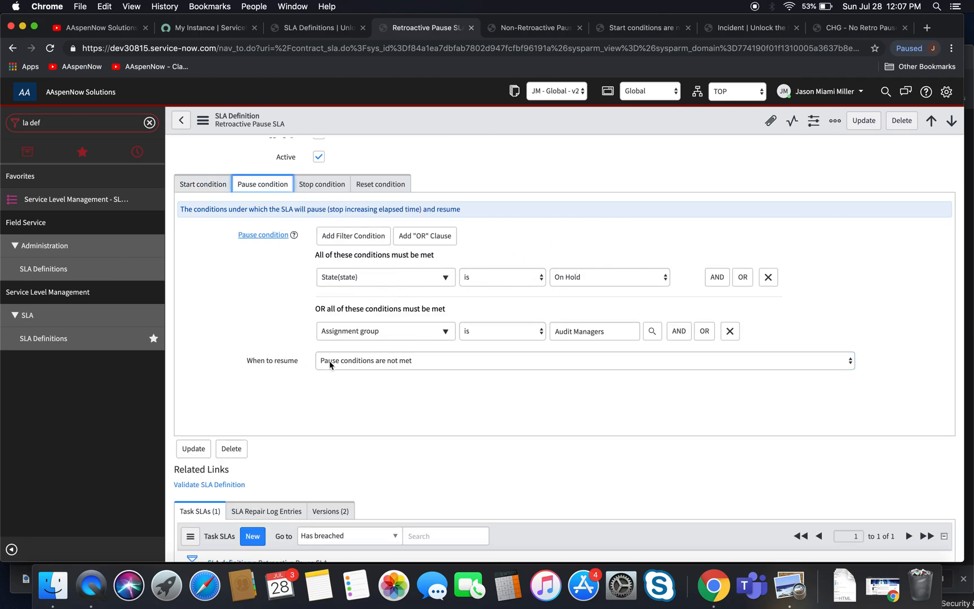
click(424, 235)
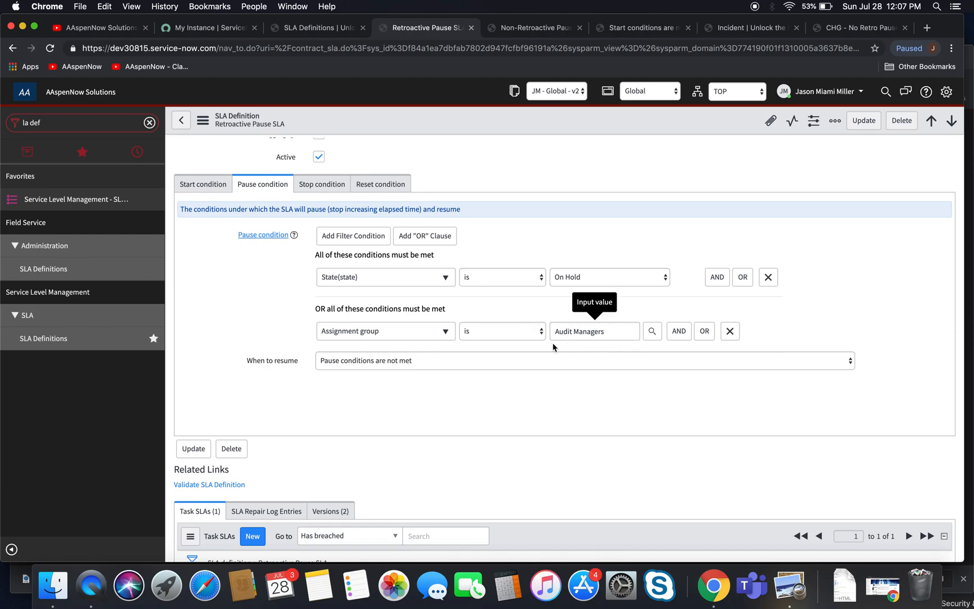
mouse_move(331, 320)
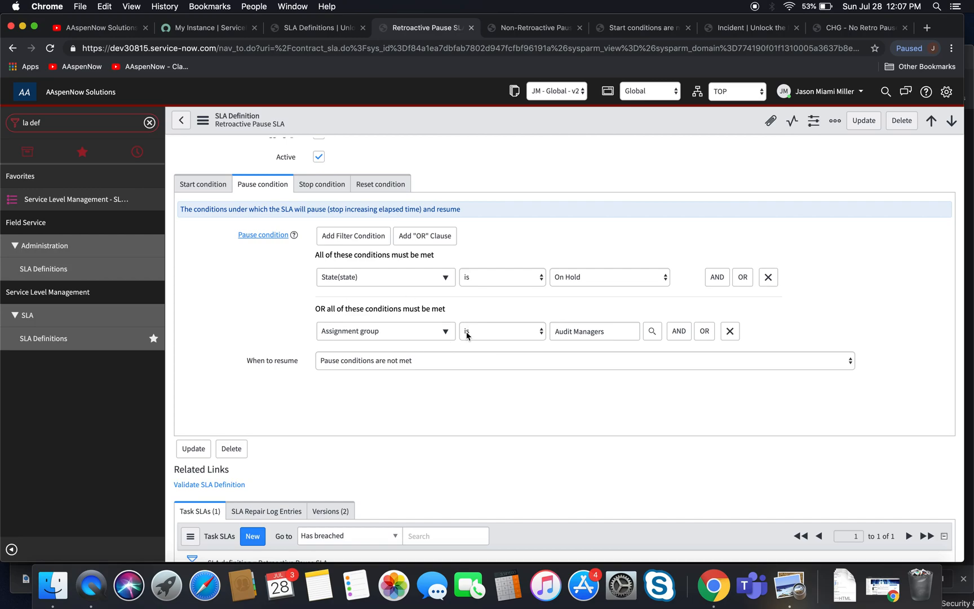
mouse_move(502, 330)
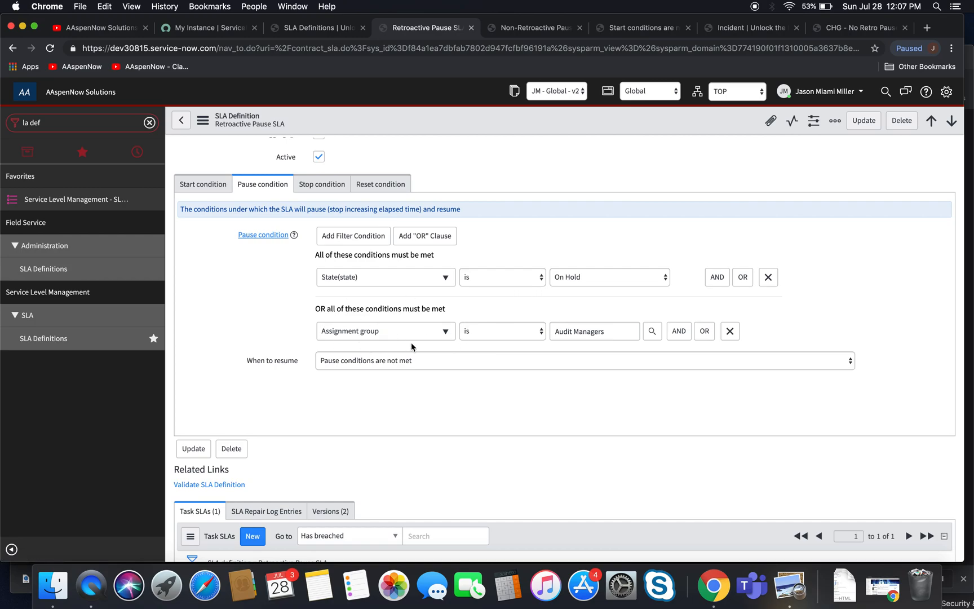
click(203, 184)
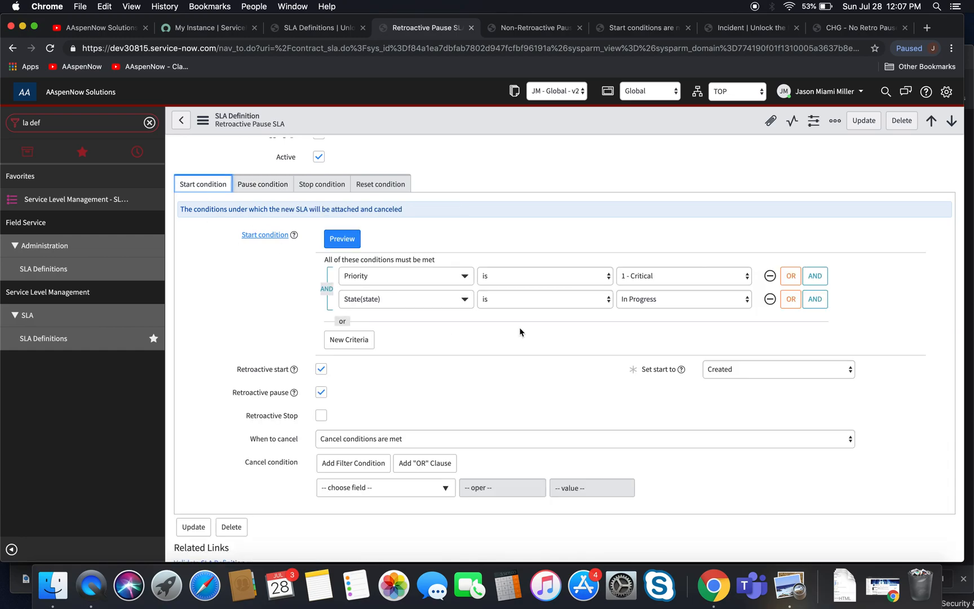
mouse_move(570, 358)
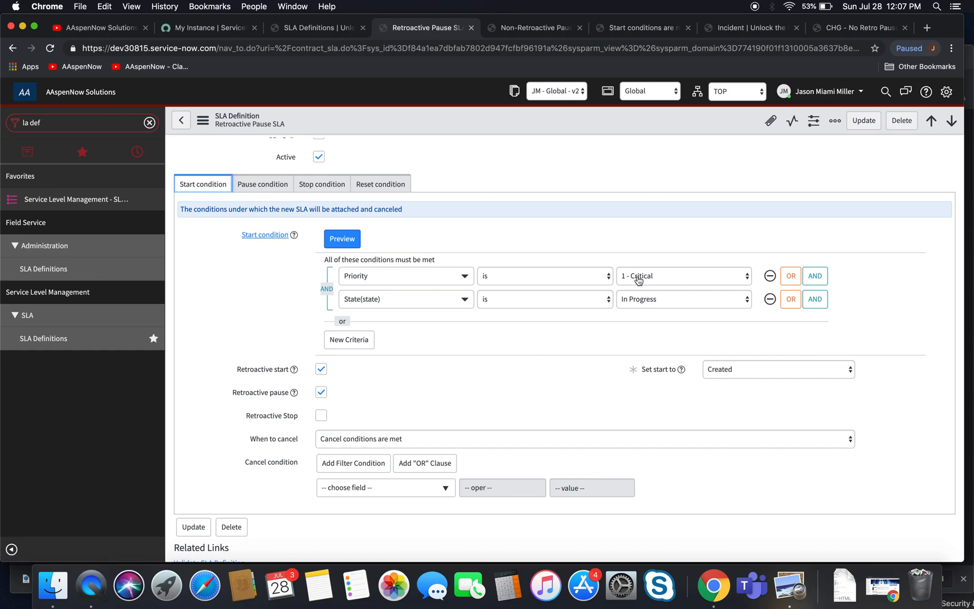
mouse_move(654, 321)
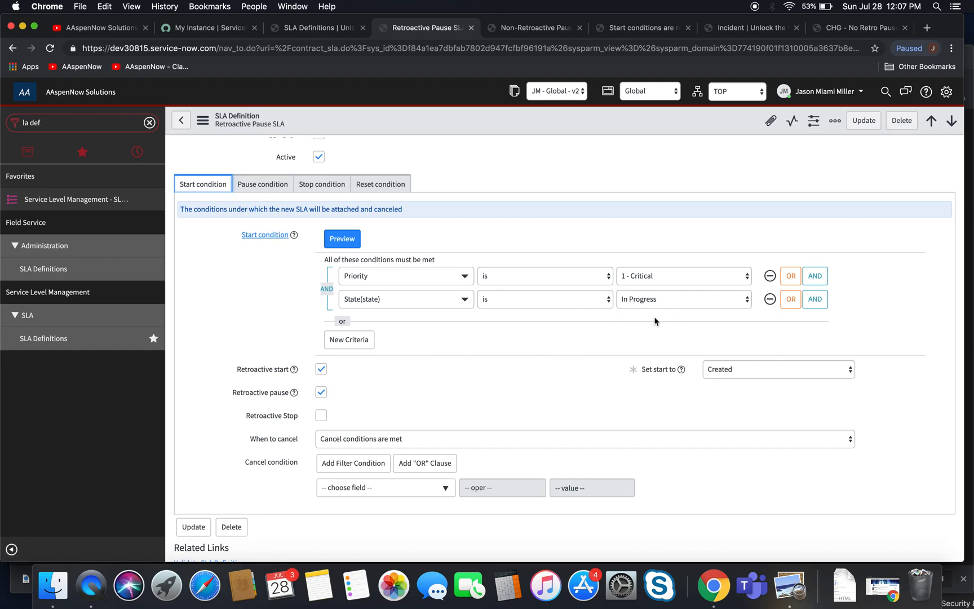
mouse_move(697, 284)
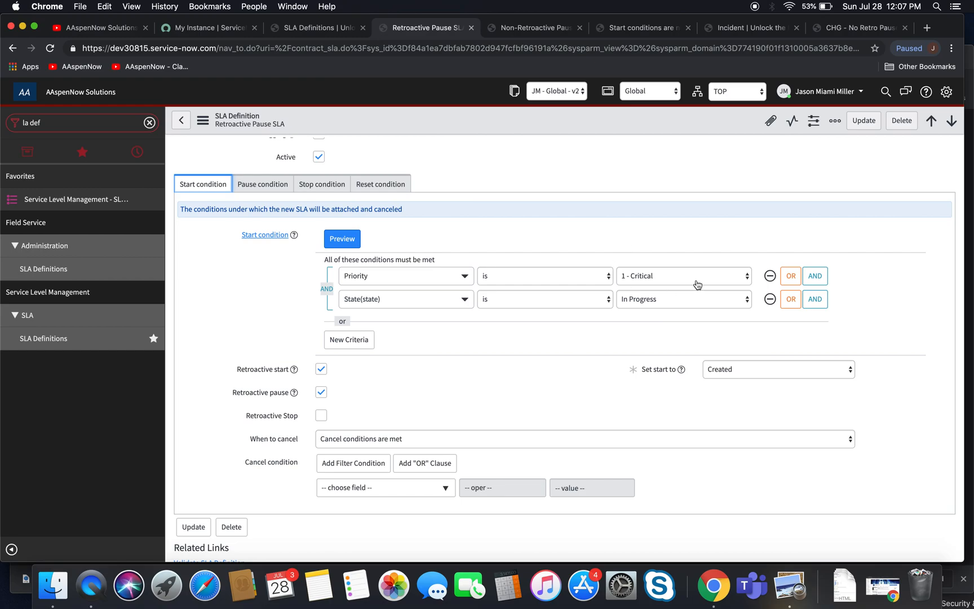
mouse_move(367, 174)
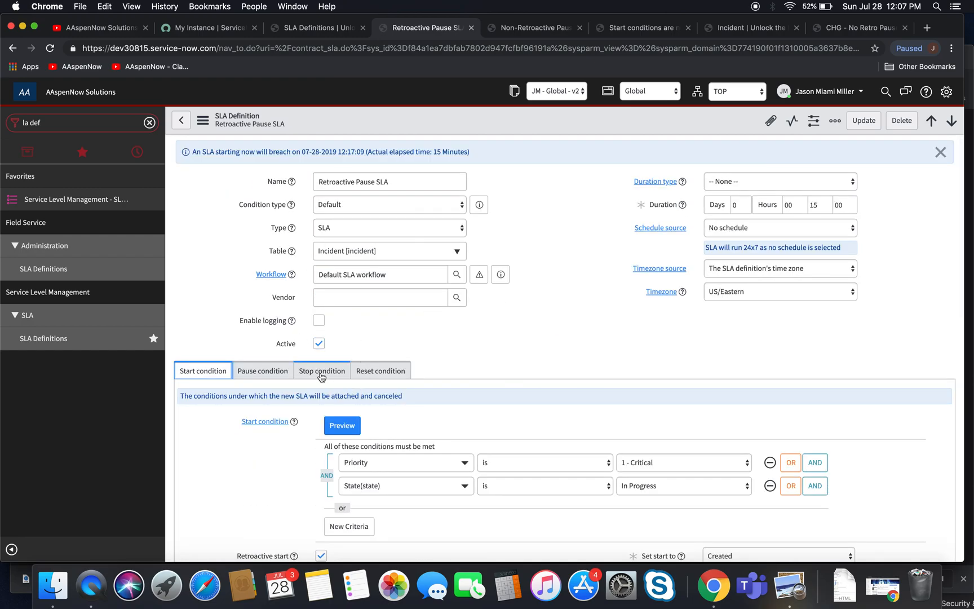
- Review the stop condition: State is one of Resolved, Closed or Canceled
click(321, 370)
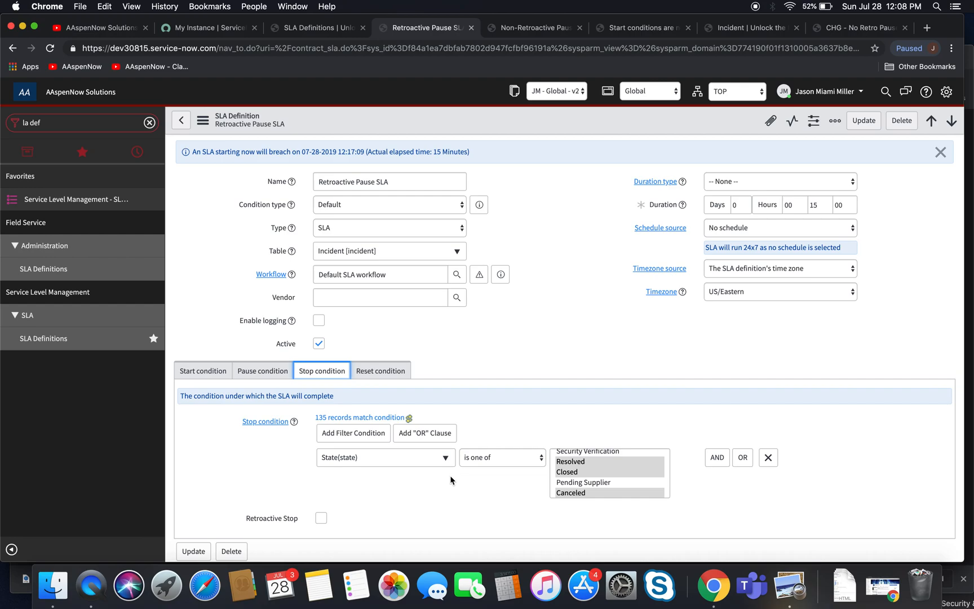
mouse_move(583, 477)
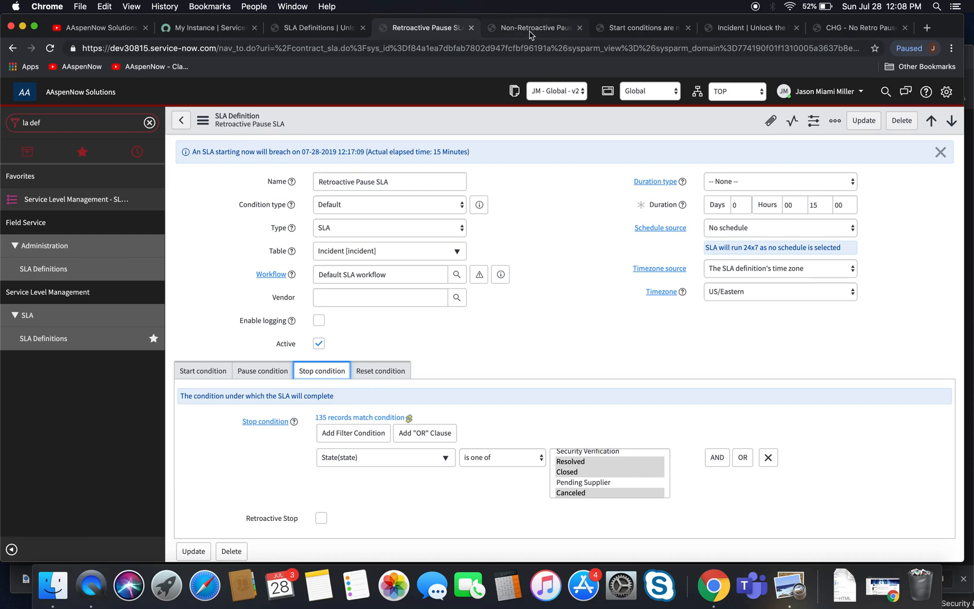
- On the Non-Retroactive Pause SLA, enable retroactive start and leave retroactive pause off
click(531, 27)
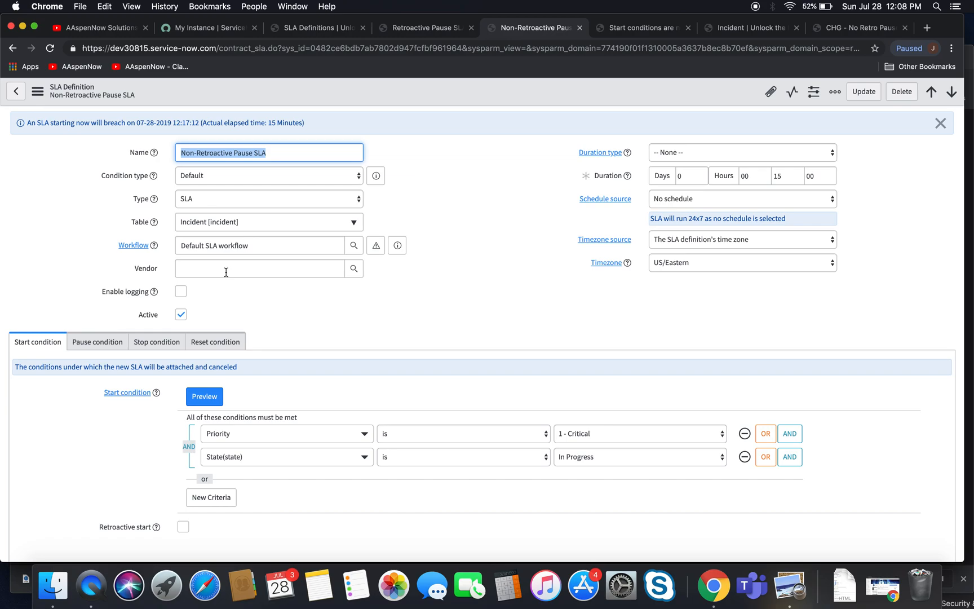
scroll(down, 3)
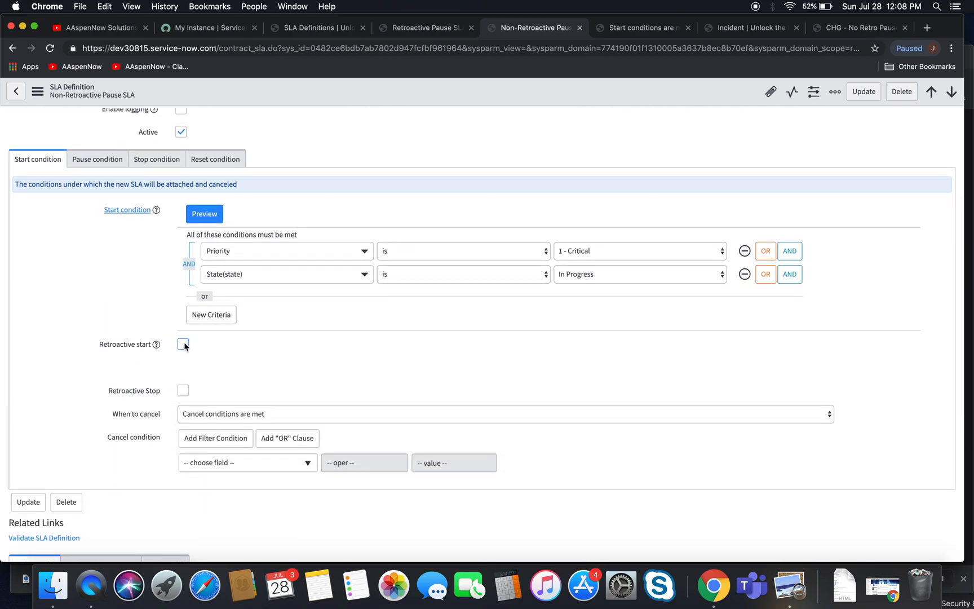
click(182, 343)
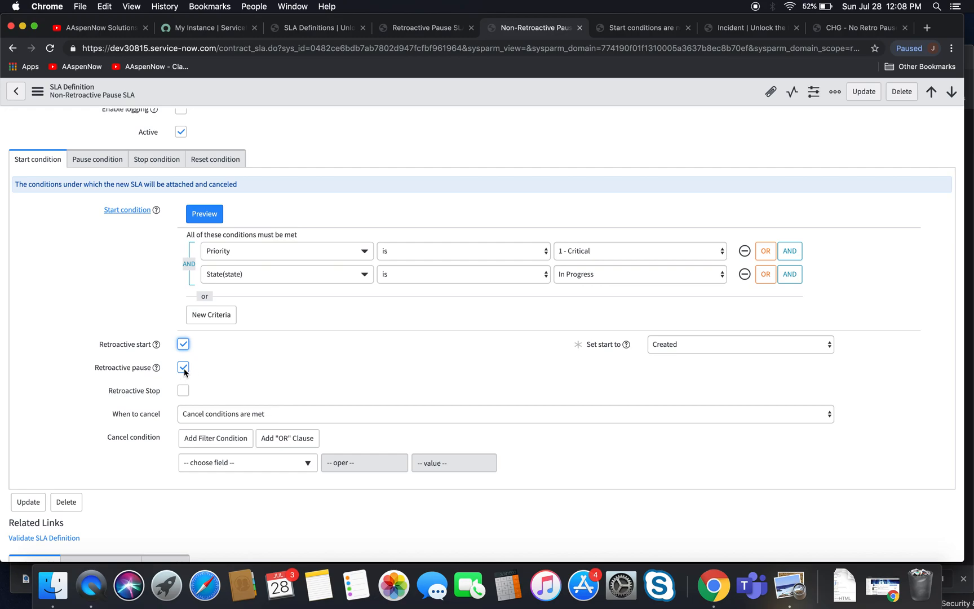
click(182, 367)
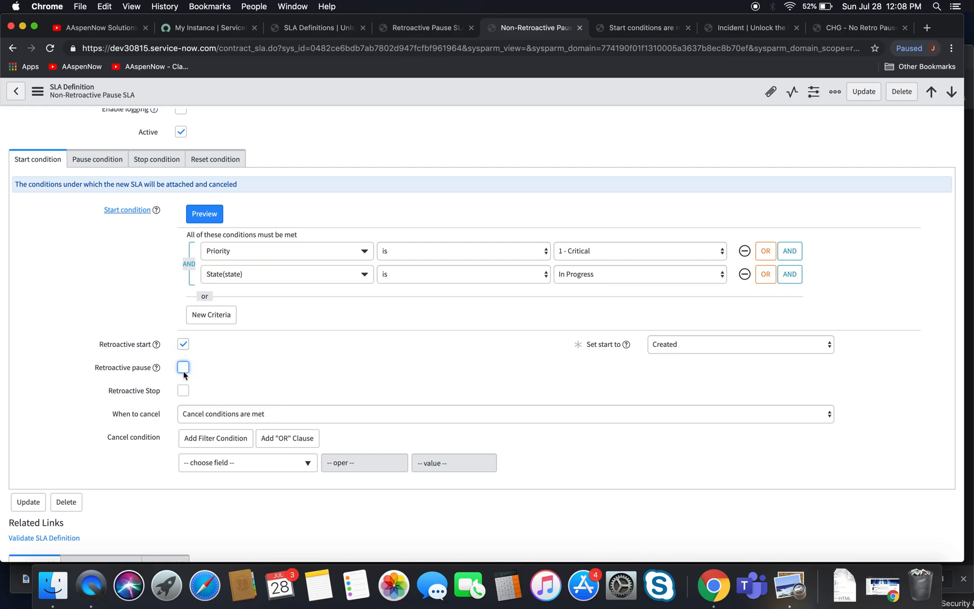
click(182, 367)
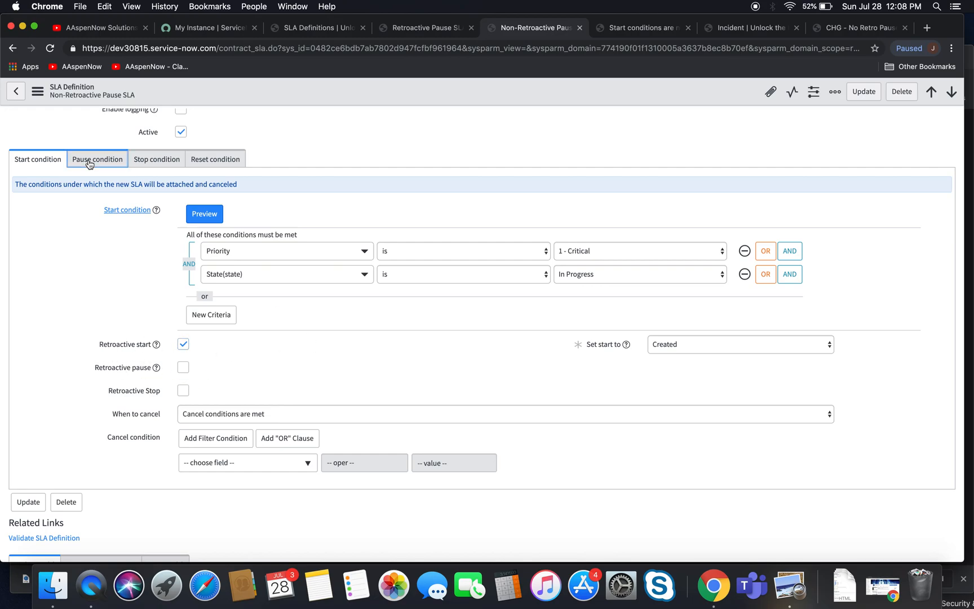
- Set When to resume to 'Pause conditions are not met' after reviewing pause and stop conditions
click(97, 159)
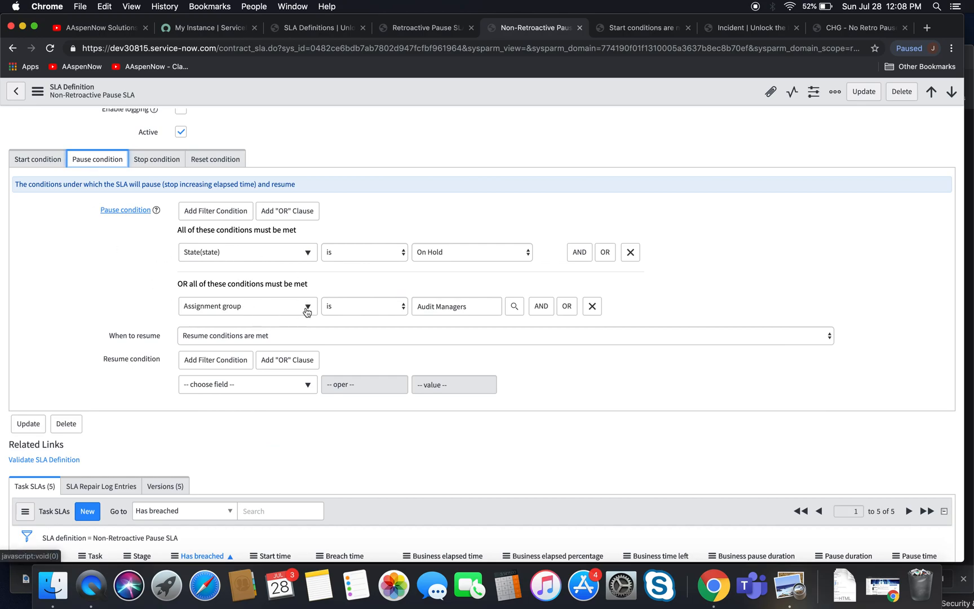
click(157, 159)
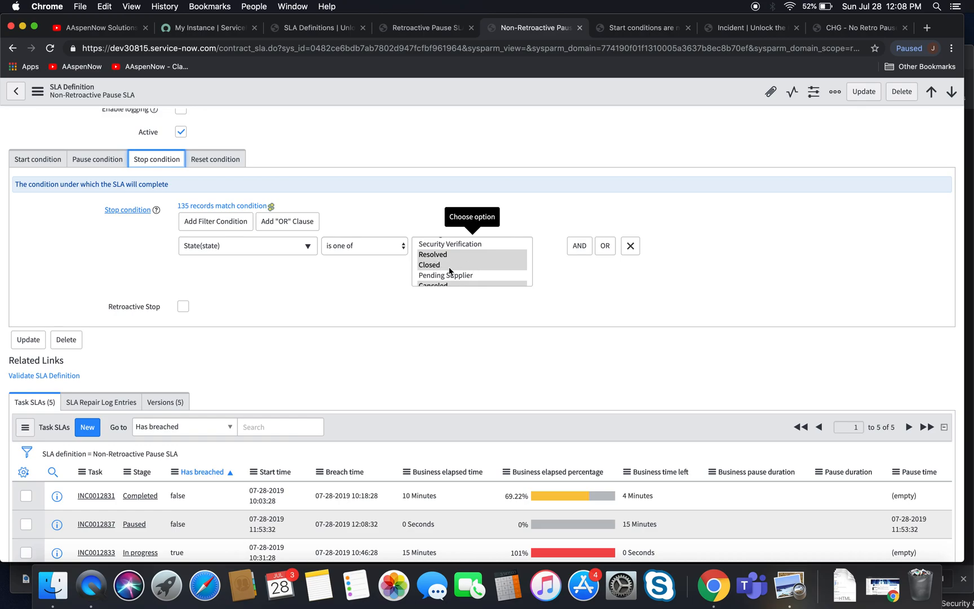
mouse_move(97, 159)
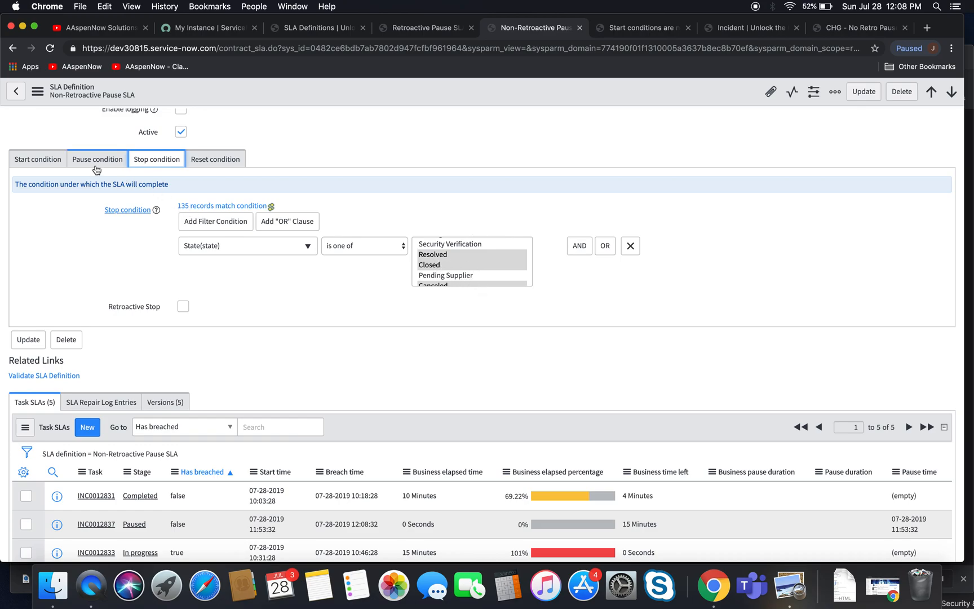
click(97, 159)
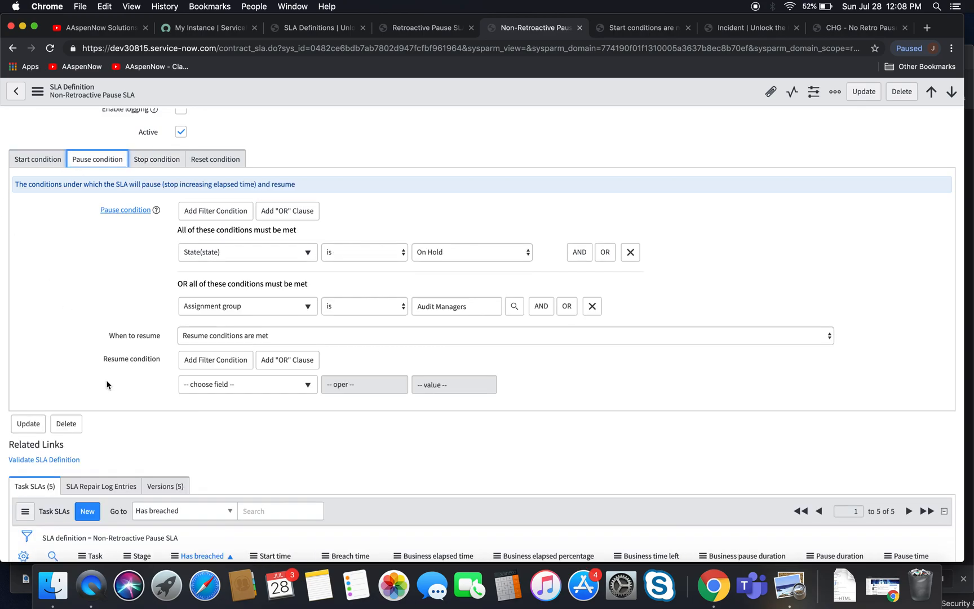
mouse_move(166, 307)
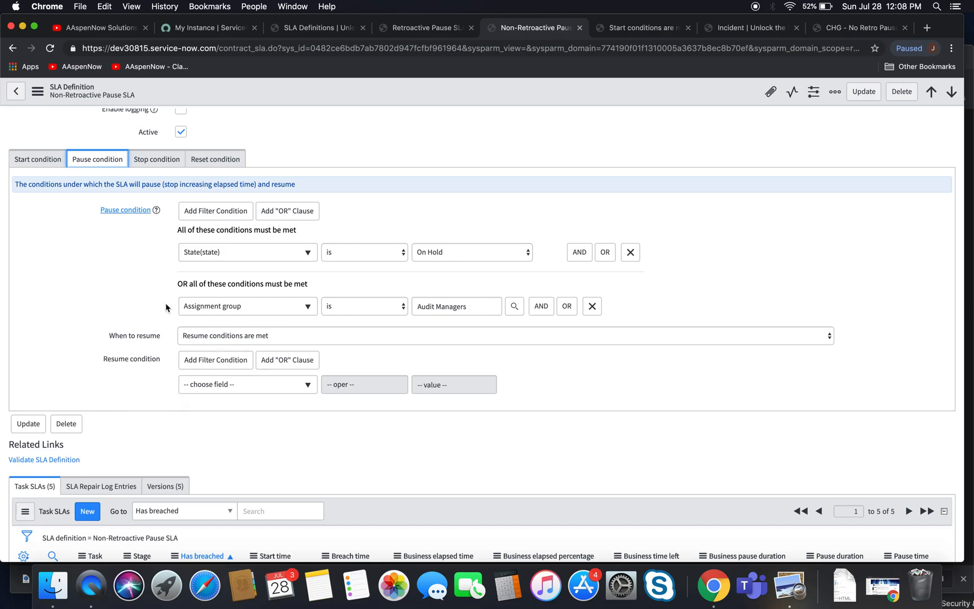
click(503, 336)
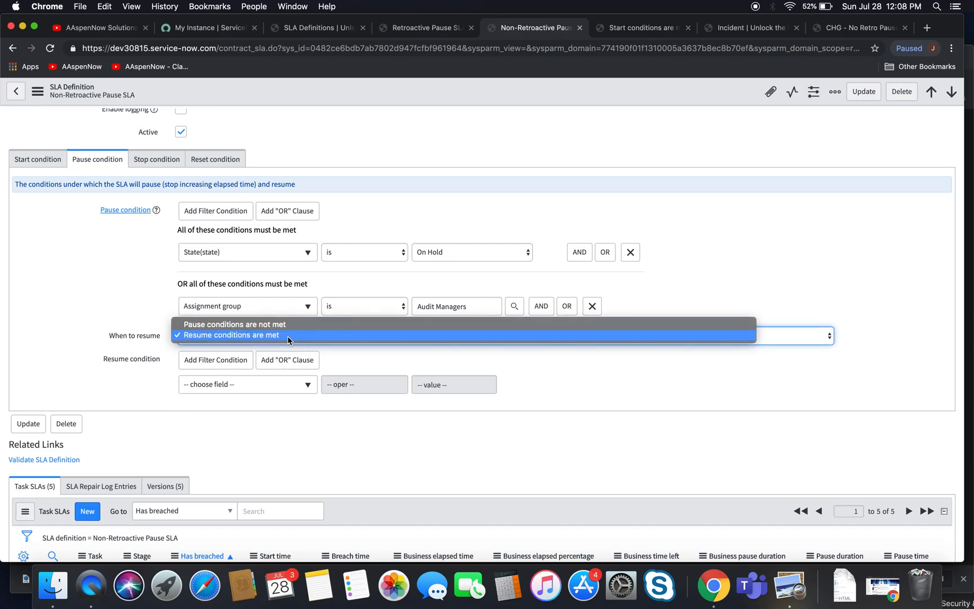
click(234, 324)
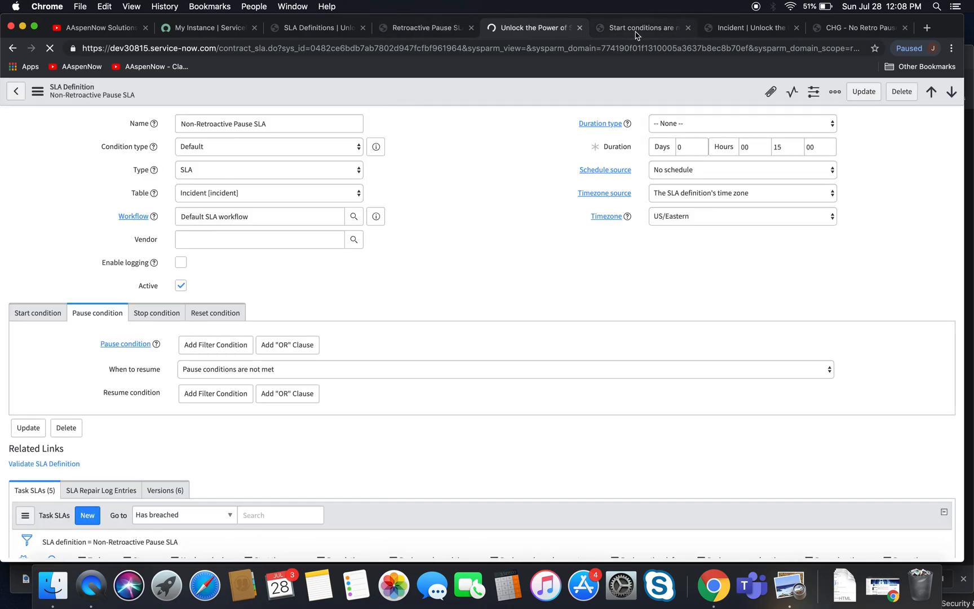
- Look at the Start conditions are not met definition, then the on-hold incident INC0012838
click(640, 27)
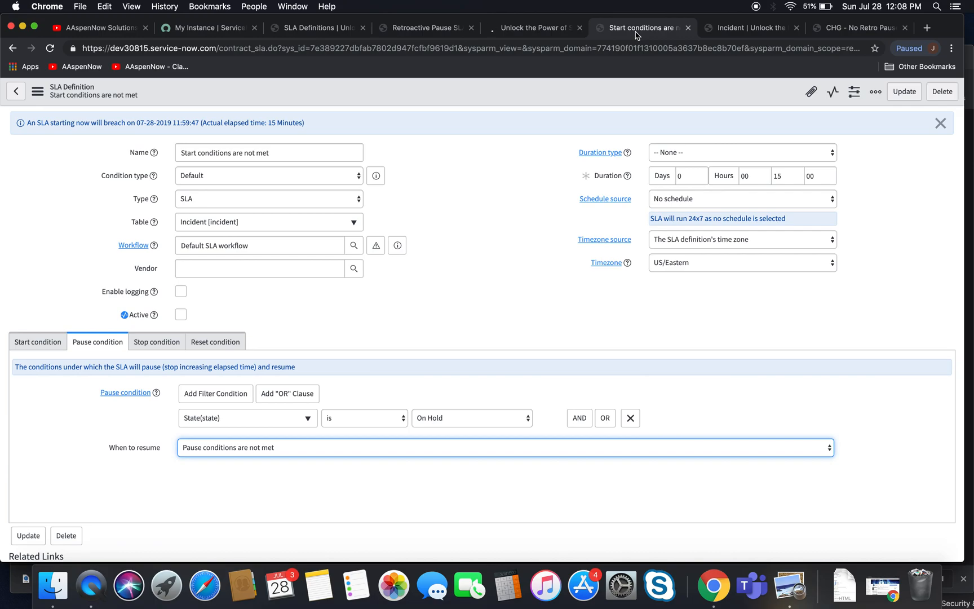
mouse_move(679, 36)
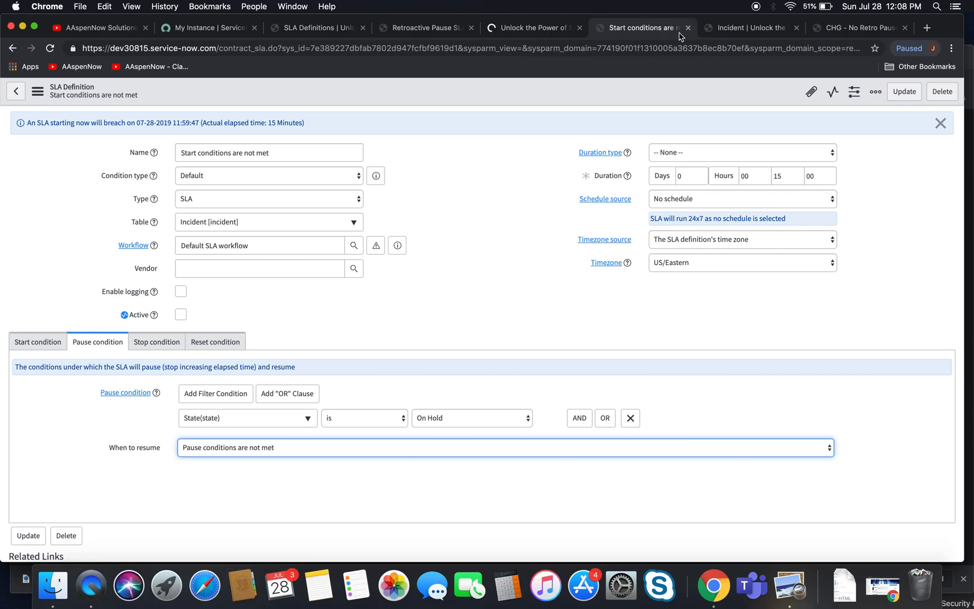
click(641, 28)
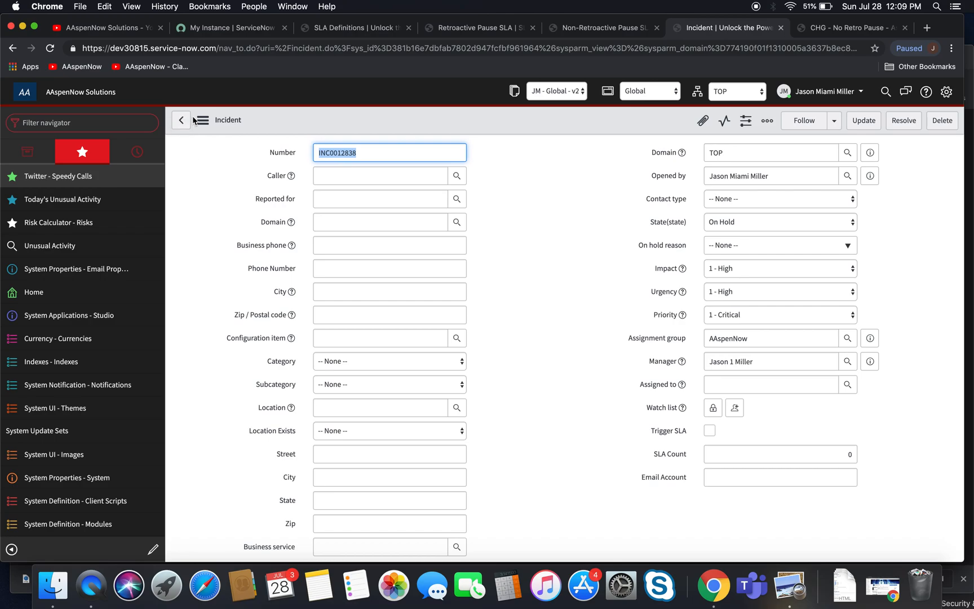
- Copy the incident into a new record and set its state to New
click(203, 119)
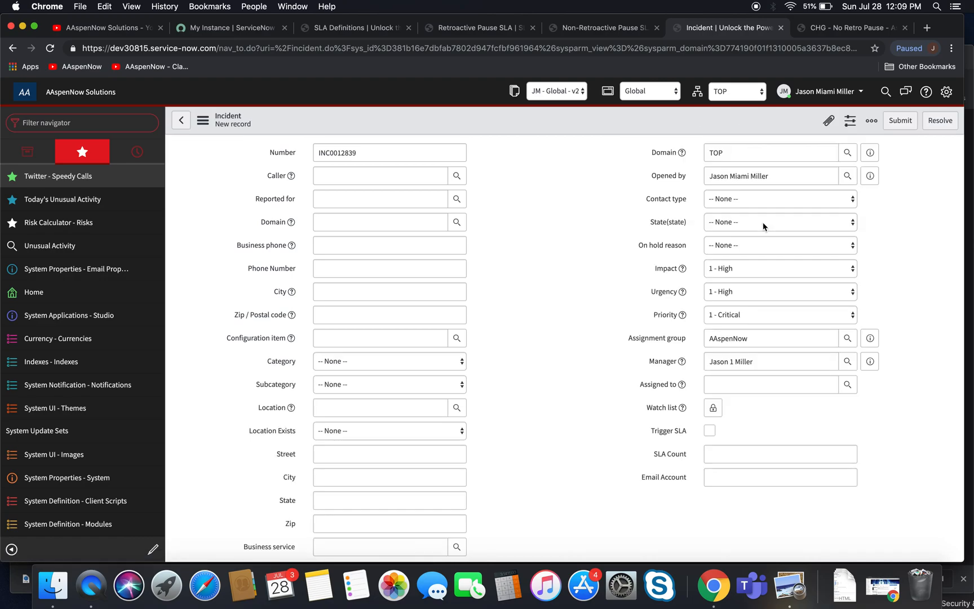
click(778, 222)
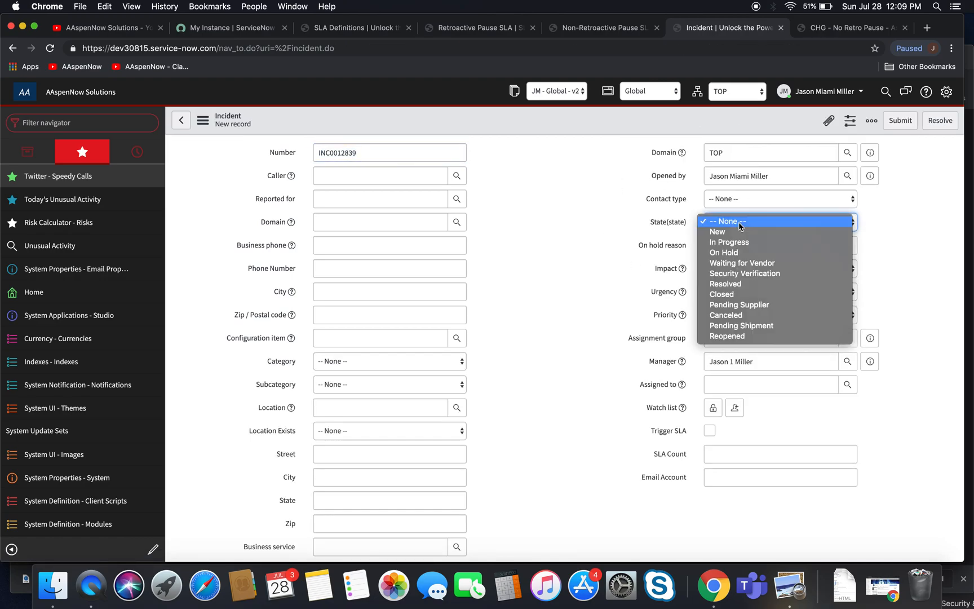
click(717, 231)
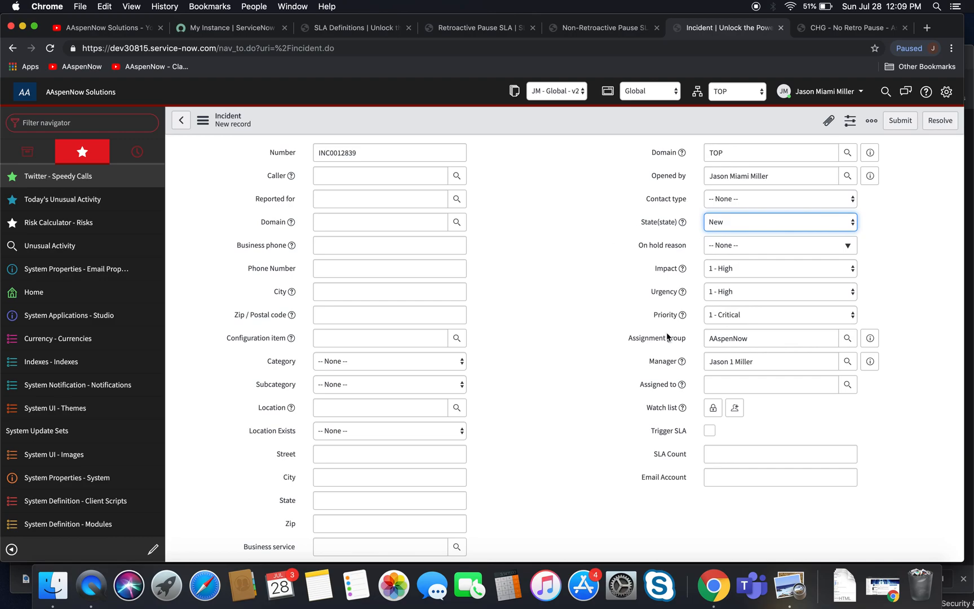
click(779, 222)
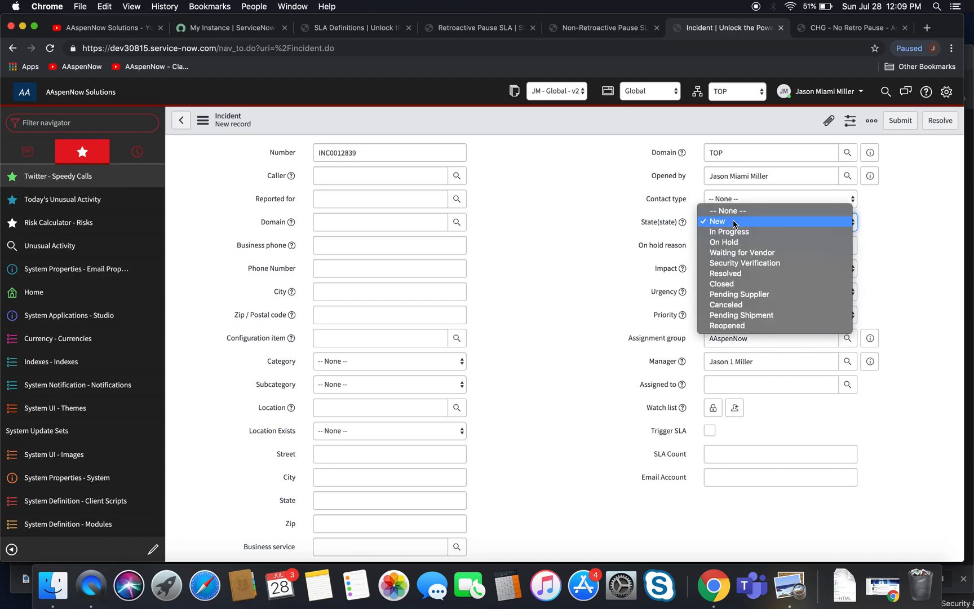
click(728, 231)
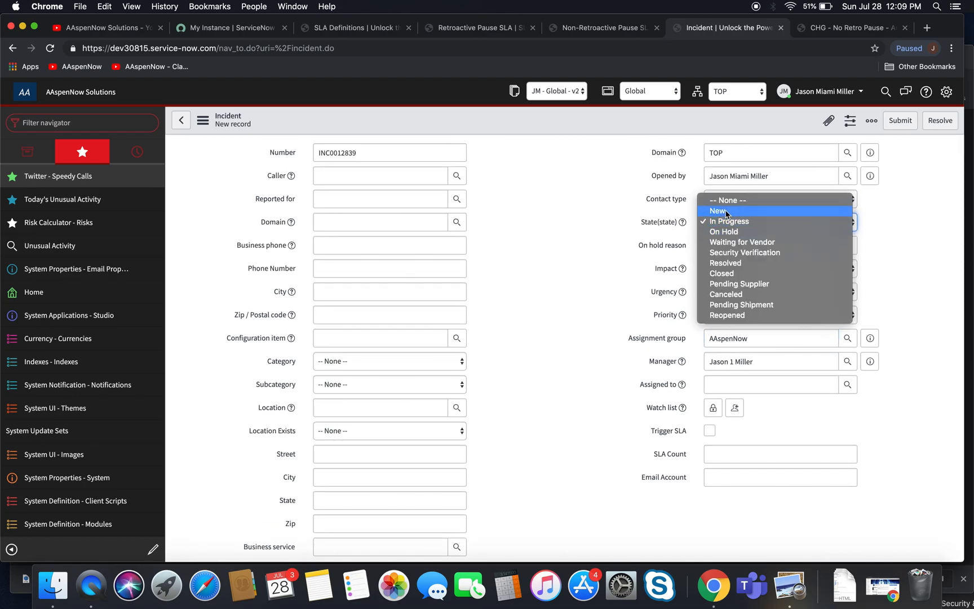
click(717, 211)
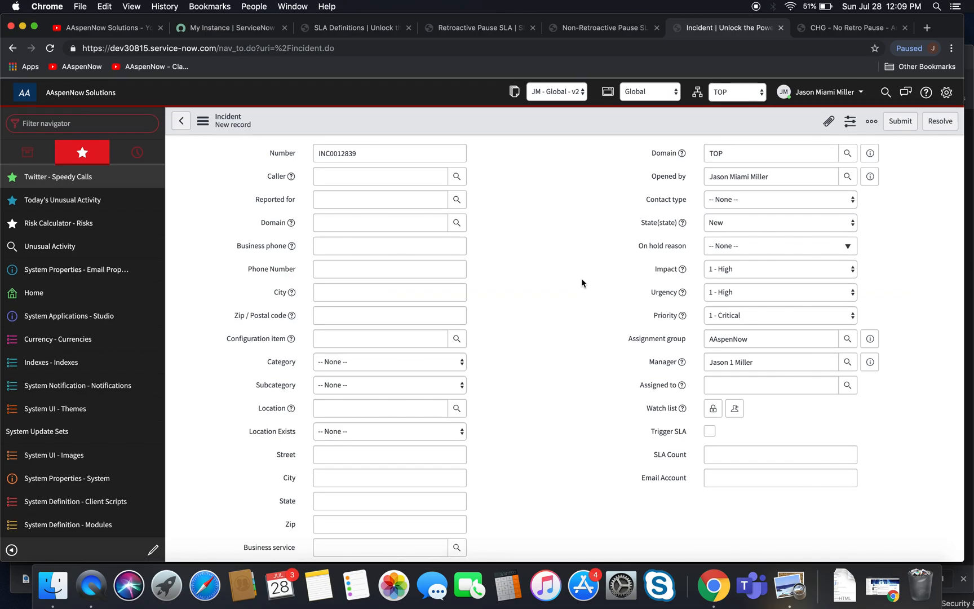
mouse_move(203, 121)
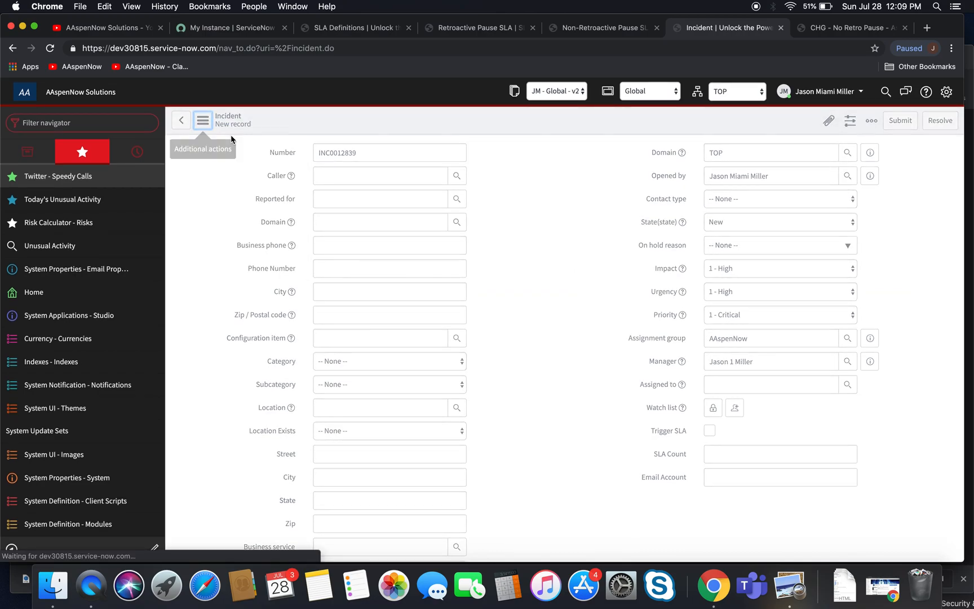
mouse_move(302, 366)
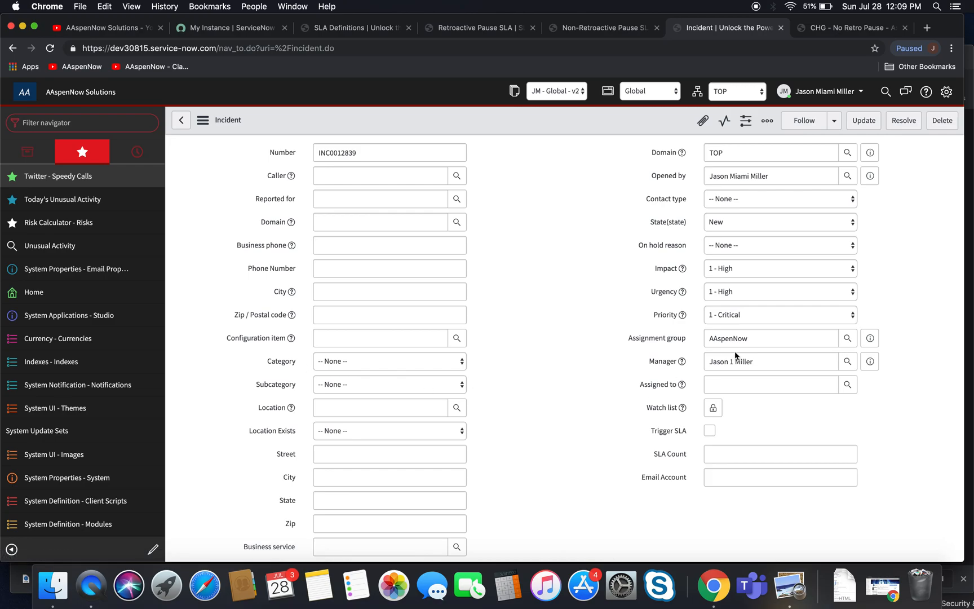
- Set INC0012839 to In Progress, save it, and view its Task SLAs related list
click(389, 152)
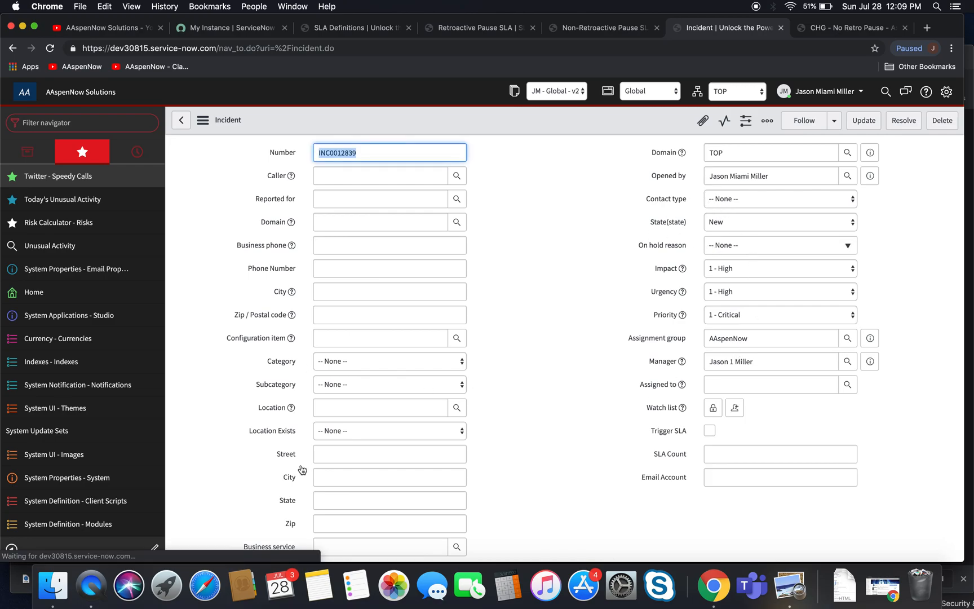
scroll(down, 3)
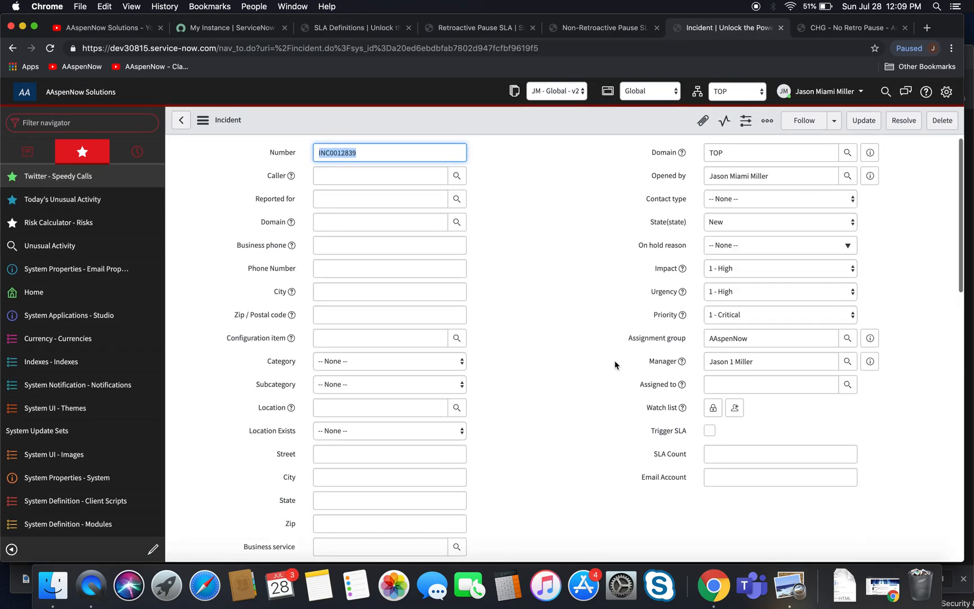
click(778, 222)
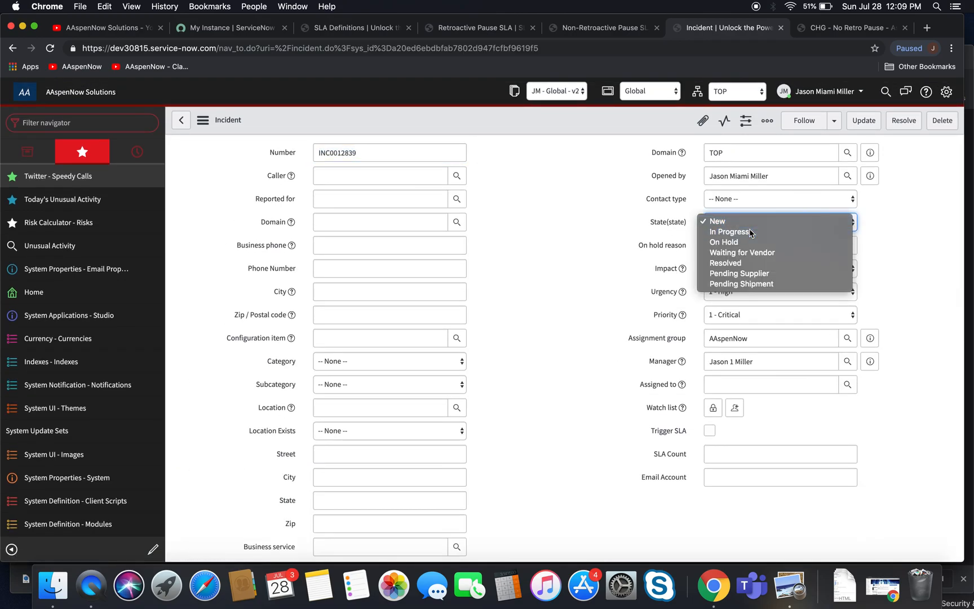
click(729, 232)
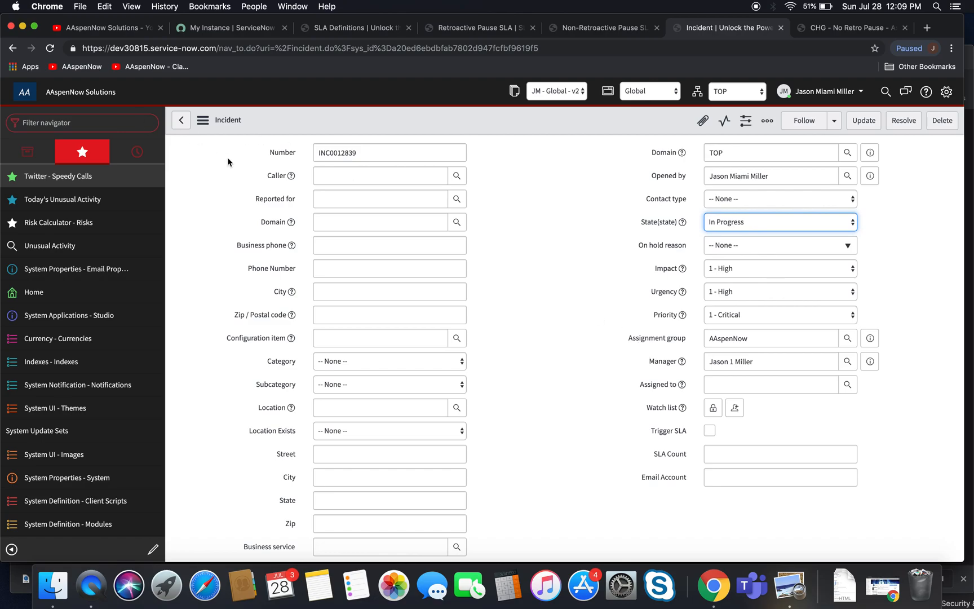
click(203, 120)
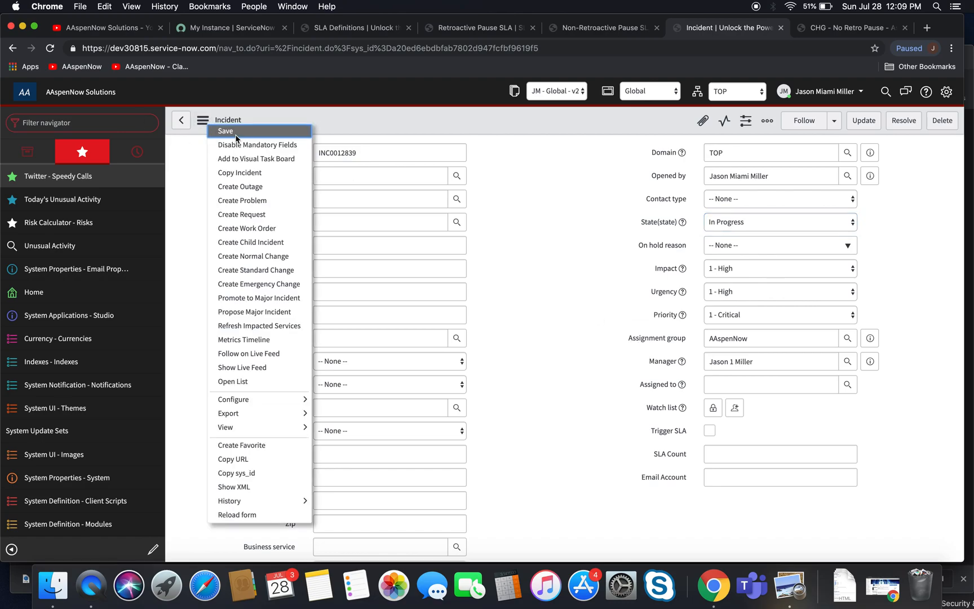
click(203, 120)
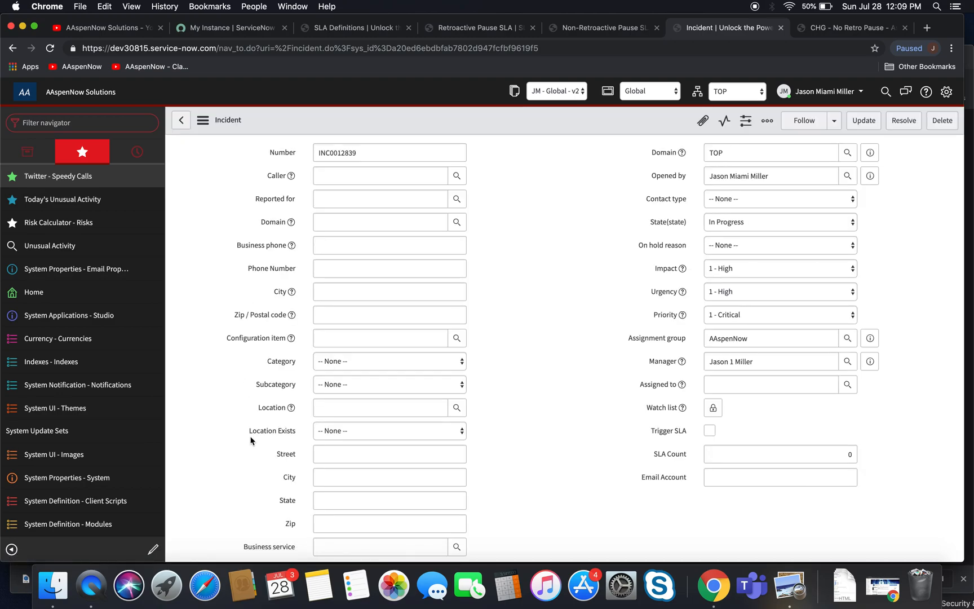
scroll(down, 3)
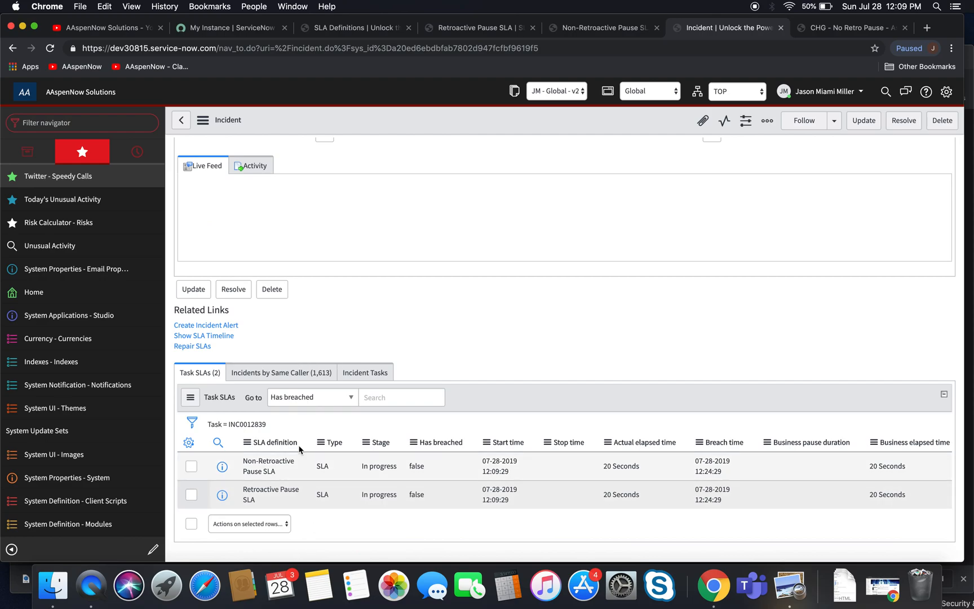
click(443, 436)
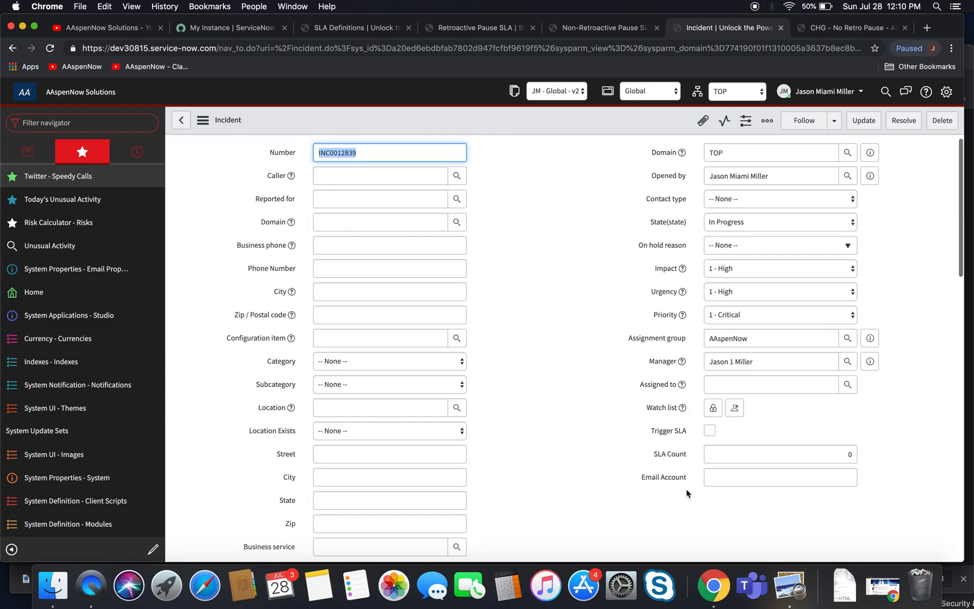
- Copy the incident into INC0012840, set it On Hold, and save it
click(203, 119)
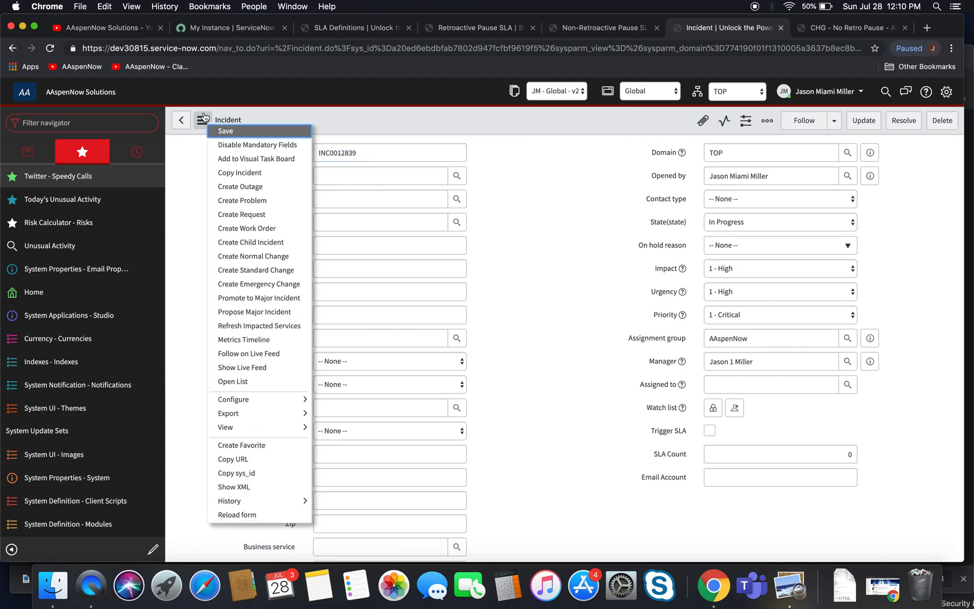
click(203, 120)
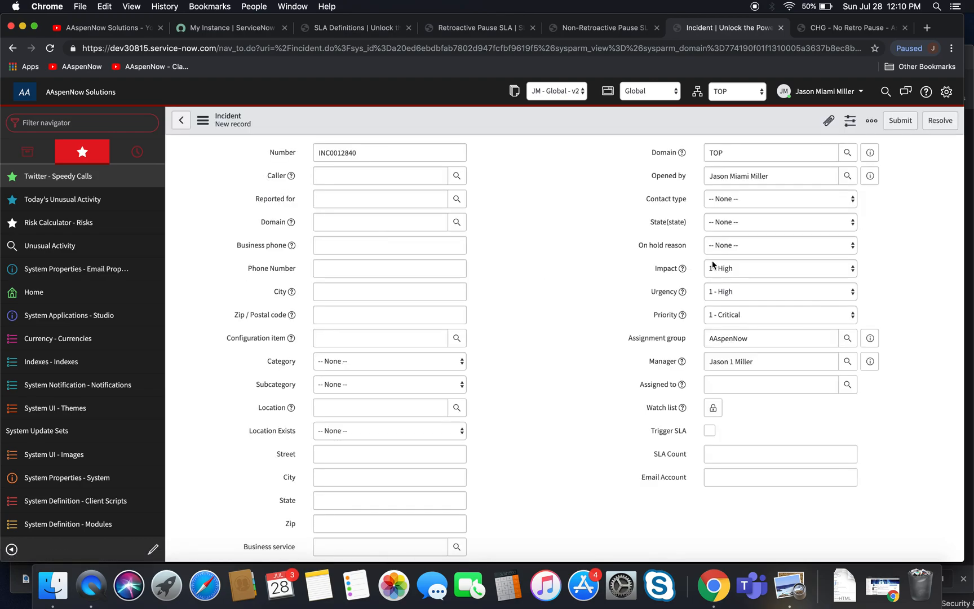
click(778, 223)
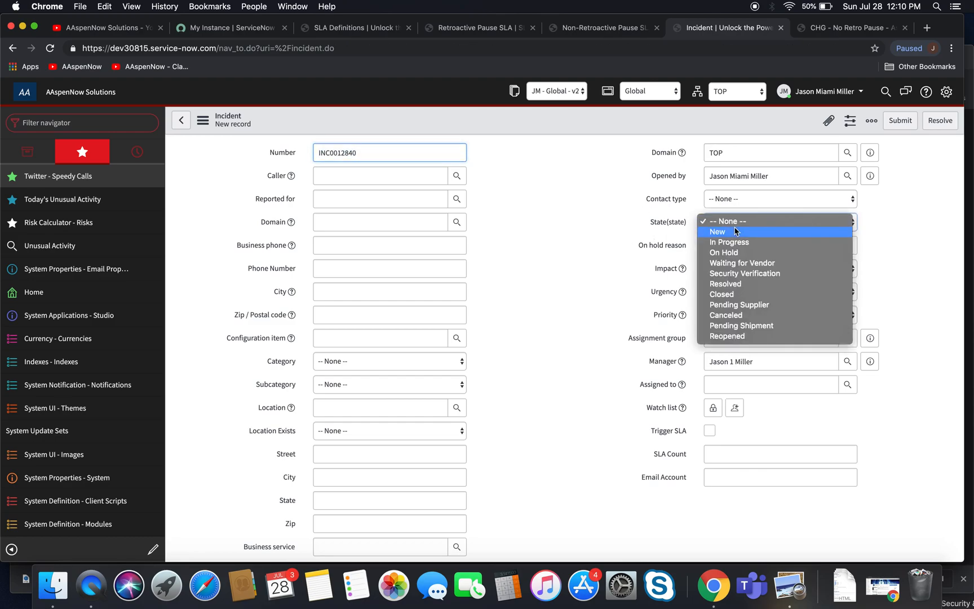
click(723, 253)
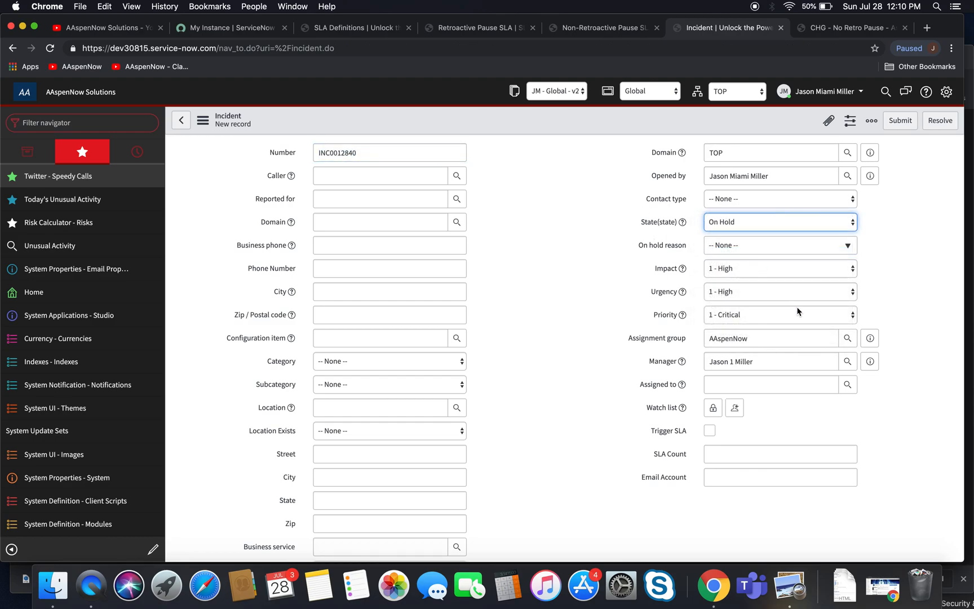
click(202, 119)
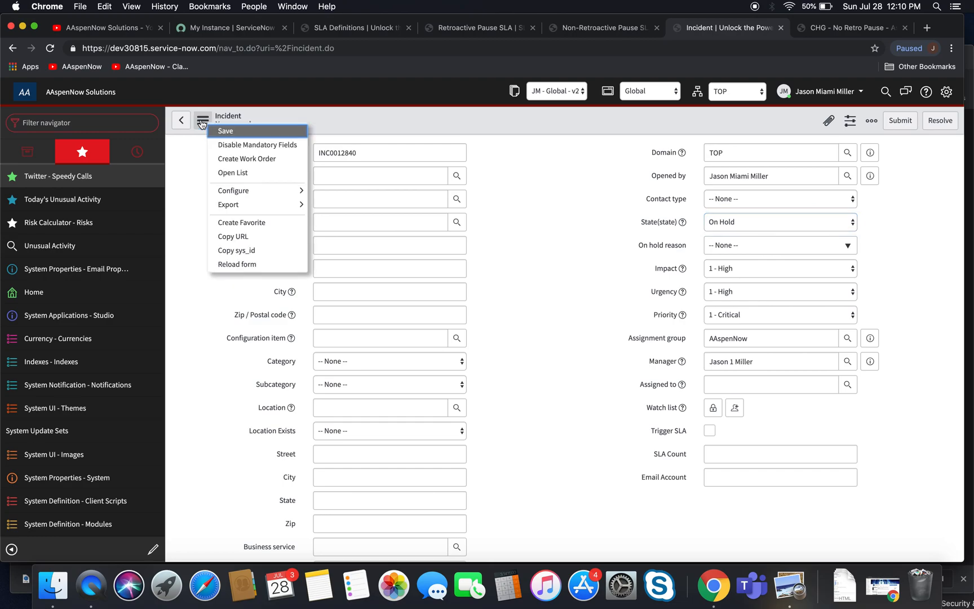
click(202, 120)
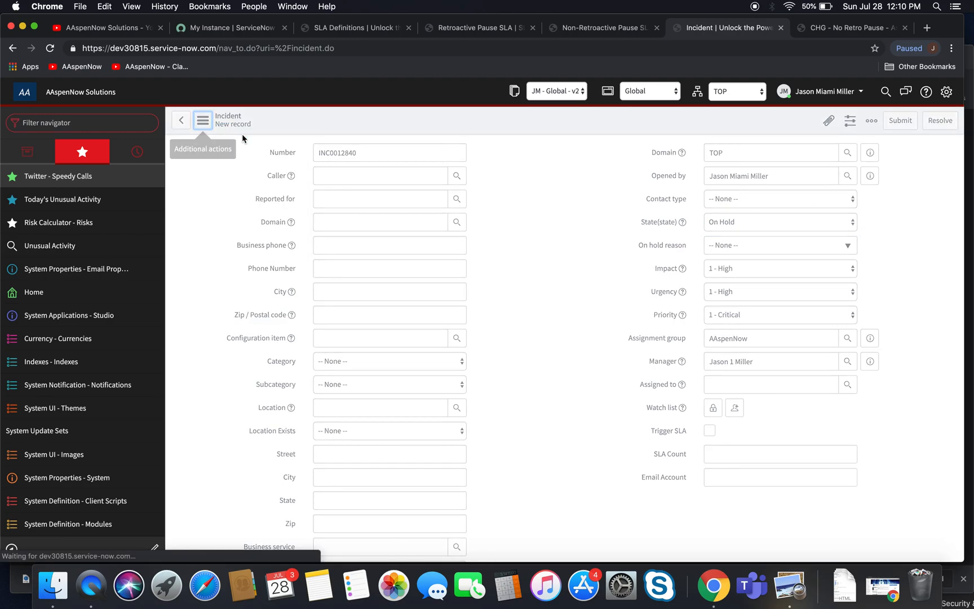
click(899, 119)
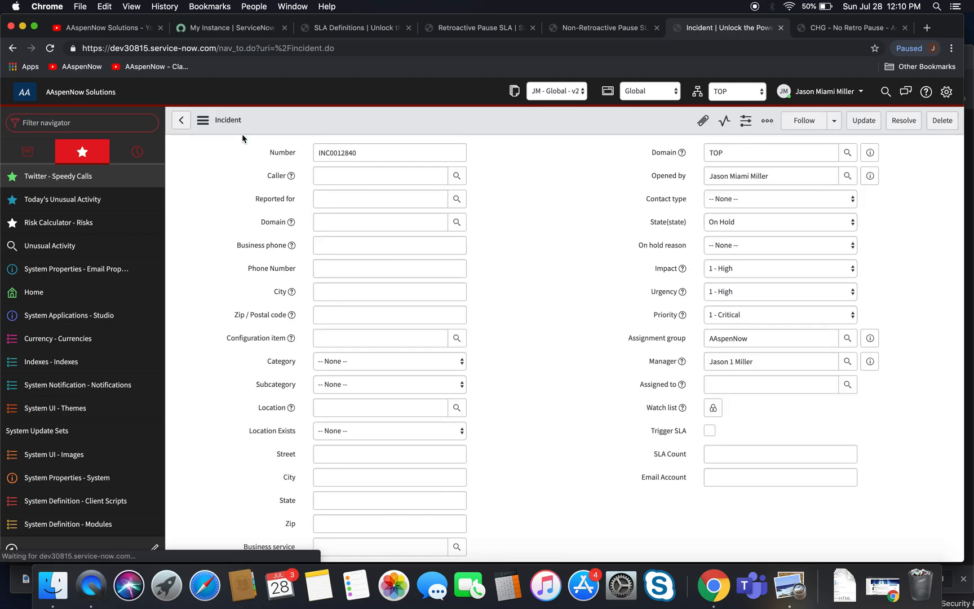
click(389, 152)
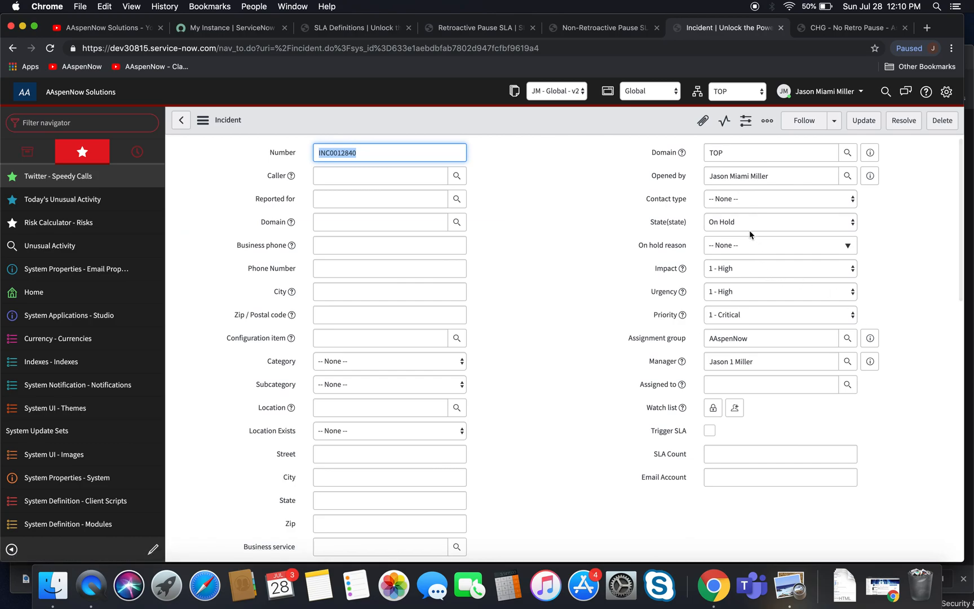
- Keep the incident state On Hold and scroll to INC0012840's Task SLAs, Retroactive Pause showing 17 seconds paused
click(779, 222)
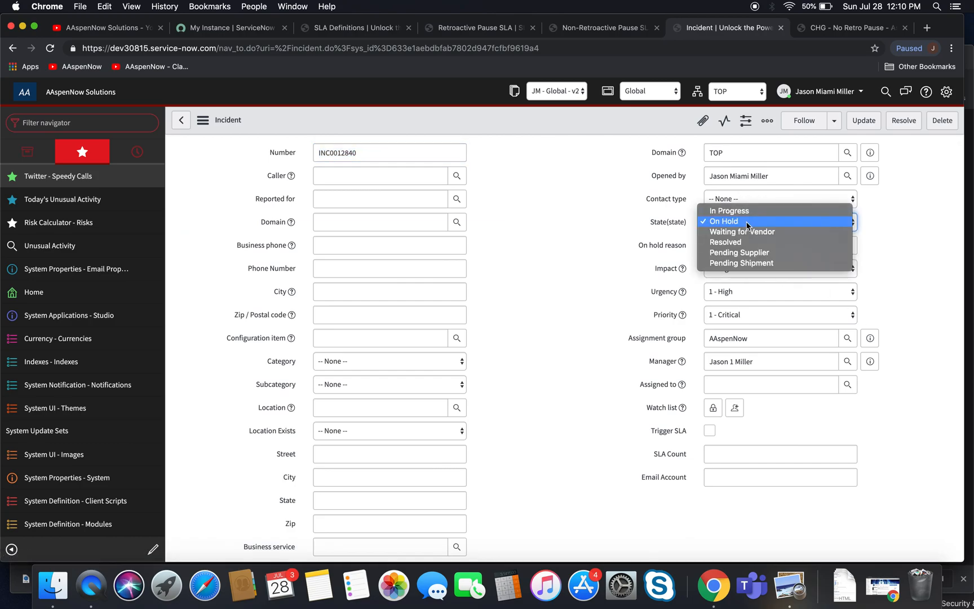
click(723, 221)
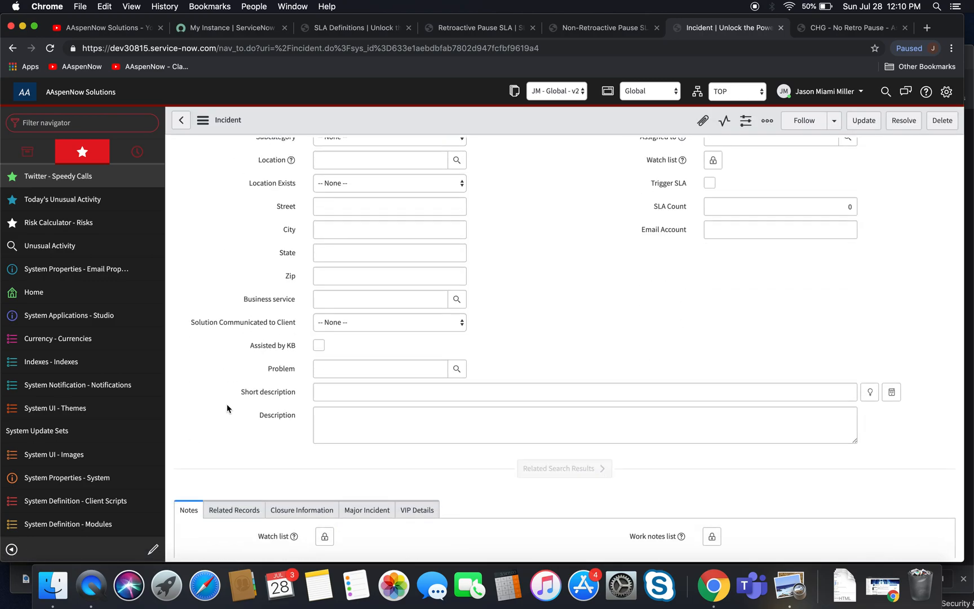
scroll(down, 3)
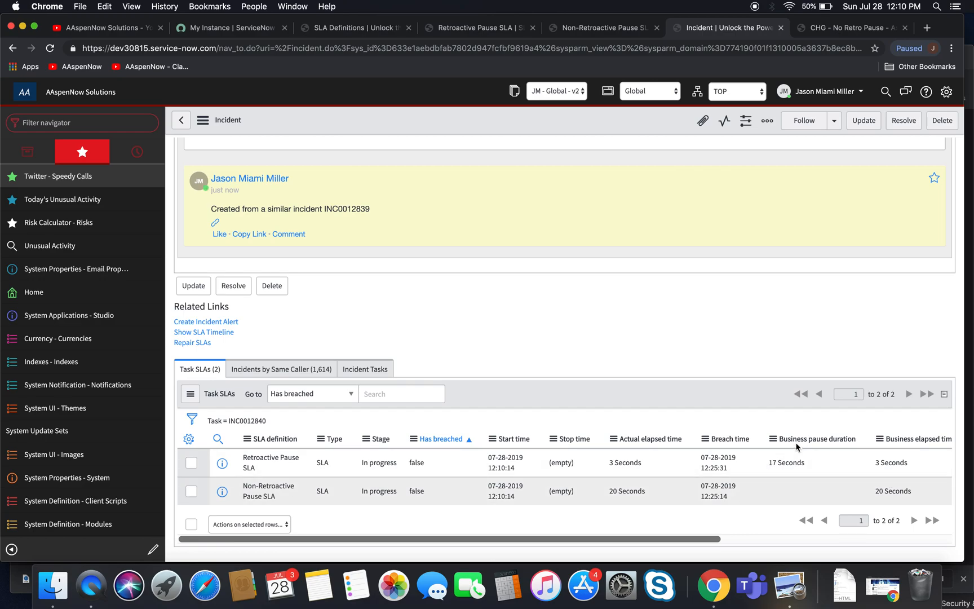
mouse_move(789, 480)
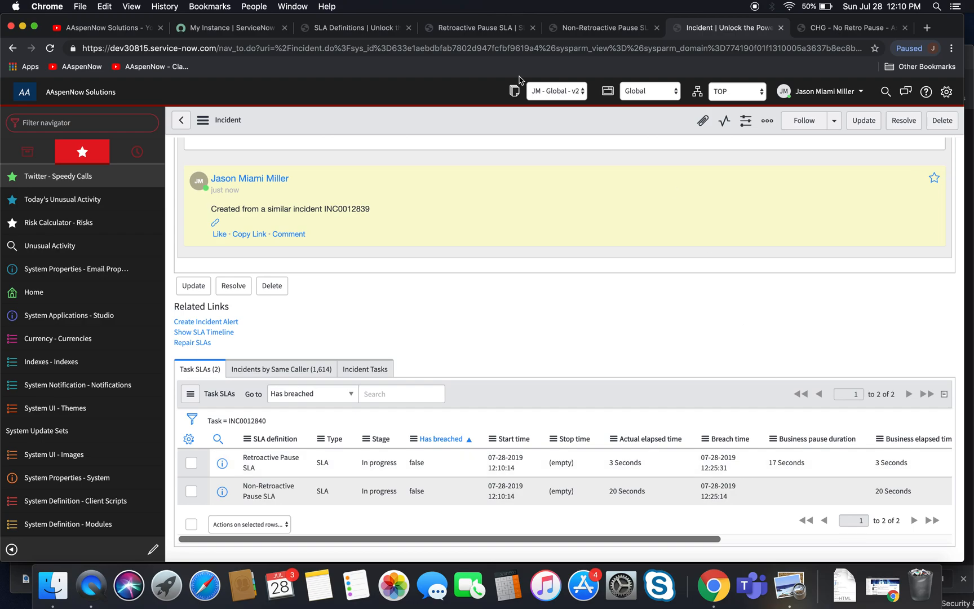
- Review the Retroactive Pause SLA definition's pause conditions
click(270, 462)
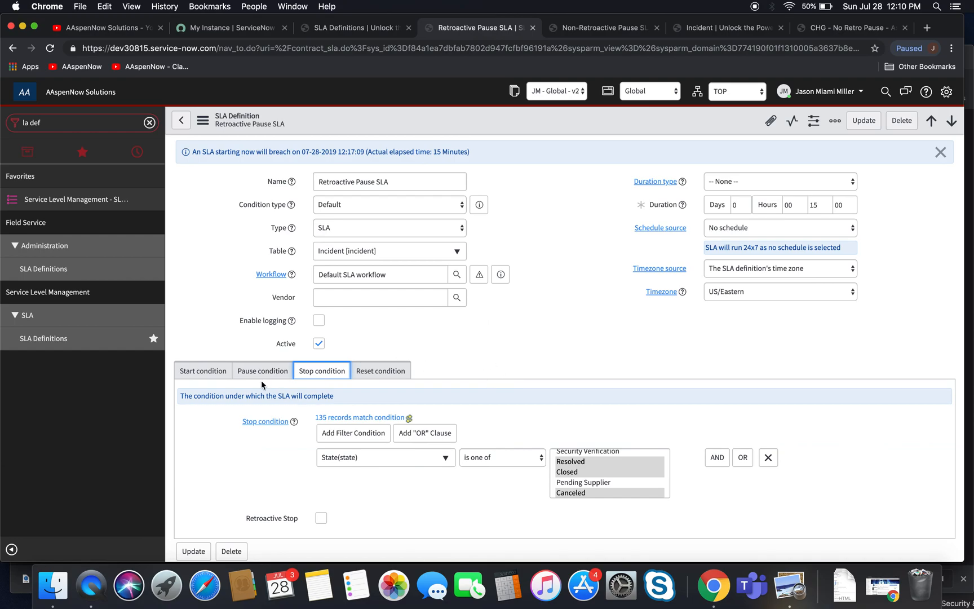
click(262, 370)
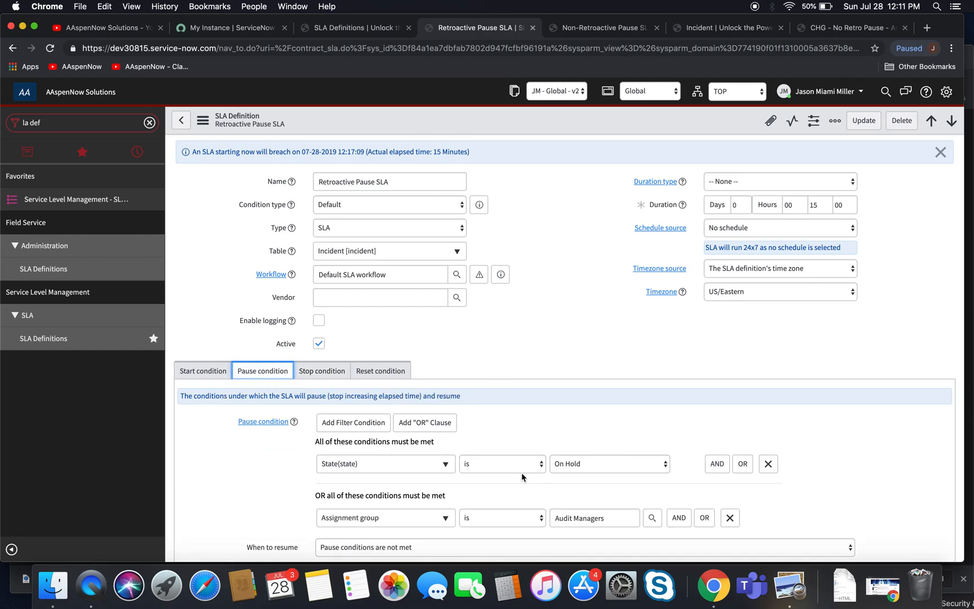
mouse_move(537, 514)
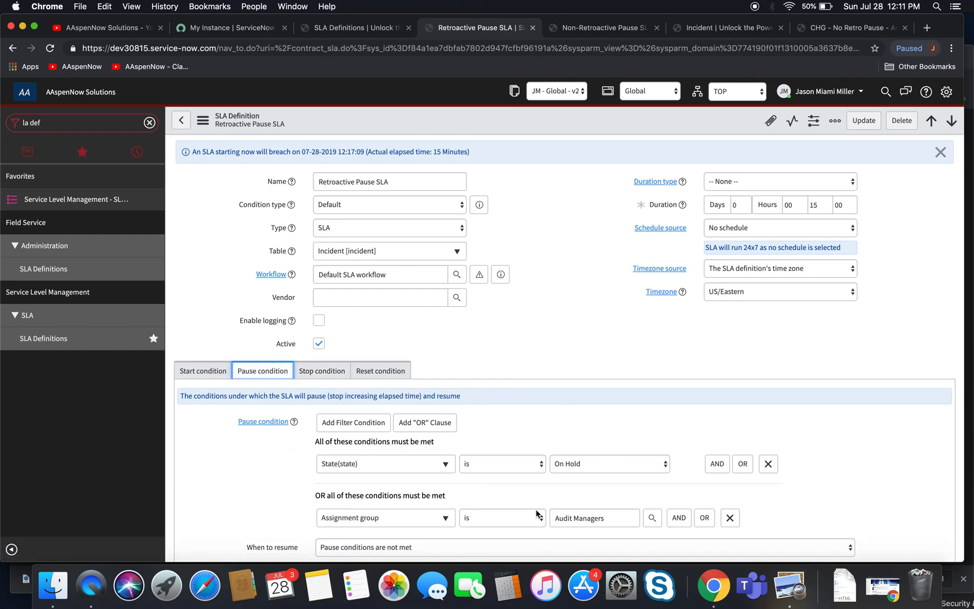
scroll(down, 3)
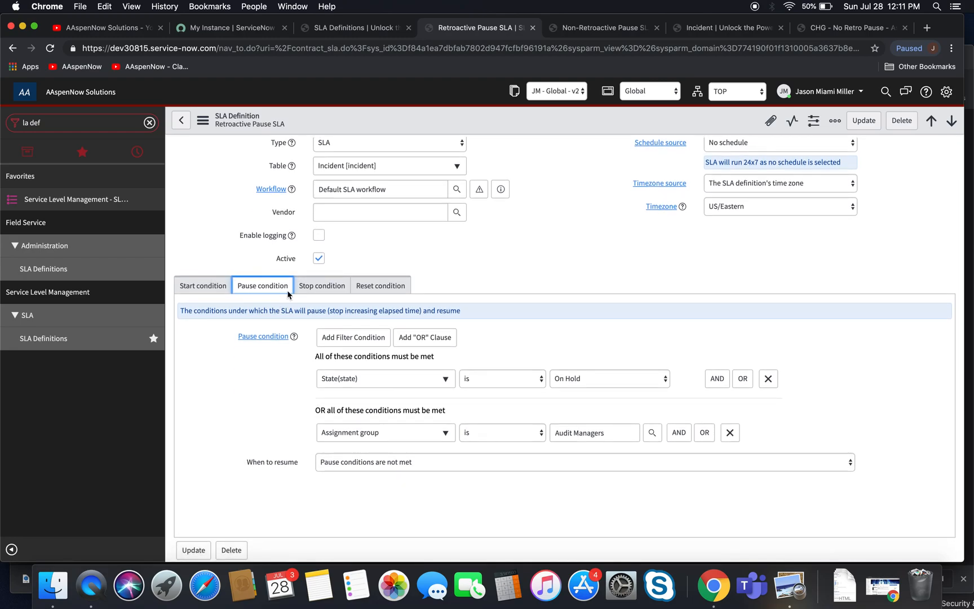
- Review the Non-Retroactive Pause SLA definition's start conditions, retroactive pause unchecked
click(601, 28)
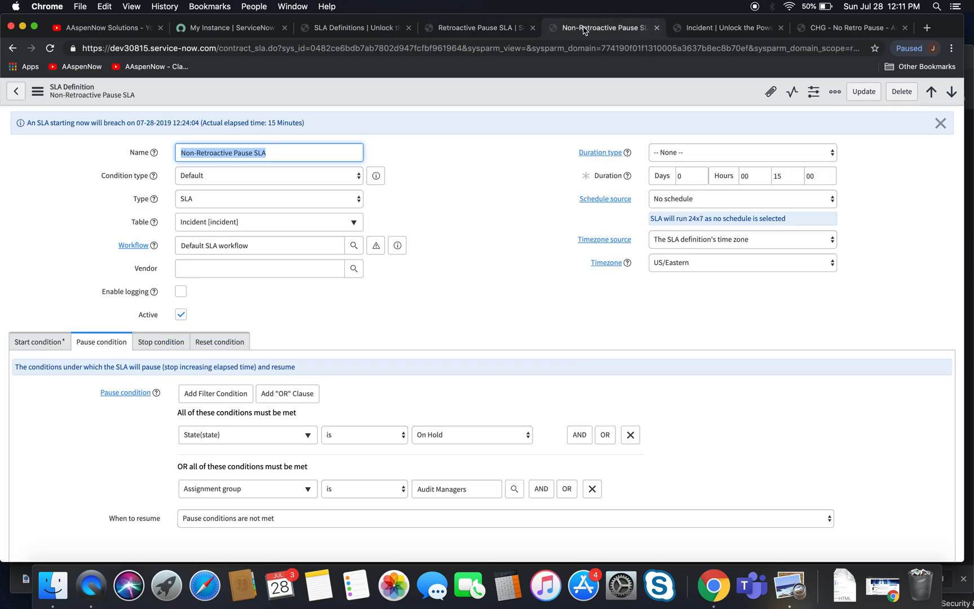
scroll(down, 3)
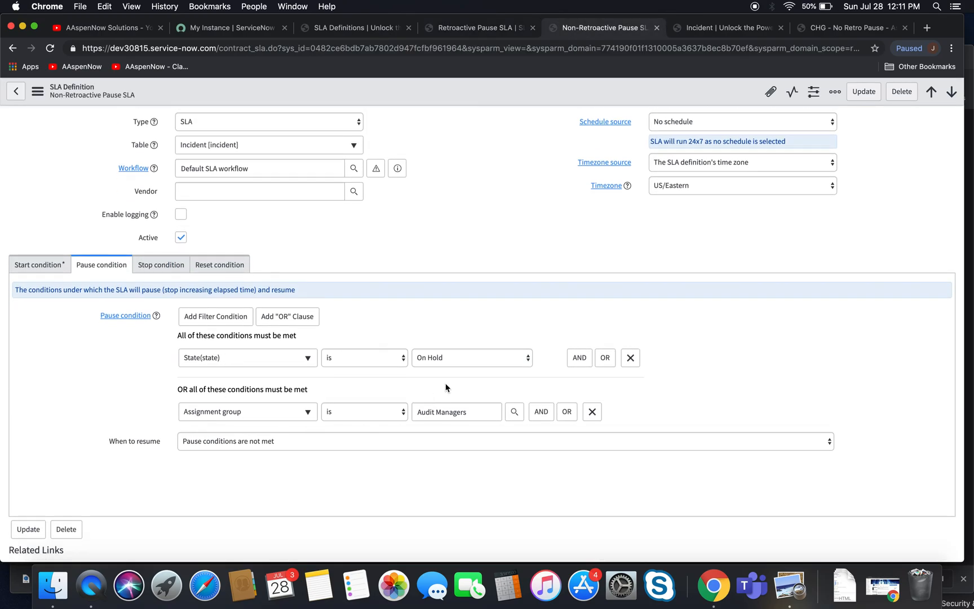
mouse_move(38, 264)
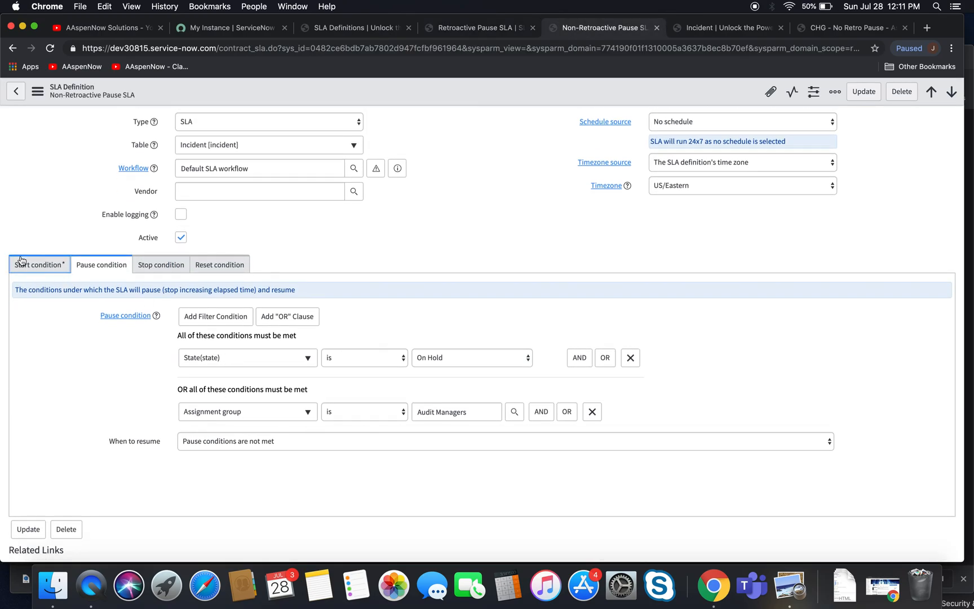
click(38, 265)
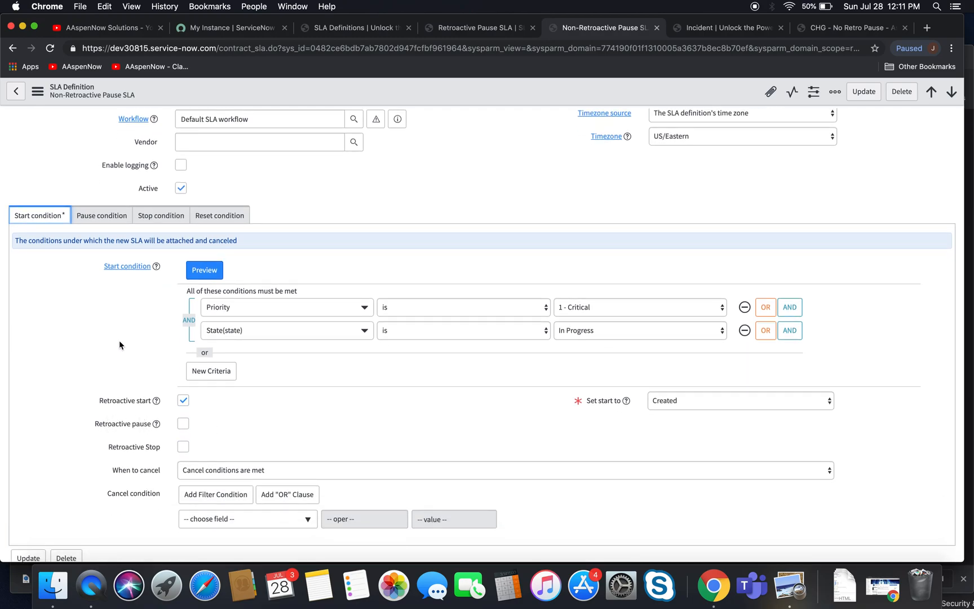
mouse_move(102, 215)
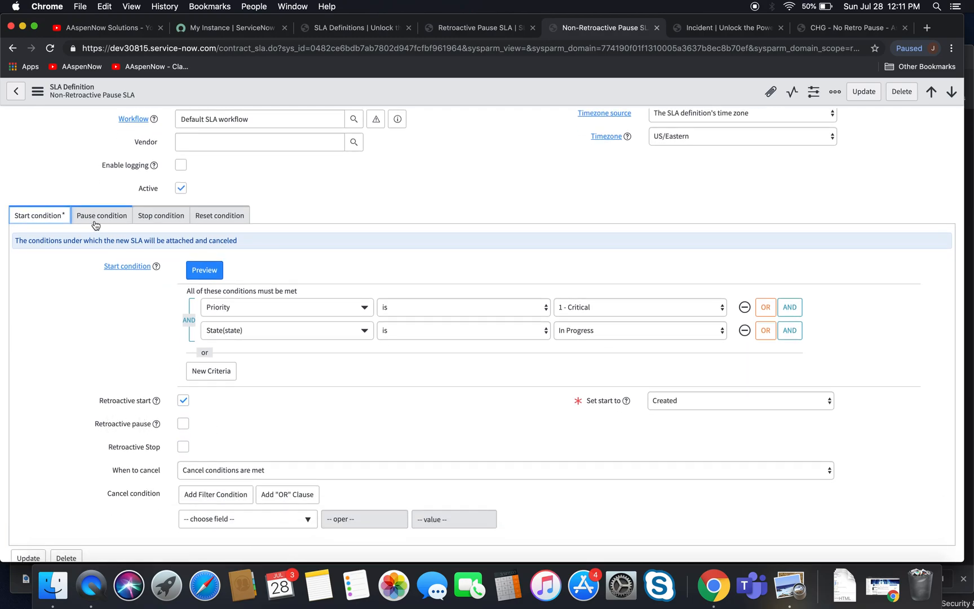
- Set the Retroactive Pause SLA to resume when resume conditions are met and update the definition
click(478, 27)
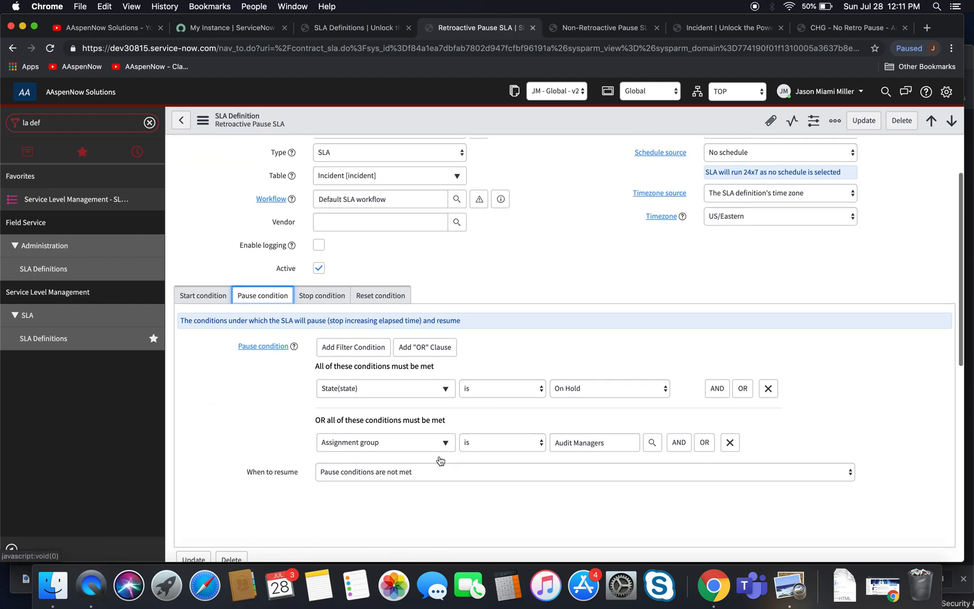
click(584, 471)
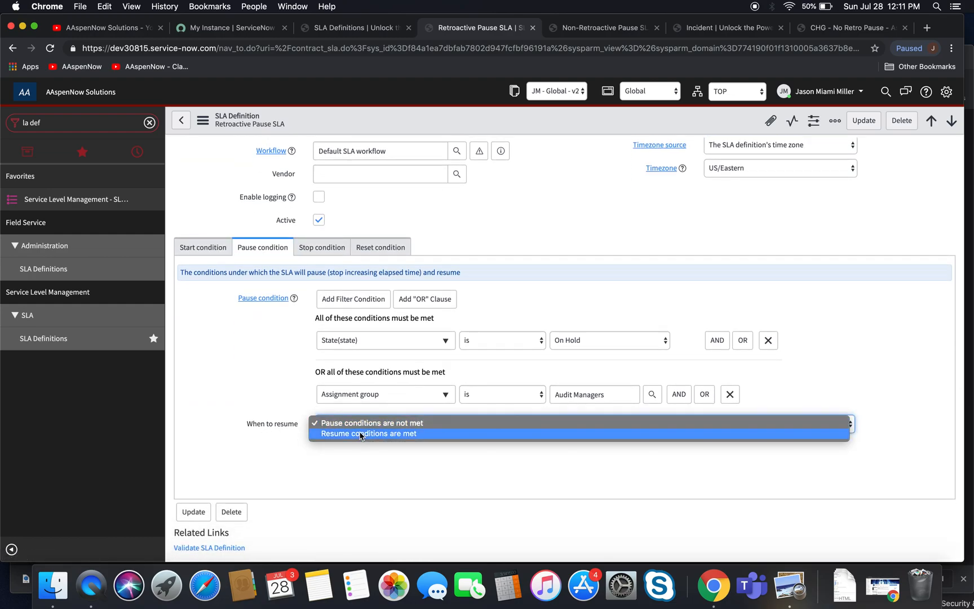
click(368, 433)
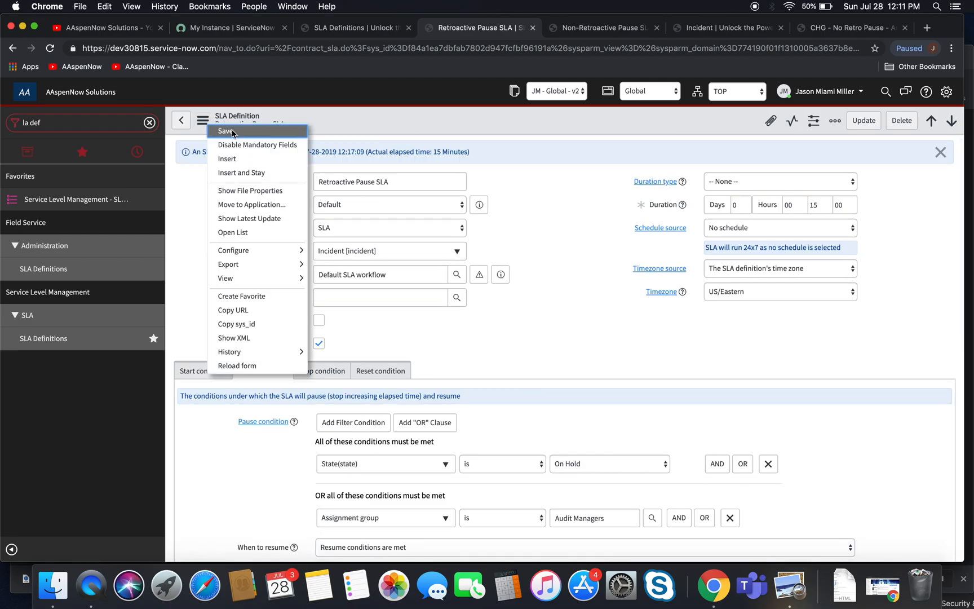
click(203, 120)
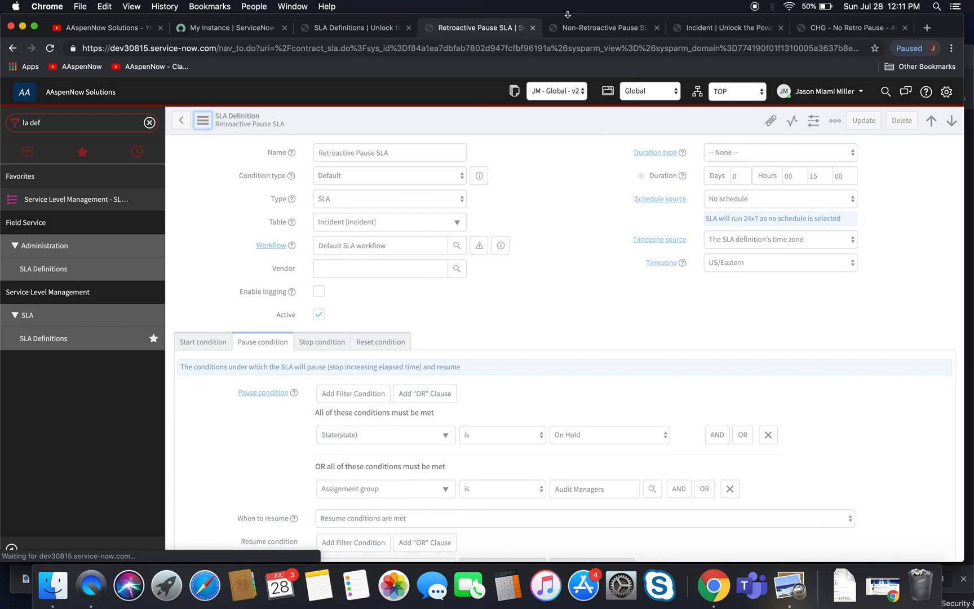
click(203, 341)
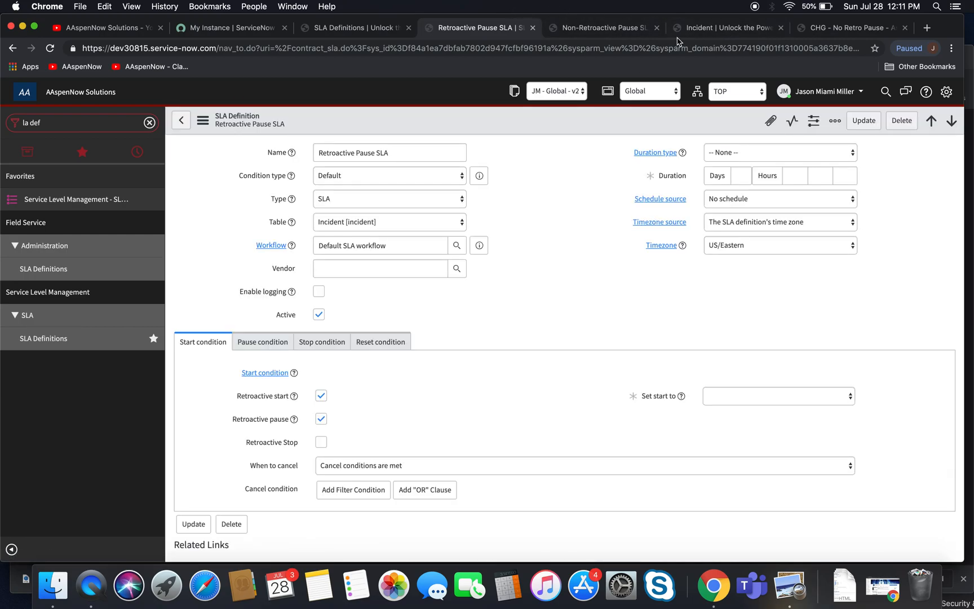
- Copy incident INC0012840 into a new incident via the form context menu
click(727, 28)
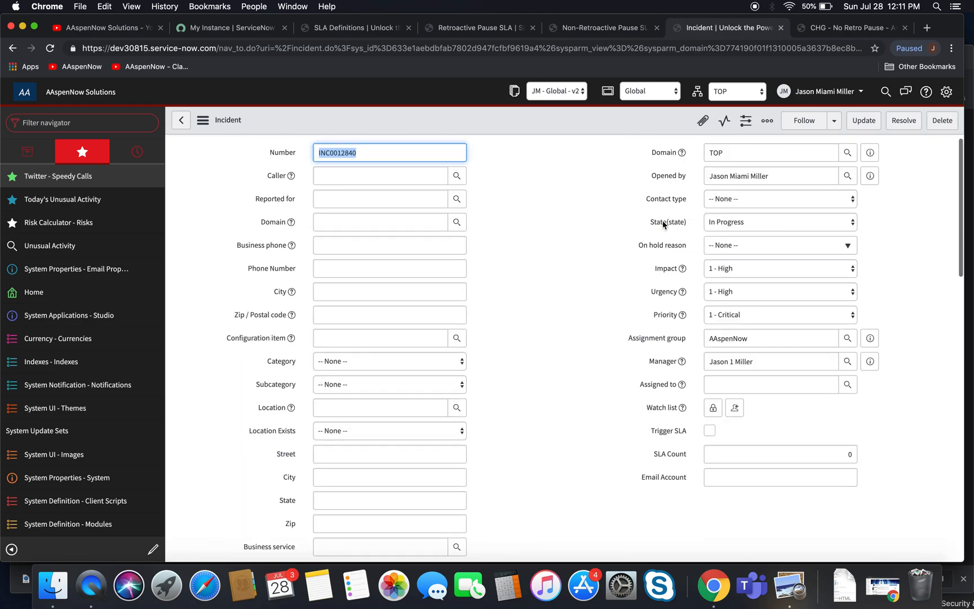
mouse_move(215, 147)
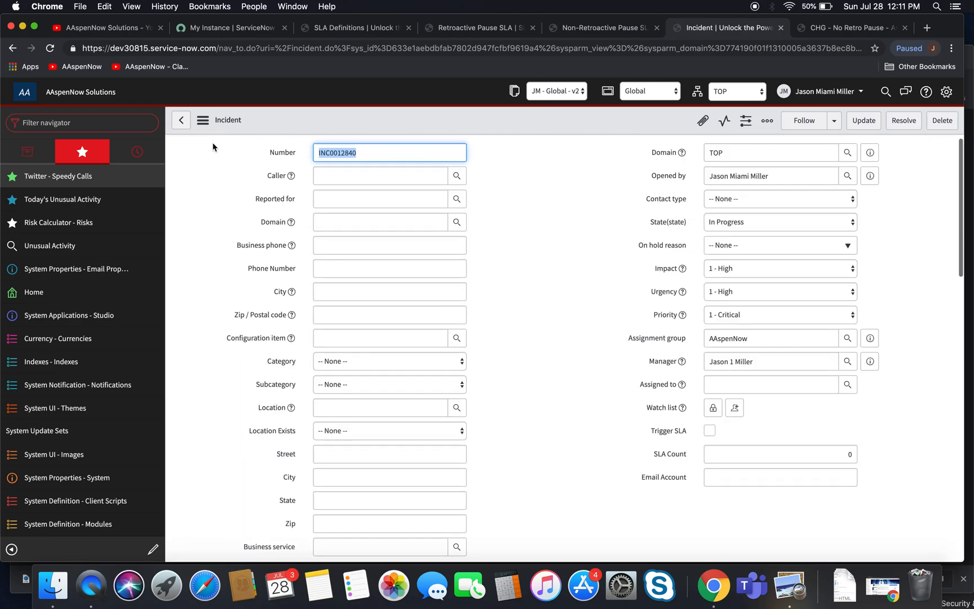
mouse_move(203, 124)
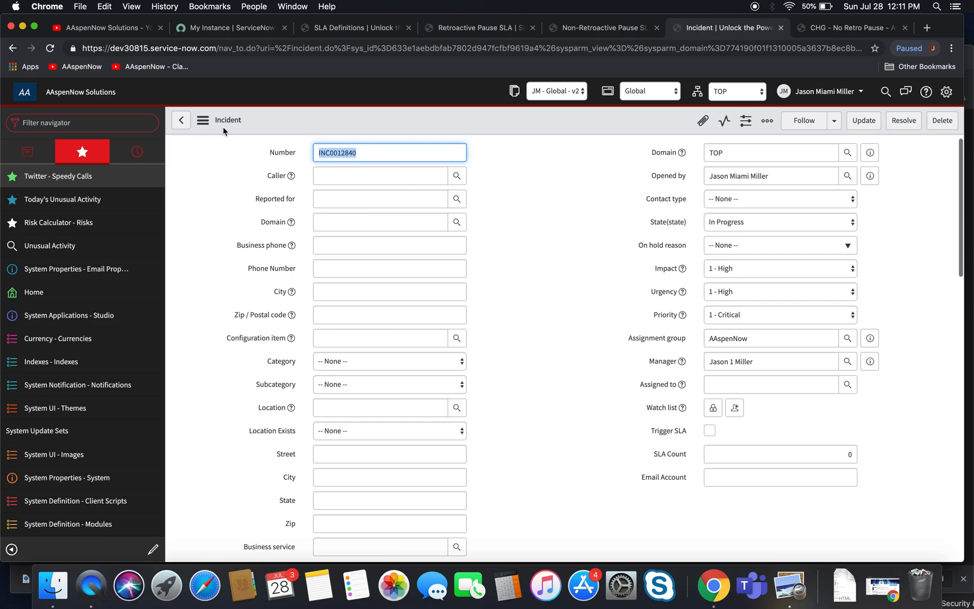
click(203, 119)
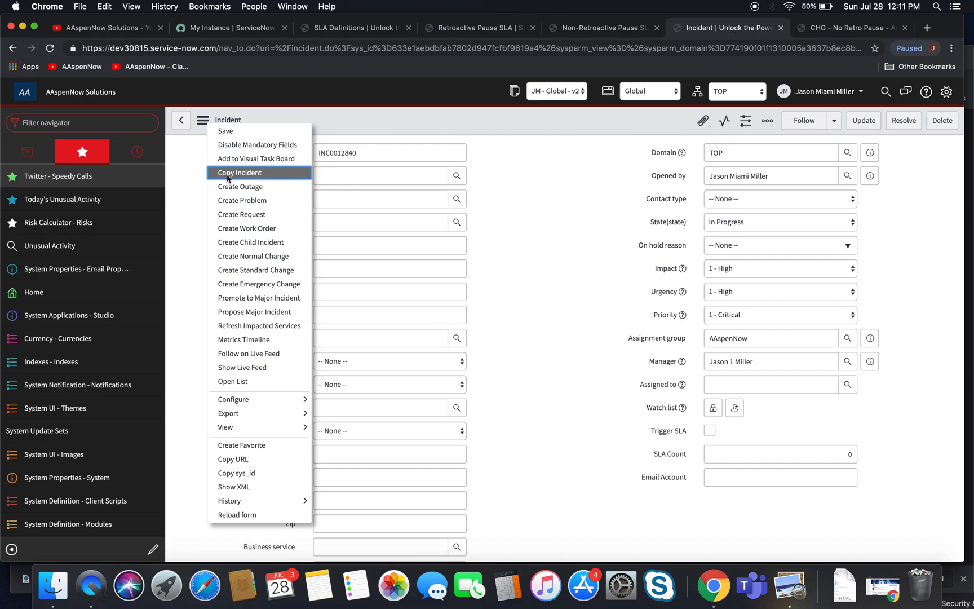
click(203, 120)
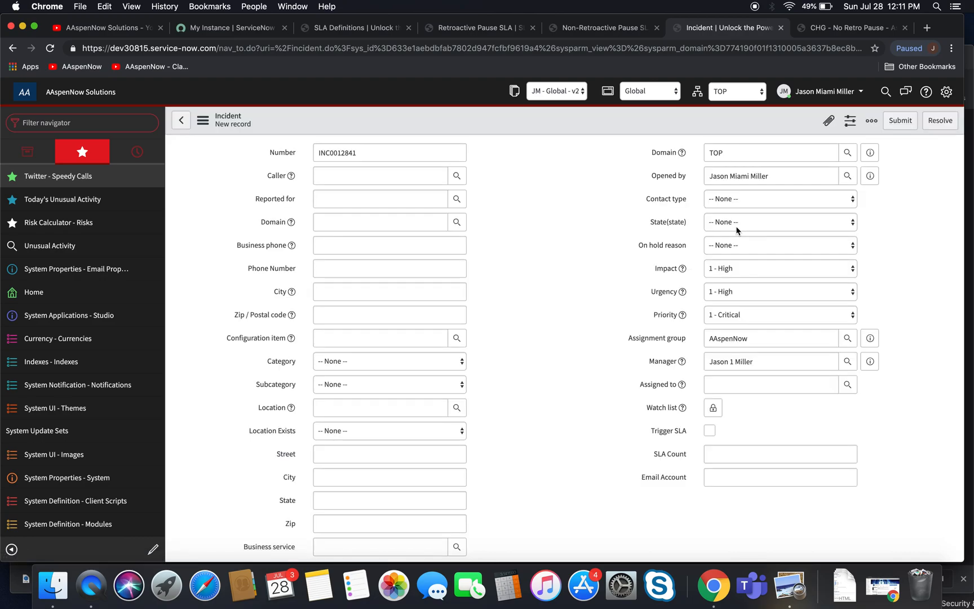
click(389, 152)
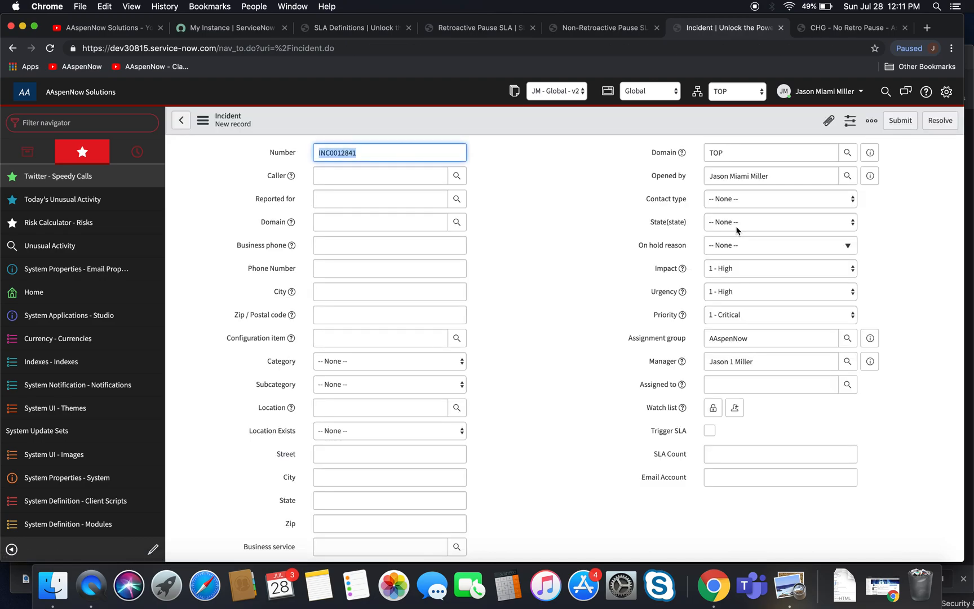
- Submit the new incident On Hold, then change its state to In Progress
click(779, 222)
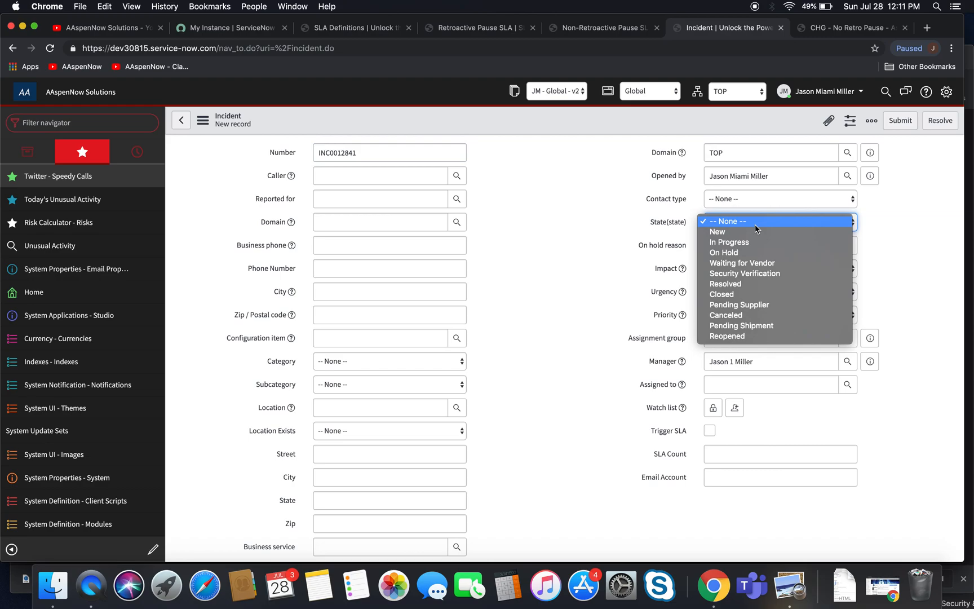
click(724, 252)
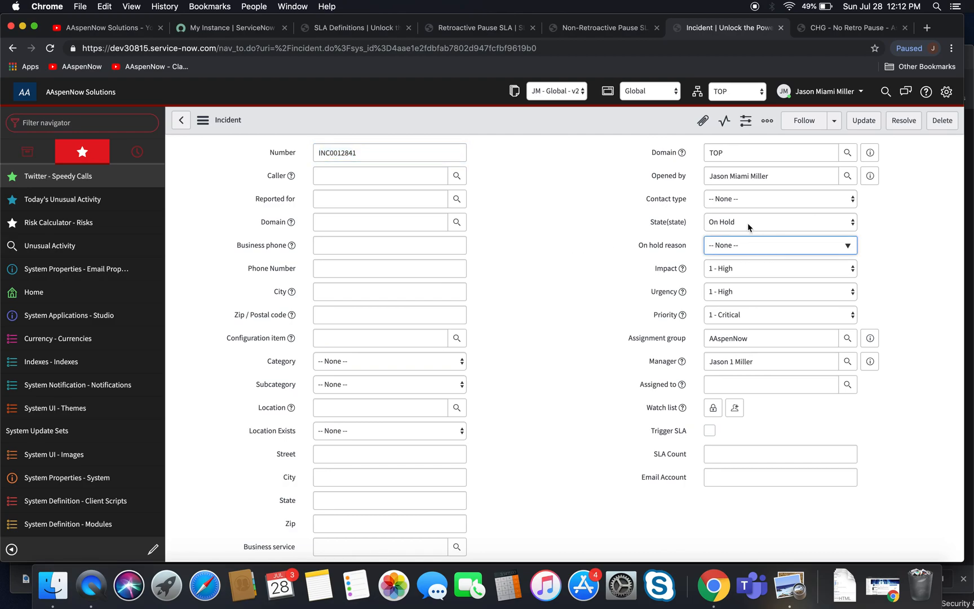
click(780, 222)
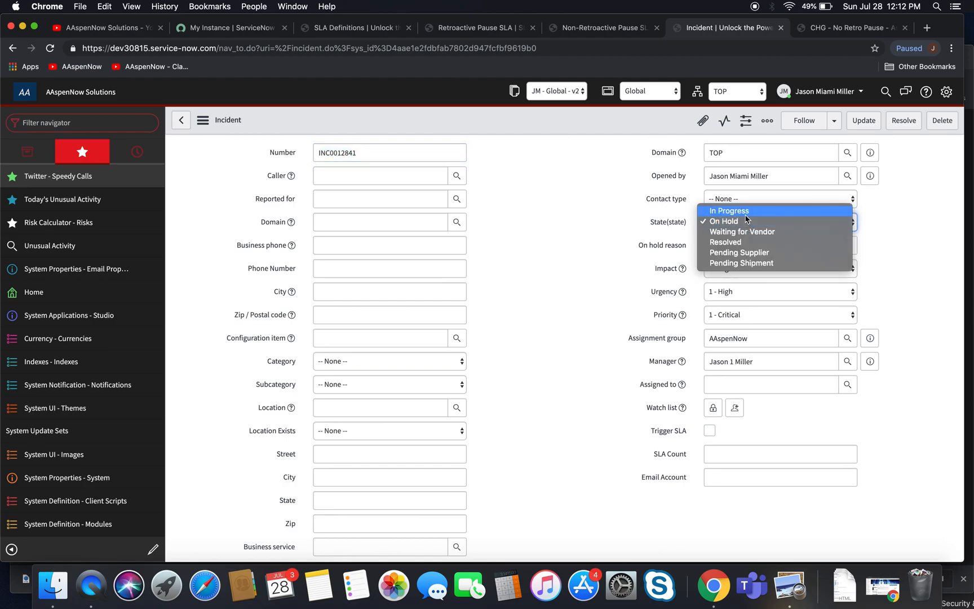
click(203, 120)
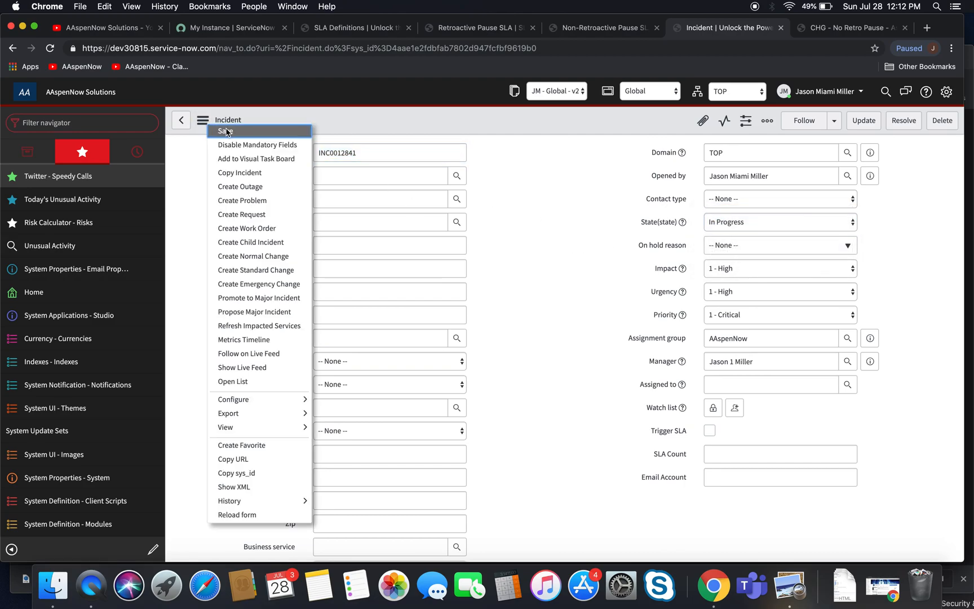
- Save INC0012841 as In Progress and check its Task SLAs, Retroactive Pause SLA paused
click(203, 119)
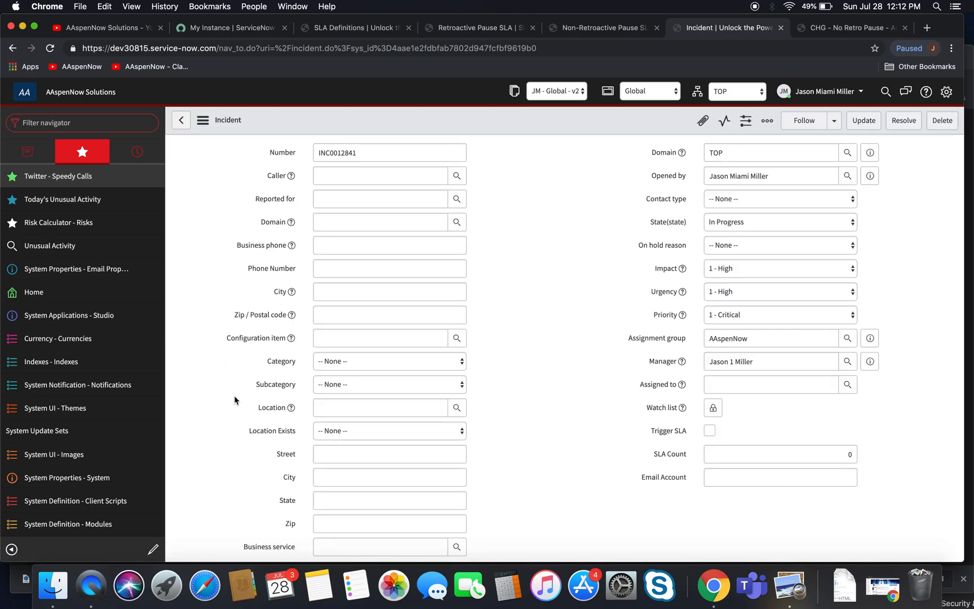
scroll(down, 3)
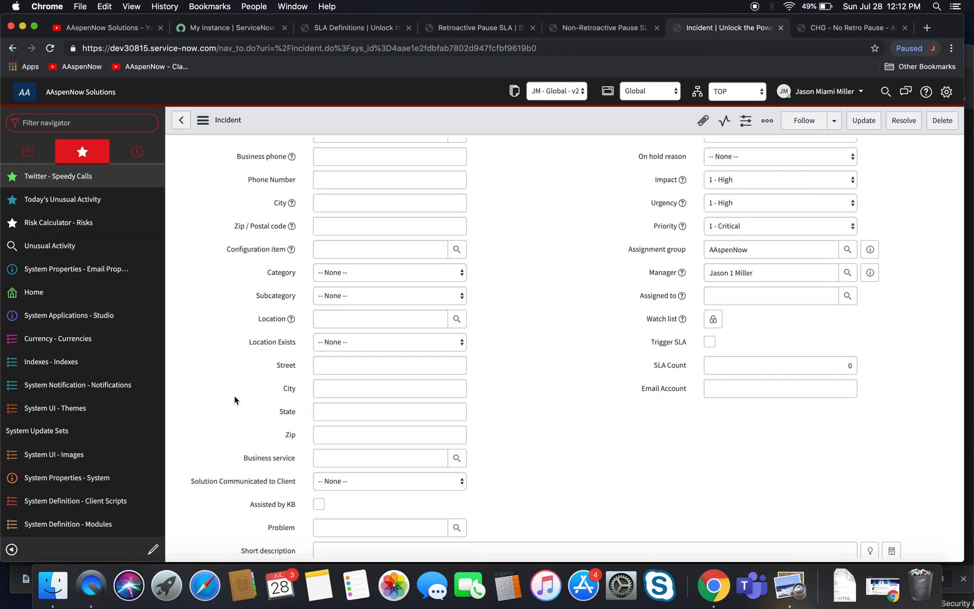
scroll(up, 3)
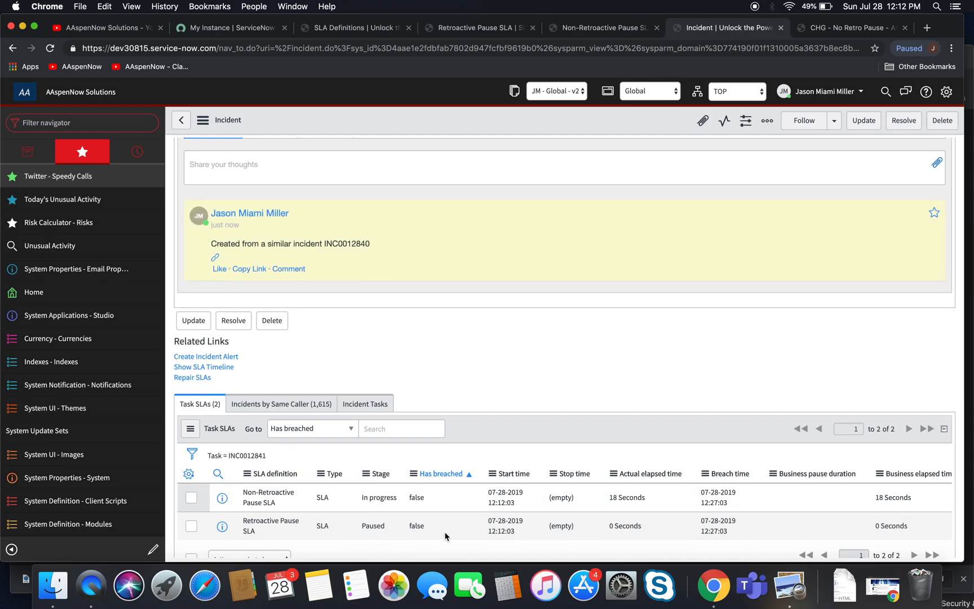
scroll(up, 3)
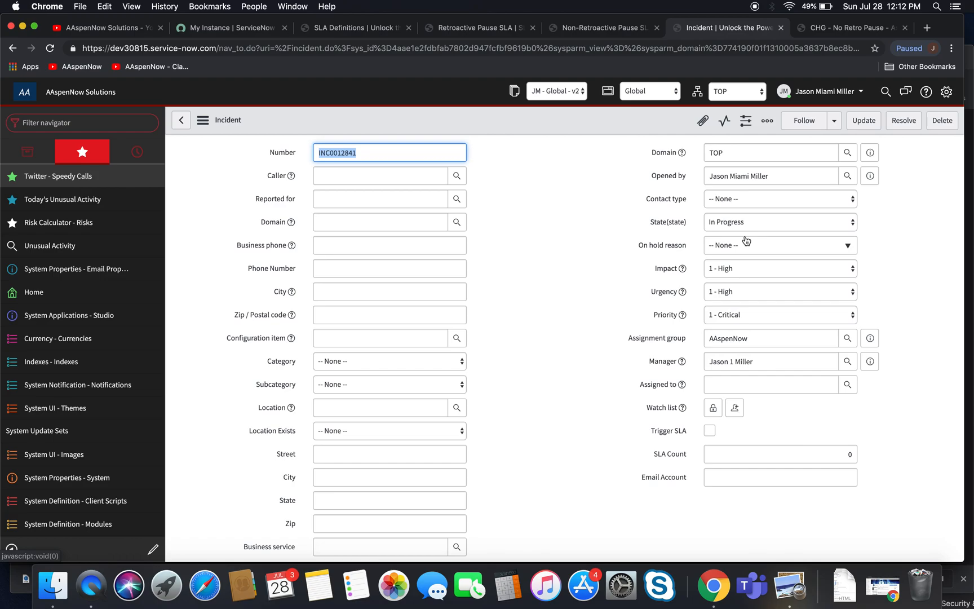
mouse_move(732, 217)
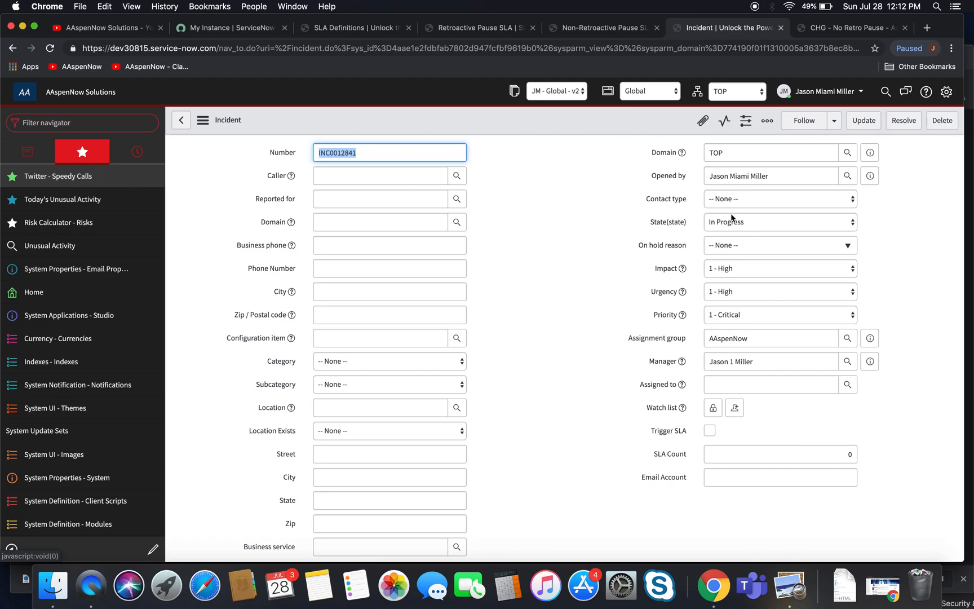
- Set the Retroactive Pause SLA to resume when pause conditions are not met and save it
click(476, 27)
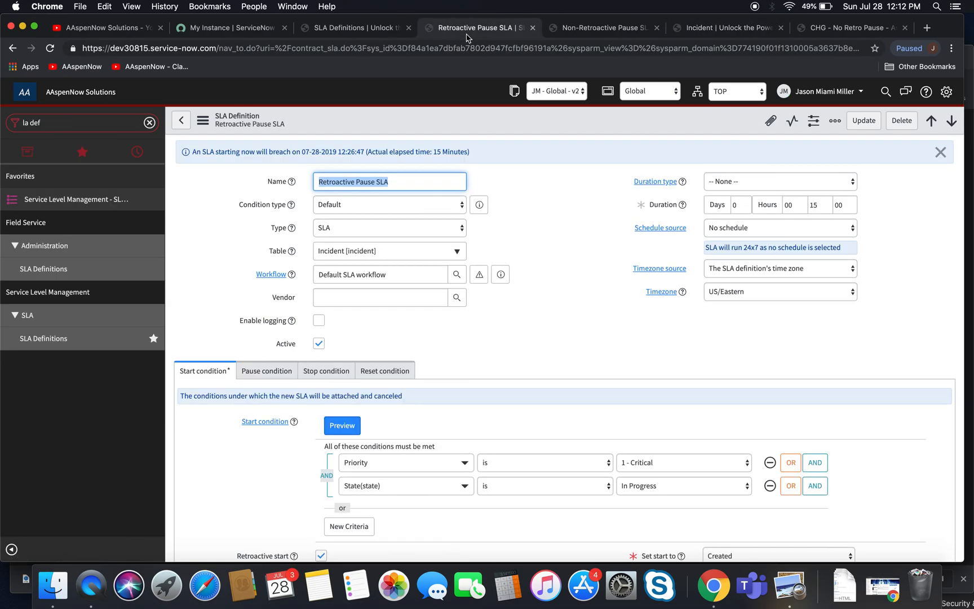
scroll(down, 3)
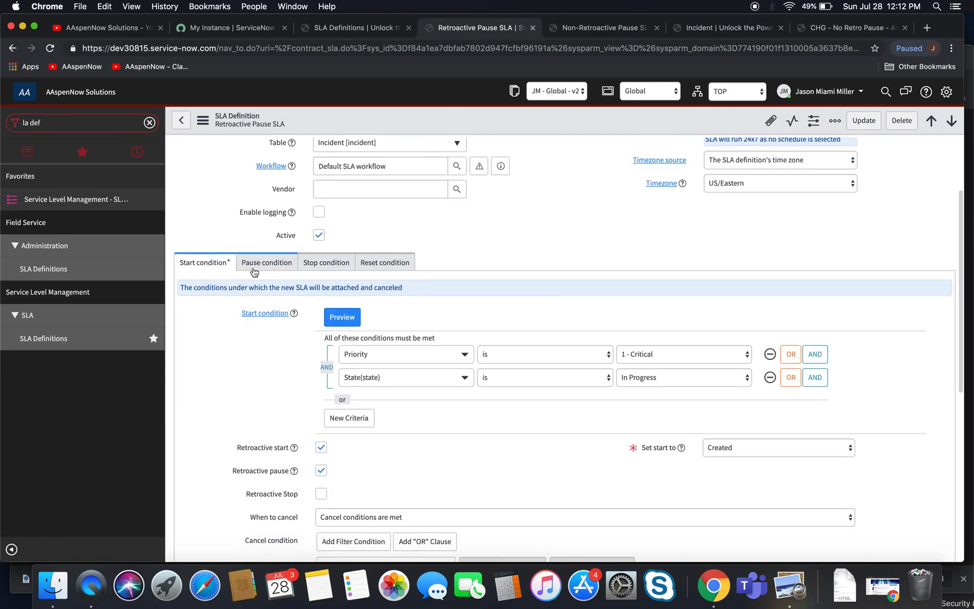
click(266, 263)
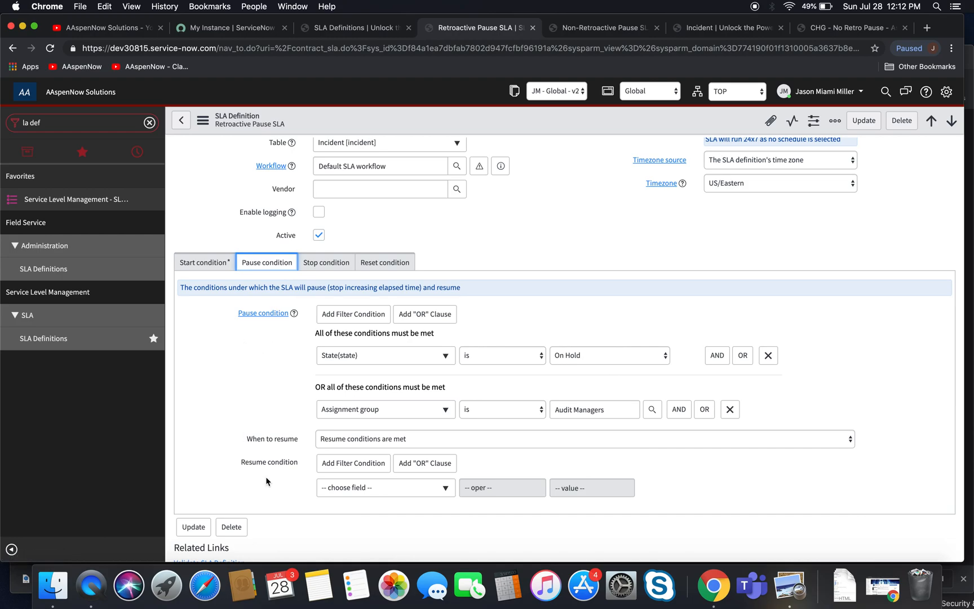
mouse_move(256, 414)
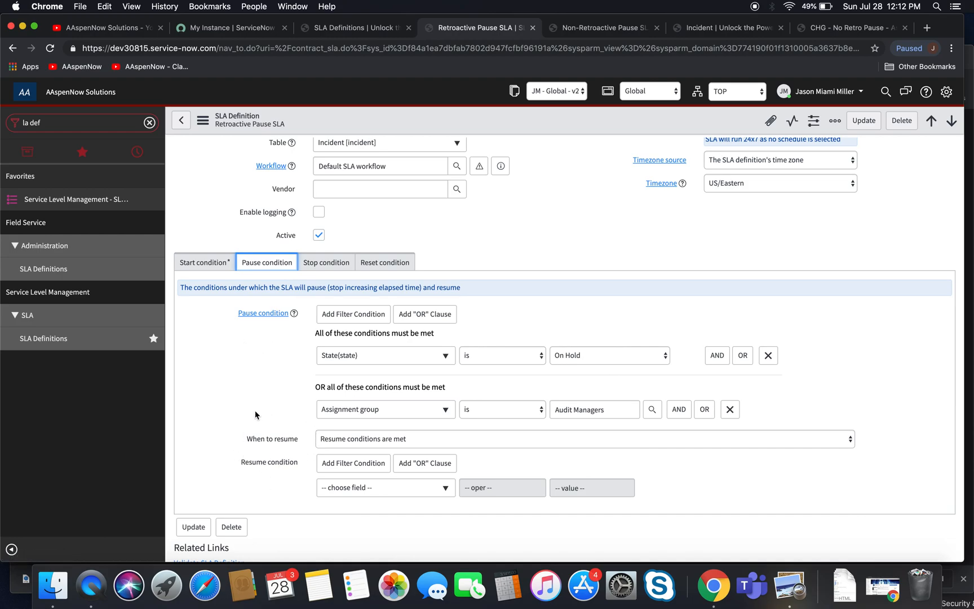
mouse_move(422, 477)
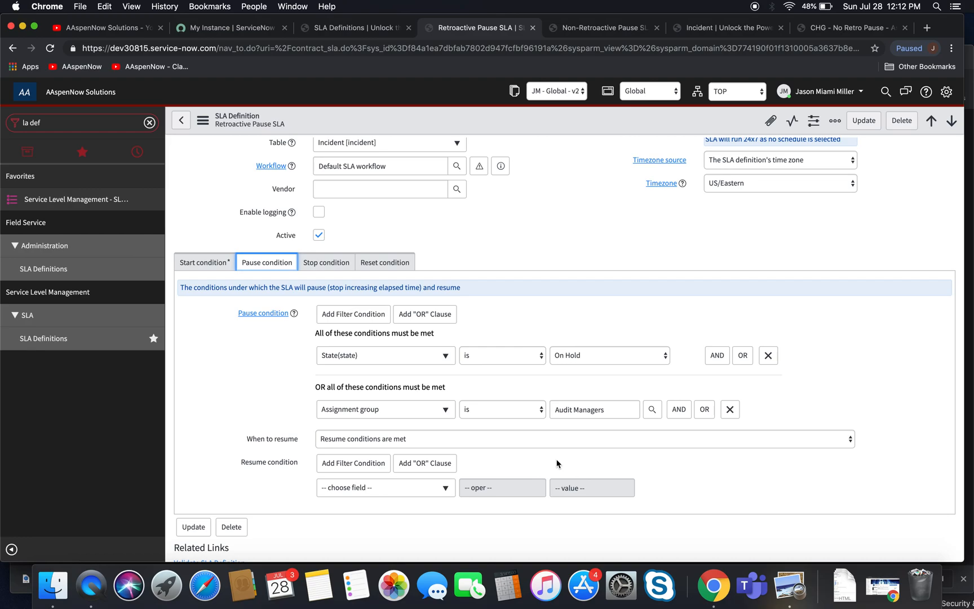
mouse_move(571, 445)
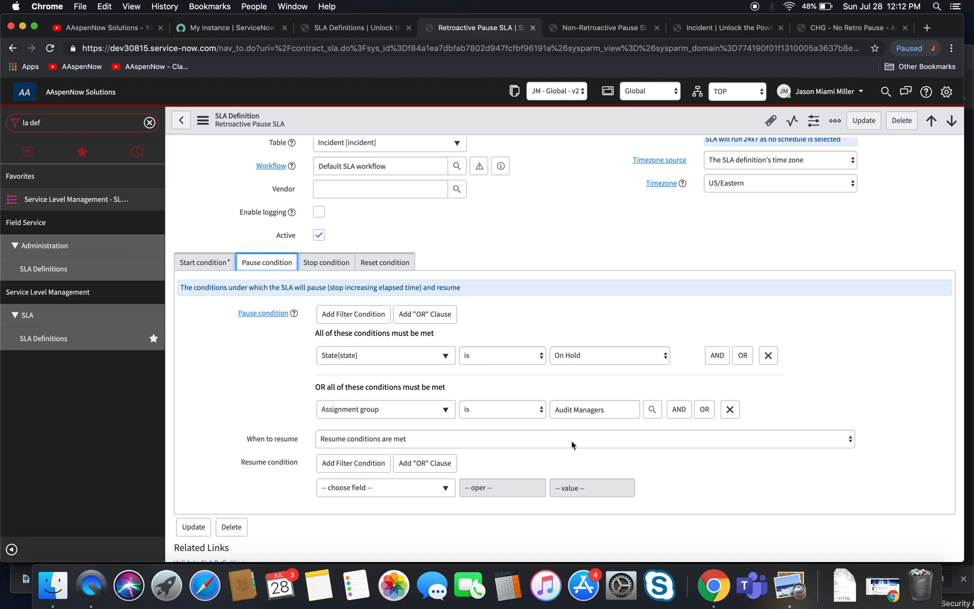
mouse_move(514, 442)
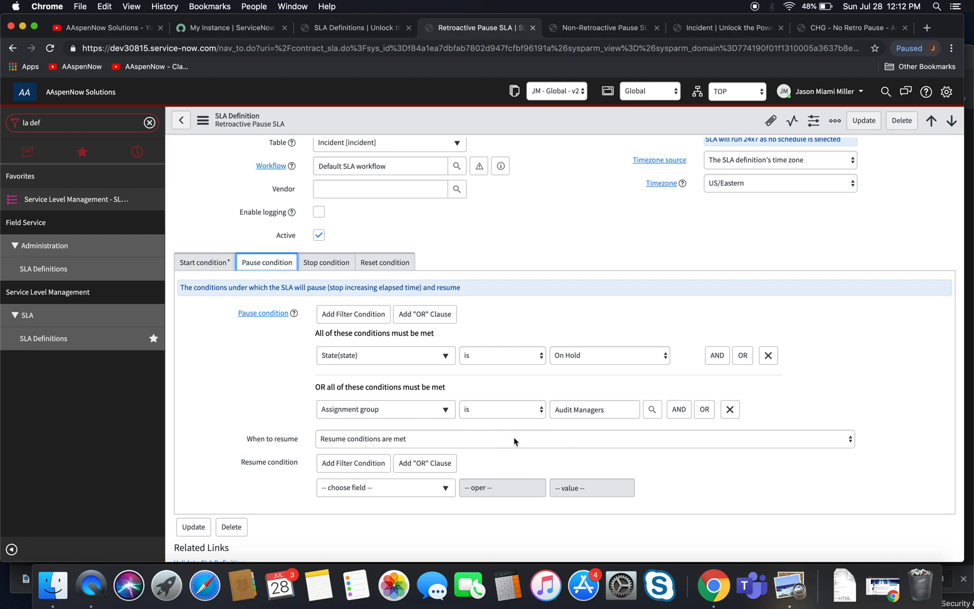
click(584, 438)
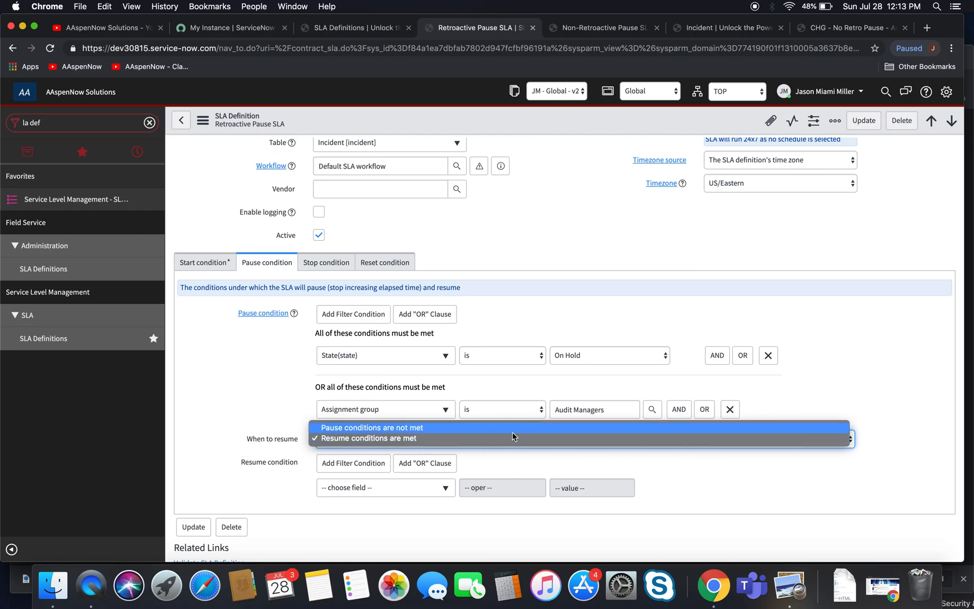
click(371, 427)
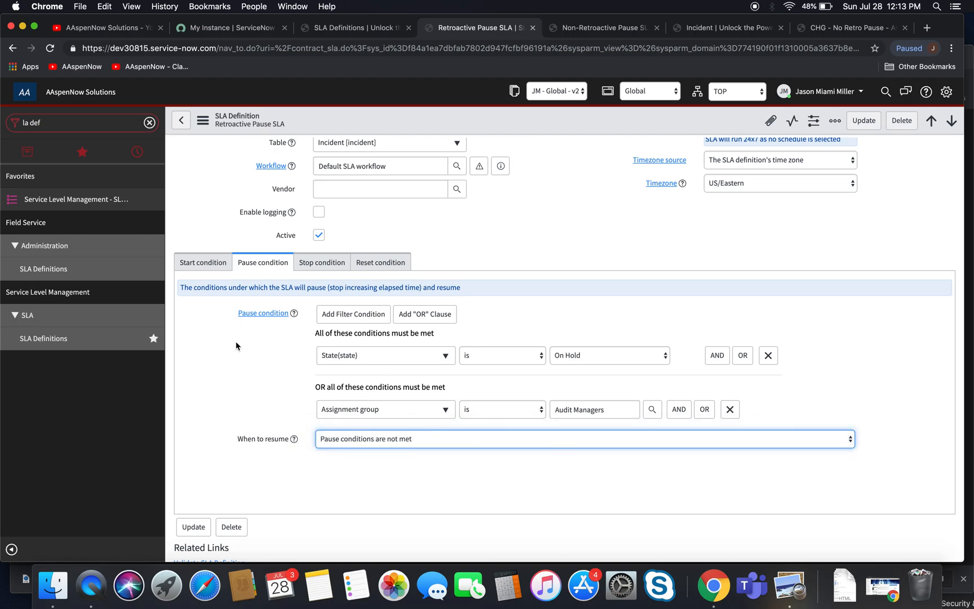
click(203, 119)
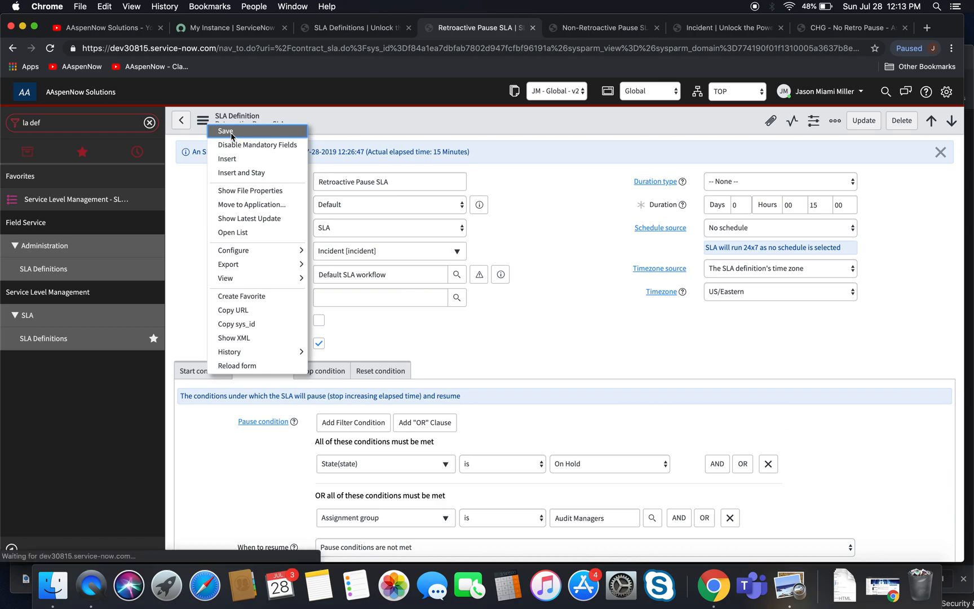
click(202, 120)
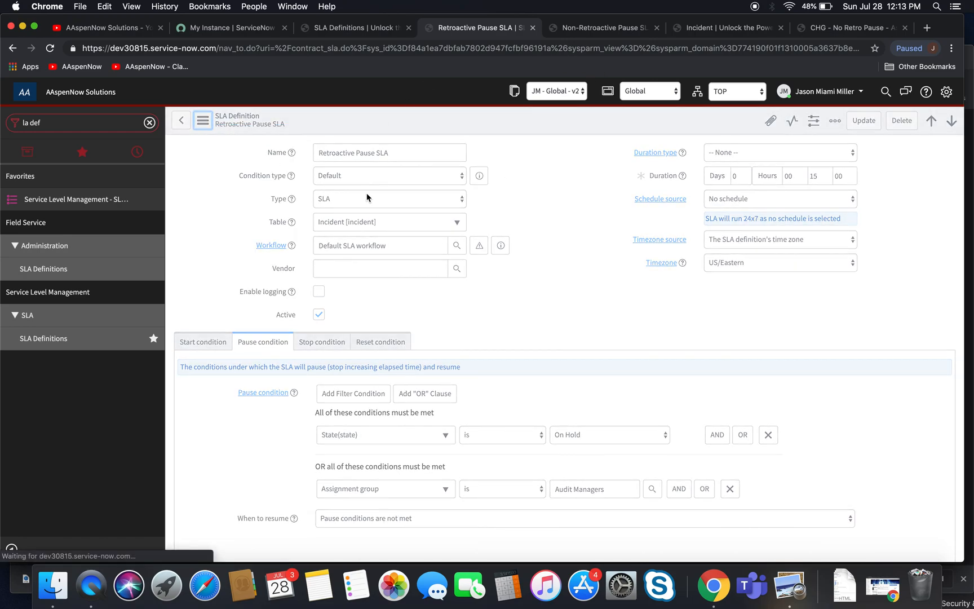
- Return to INC0012841 and review its Task SLAs, Retroactive Pause SLA still paused
click(727, 27)
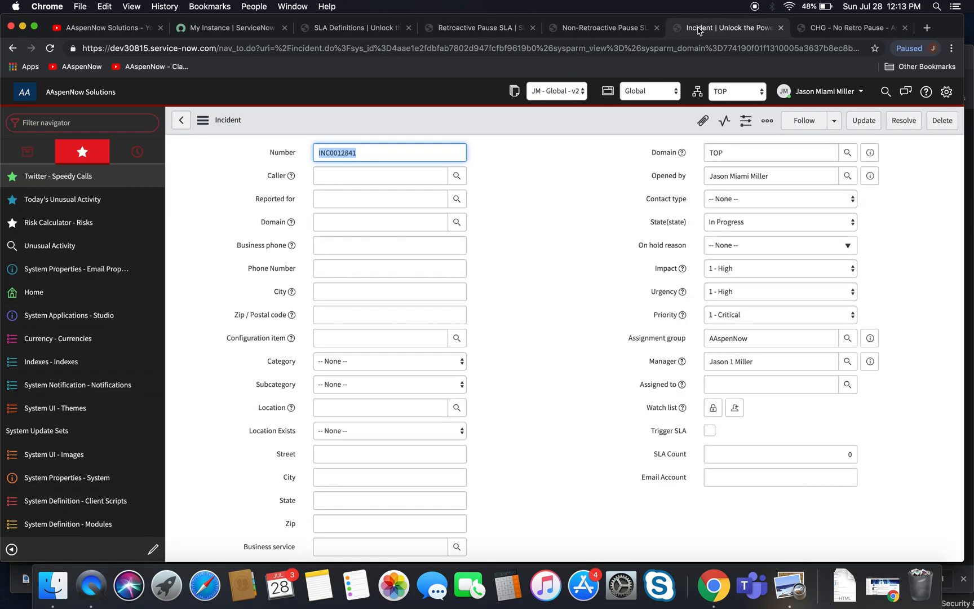
scroll(down, 3)
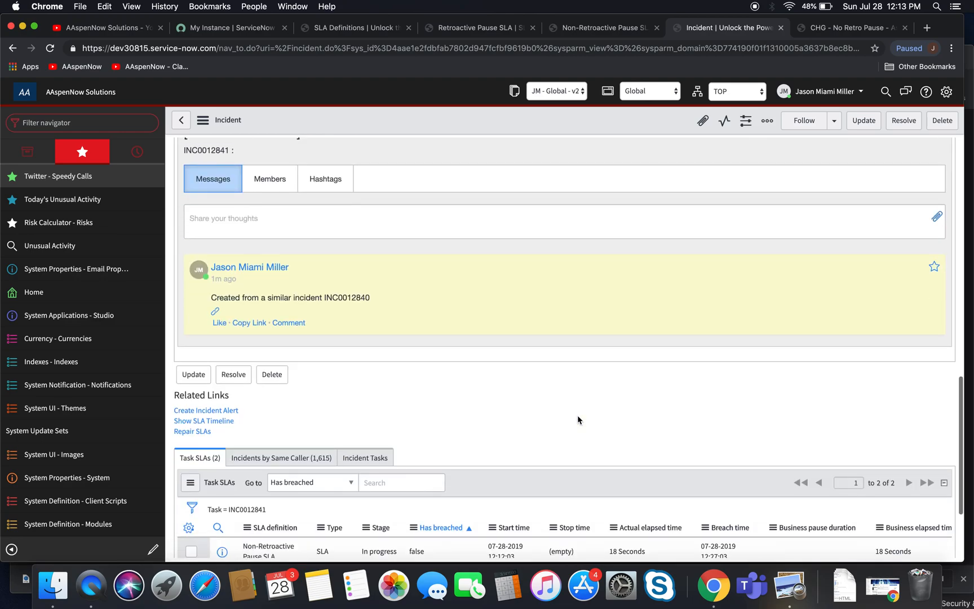
scroll(down, 3)
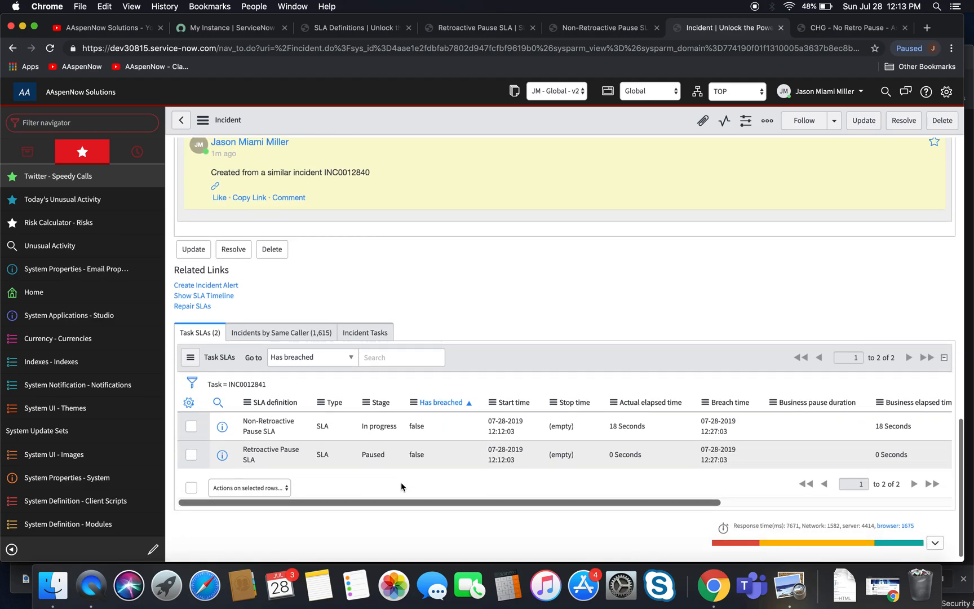
mouse_move(644, 403)
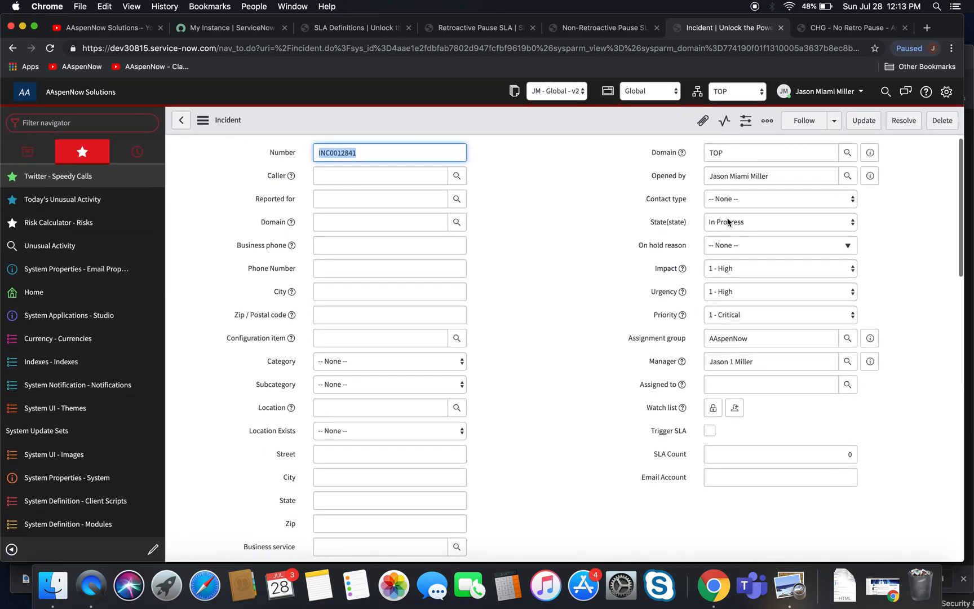
- Save INC0012841 On Hold so both its Task SLAs show Paused
click(778, 223)
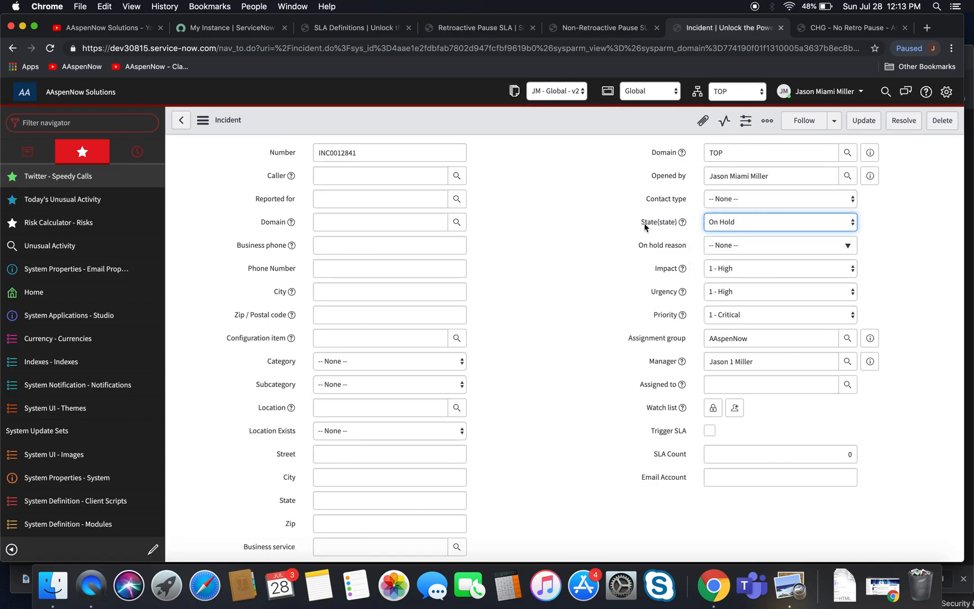
click(203, 119)
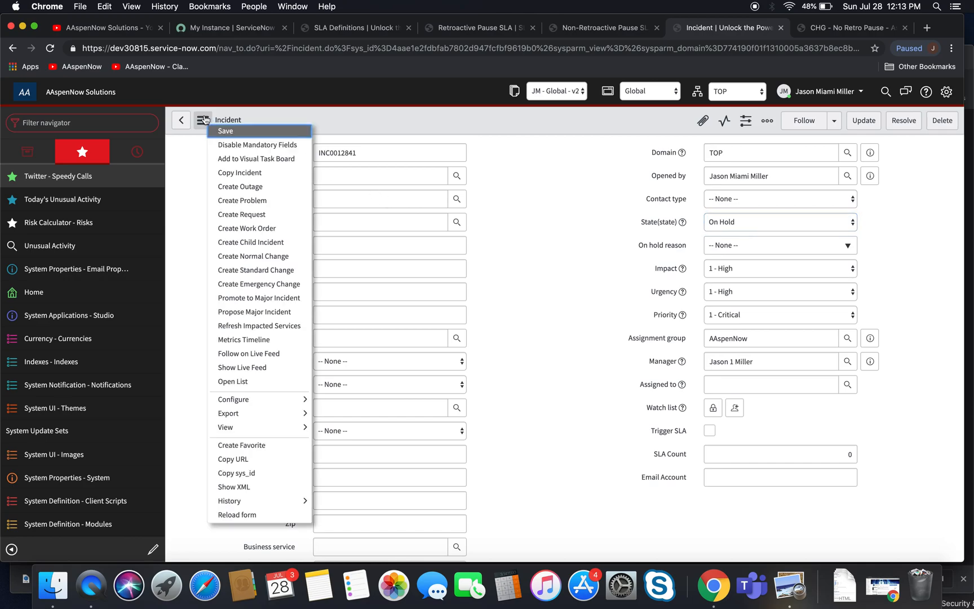
click(203, 120)
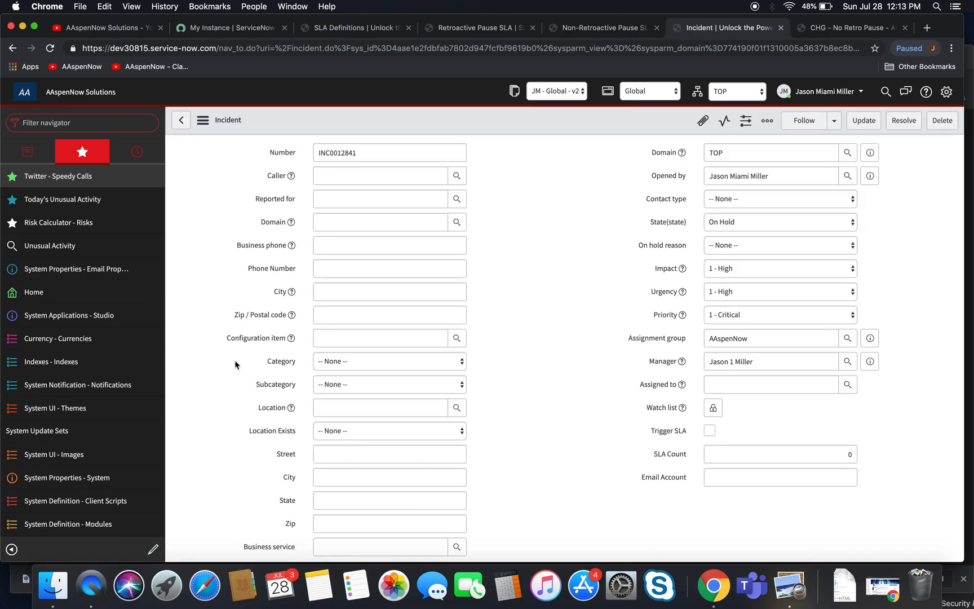
scroll(down, 3)
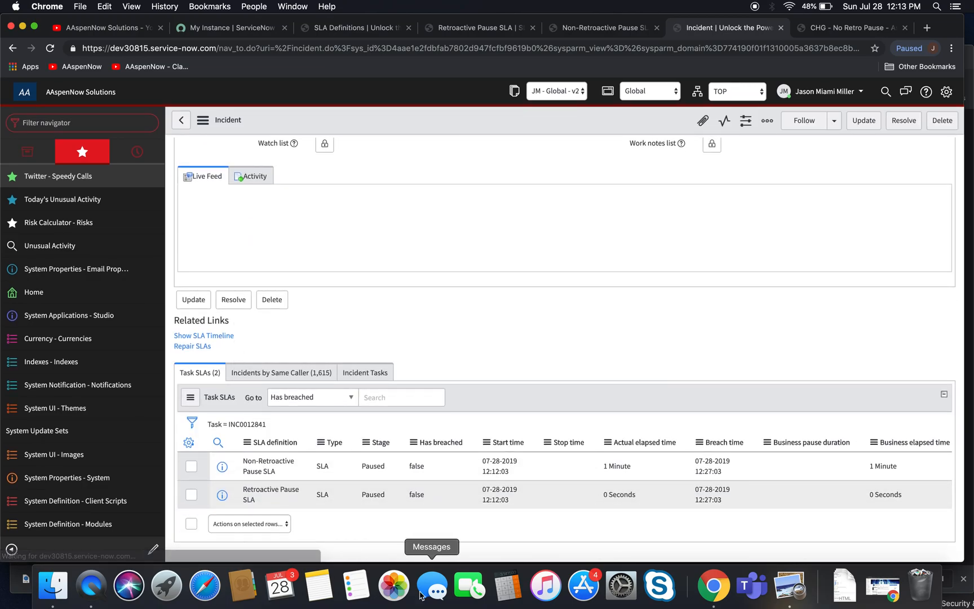
scroll(up, 3)
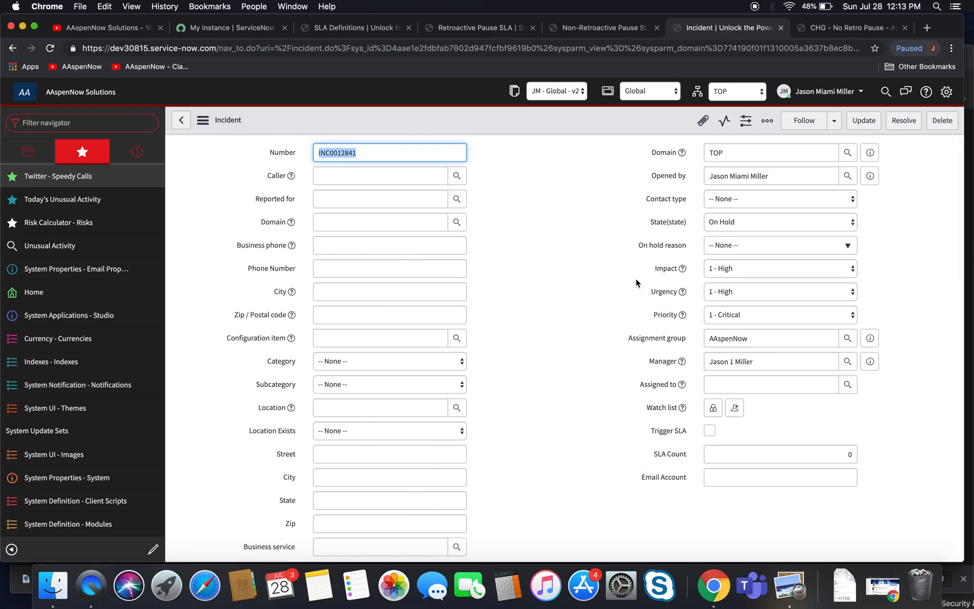
- Set INC0012841 back to In Progress and check that both Task SLAs have resumed
click(778, 222)
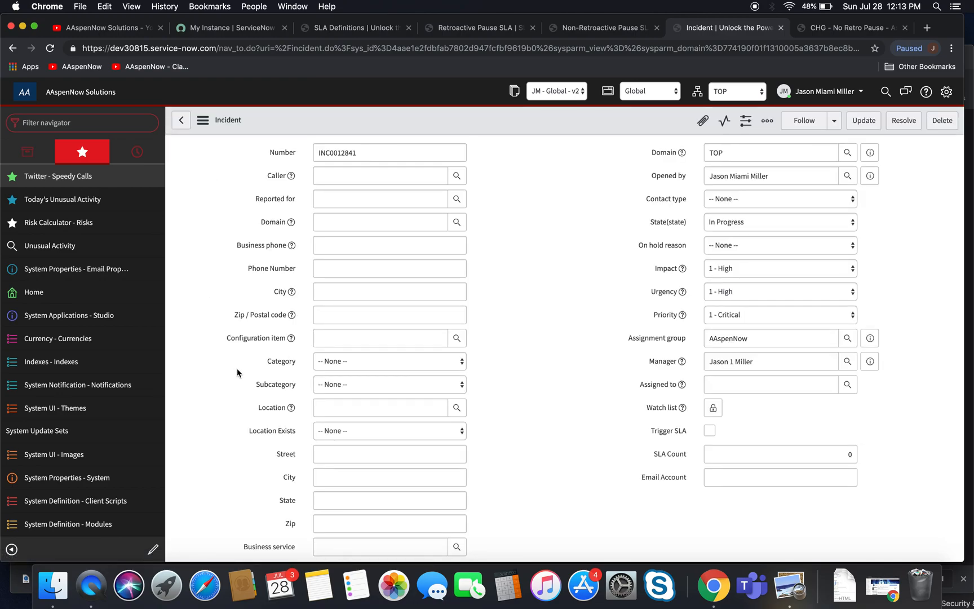
scroll(down, 3)
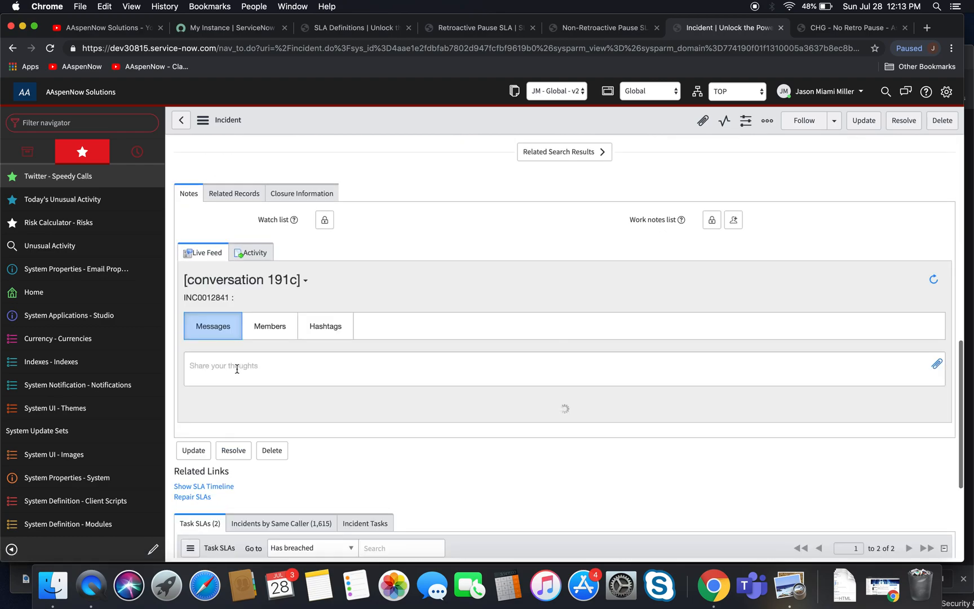
scroll(down, 3)
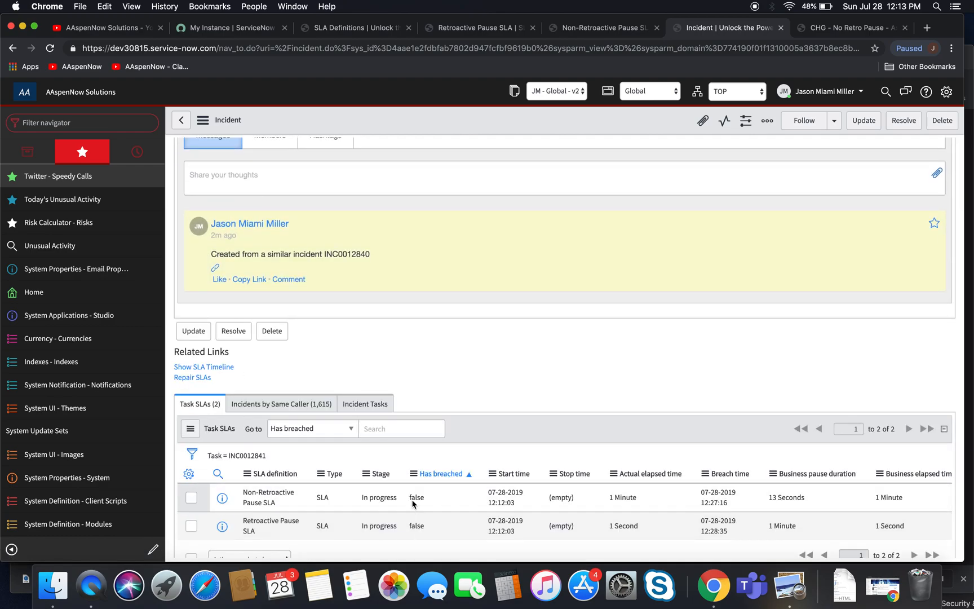
mouse_move(411, 536)
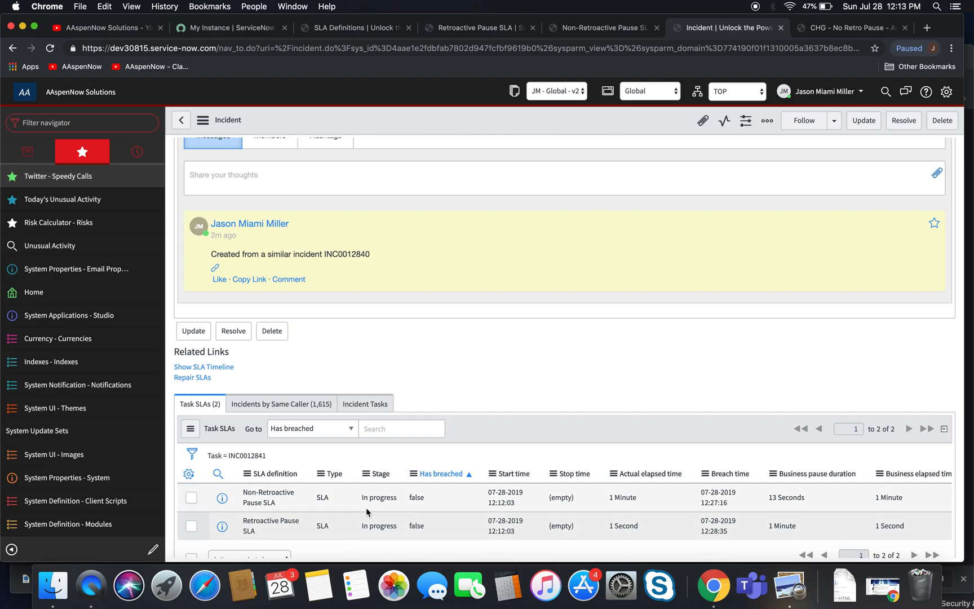
mouse_move(398, 530)
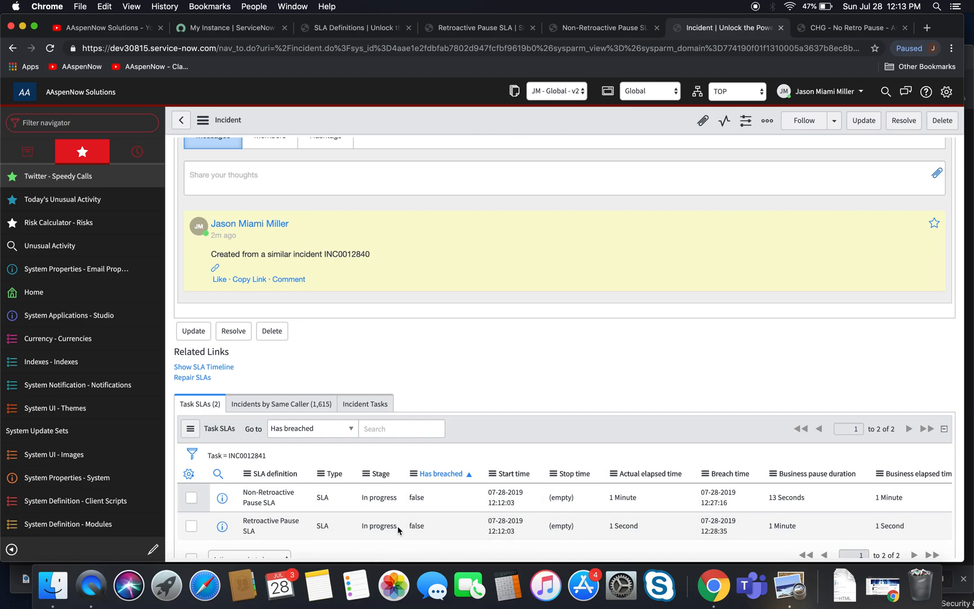
mouse_move(479, 518)
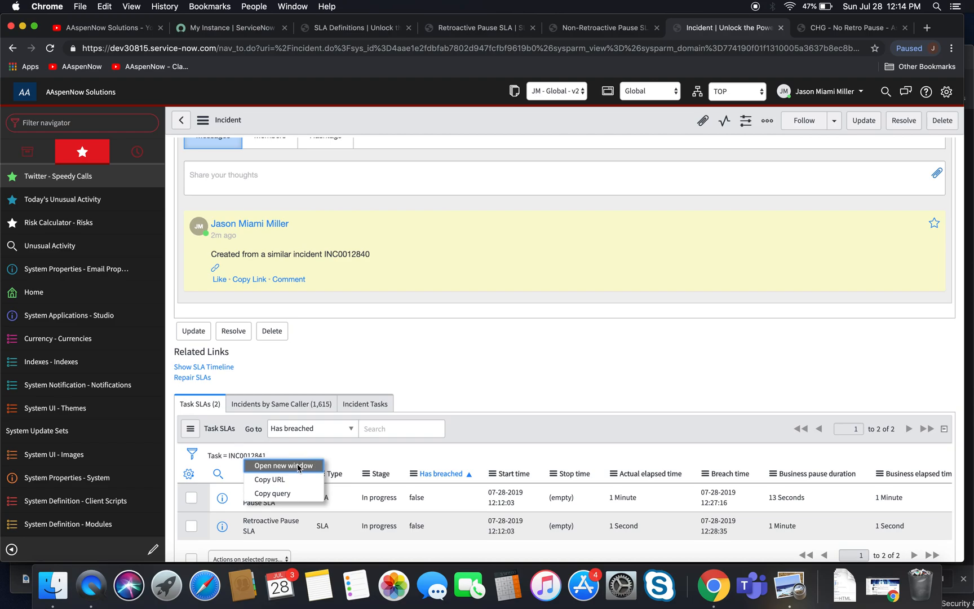
- View INC0012841's Task SLAs in a new window, then return to the Retroactive Pause SLA definition
click(284, 466)
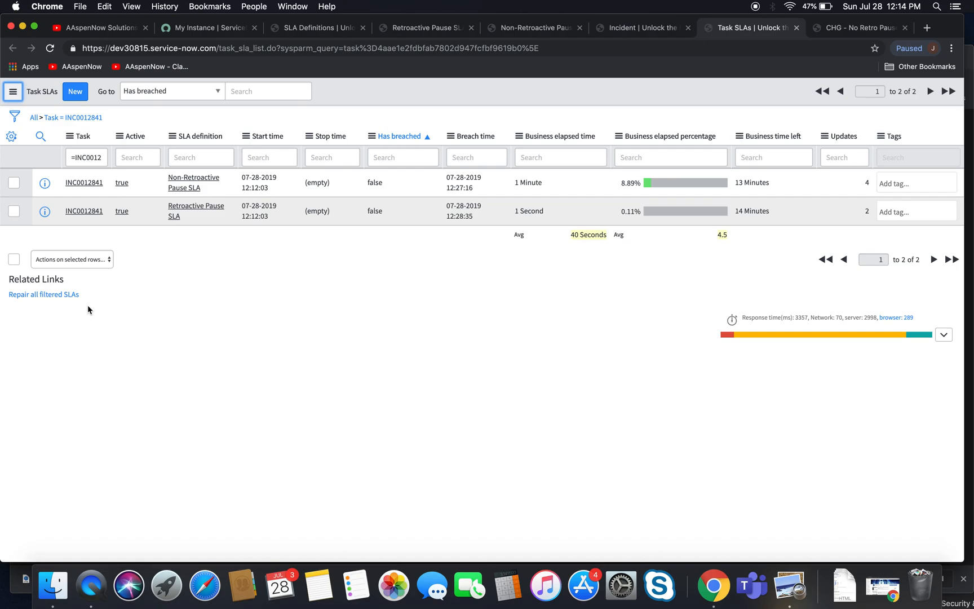
mouse_move(187, 301)
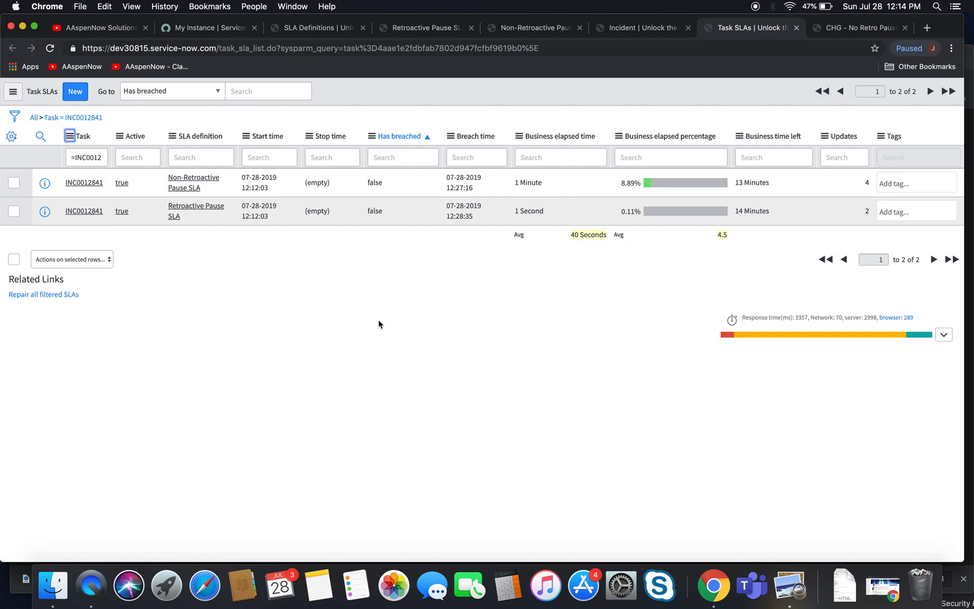
mouse_move(70, 136)
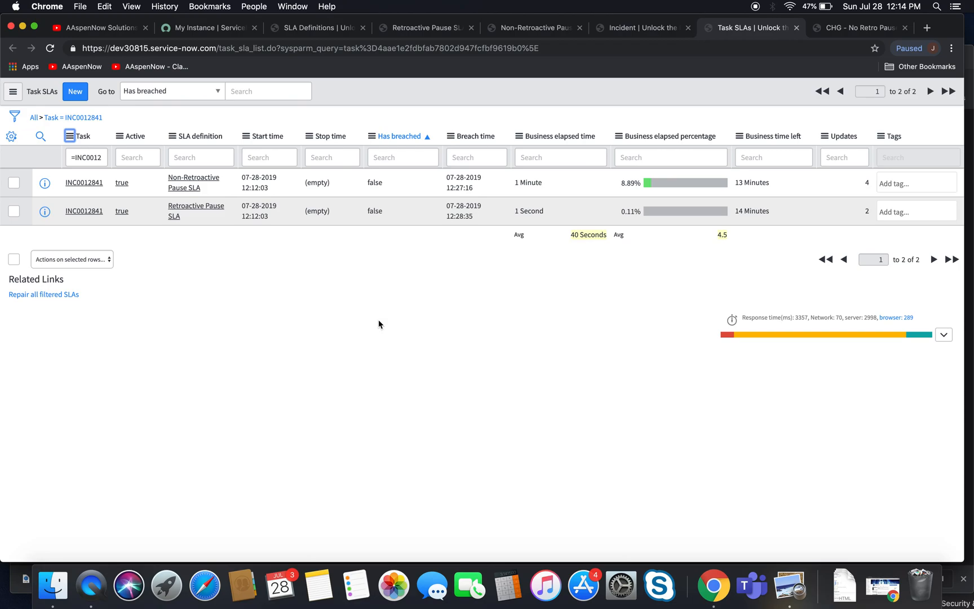
mouse_move(168, 284)
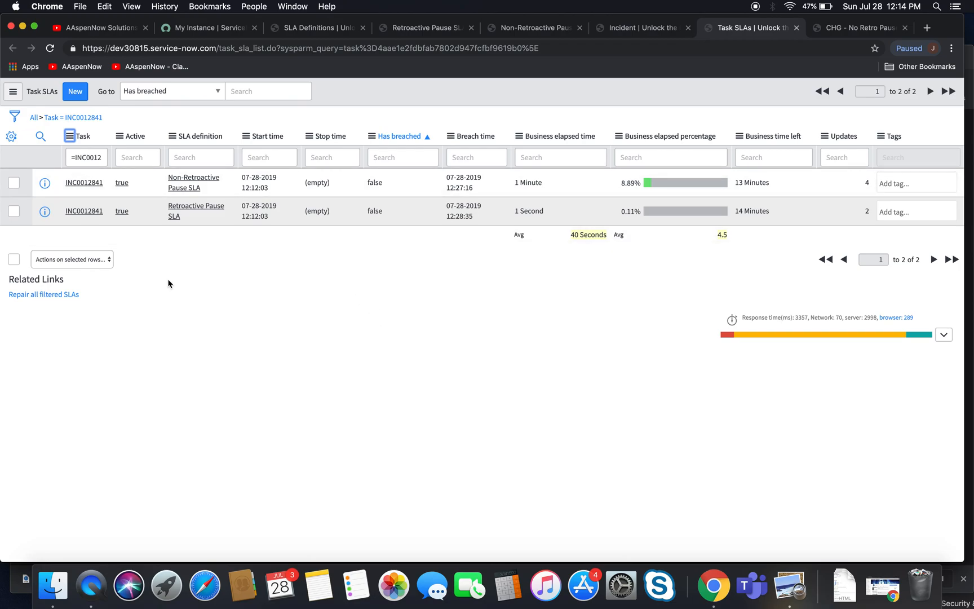
mouse_move(605, 227)
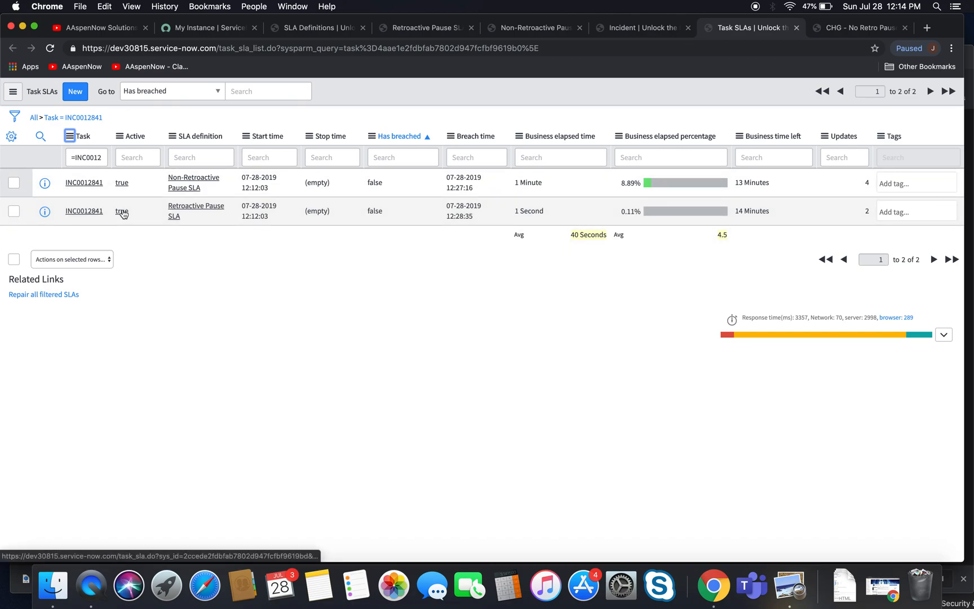
click(641, 27)
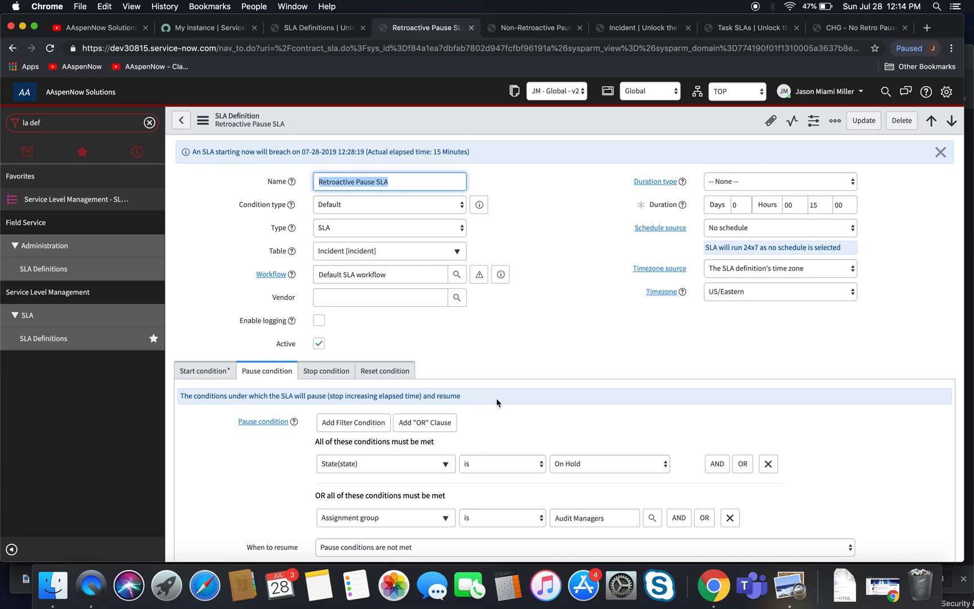
scroll(down, 3)
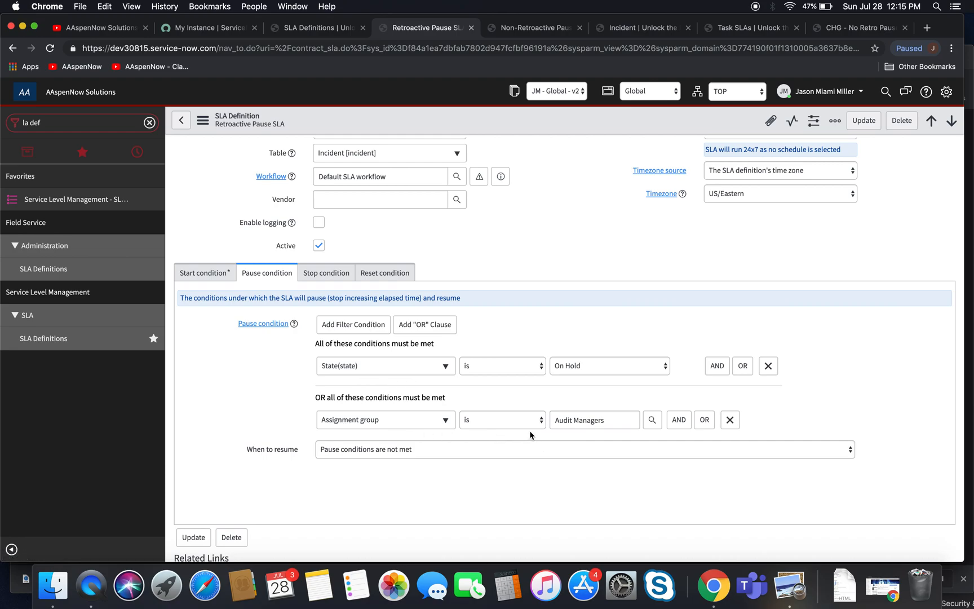
mouse_move(817, 460)
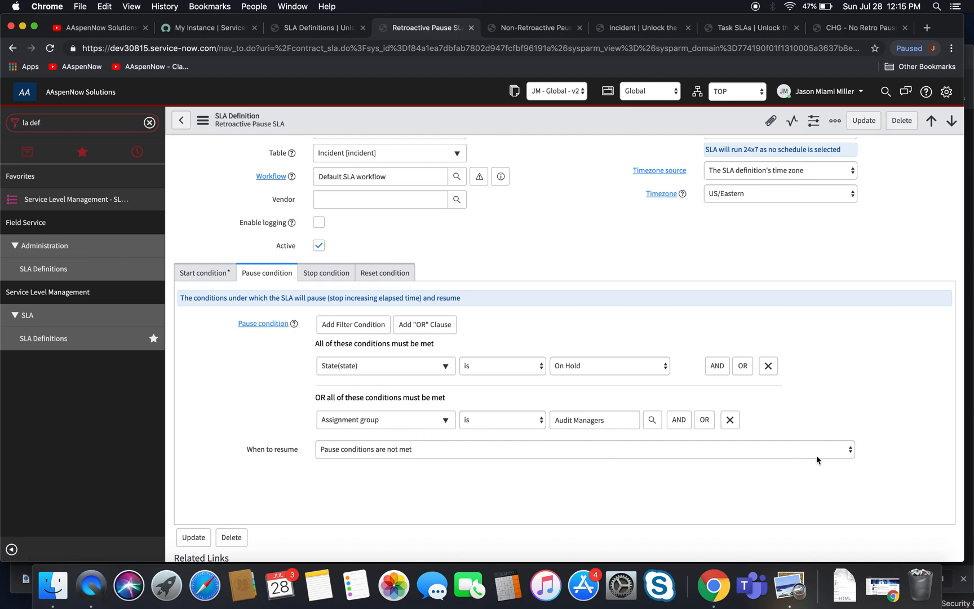
mouse_move(744, 425)
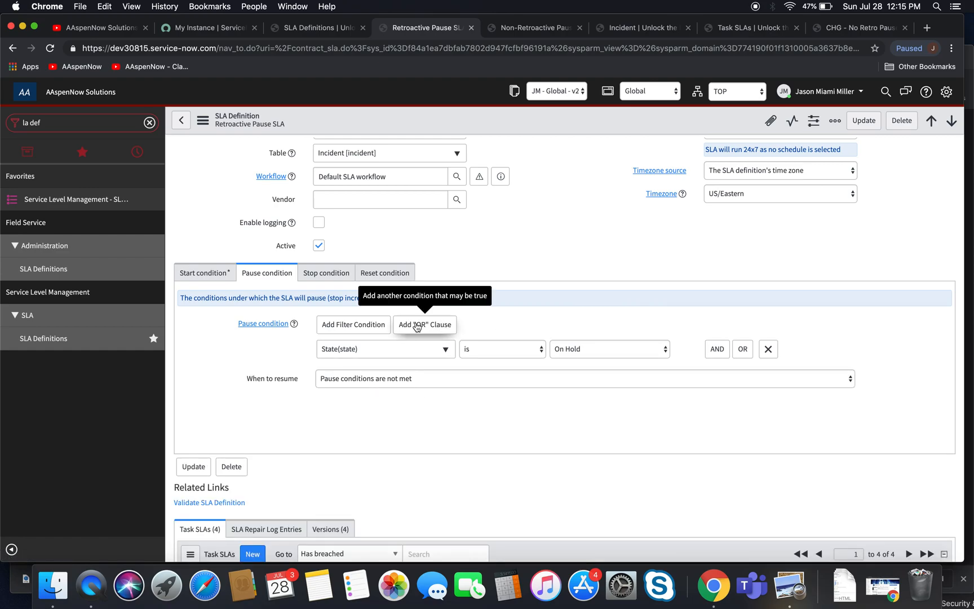
click(424, 324)
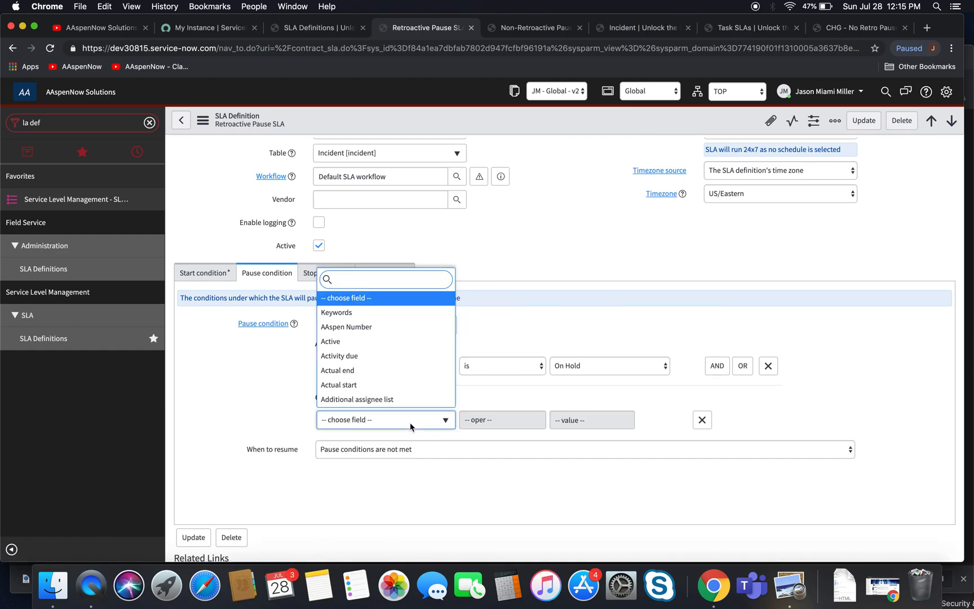
text(assign)
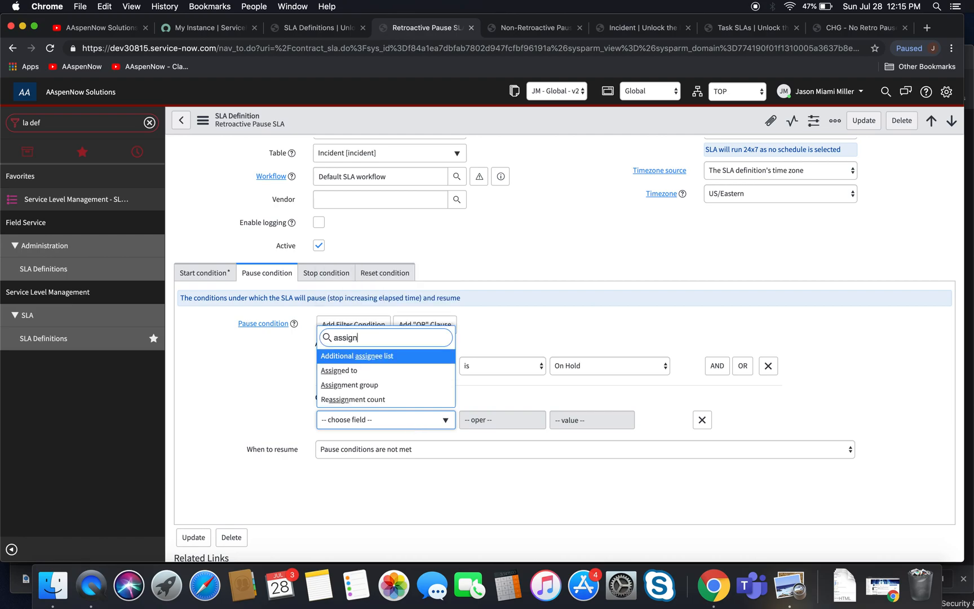
click(339, 370)
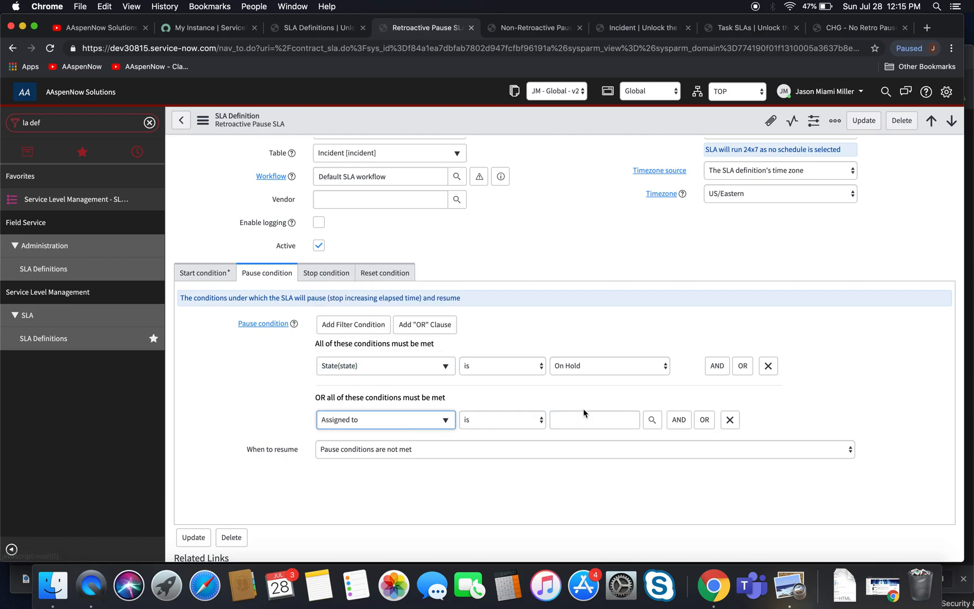
text(jason)
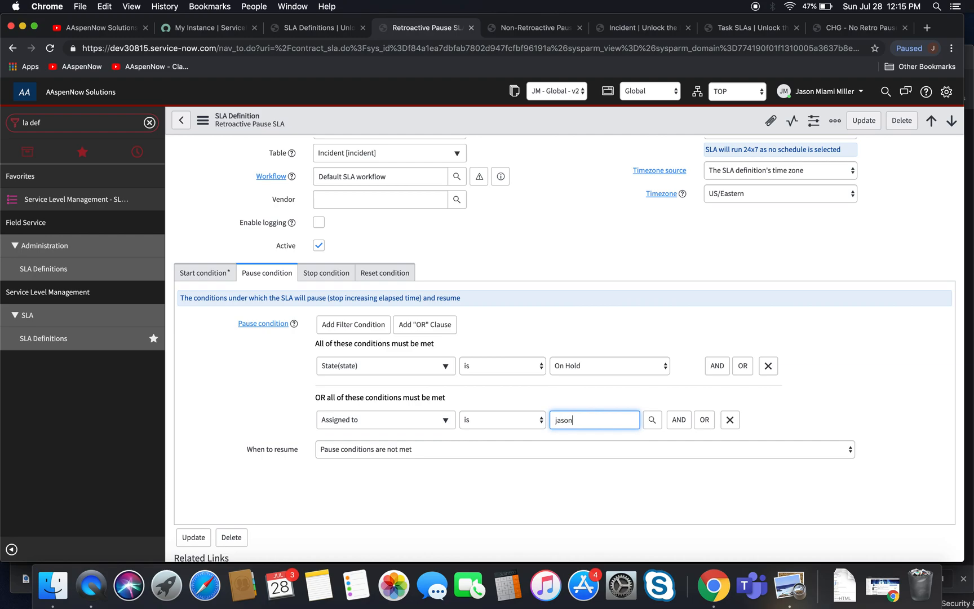
text(mi)
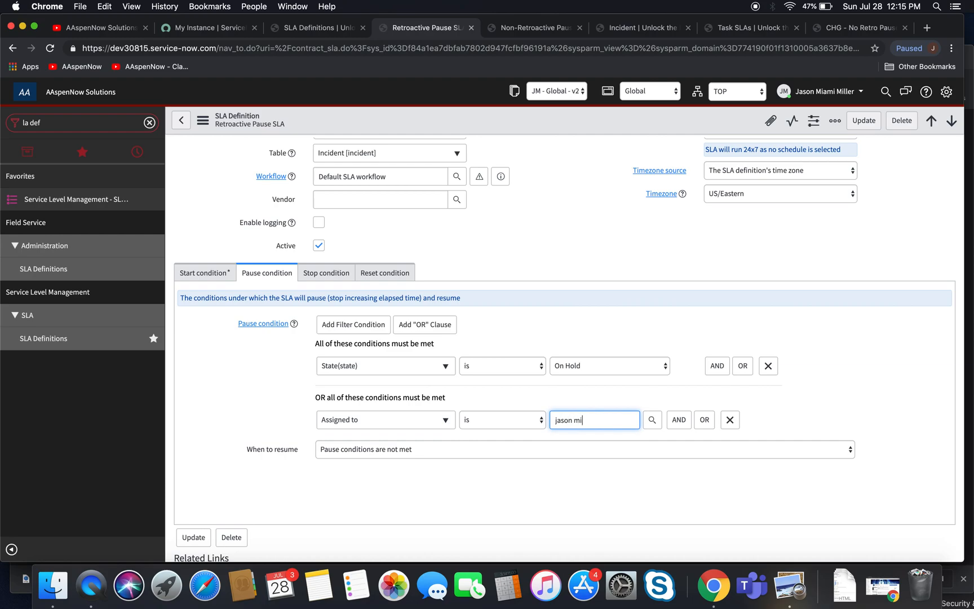
click(593, 420)
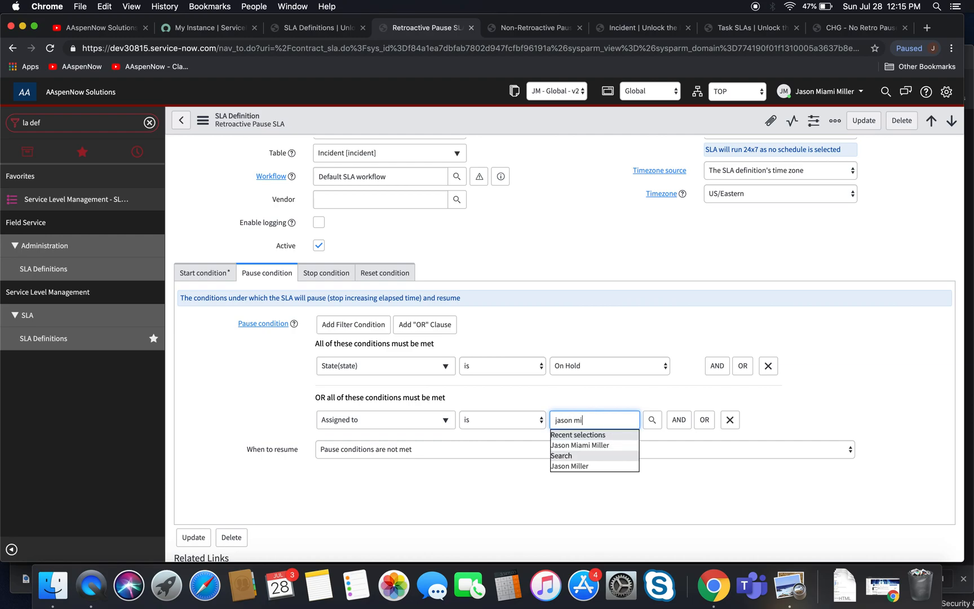
click(580, 445)
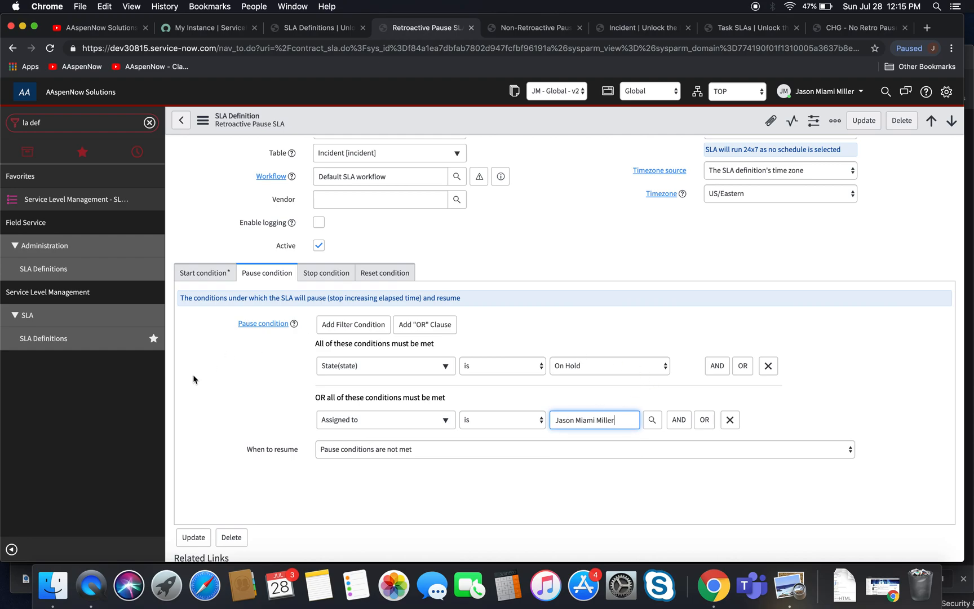
- Update the Retroactive Pause SLA definition and return to incident INC0012841
click(203, 120)
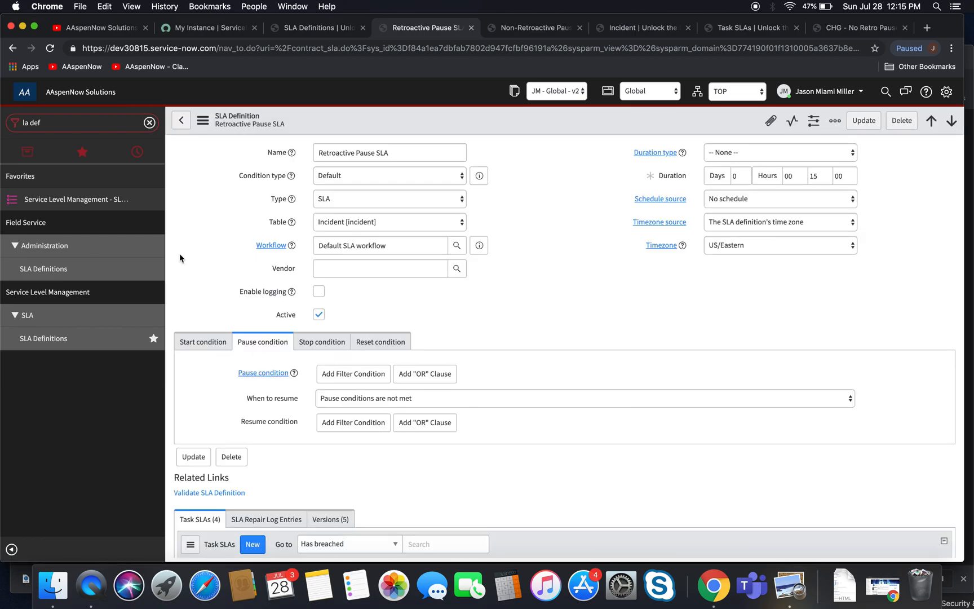
click(643, 27)
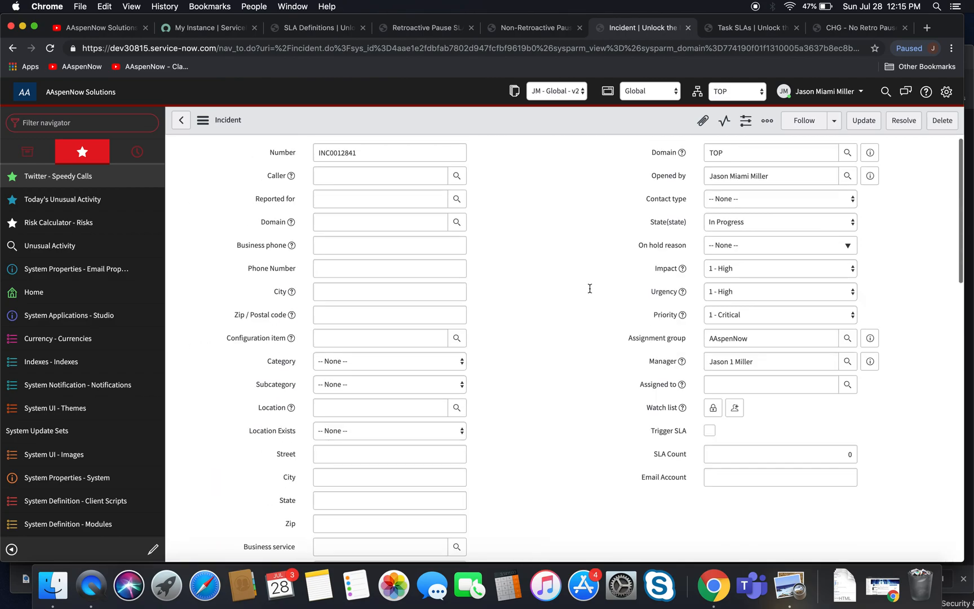
mouse_move(583, 241)
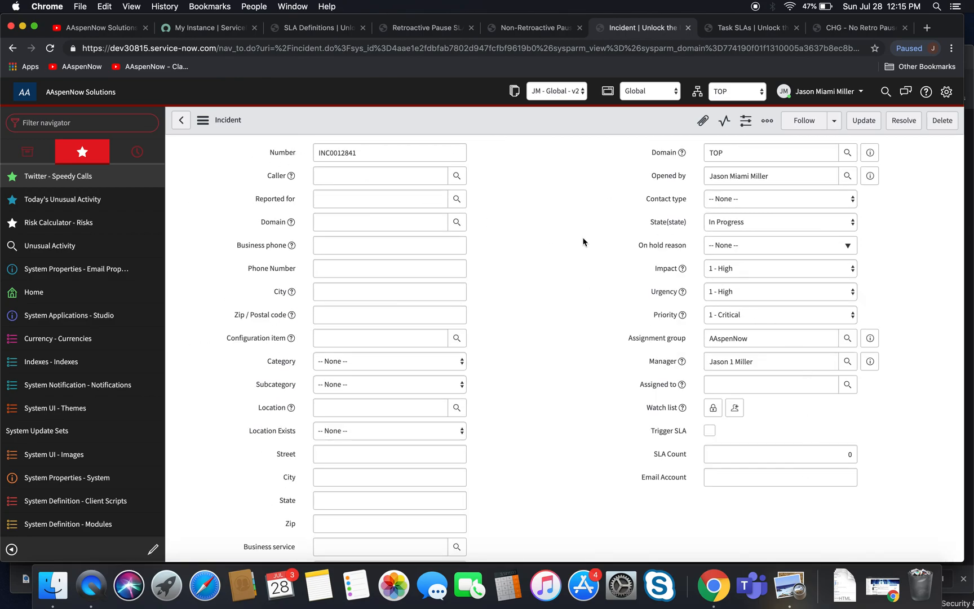
- Copy the current incident into a new record via Copy Incident
click(203, 120)
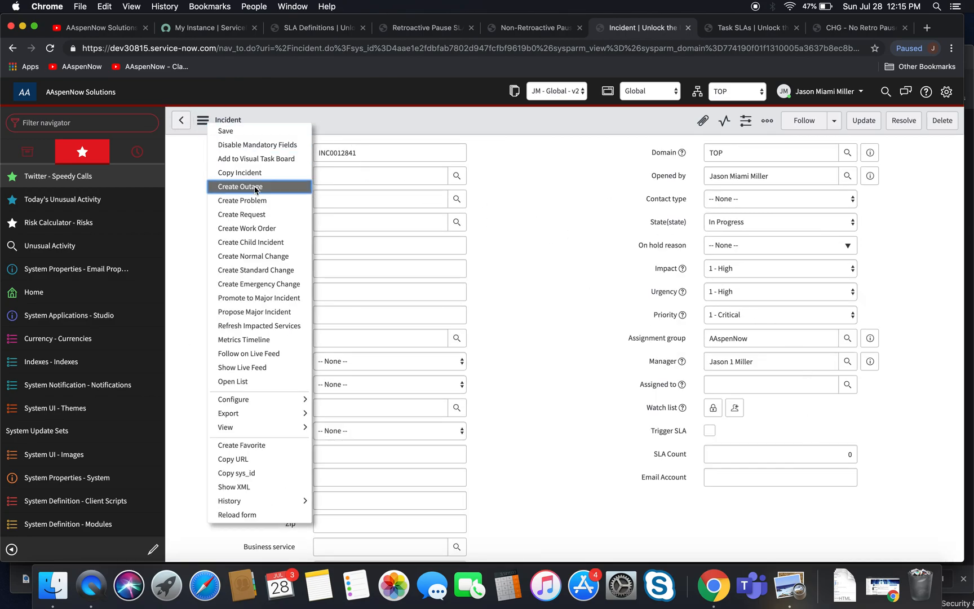
click(203, 120)
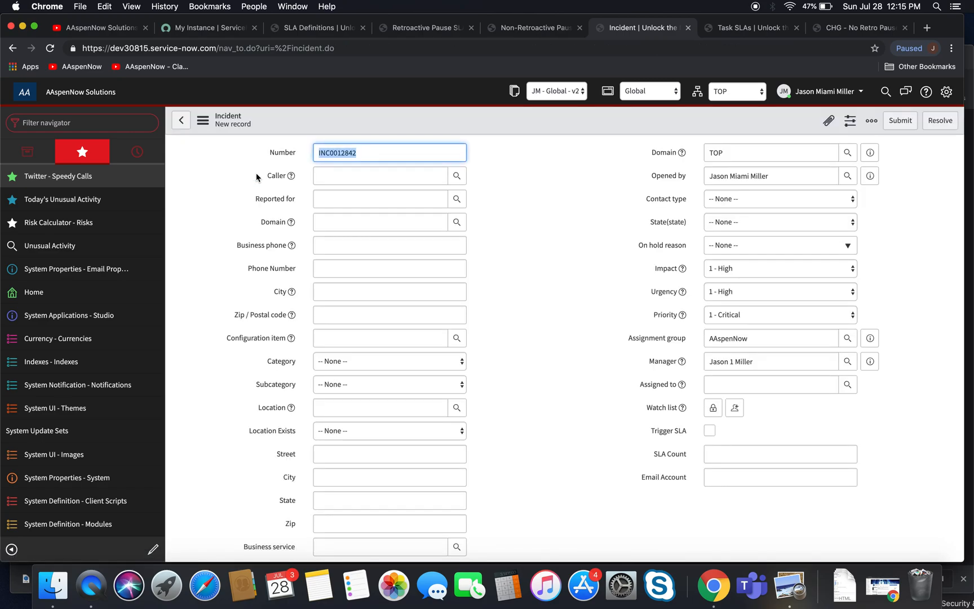
mouse_move(769, 230)
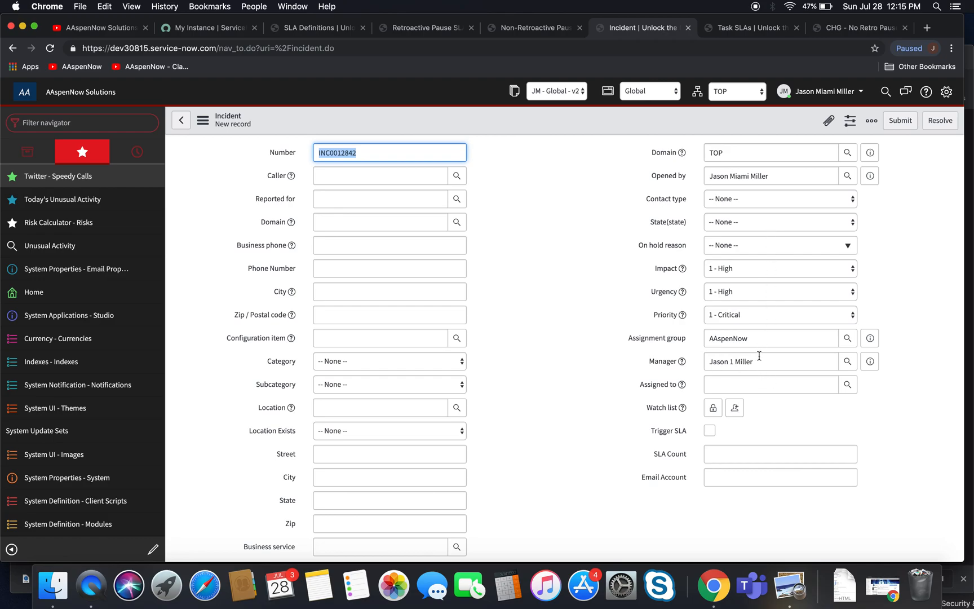
- Try entering 'jason mi' in the Assigned to field of the copied incident
click(770, 385)
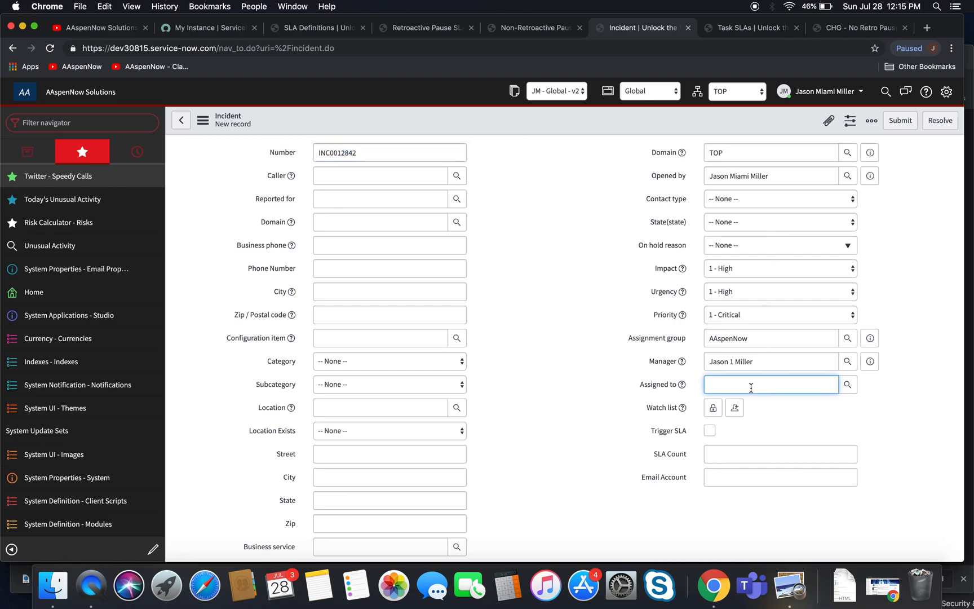
text(jason mi)
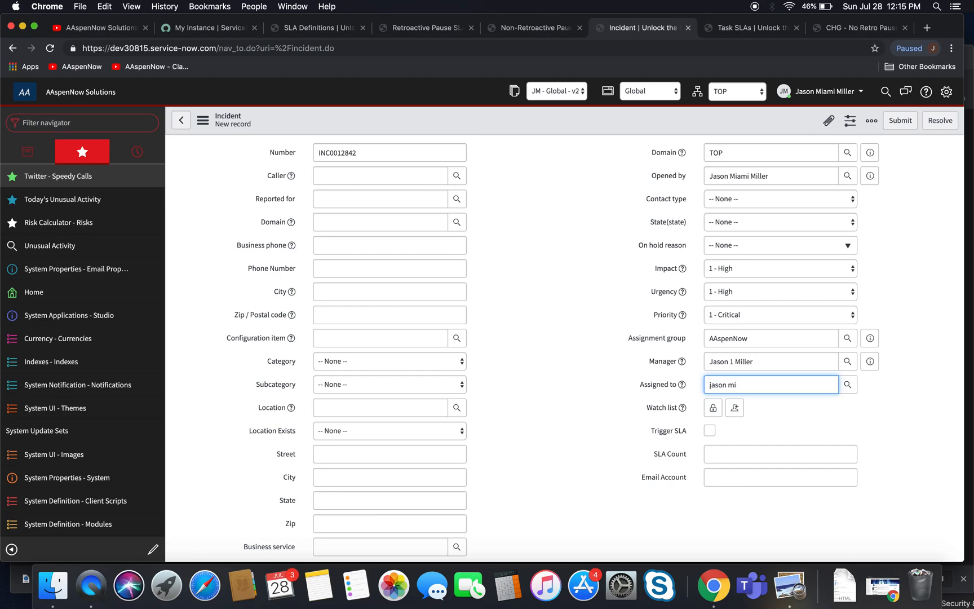
text(ami)
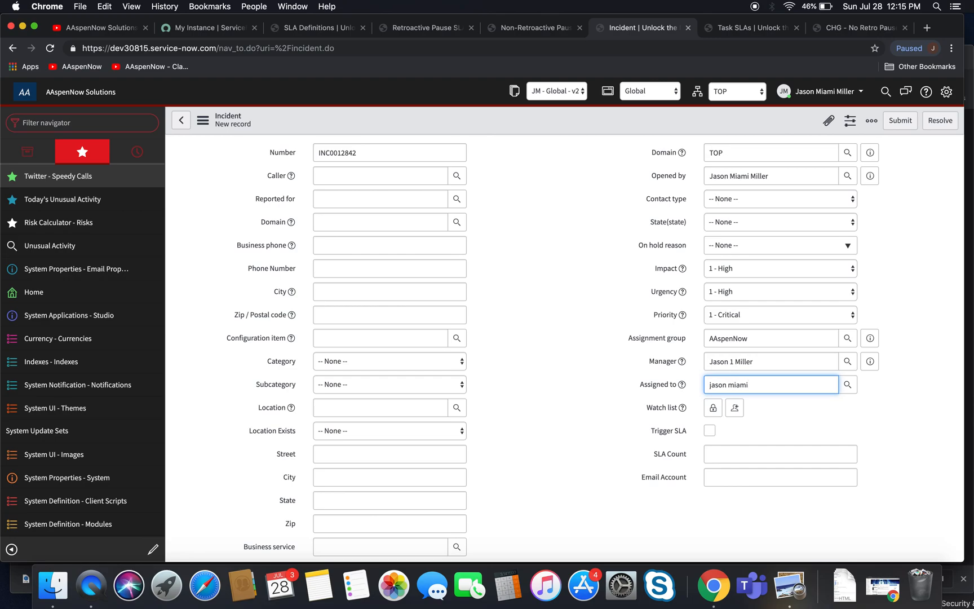
key(Backspace)
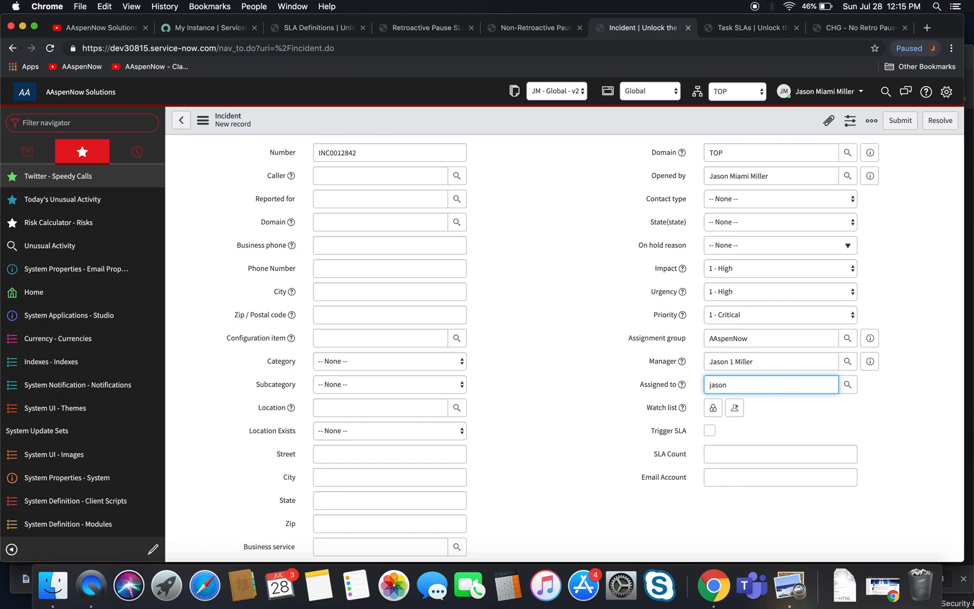
click(770, 338)
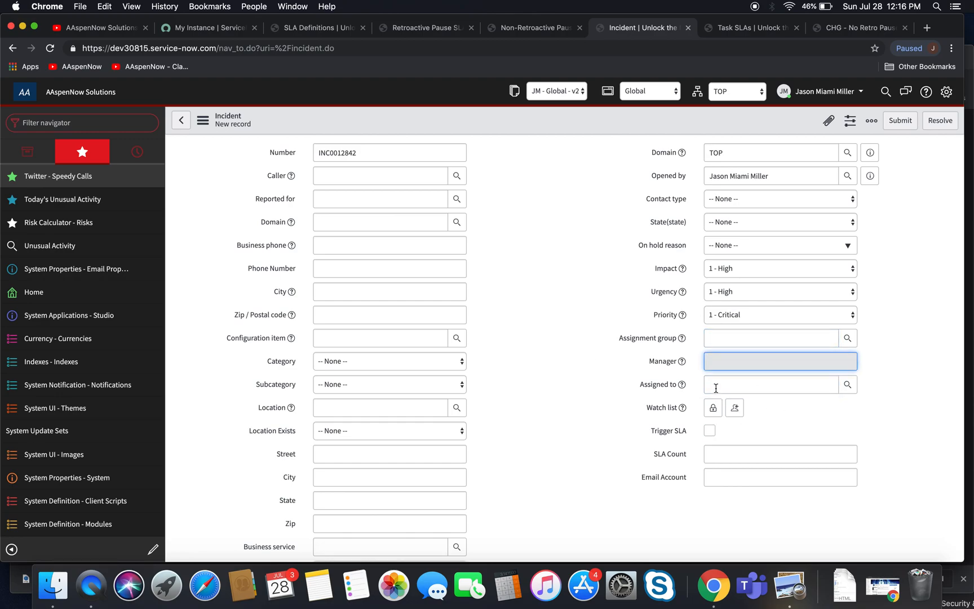
text(jason m)
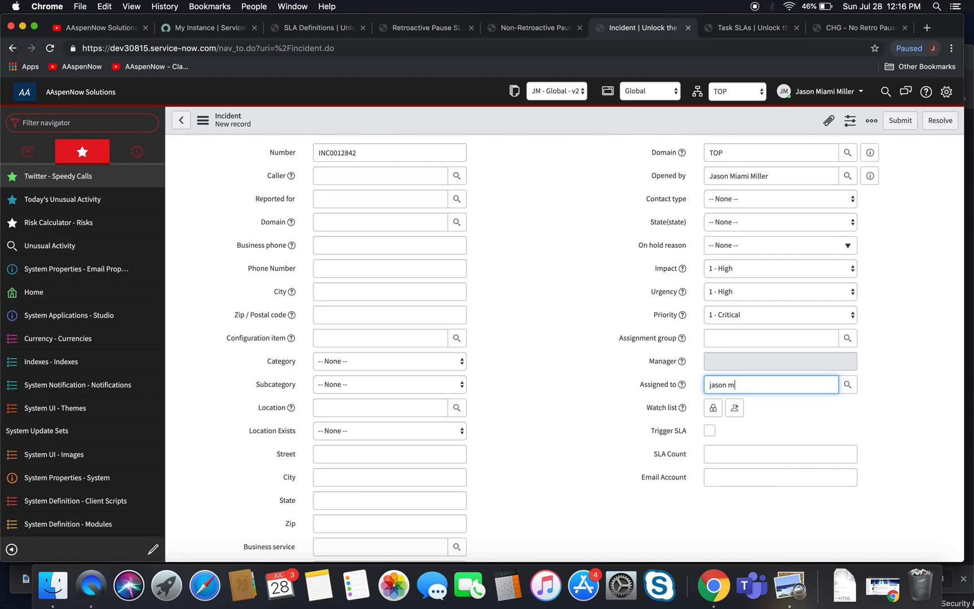
text(i)
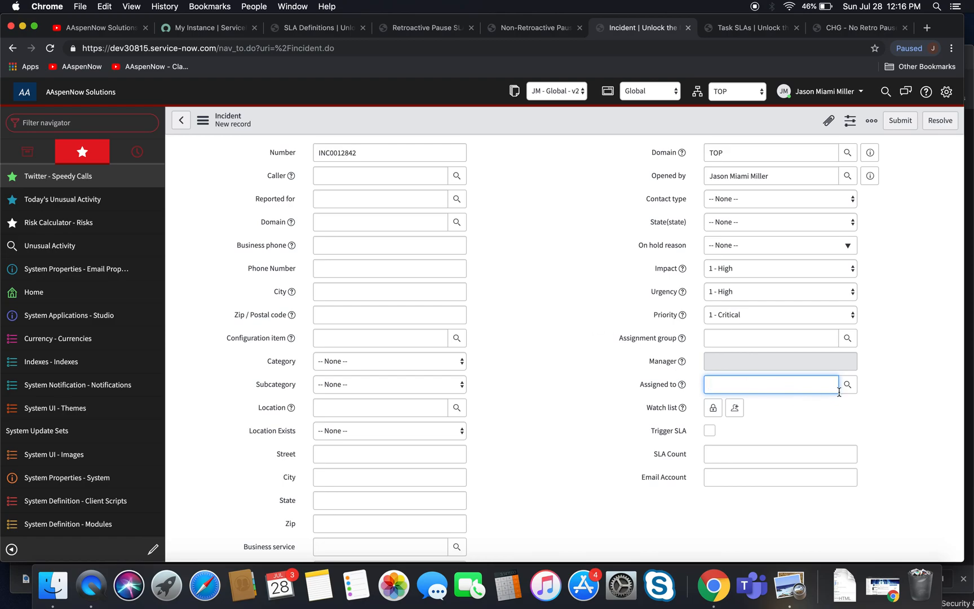
click(848, 385)
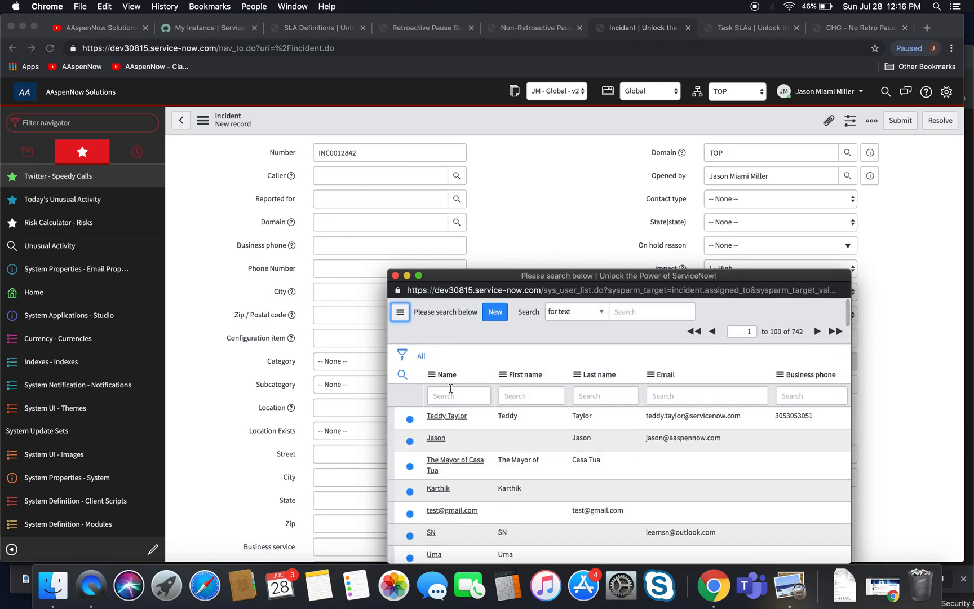
text(jason)
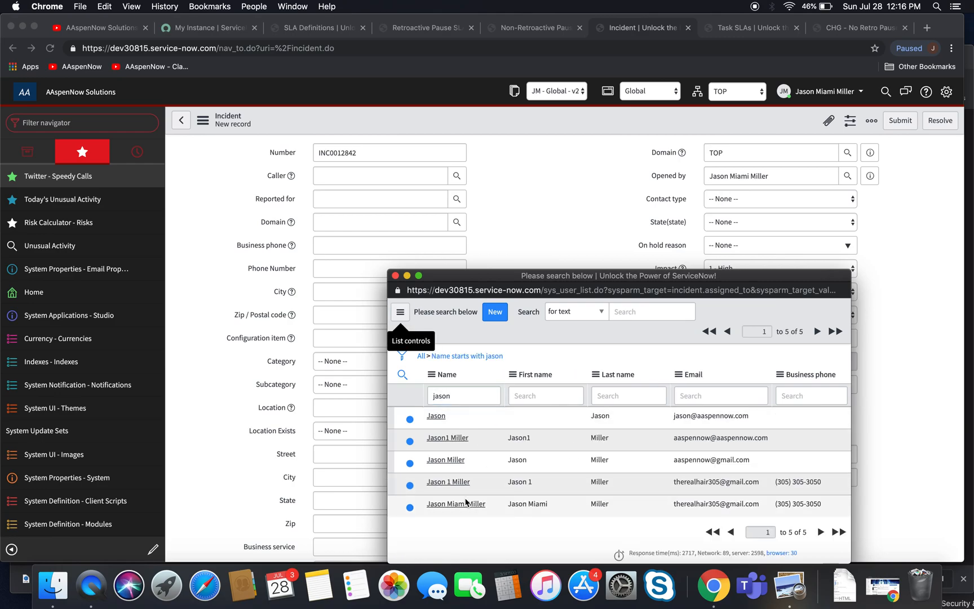
click(456, 503)
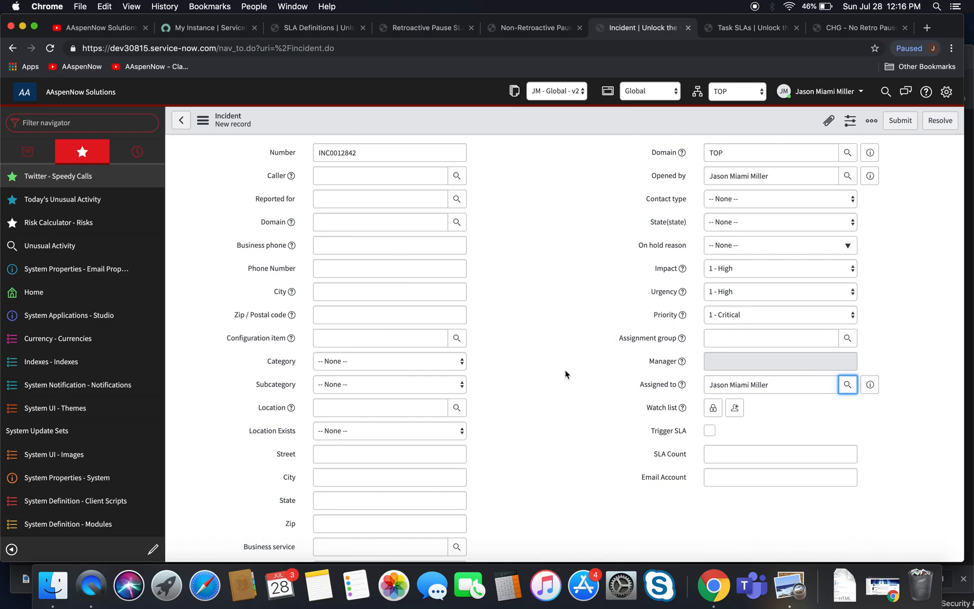
click(203, 120)
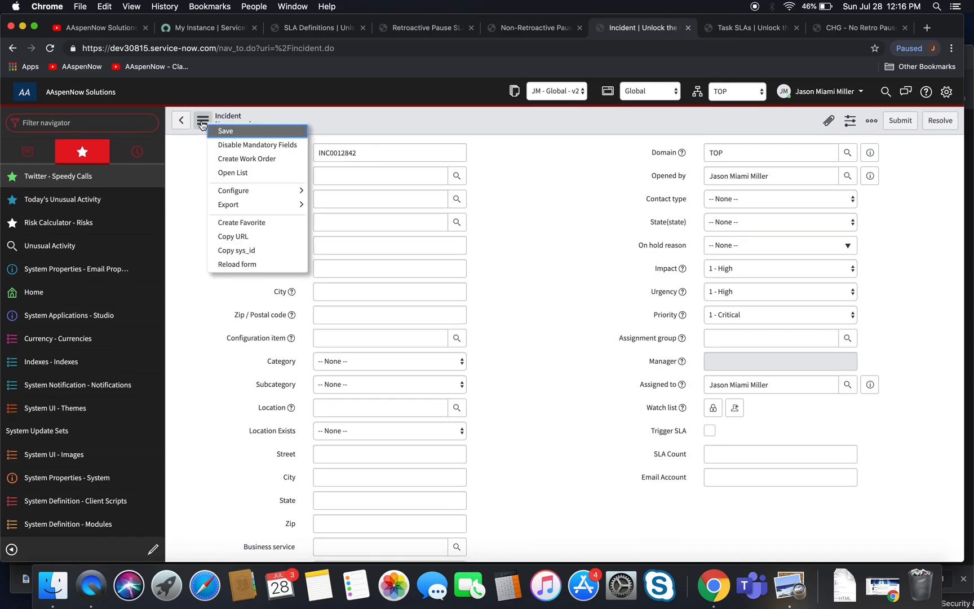
mouse_move(581, 296)
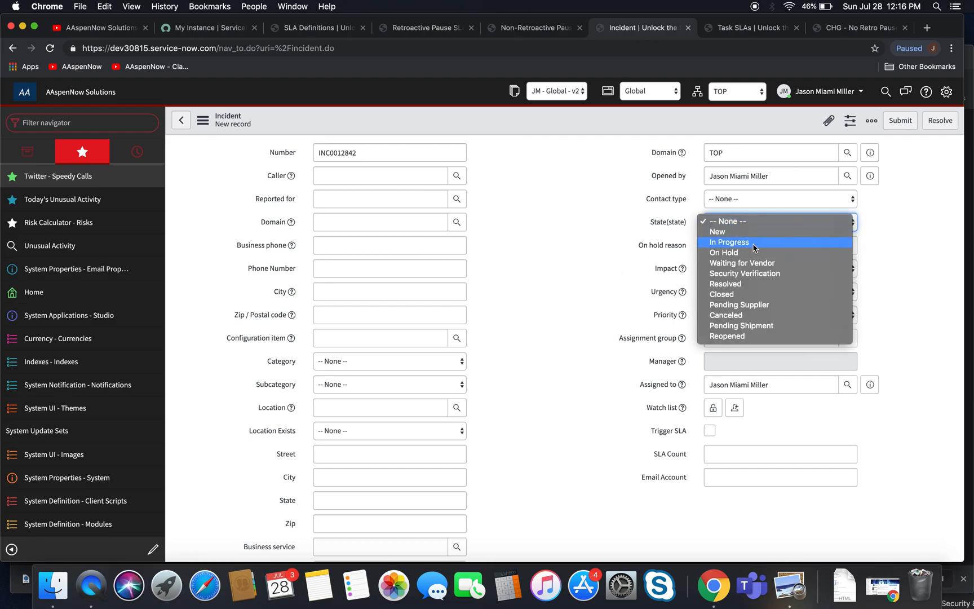
- Set the copied incident to In Progress and save it, showing Retroactive Pause SLA paused
click(728, 242)
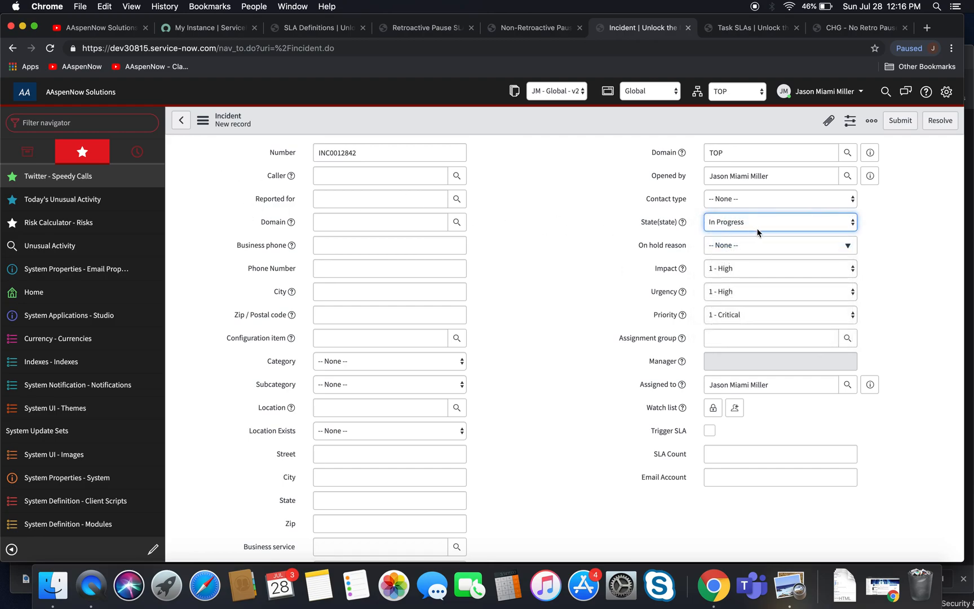
click(780, 222)
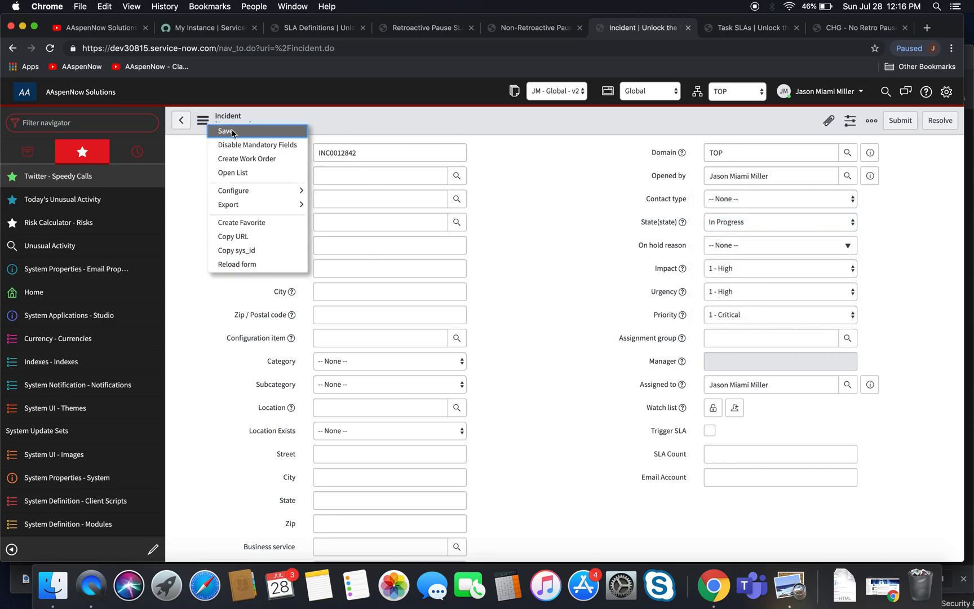
click(227, 130)
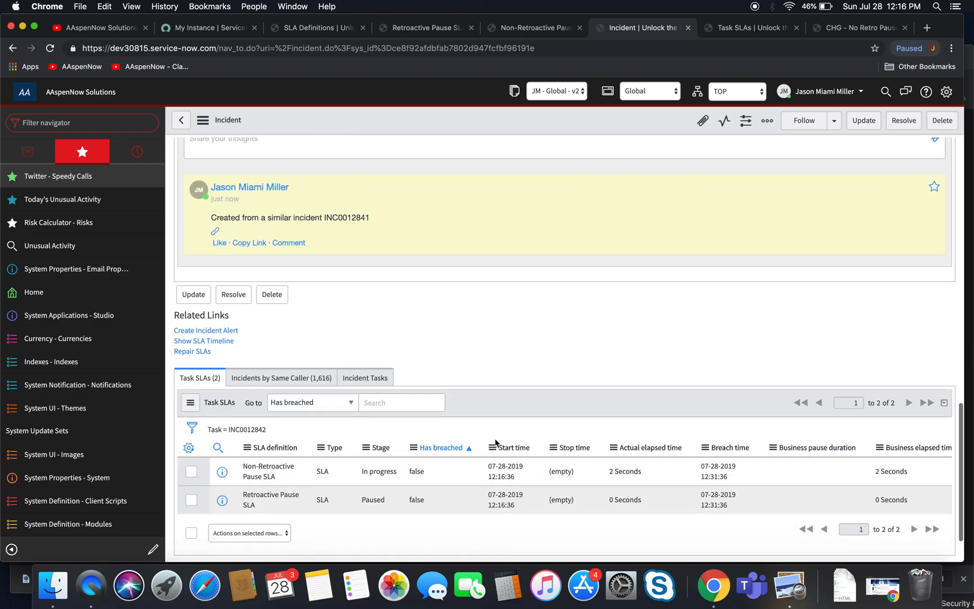
scroll(up, 3)
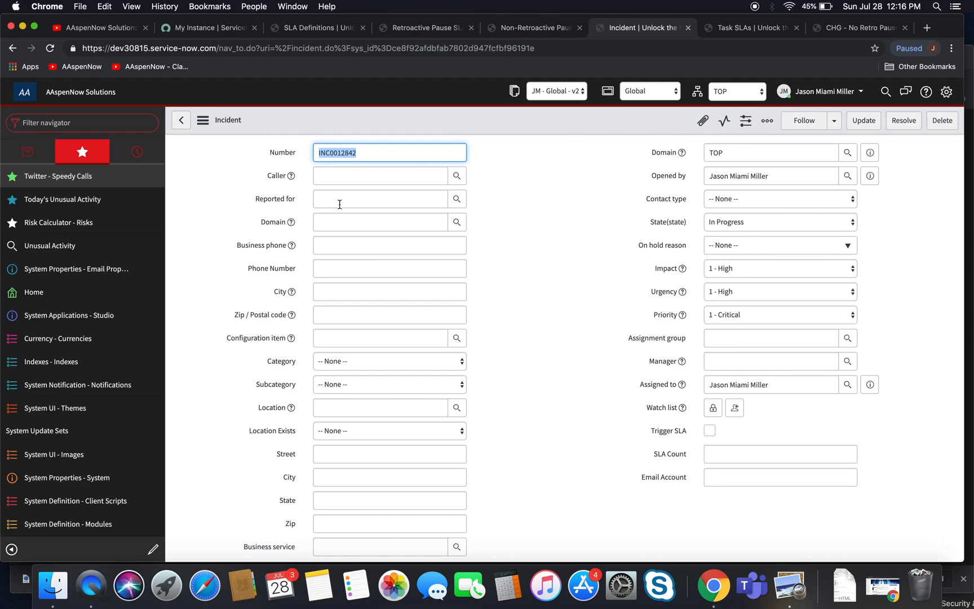
- Reopen INC0012842 from the incident list, then move to the Retroactive Pause SLA definition
click(203, 119)
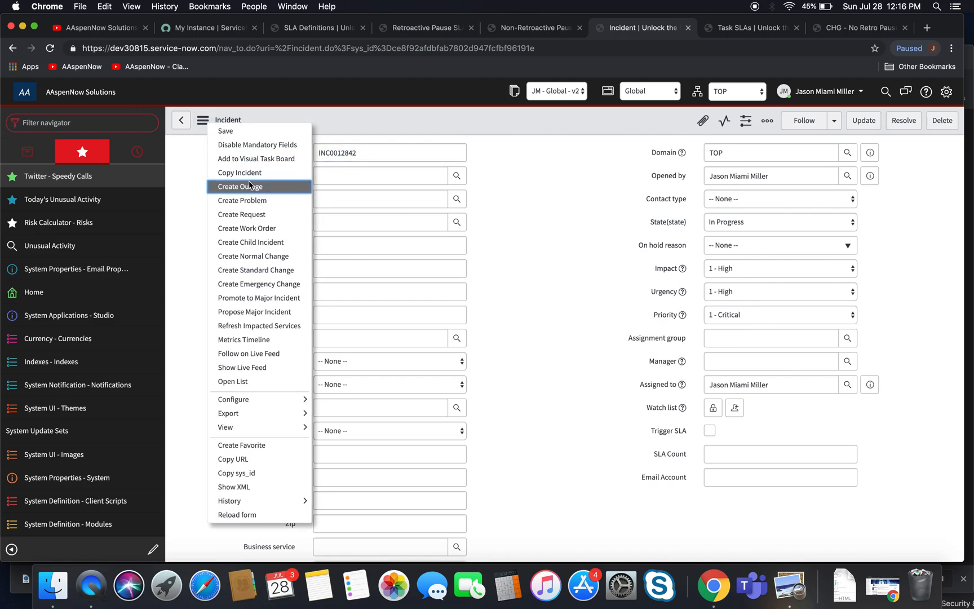
mouse_move(248, 352)
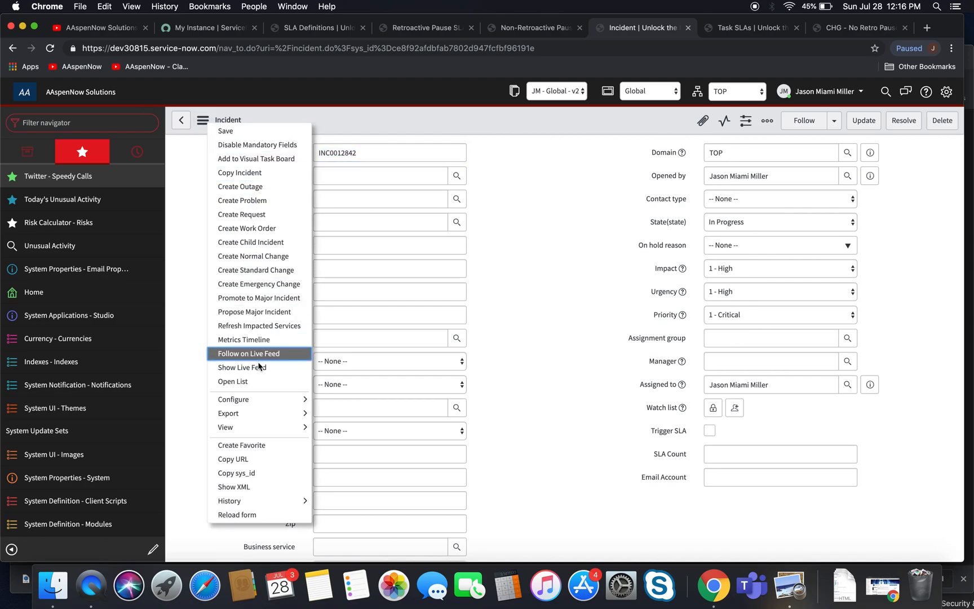
click(233, 381)
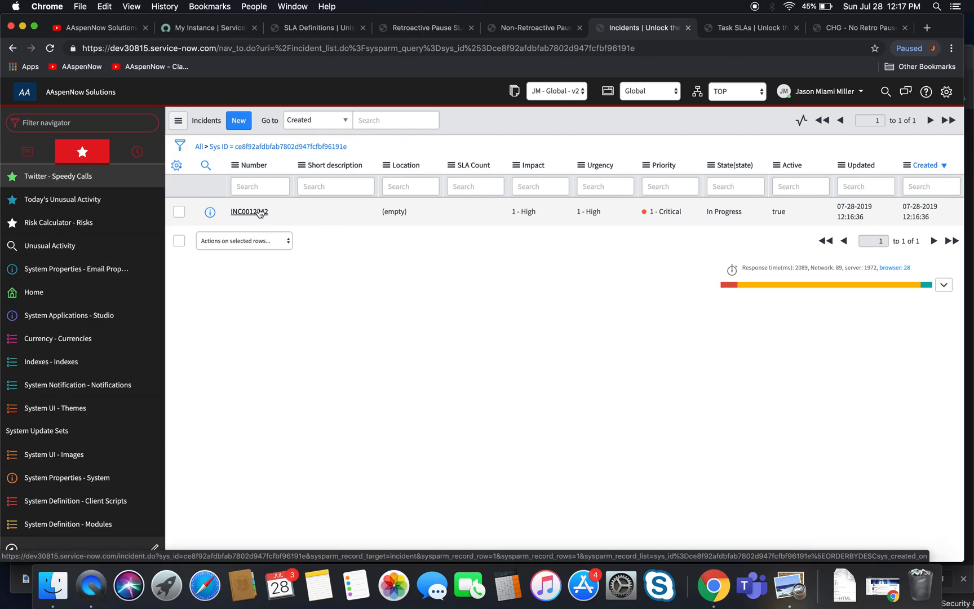
click(248, 212)
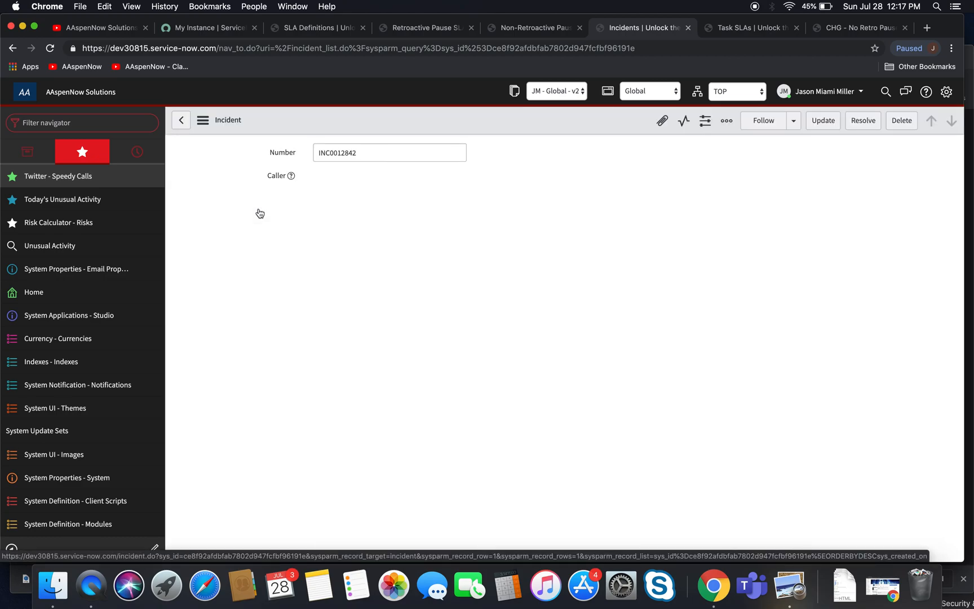
scroll(down, 3)
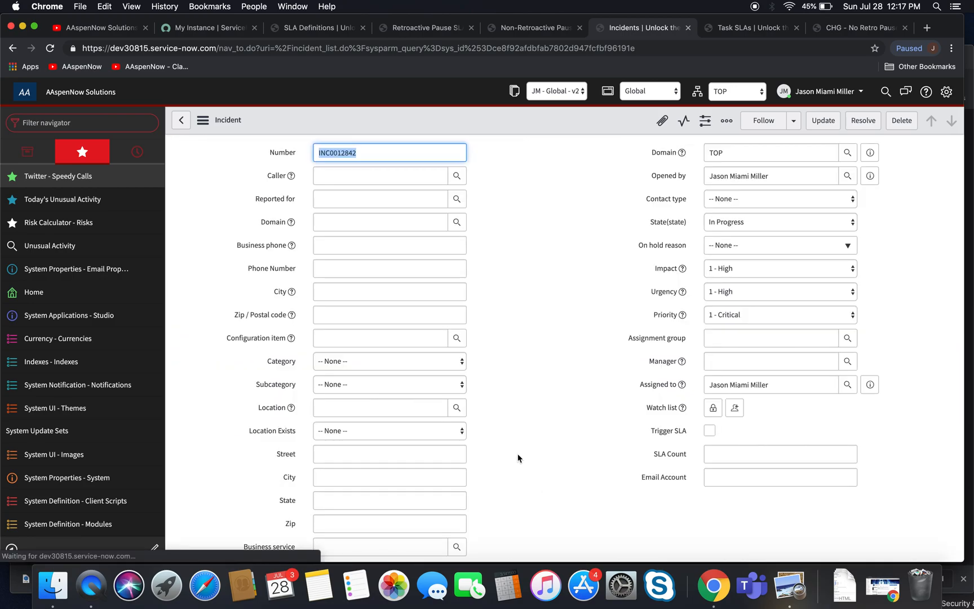
scroll(down, 3)
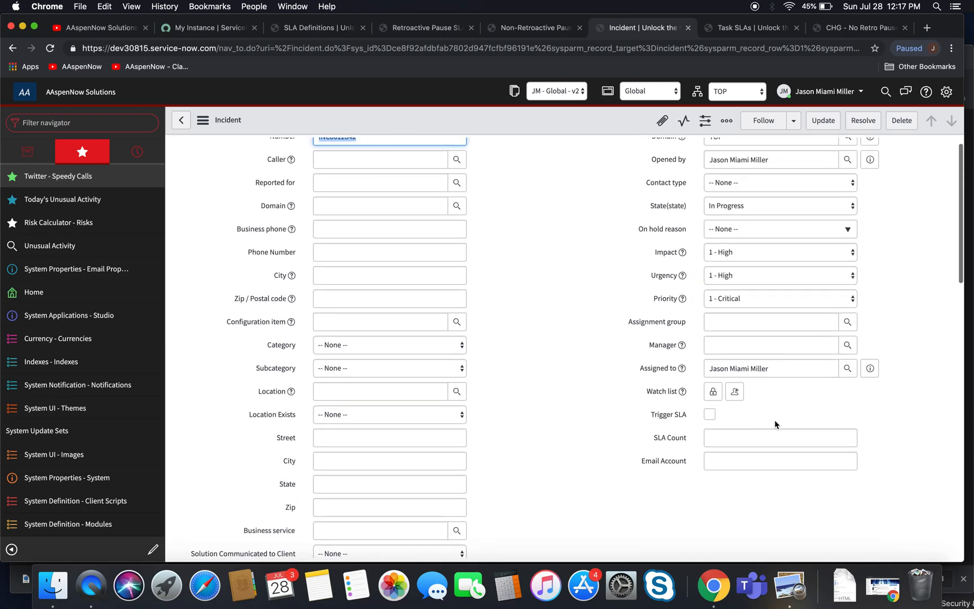
mouse_move(481, 130)
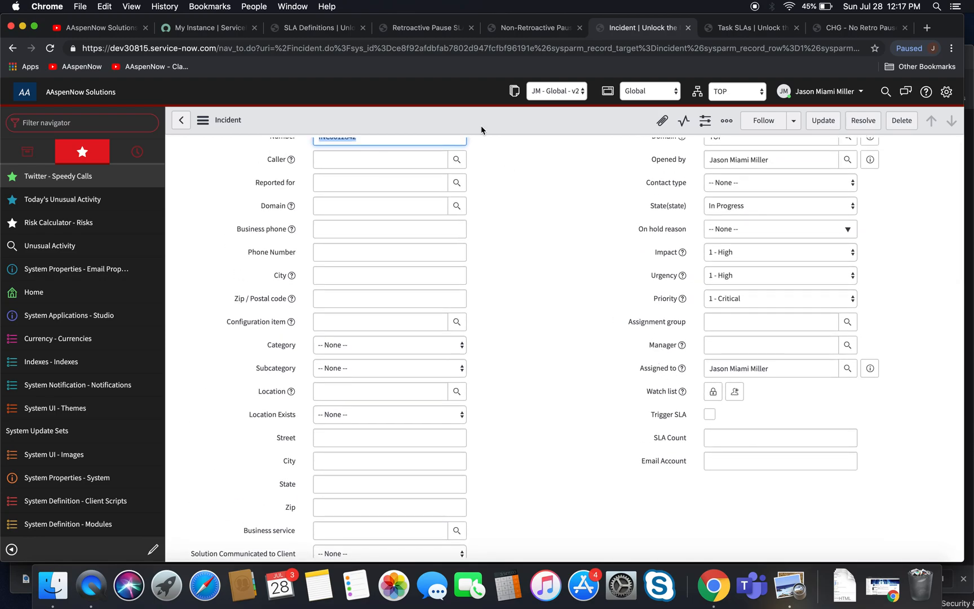
click(424, 27)
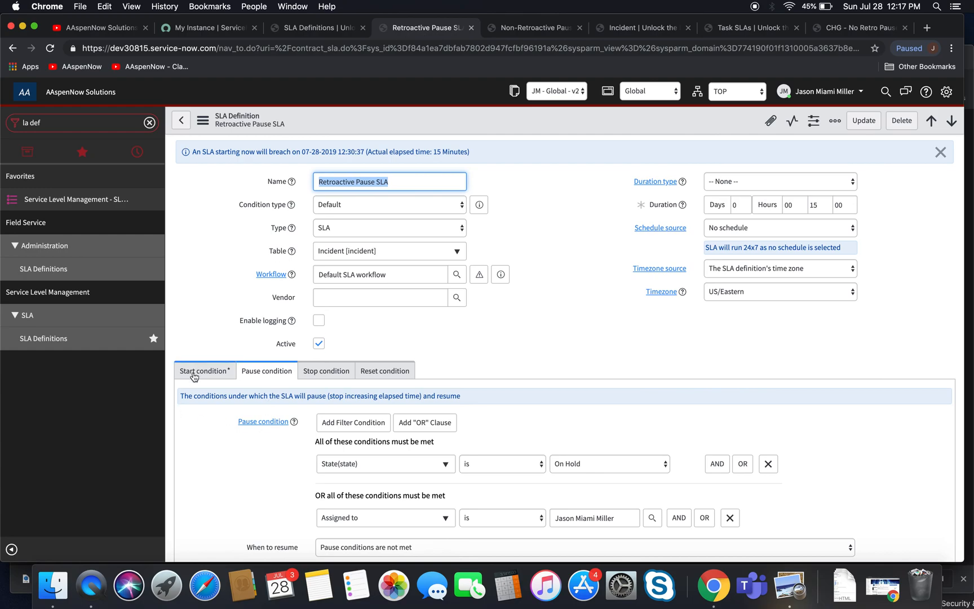
- Review the Retroactive Pause SLA's start and pause conditions, then return to INC0012842
click(204, 371)
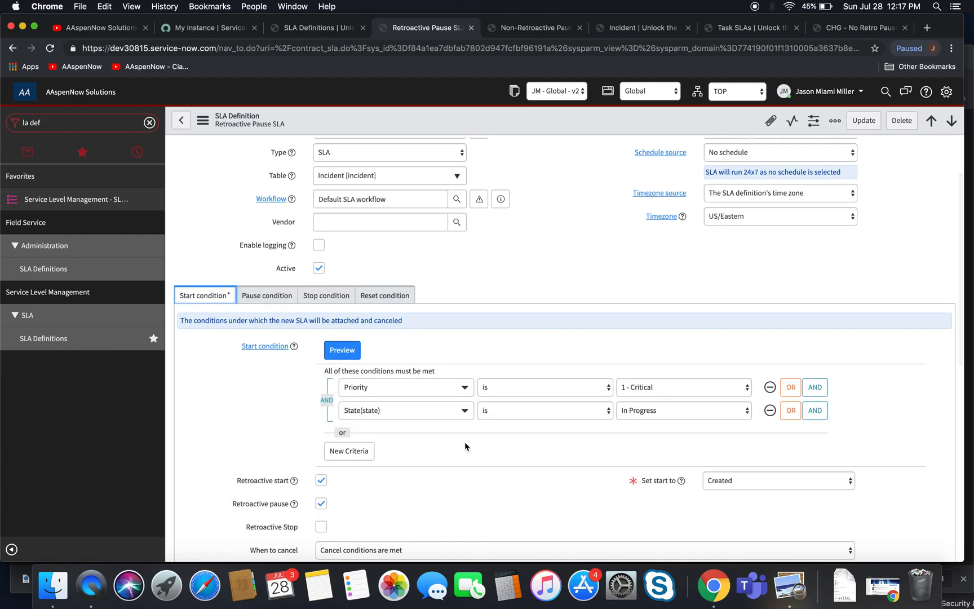
mouse_move(637, 403)
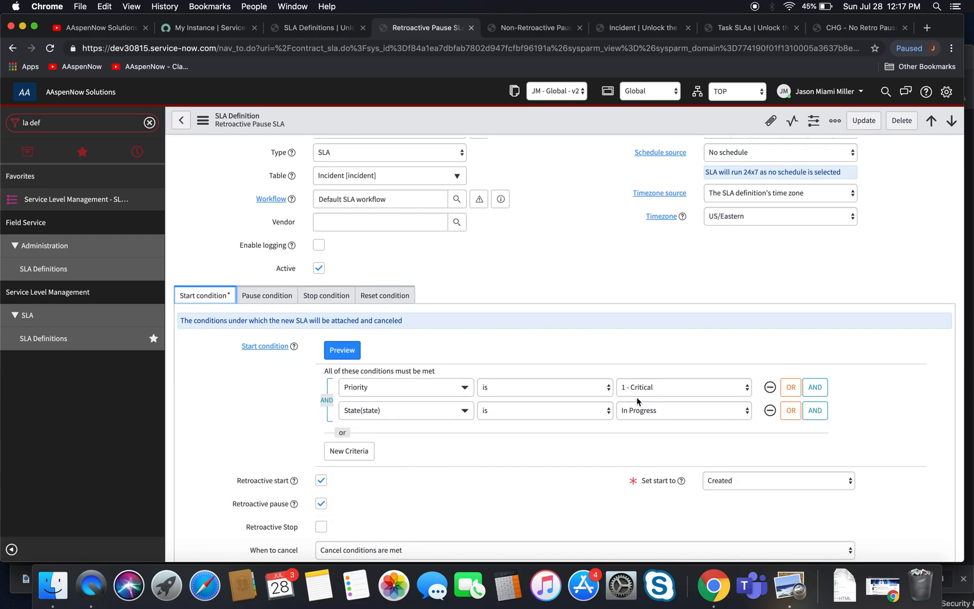
click(266, 295)
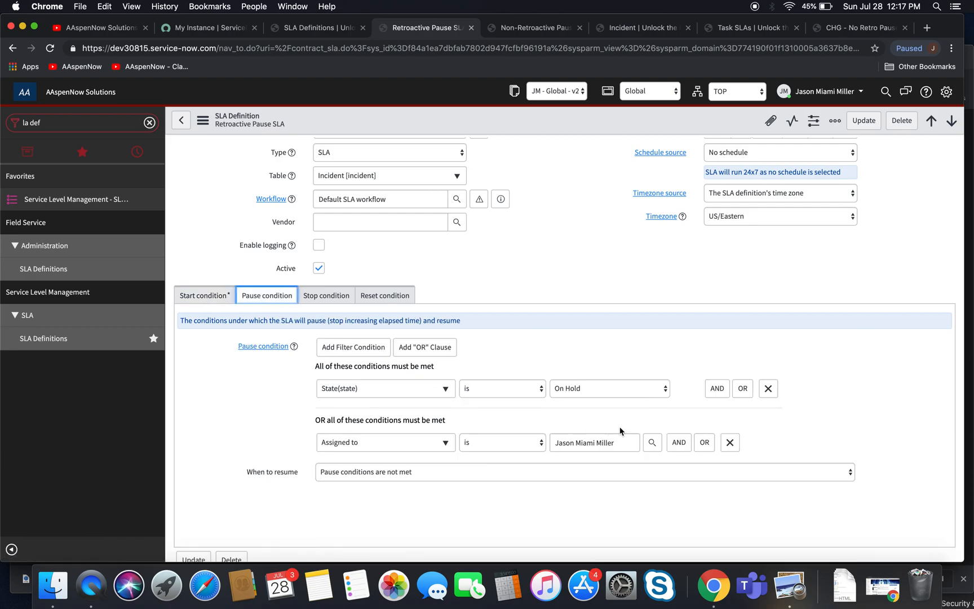
mouse_move(536, 378)
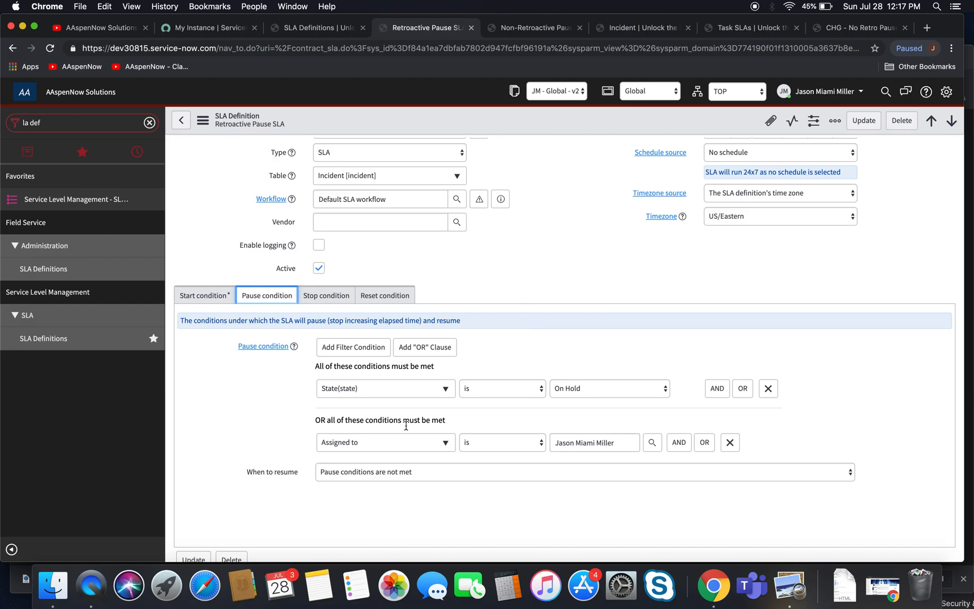
mouse_move(629, 28)
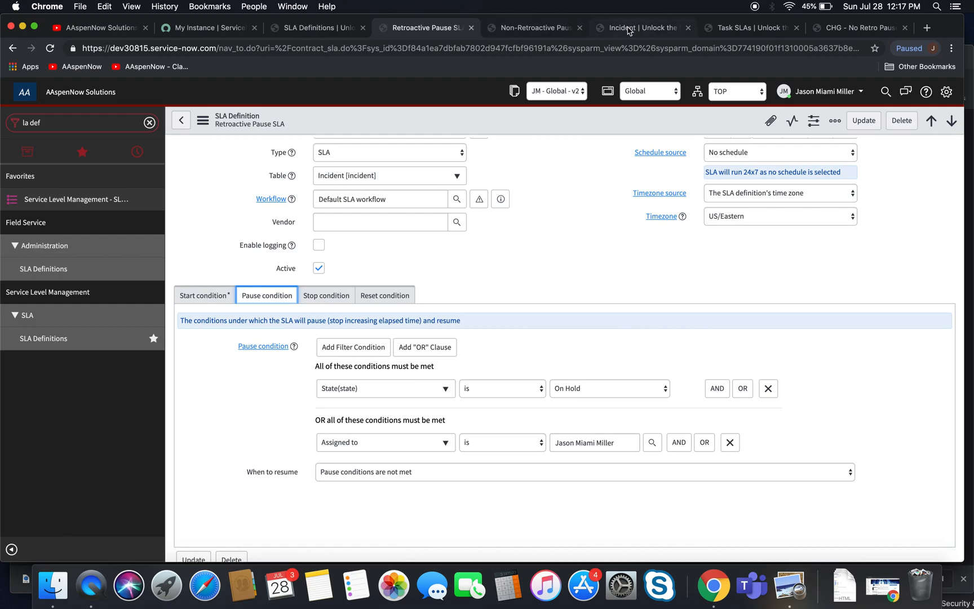
click(640, 27)
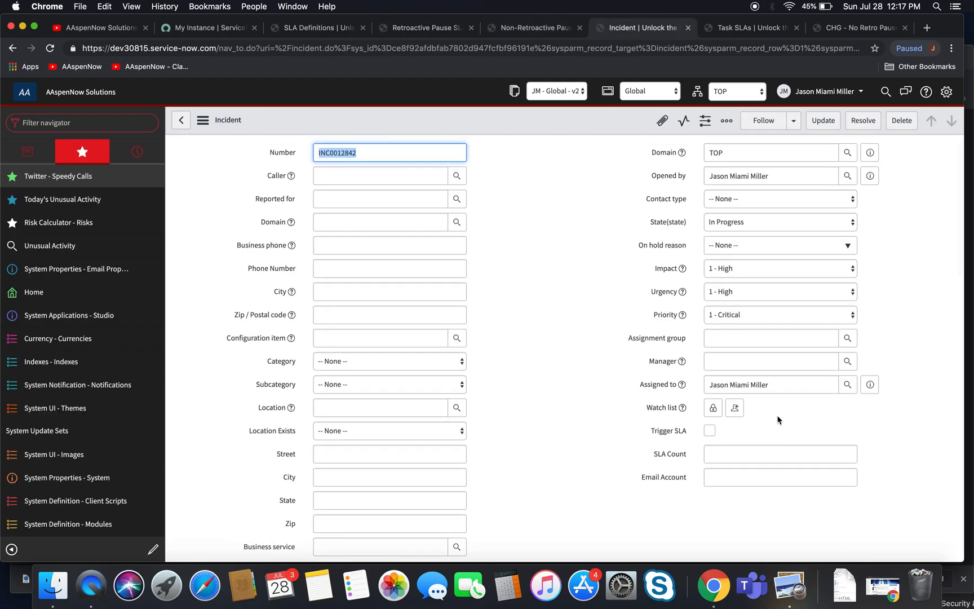
- Start changing the assignee with 'abr', then review the Task SLAs showing a one-minute pause duration
click(770, 384)
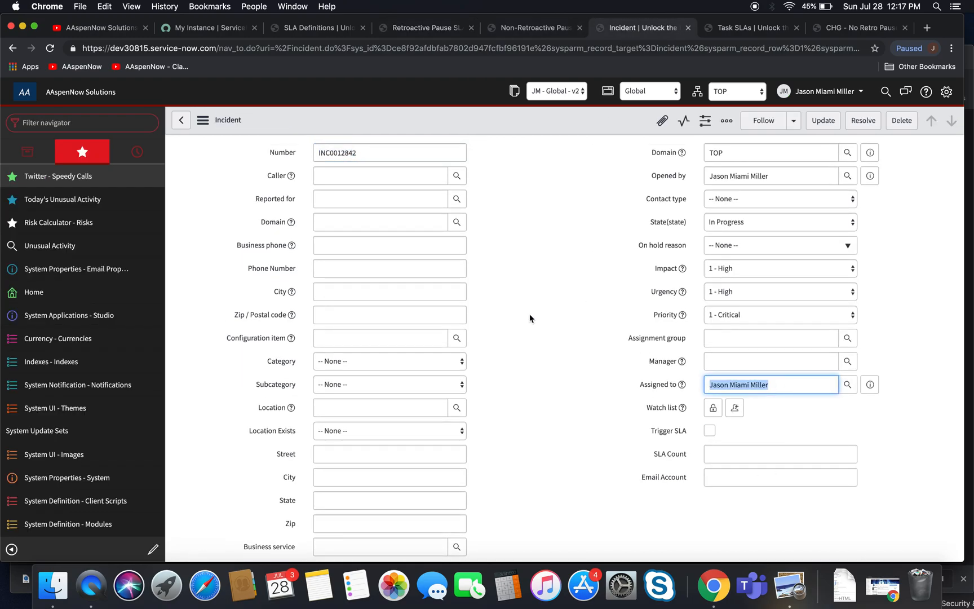
text(abr)
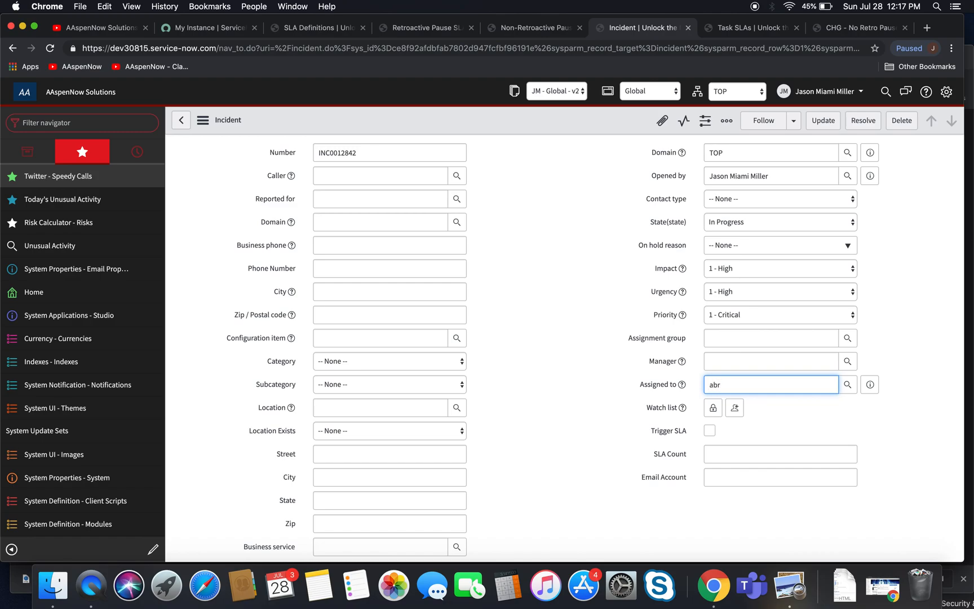
key(Backspace)
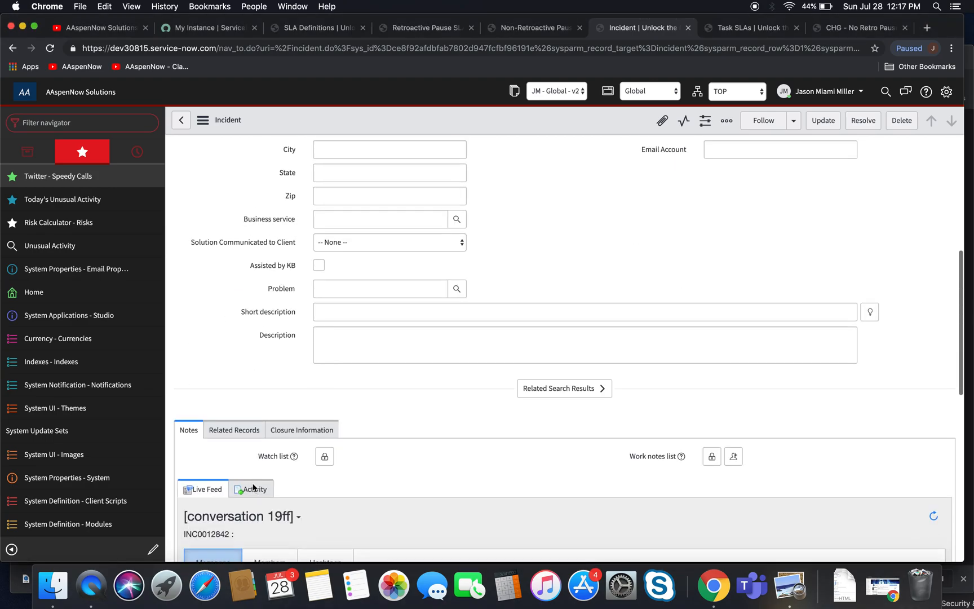
scroll(down, 3)
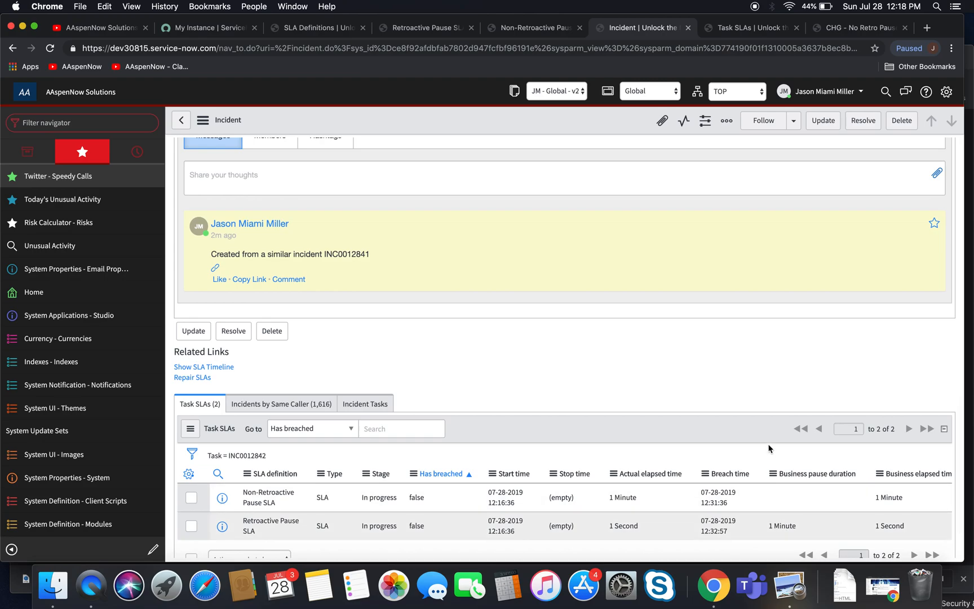
scroll(down, 3)
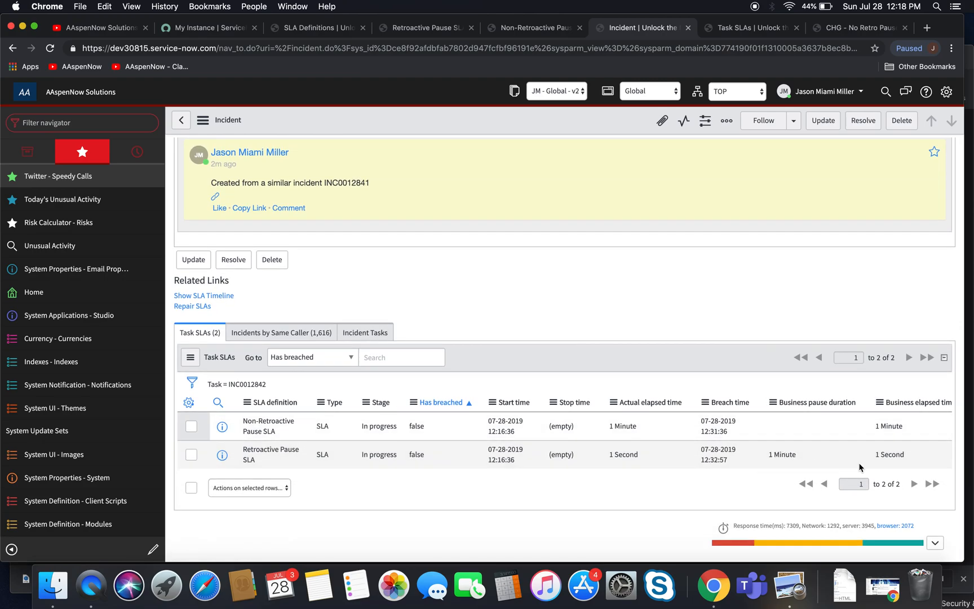
scroll(right, 3)
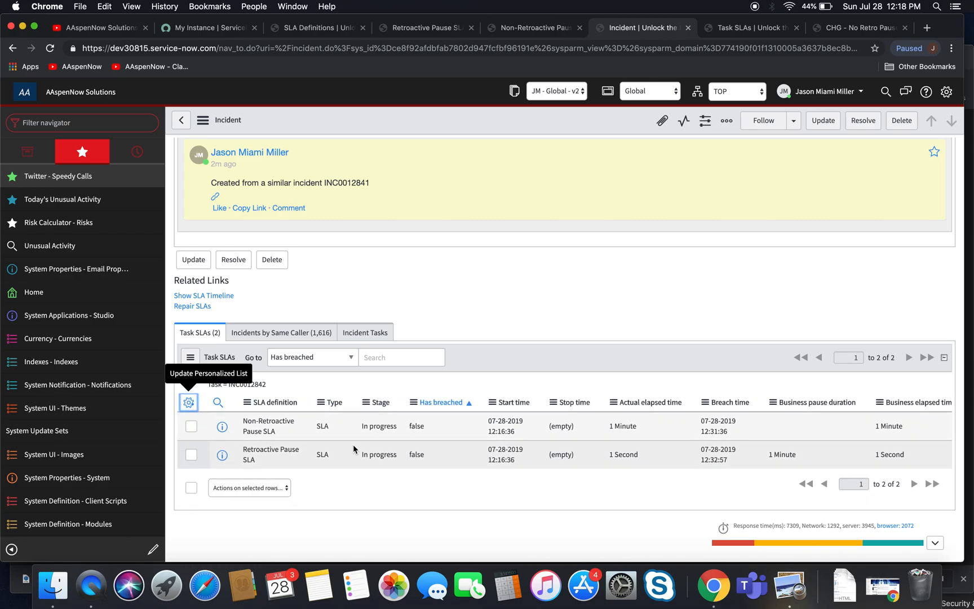
- Add the Pause duration column to the Task SLAs list layout
click(189, 402)
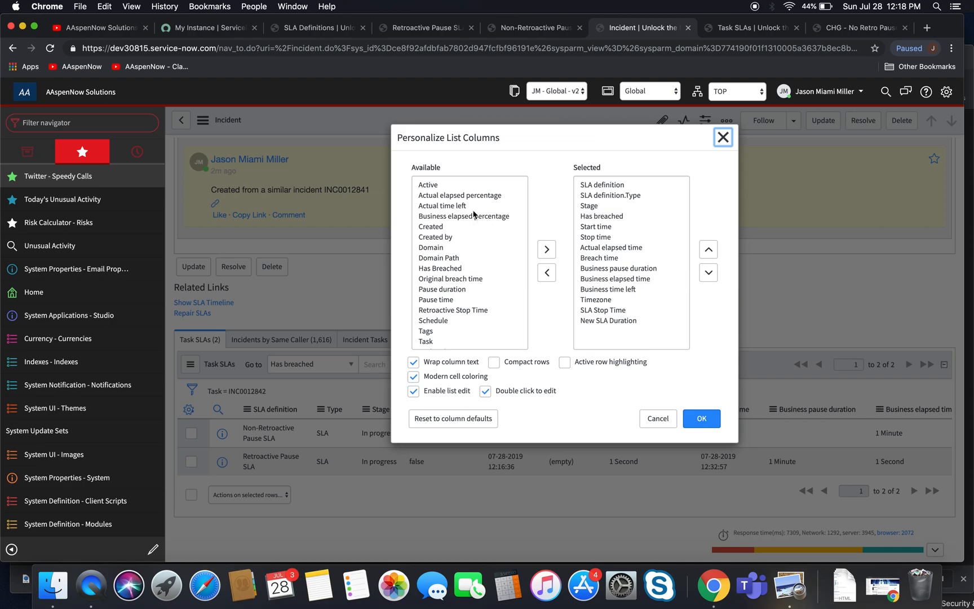
click(442, 264)
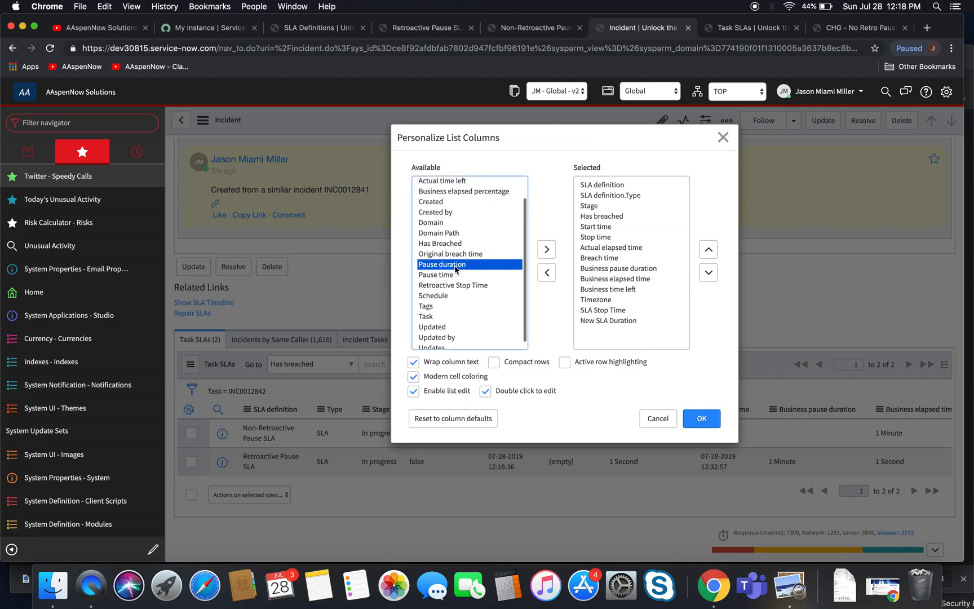
click(546, 249)
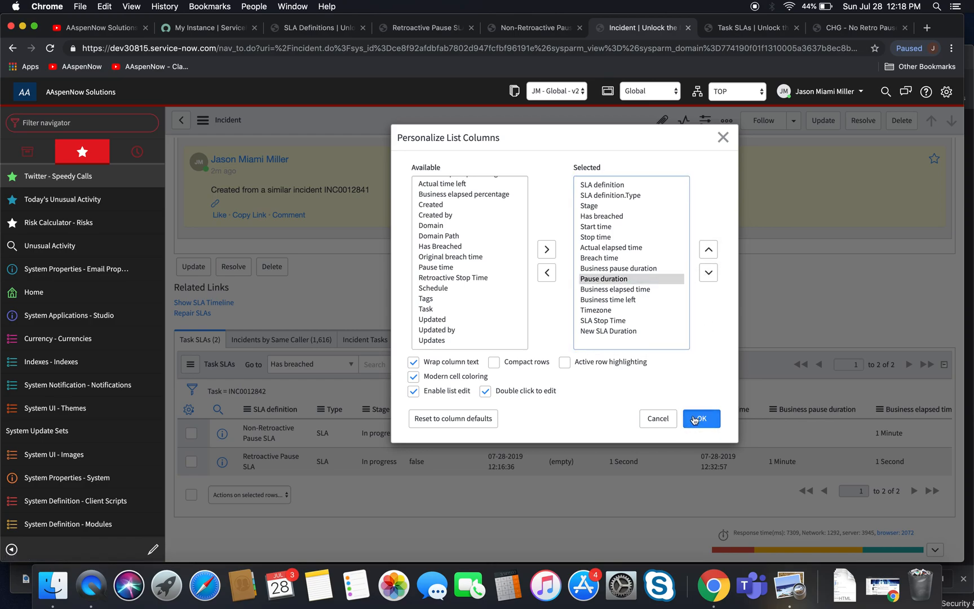
click(701, 418)
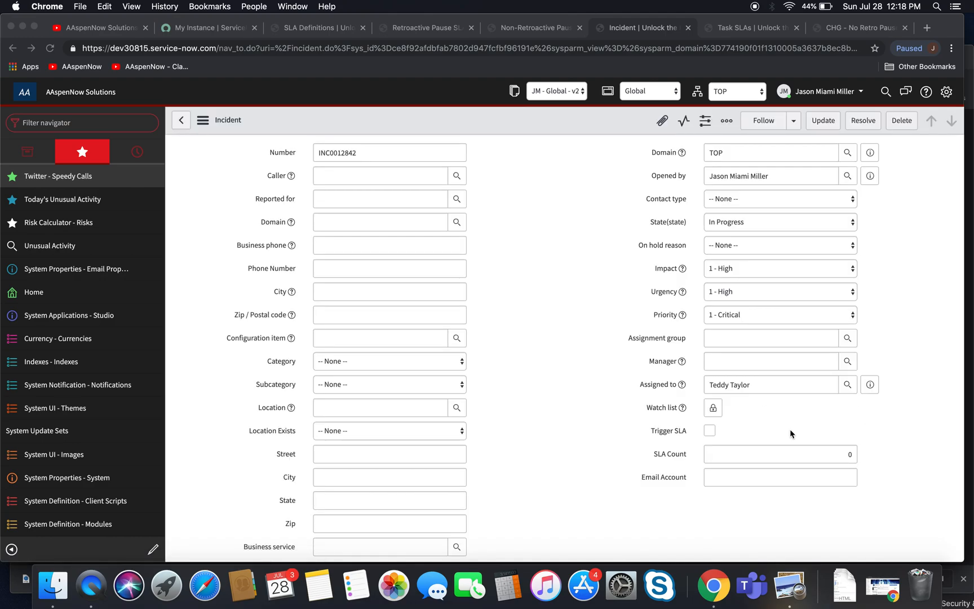
click(425, 27)
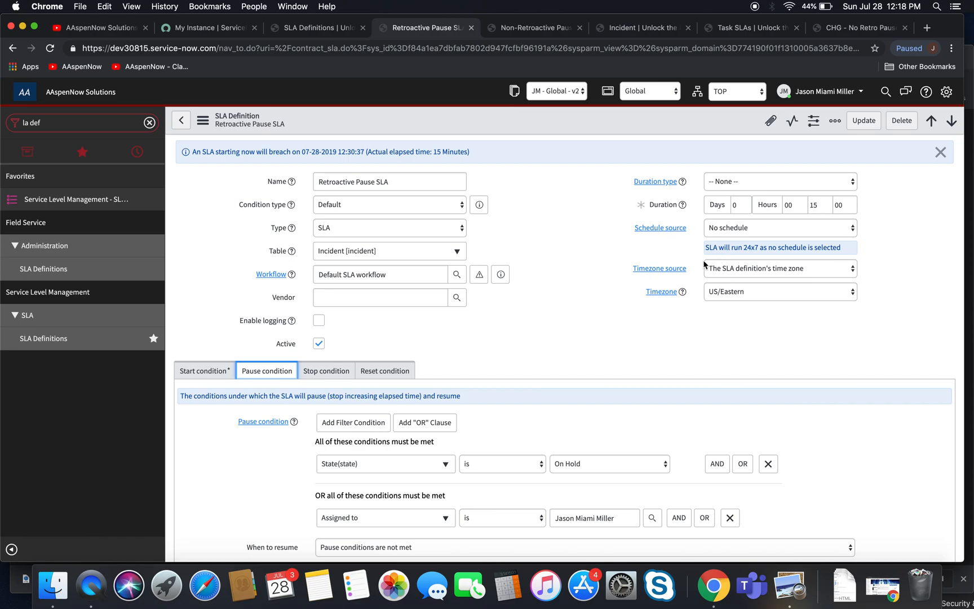
mouse_move(717, 236)
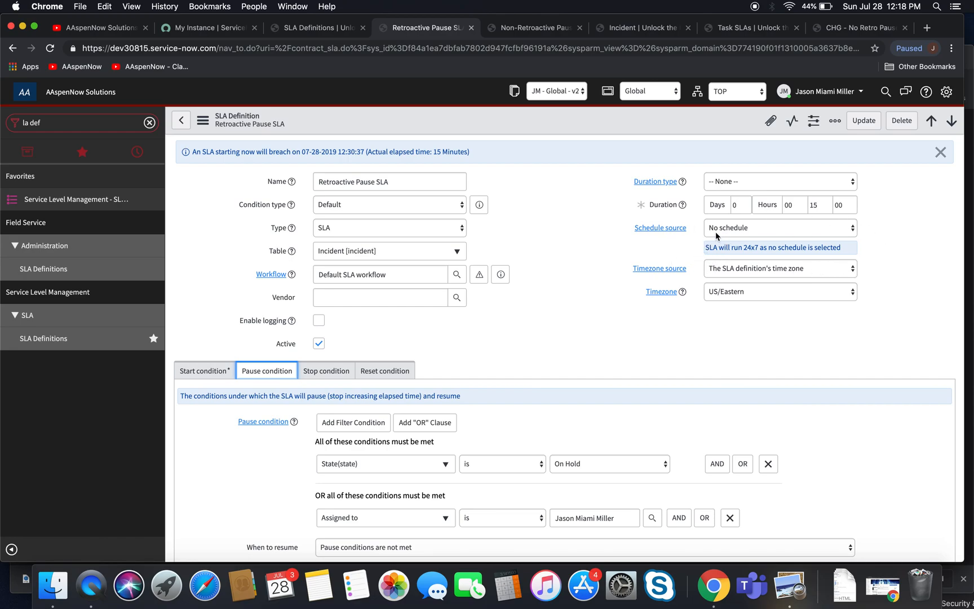
click(534, 27)
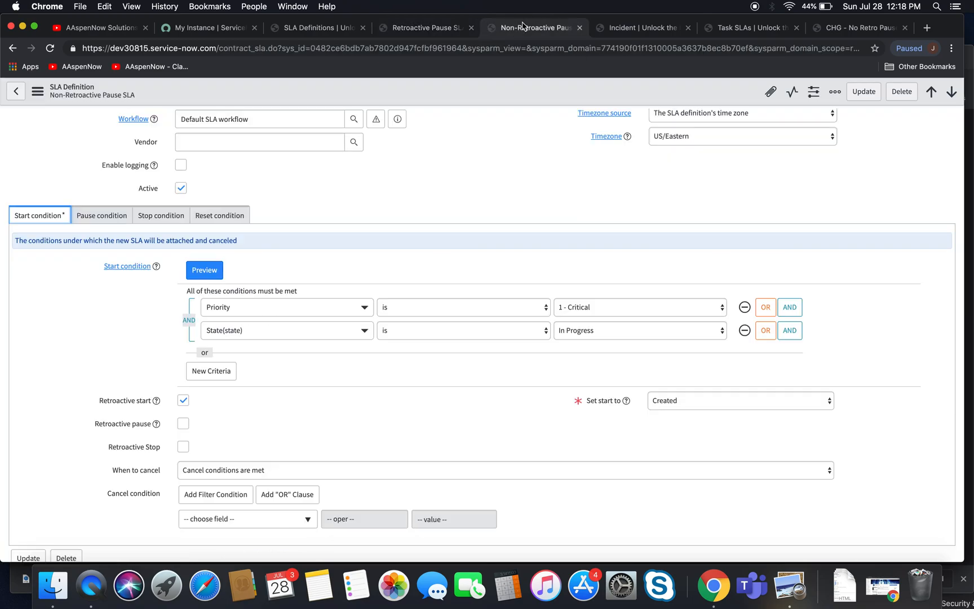
click(643, 28)
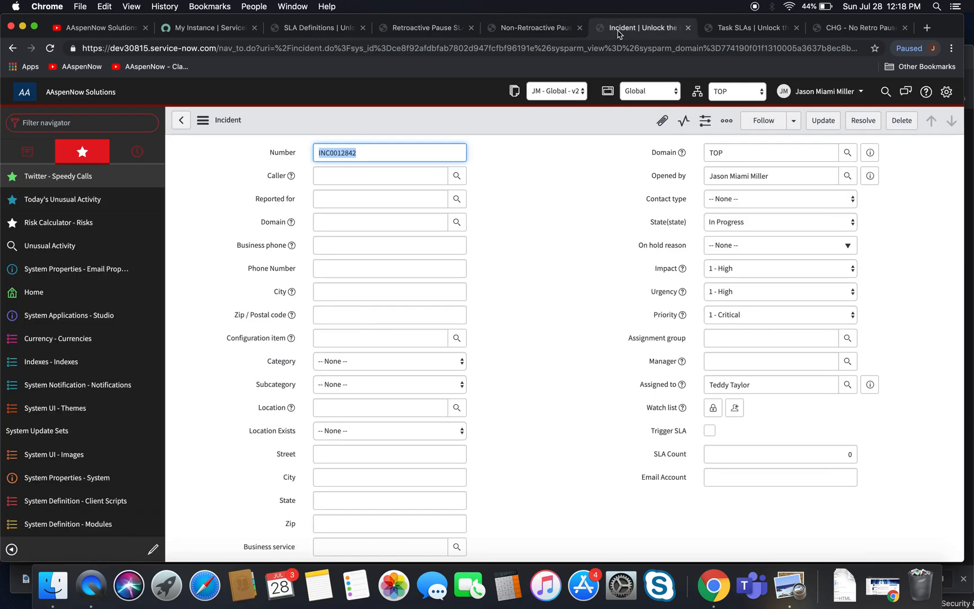
click(751, 27)
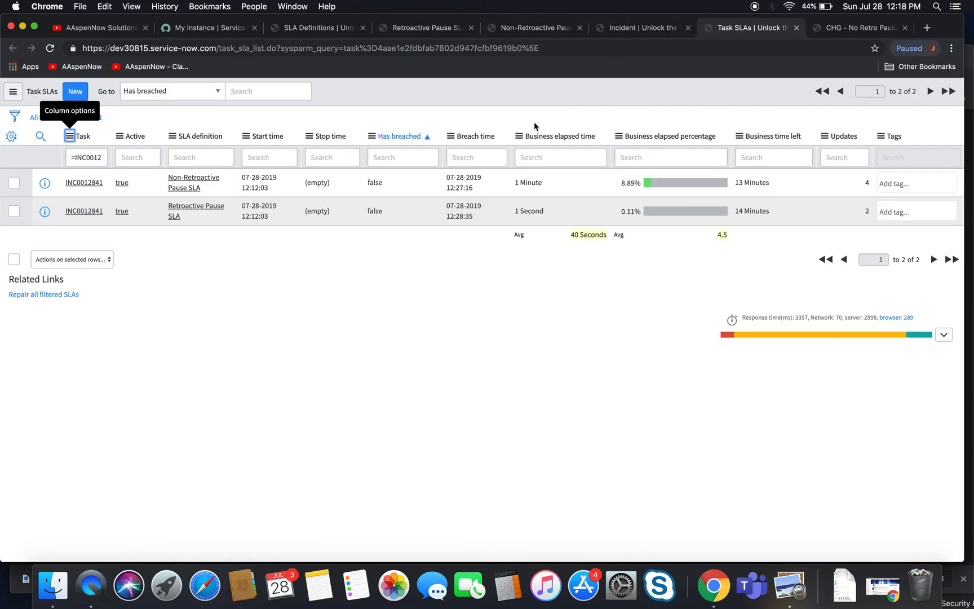
click(643, 27)
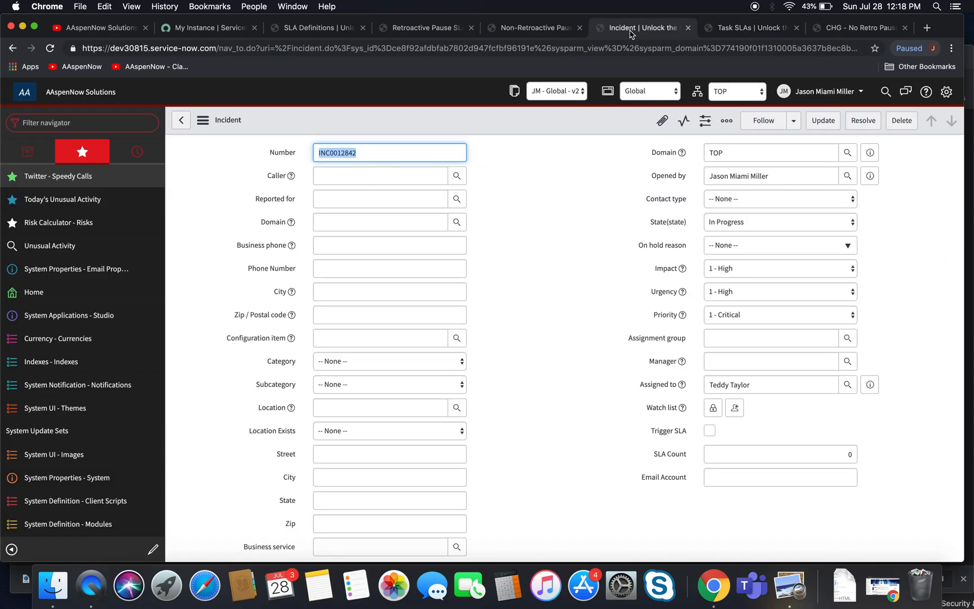
scroll(down, 3)
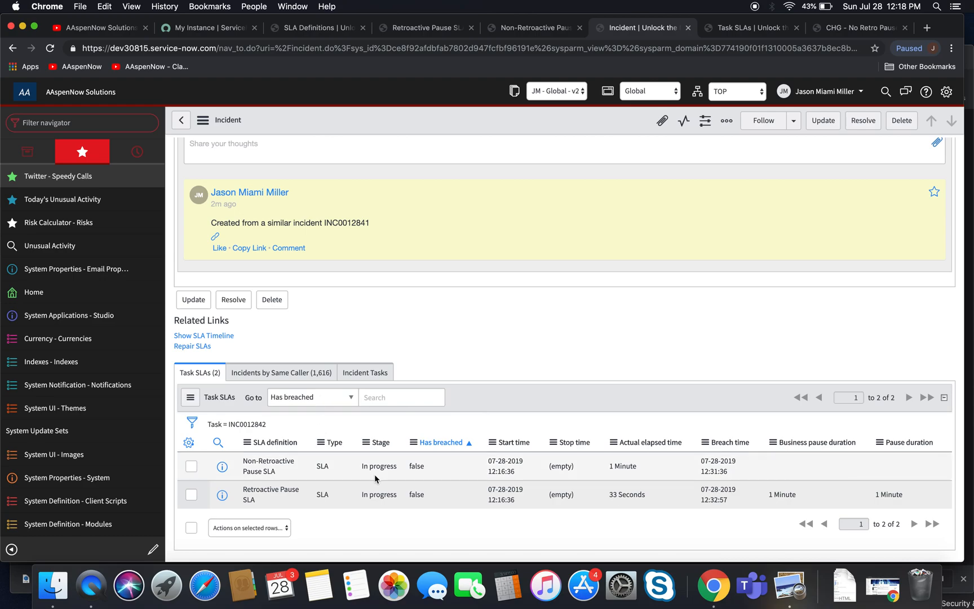
mouse_move(261, 510)
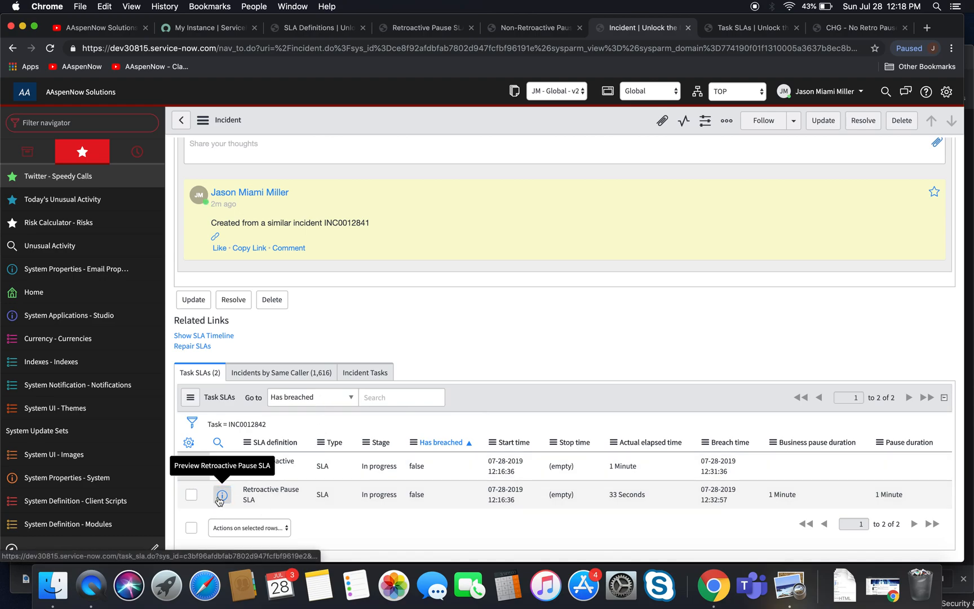
- Open the Retroactive Pause SLA task record for INC0012842 and show its SLA Timeline
click(222, 497)
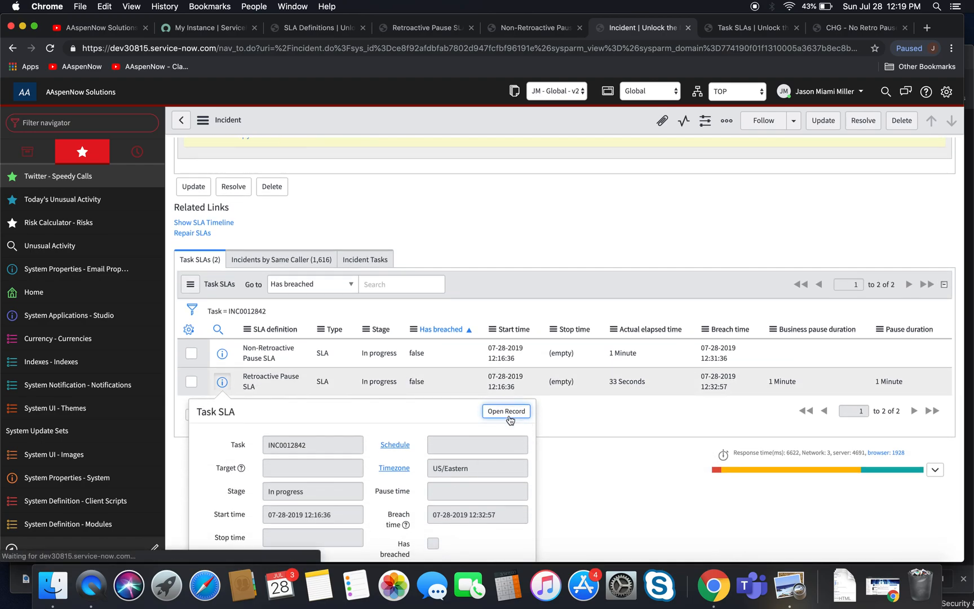
click(506, 410)
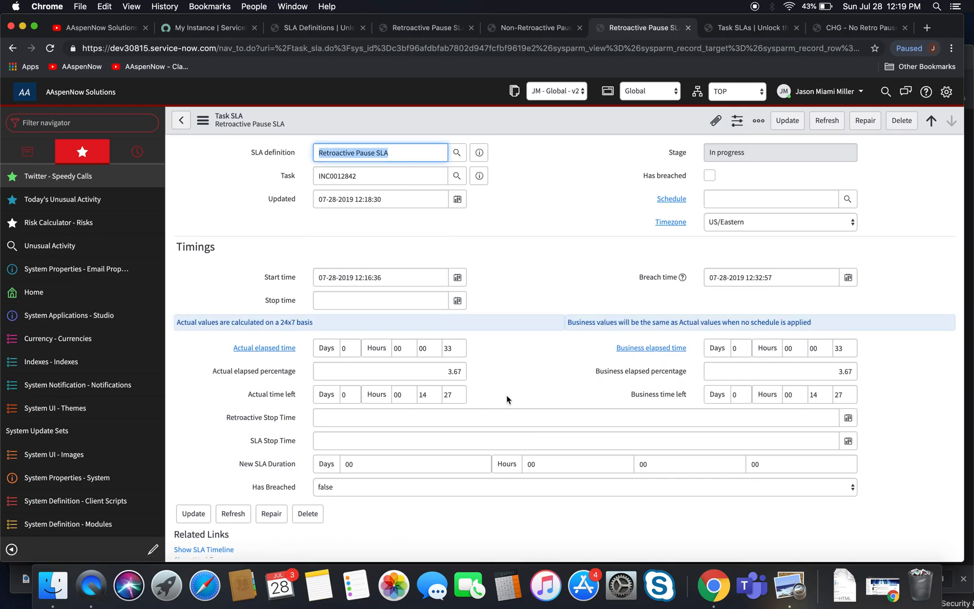
scroll(down, 3)
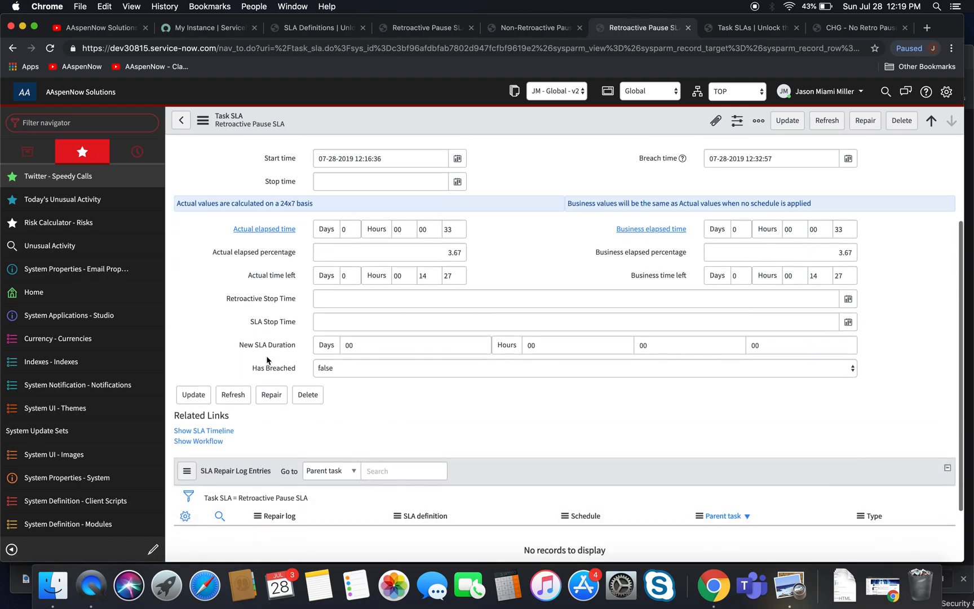
scroll(down, 3)
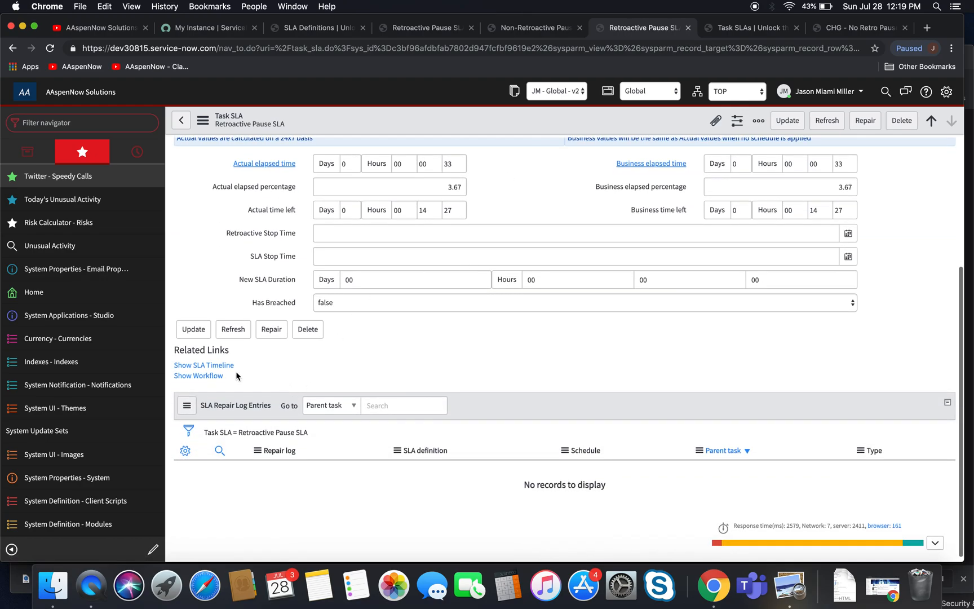
click(203, 364)
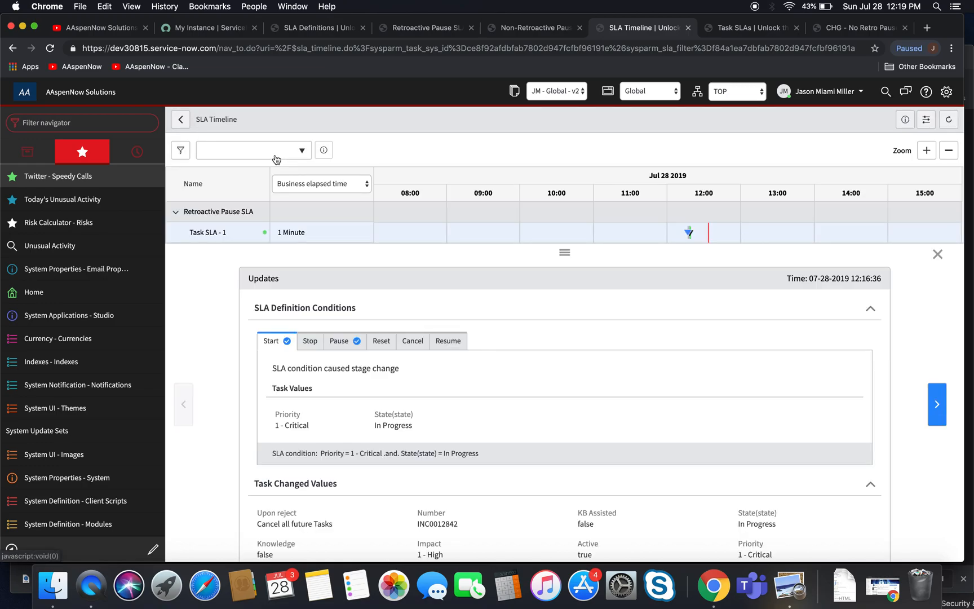
mouse_move(418, 274)
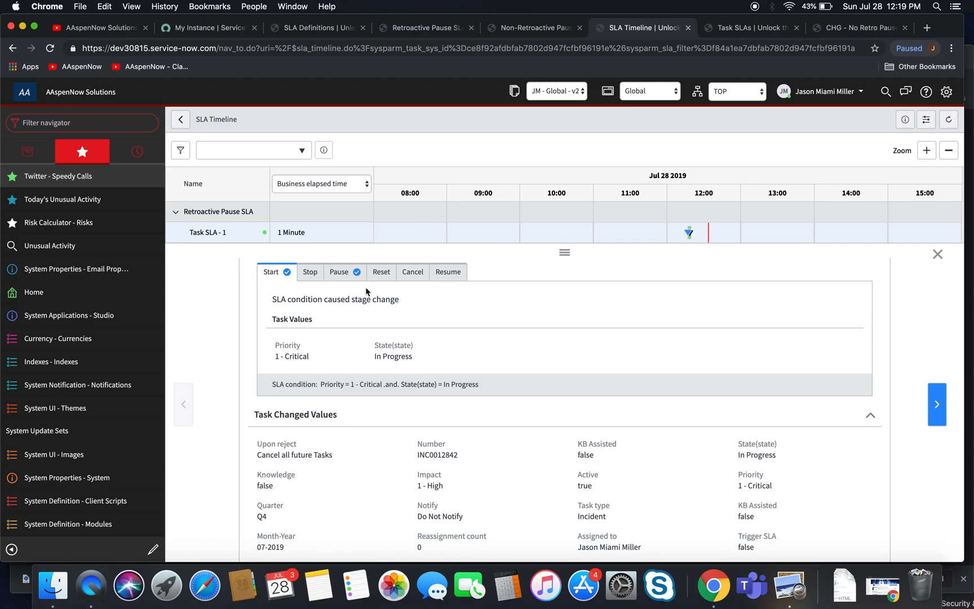
- Review the timeline's pause conditions, the Task SLAs for INC0012841, then the Change Requests list
click(340, 272)
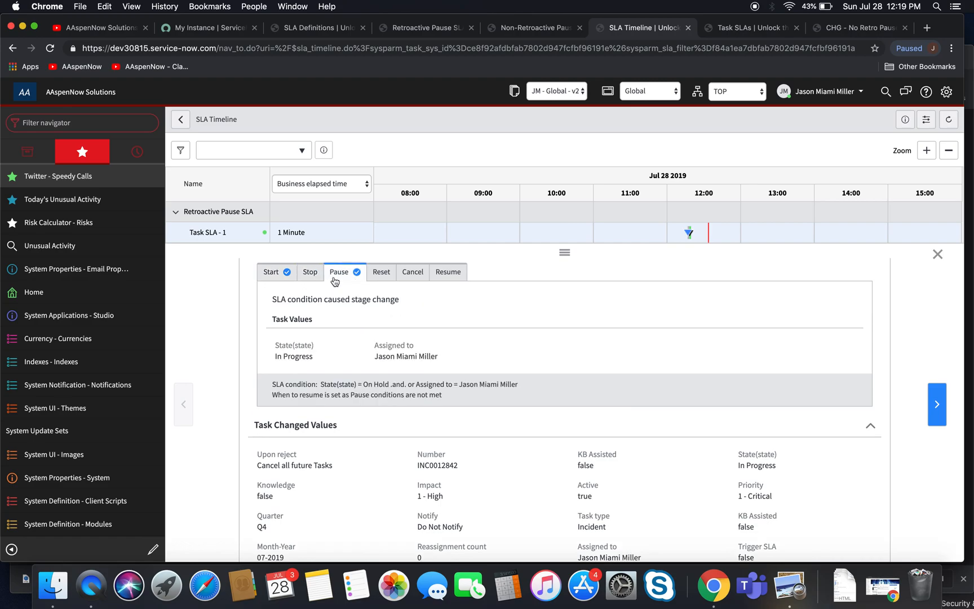
mouse_move(437, 424)
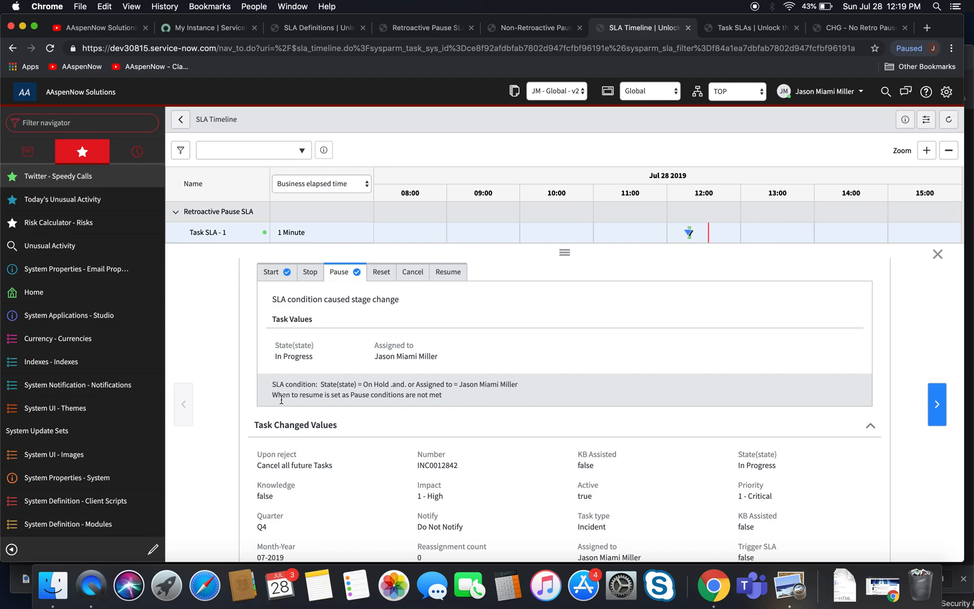
mouse_move(339, 411)
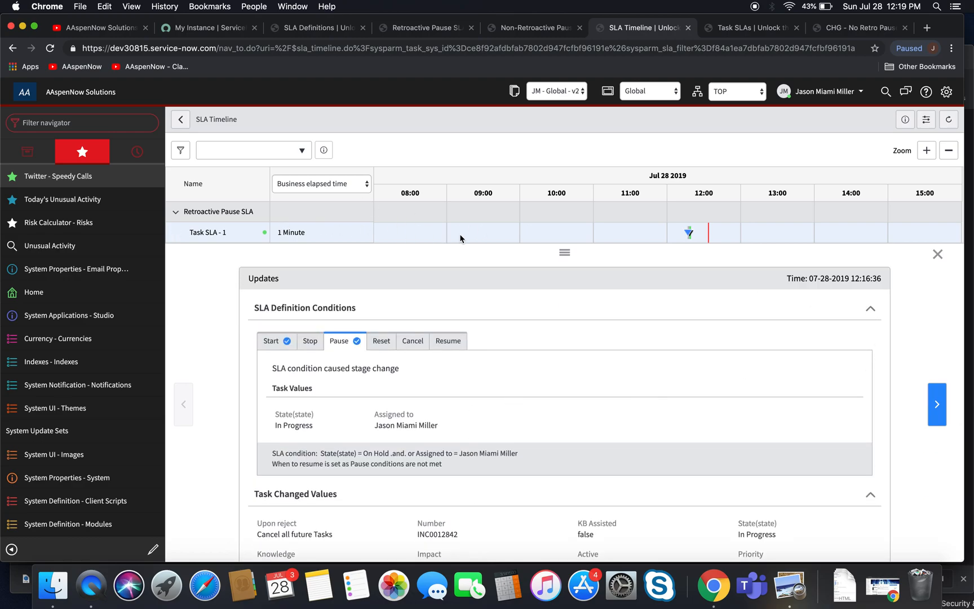
mouse_move(709, 235)
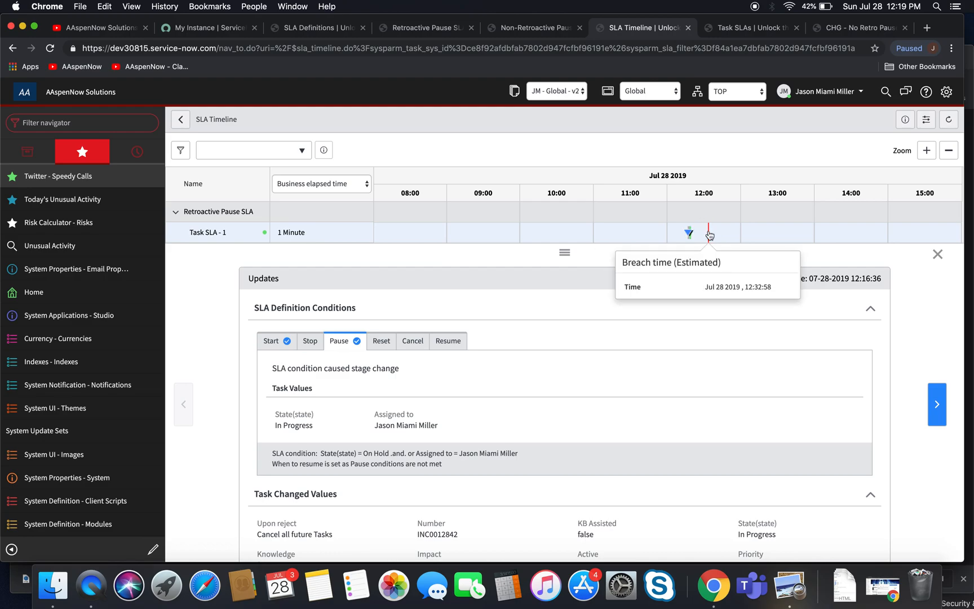
mouse_move(198, 247)
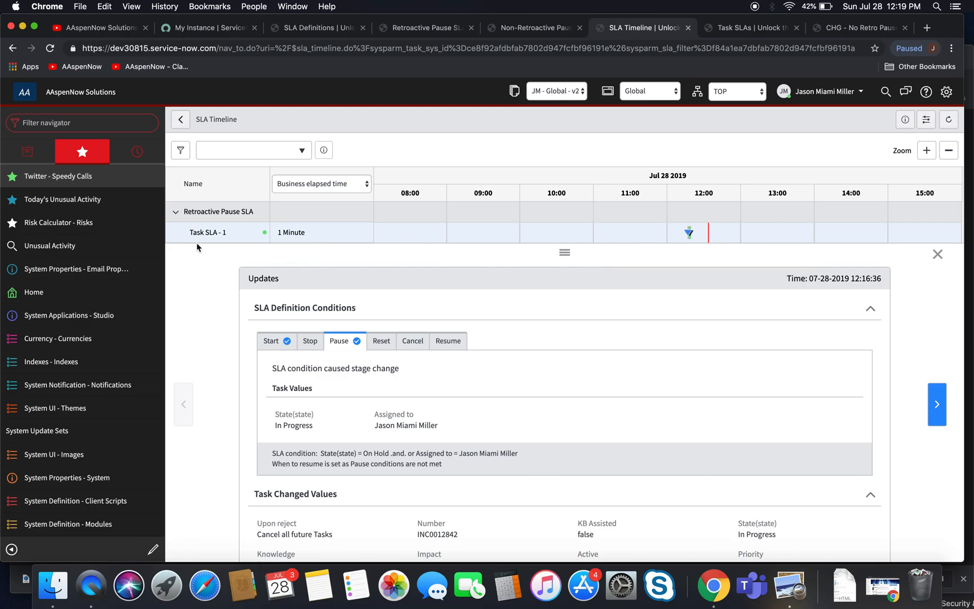
mouse_move(689, 235)
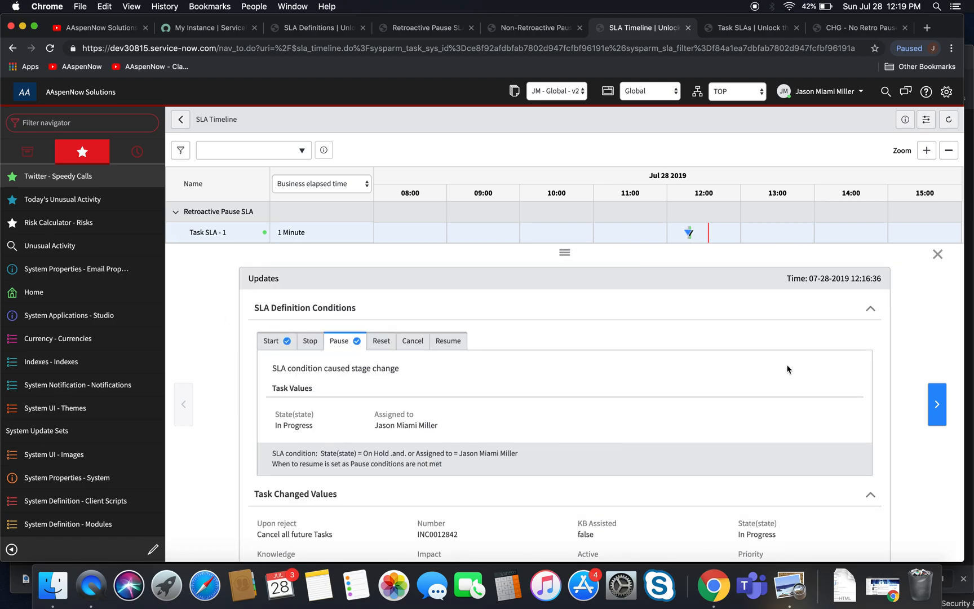
click(749, 27)
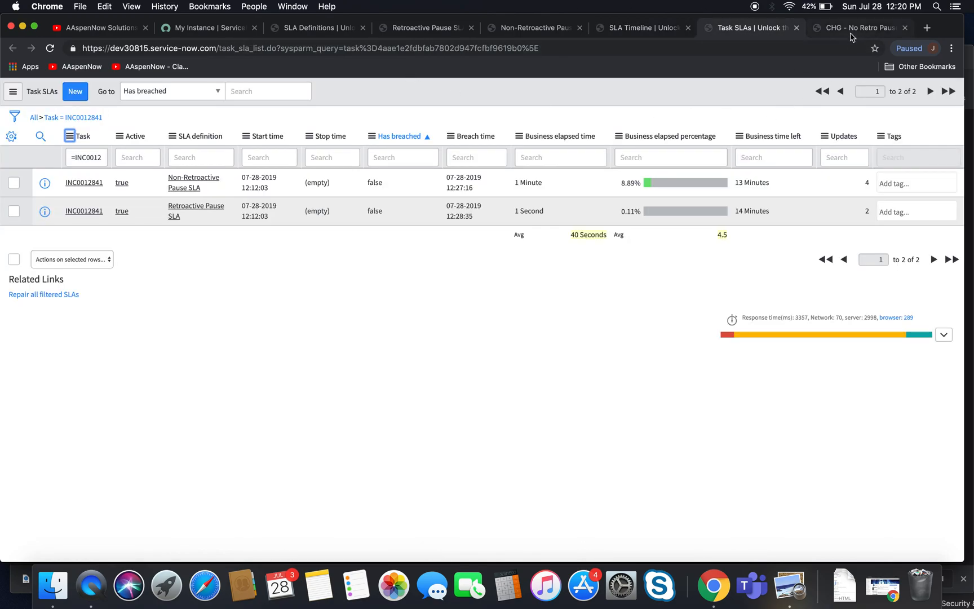
click(860, 27)
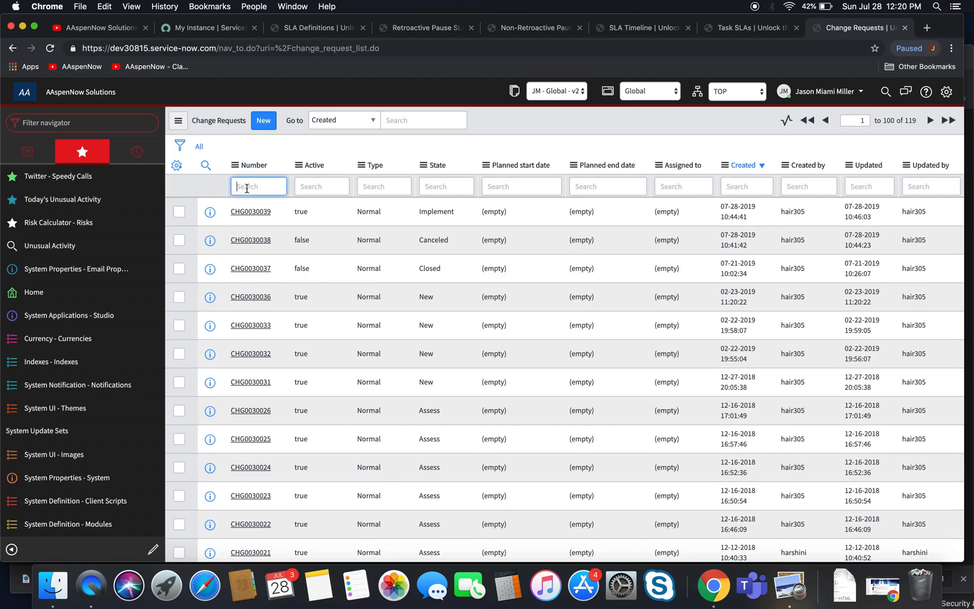
- Open change request CHG0030039, in the Implement state, from the list
click(250, 210)
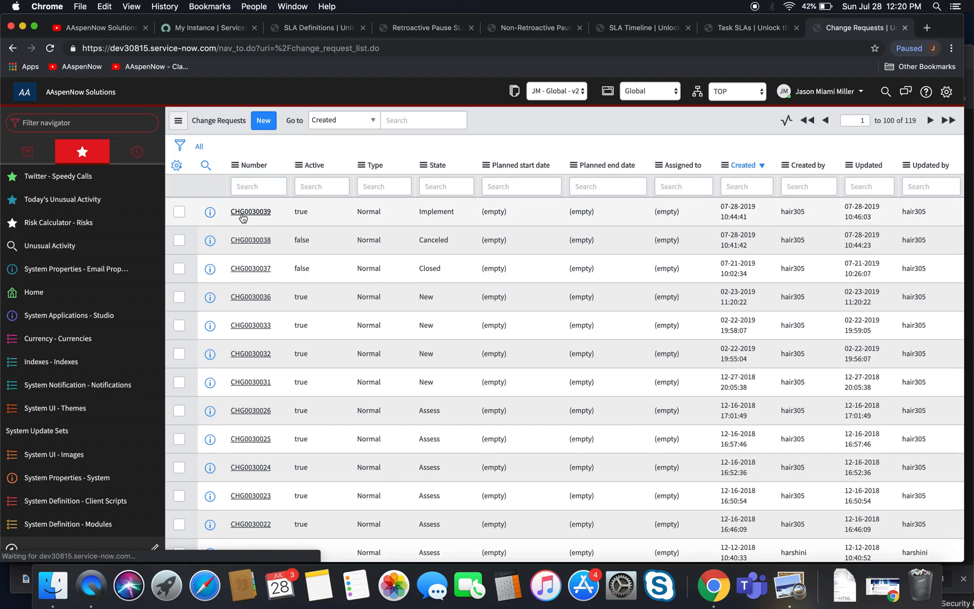
click(250, 211)
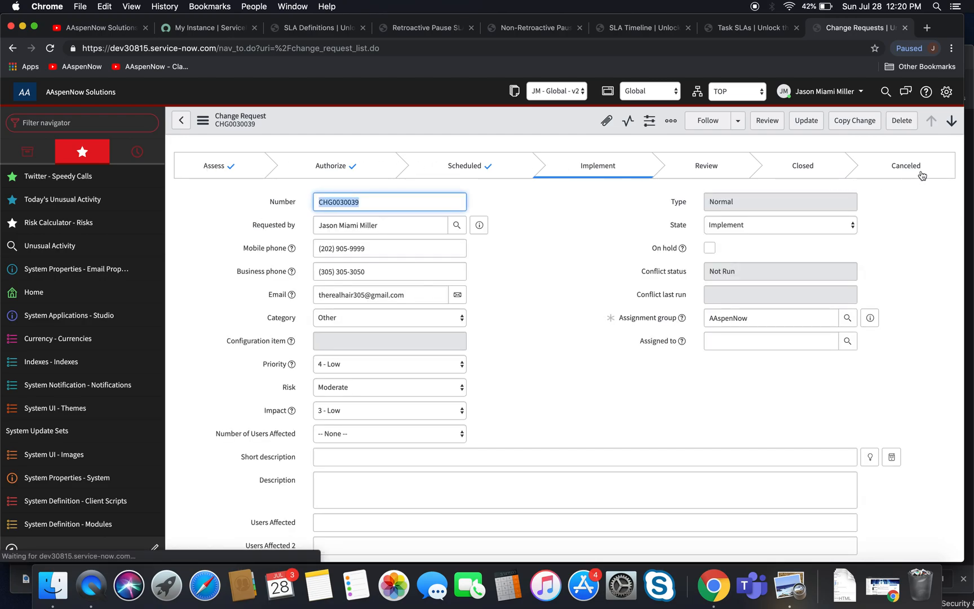
click(389, 202)
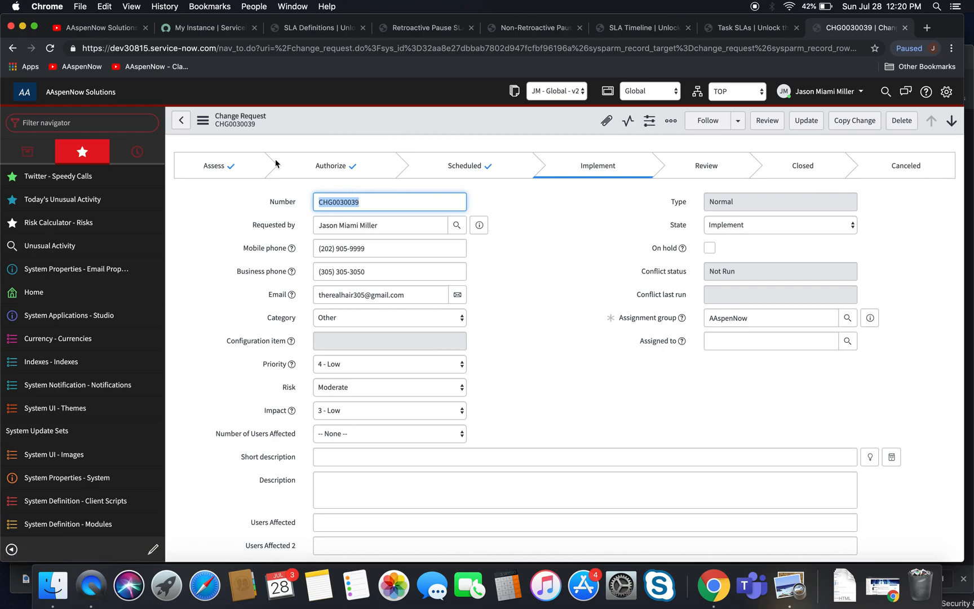
mouse_move(204, 185)
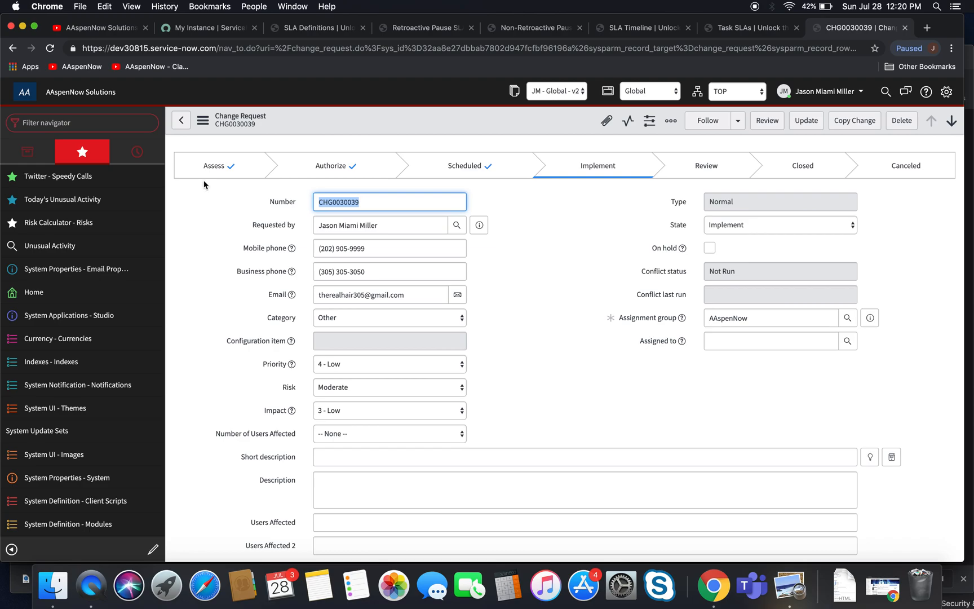
mouse_move(345, 161)
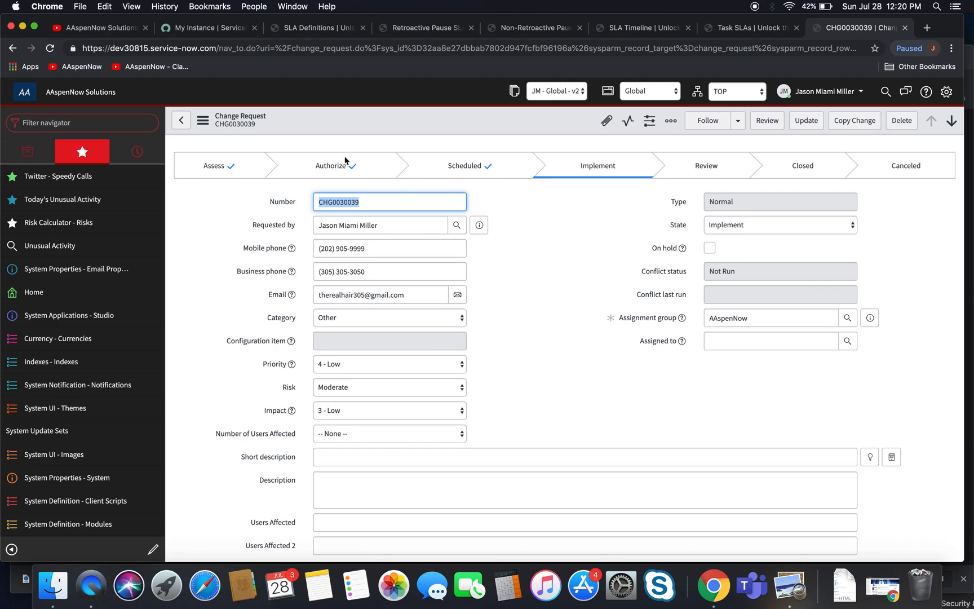
mouse_move(552, 189)
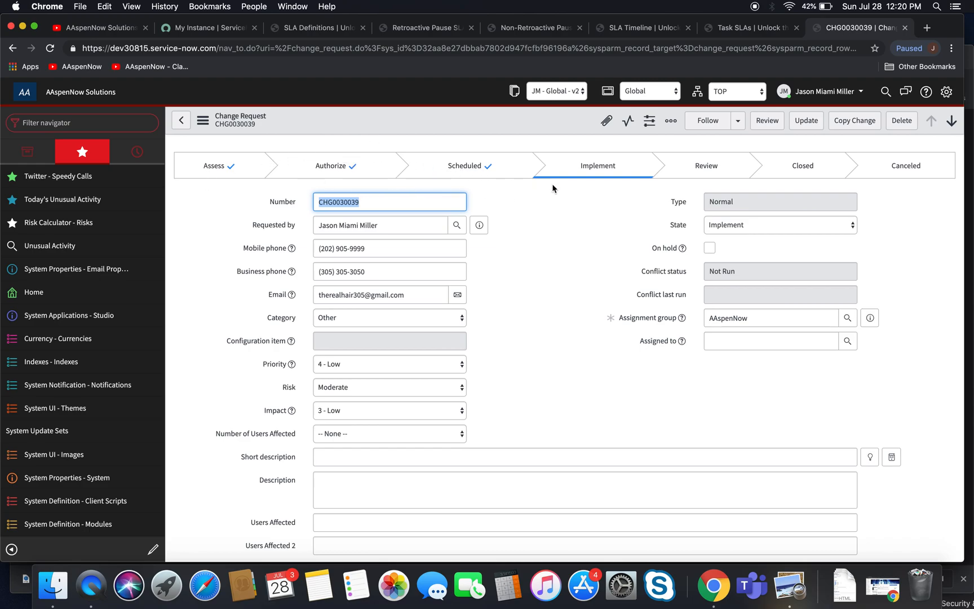
mouse_move(560, 253)
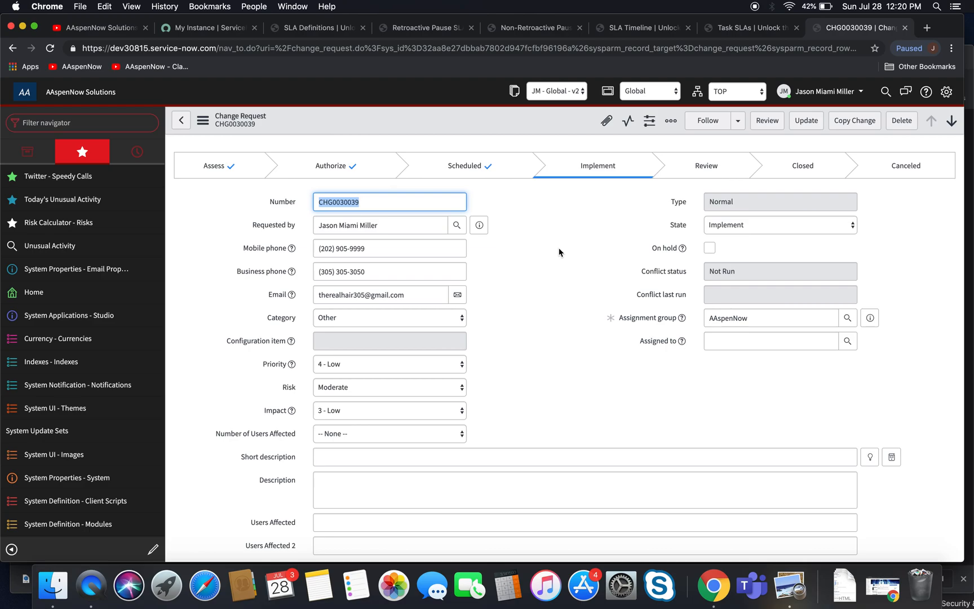
mouse_move(474, 185)
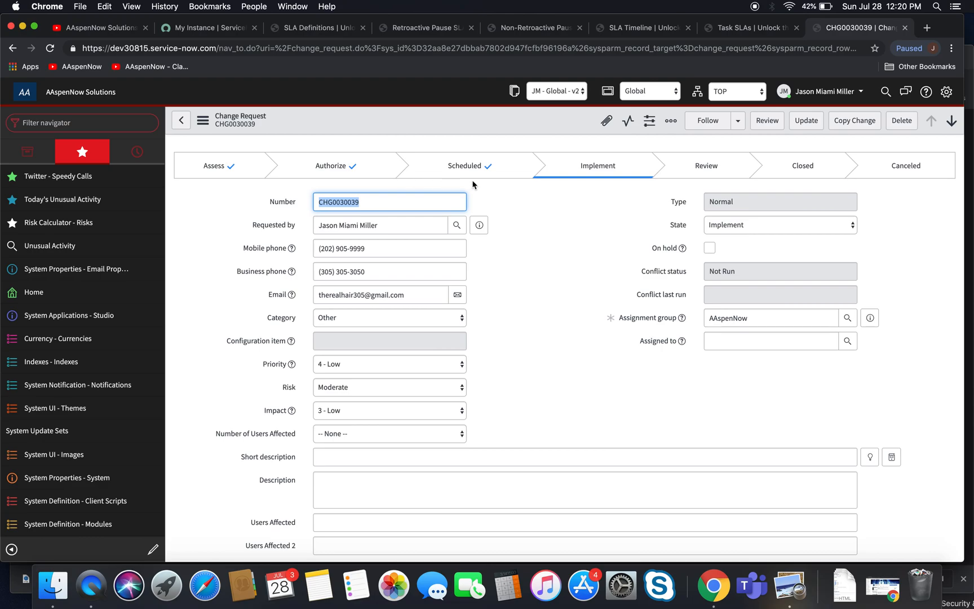
mouse_move(625, 164)
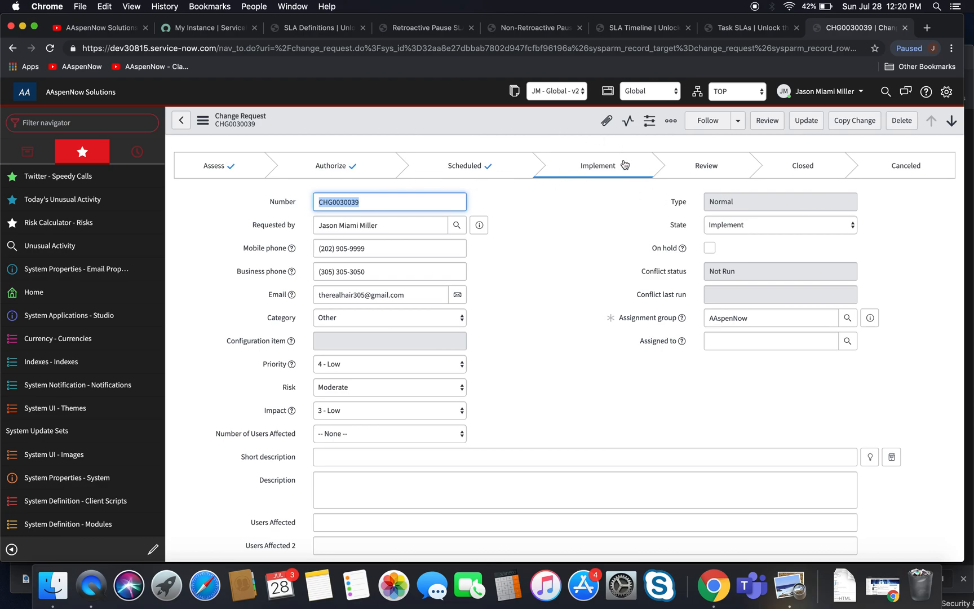
mouse_move(309, 162)
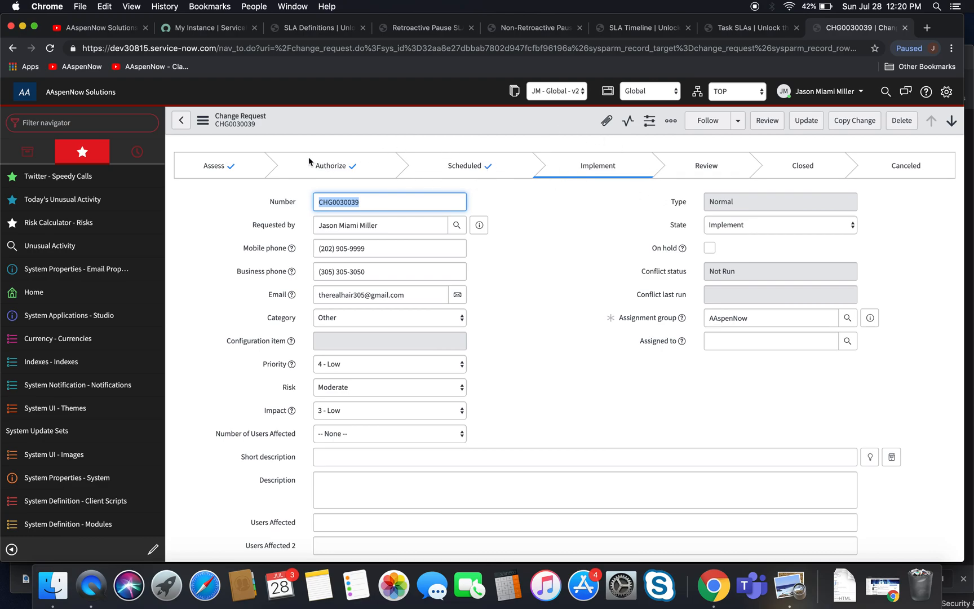
mouse_move(489, 168)
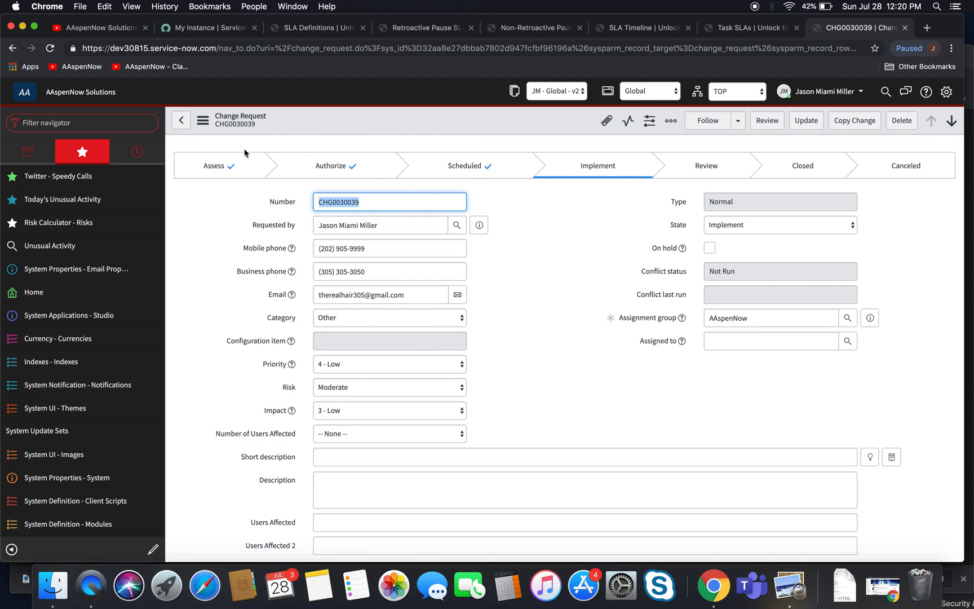
mouse_move(174, 174)
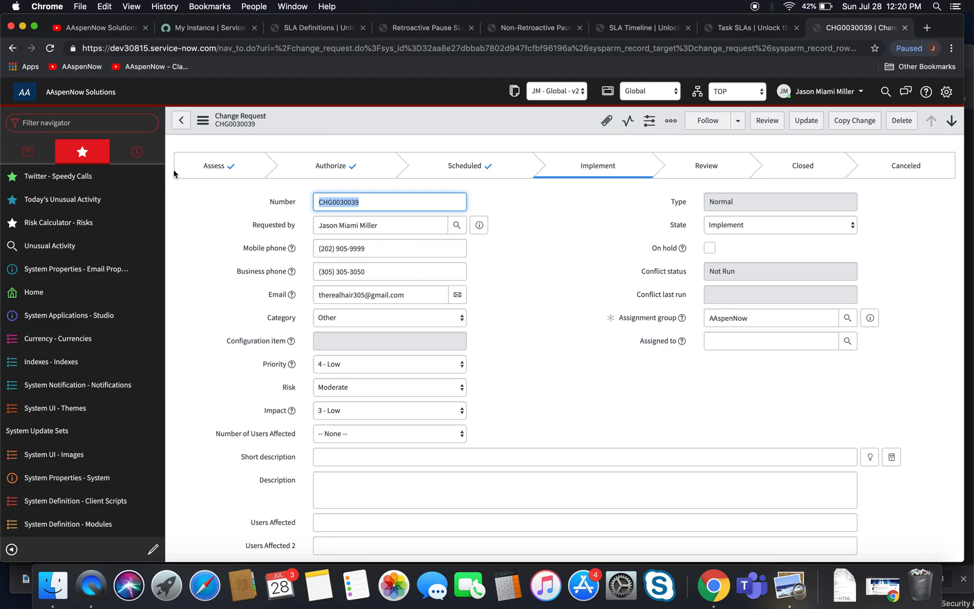
mouse_move(309, 130)
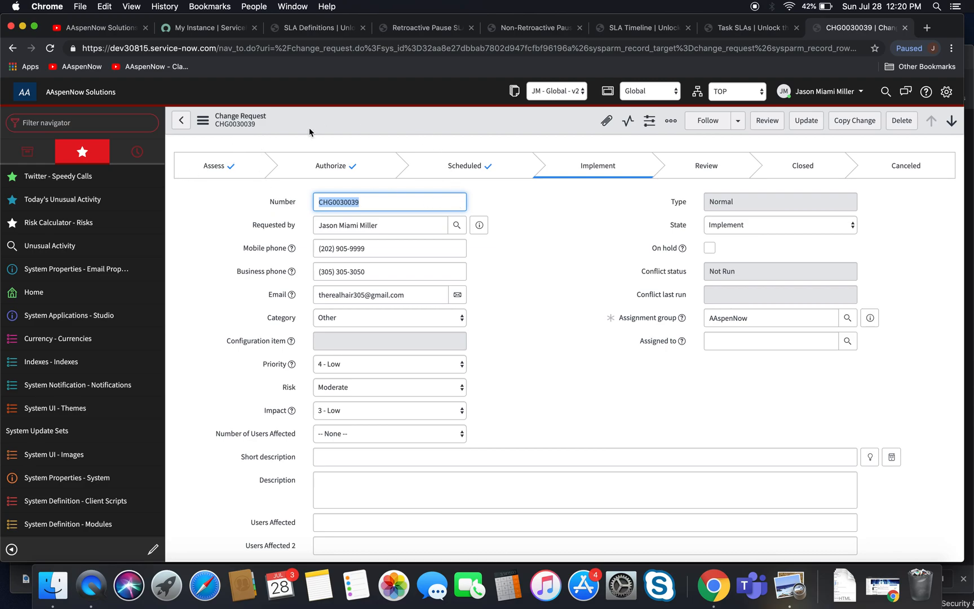
mouse_move(241, 144)
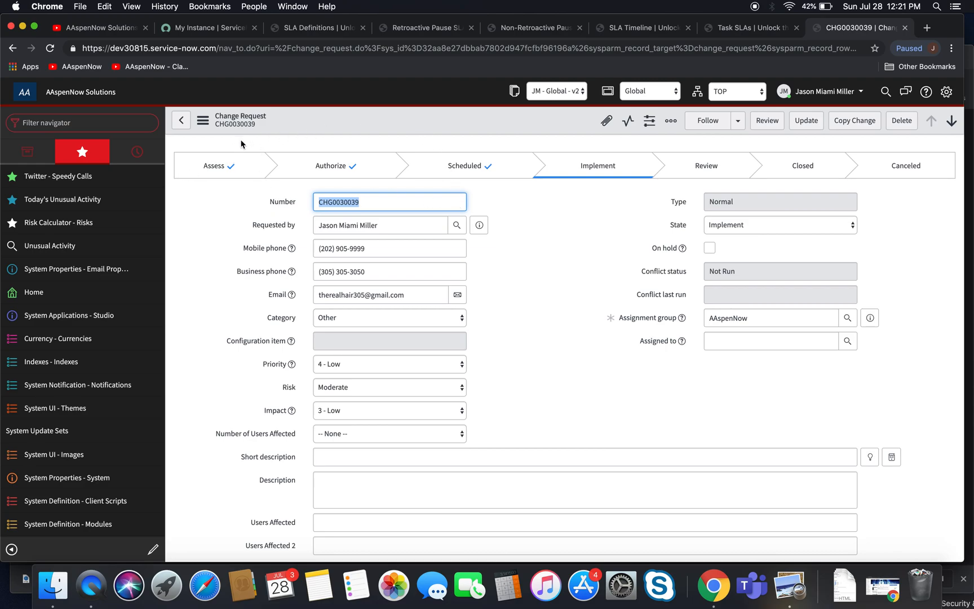
mouse_move(423, 159)
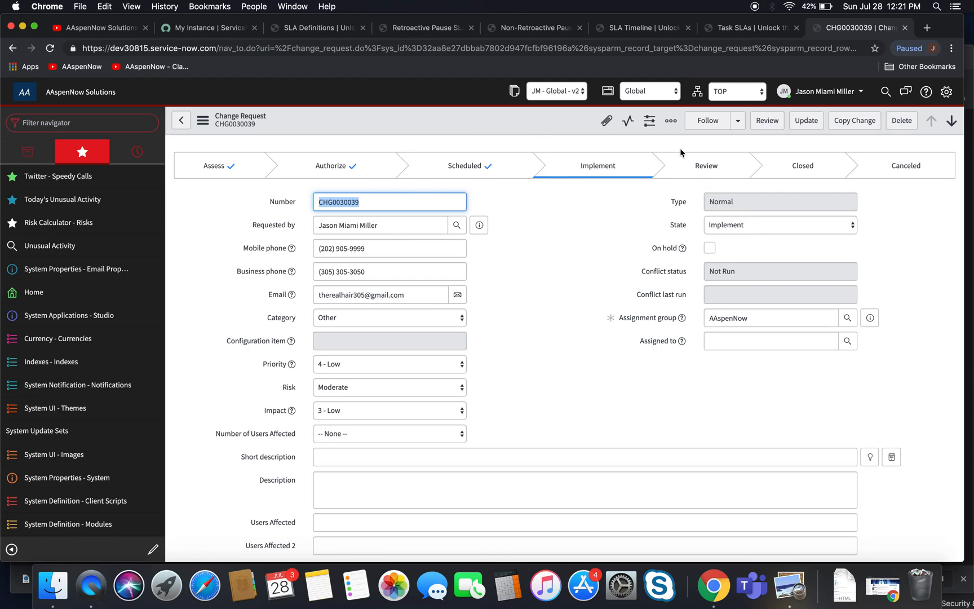
mouse_move(501, 143)
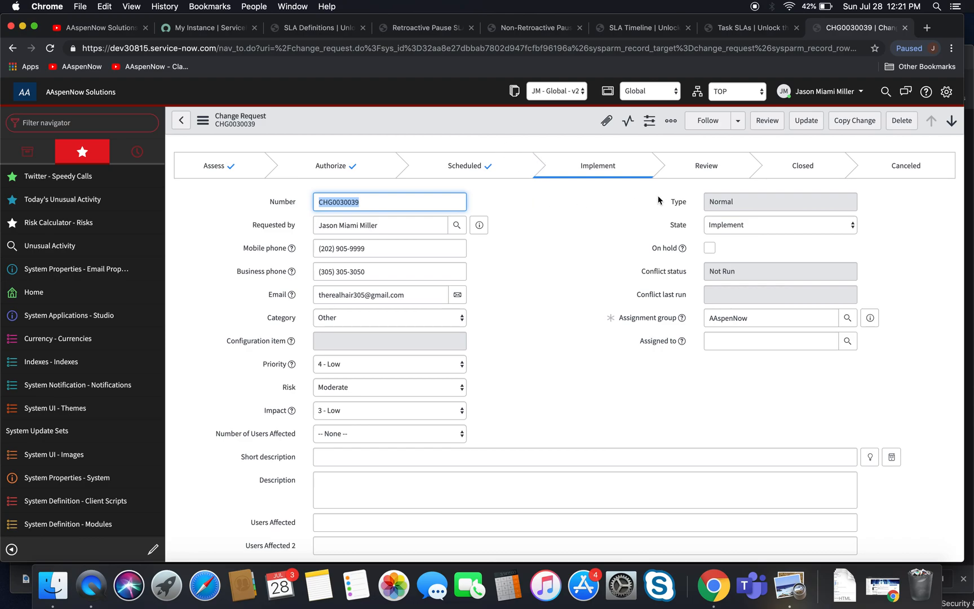
mouse_move(524, 145)
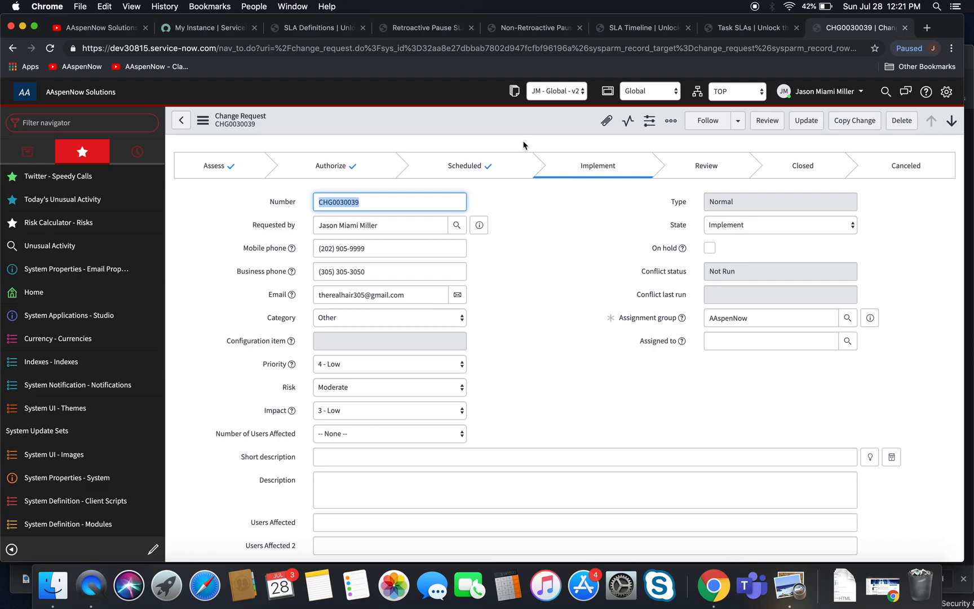
mouse_move(211, 193)
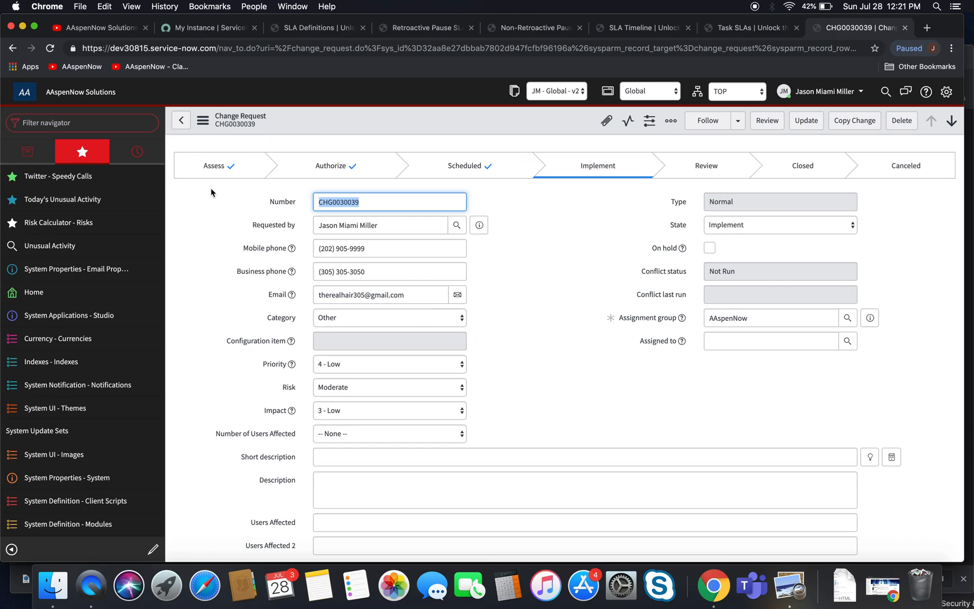
mouse_move(572, 188)
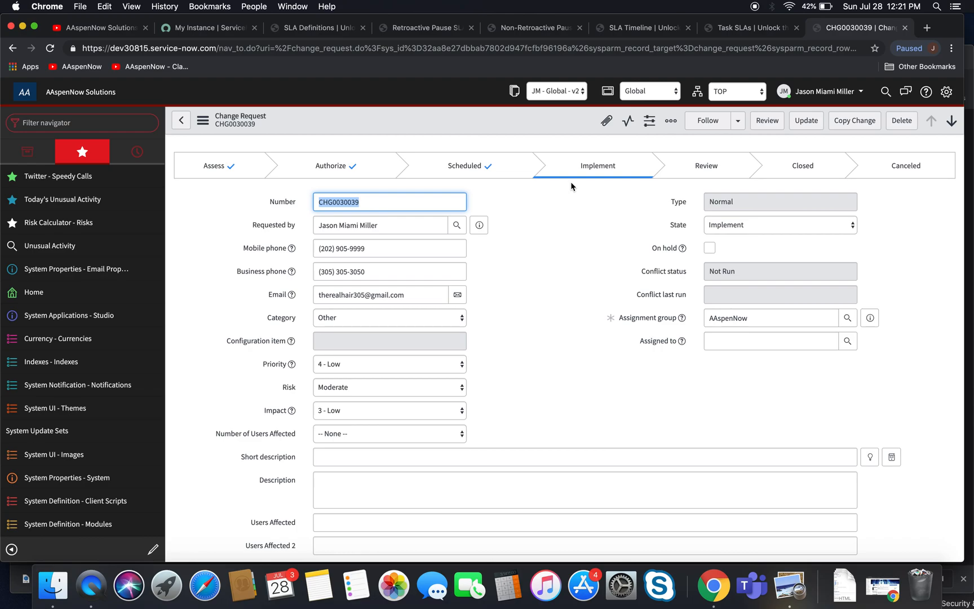
mouse_move(404, 39)
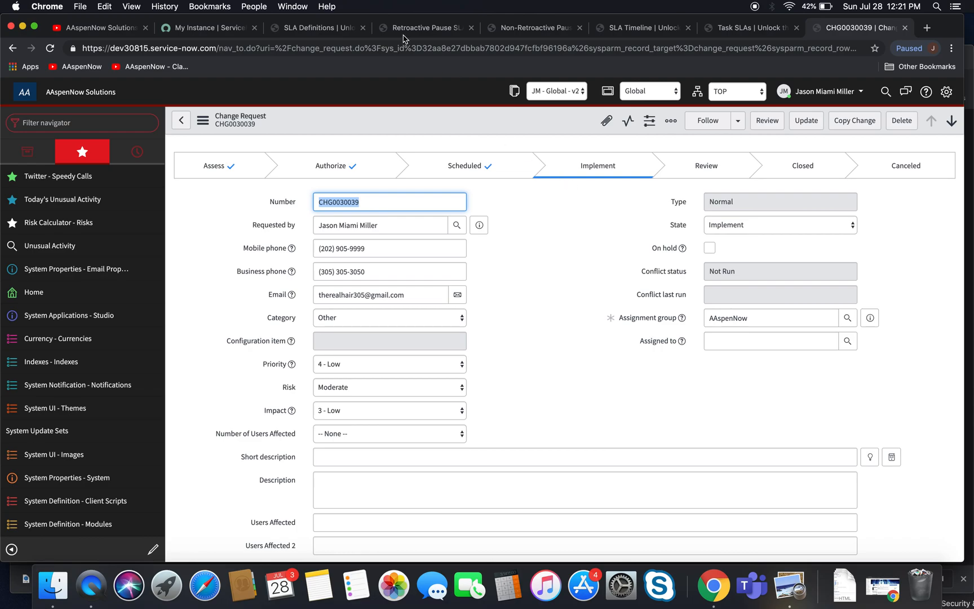
- Show the AAspenNow Solutions channel's About page with the business email revealed
click(96, 27)
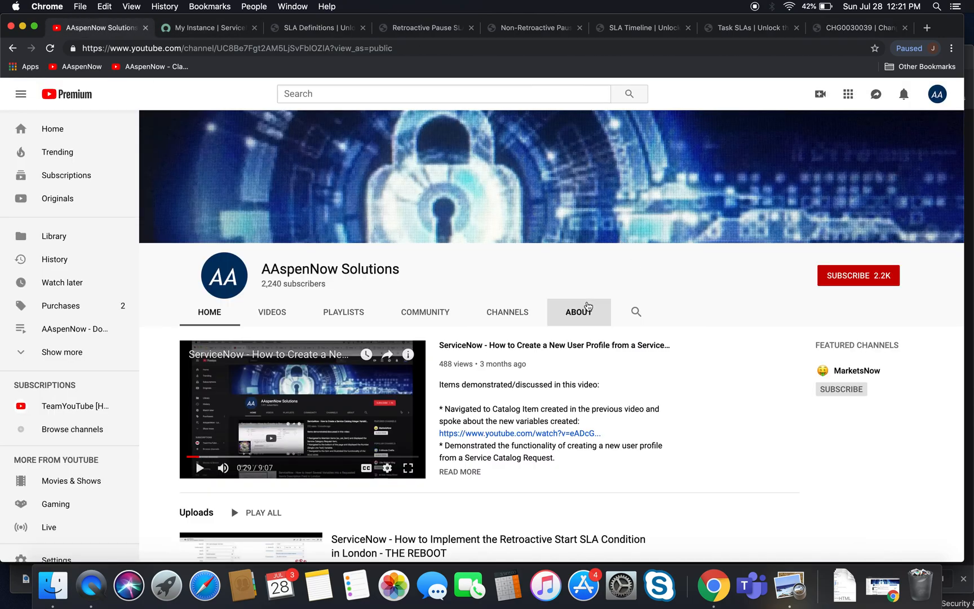
click(577, 311)
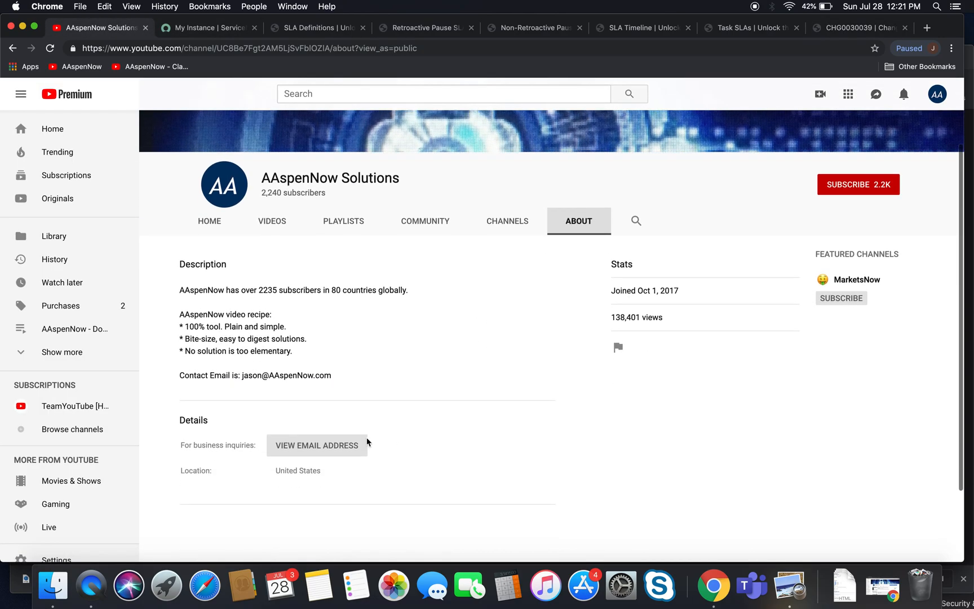
click(316, 445)
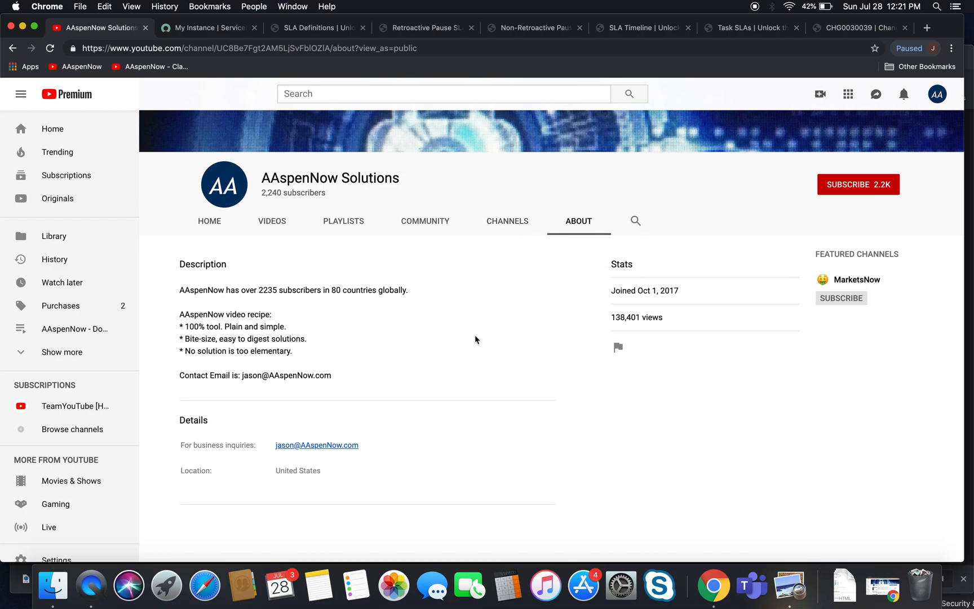
mouse_move(572, 372)
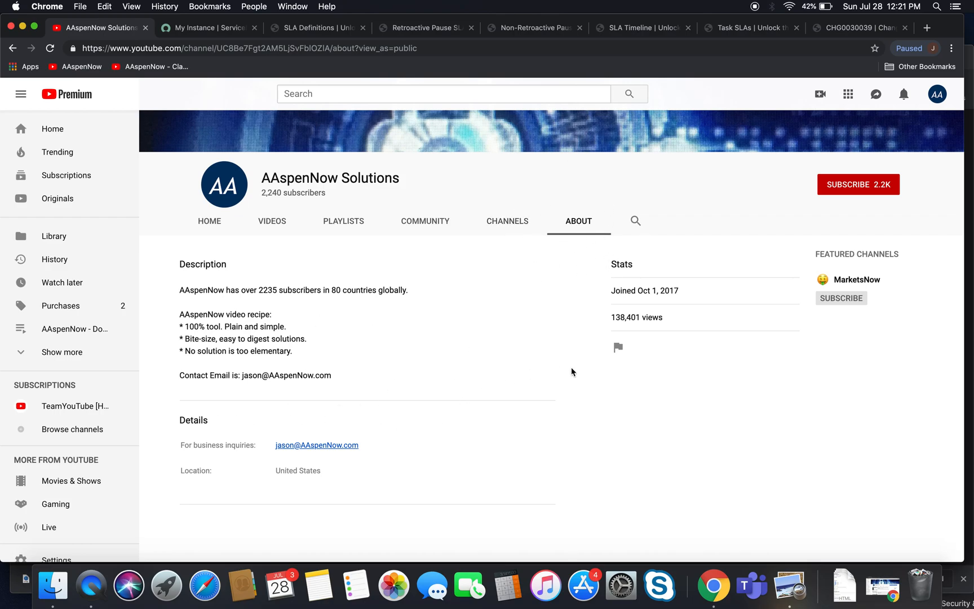
scroll(down, 3)
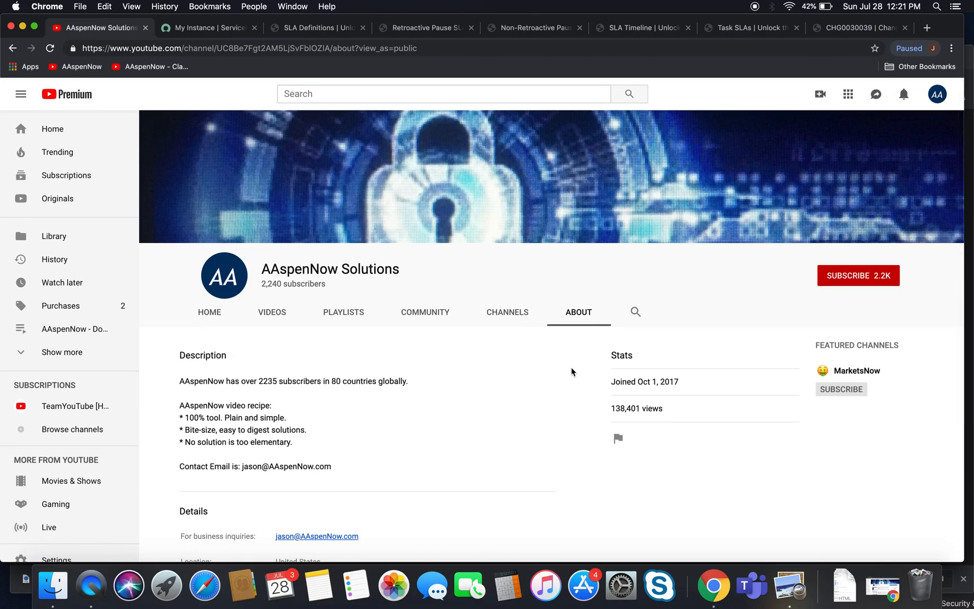